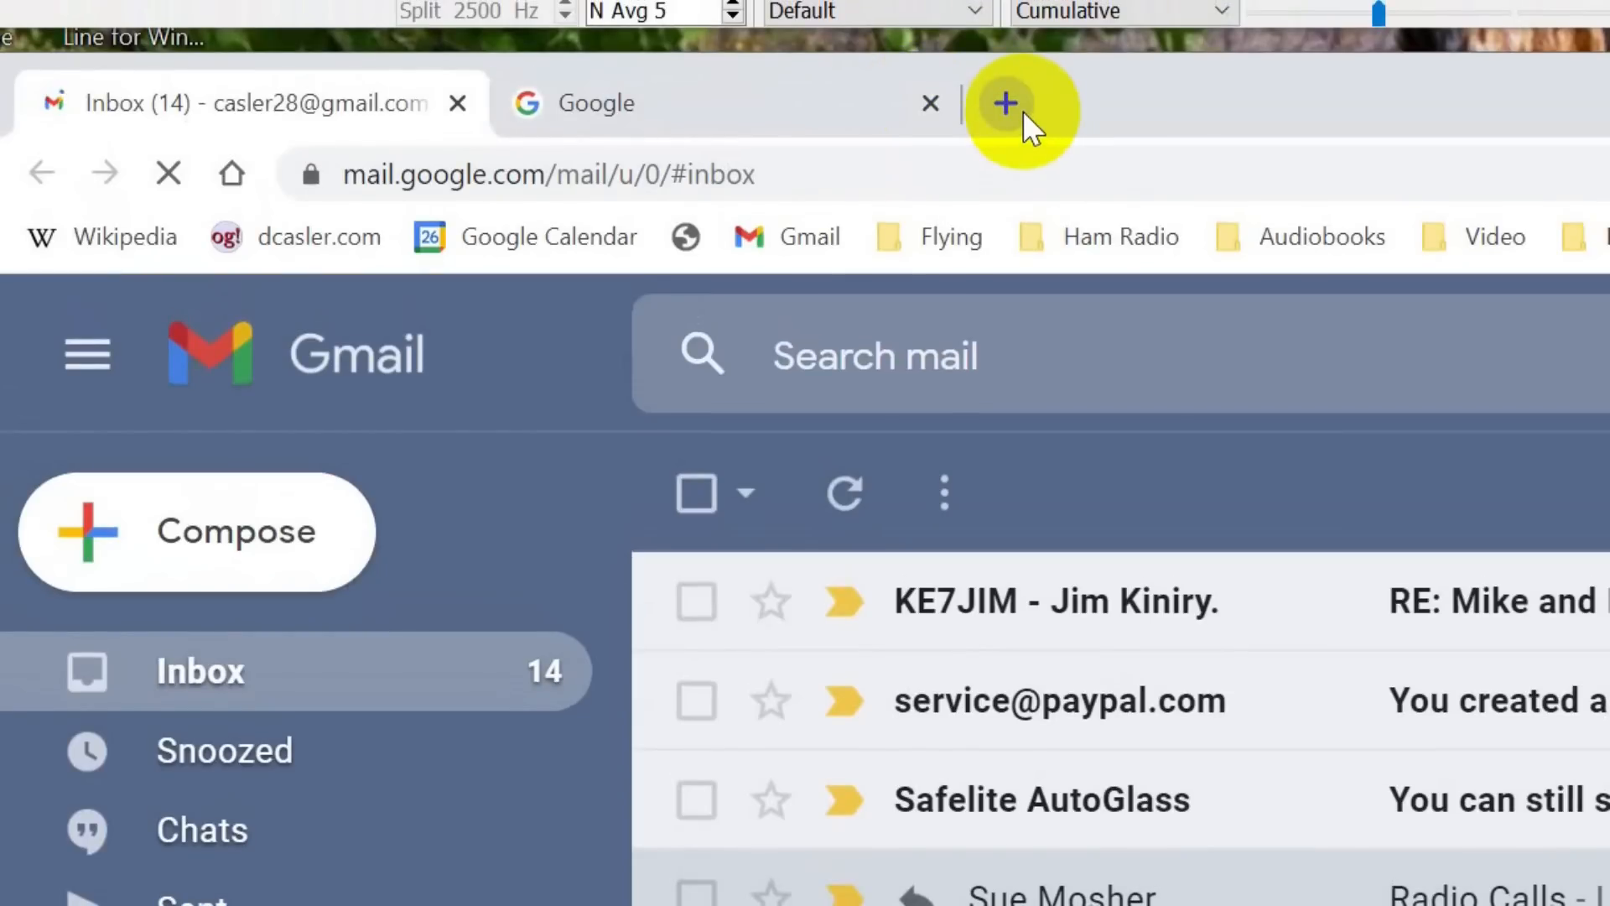
# Step: Open icomamerica.com in a new Chrome tab and browse to Amateur base-station radios
pyautogui.click(1005, 114)
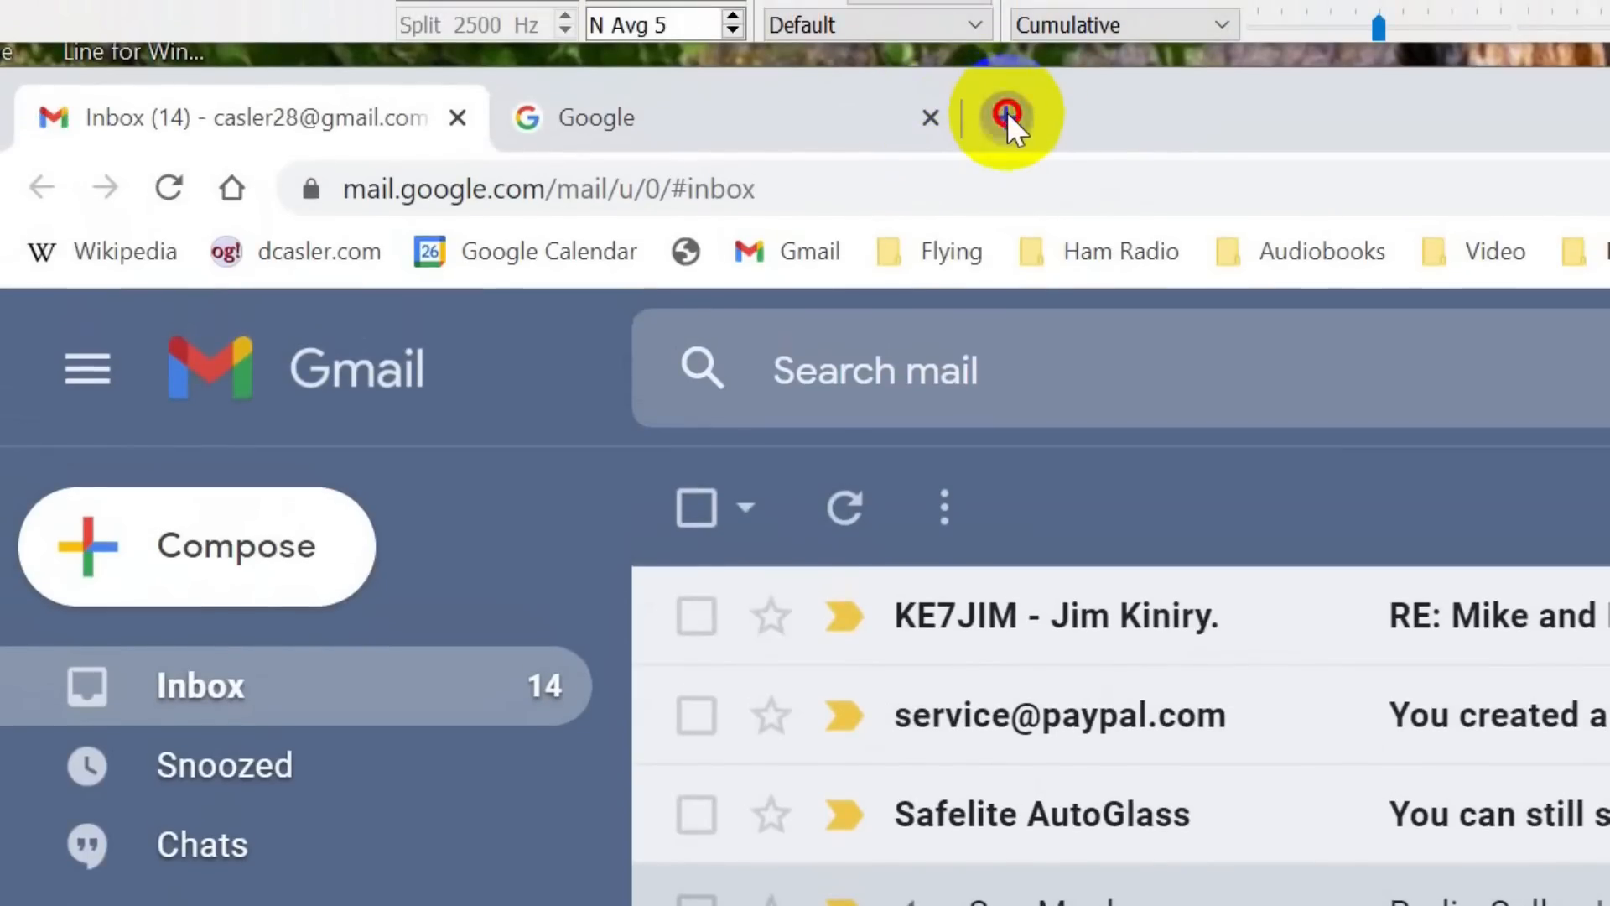
pyautogui.click(1011, 117)
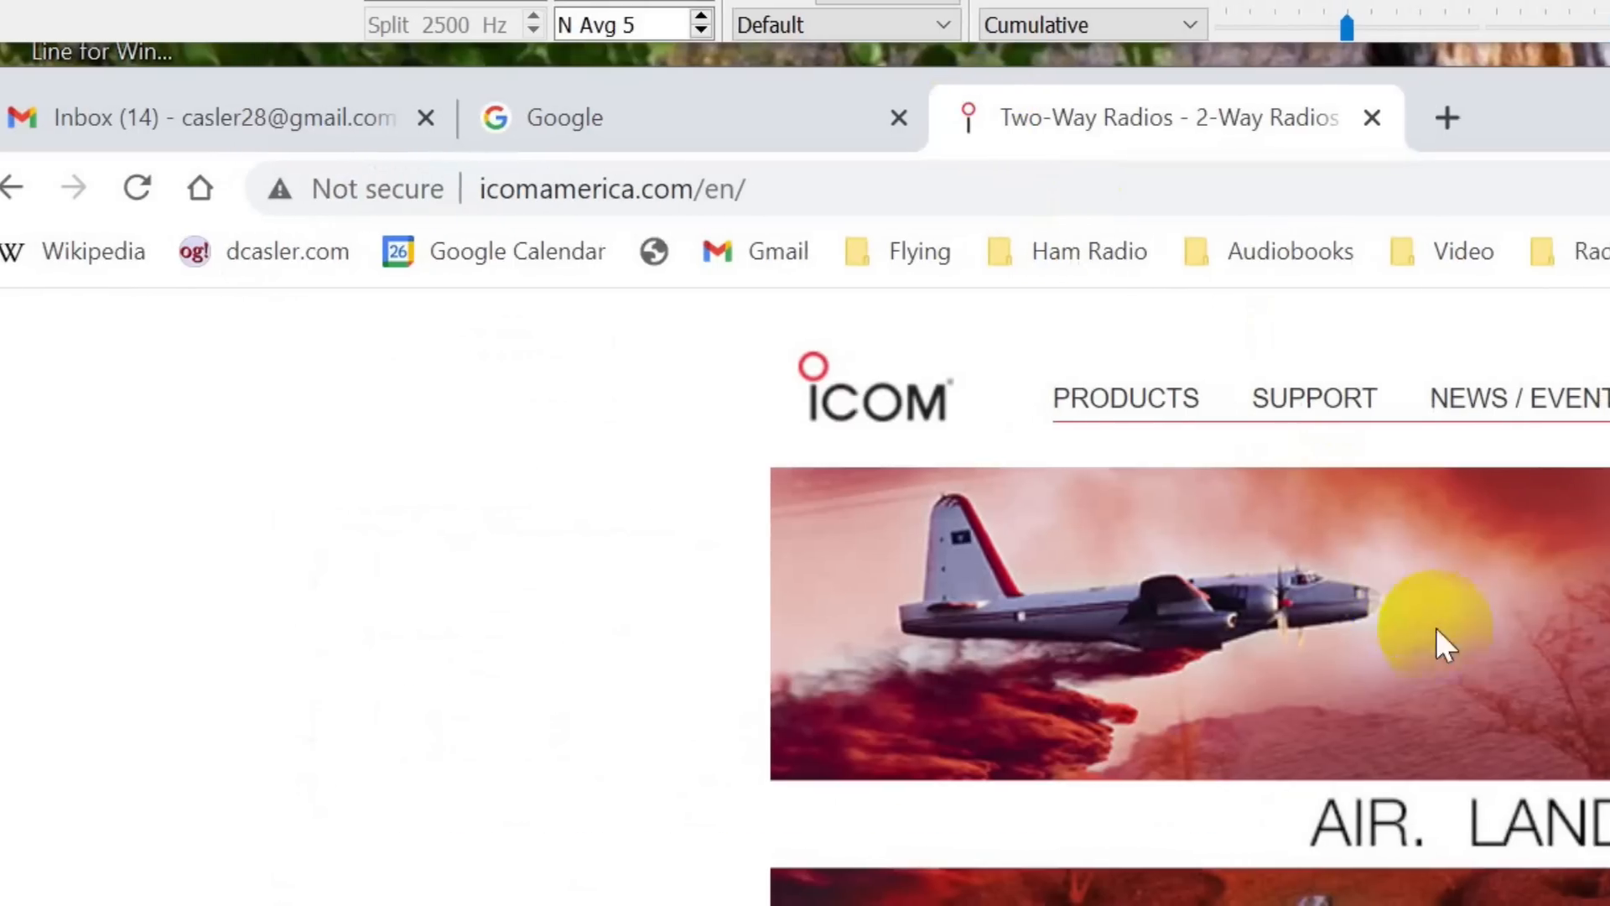
pyautogui.scroll(-3)
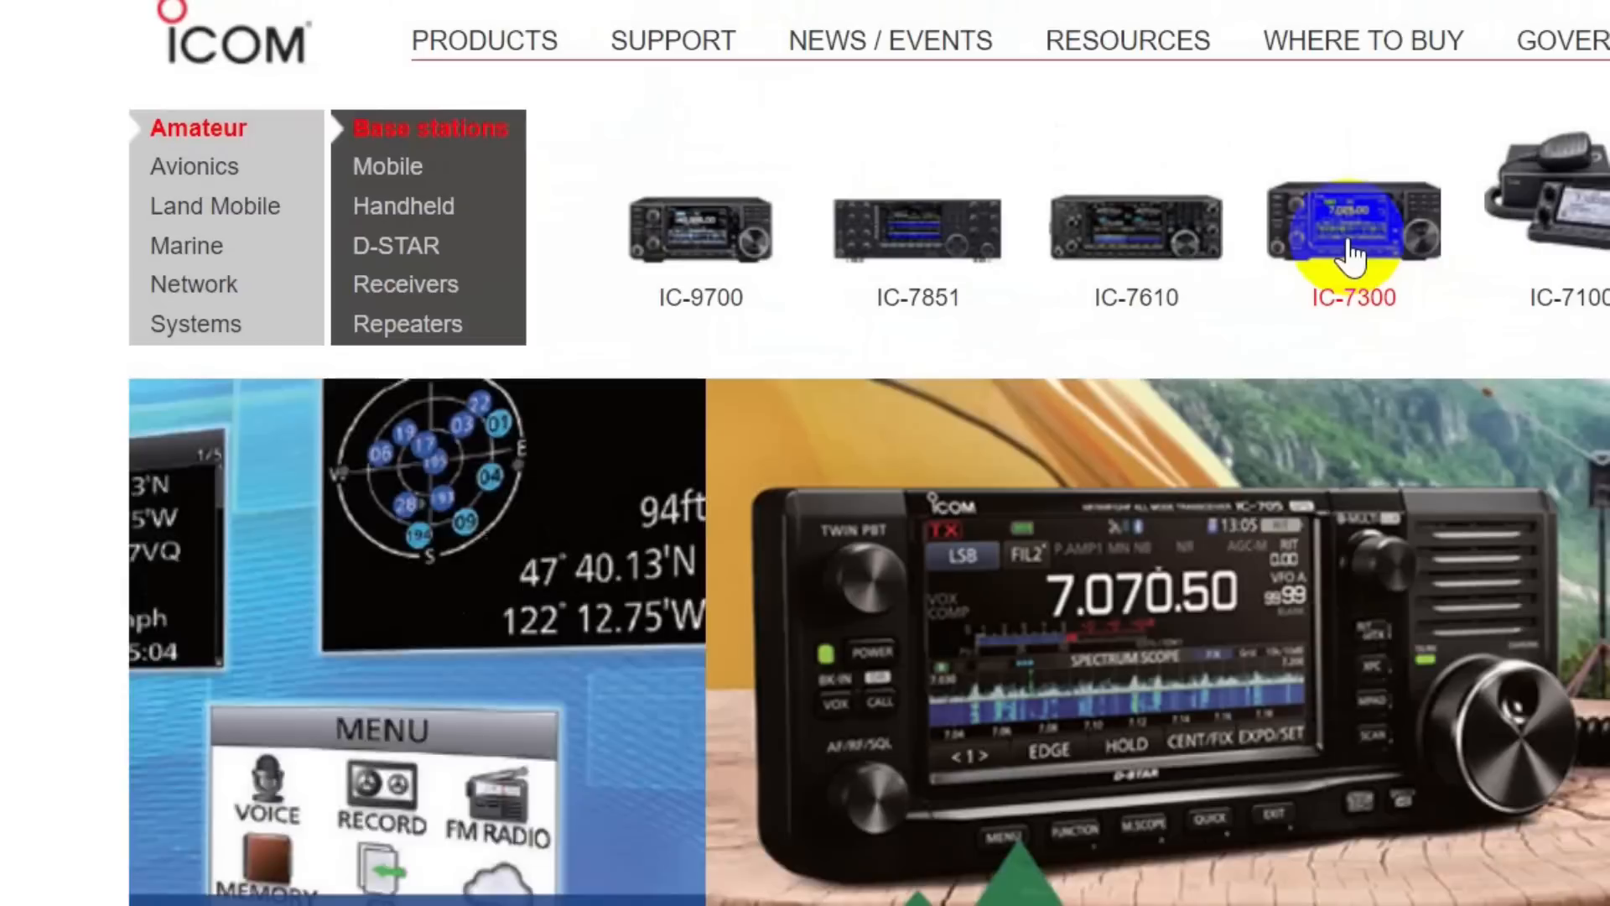
# Step: Open the IC-7300 product page, then its Firmware/Software downloads list
pyautogui.click(1351, 231)
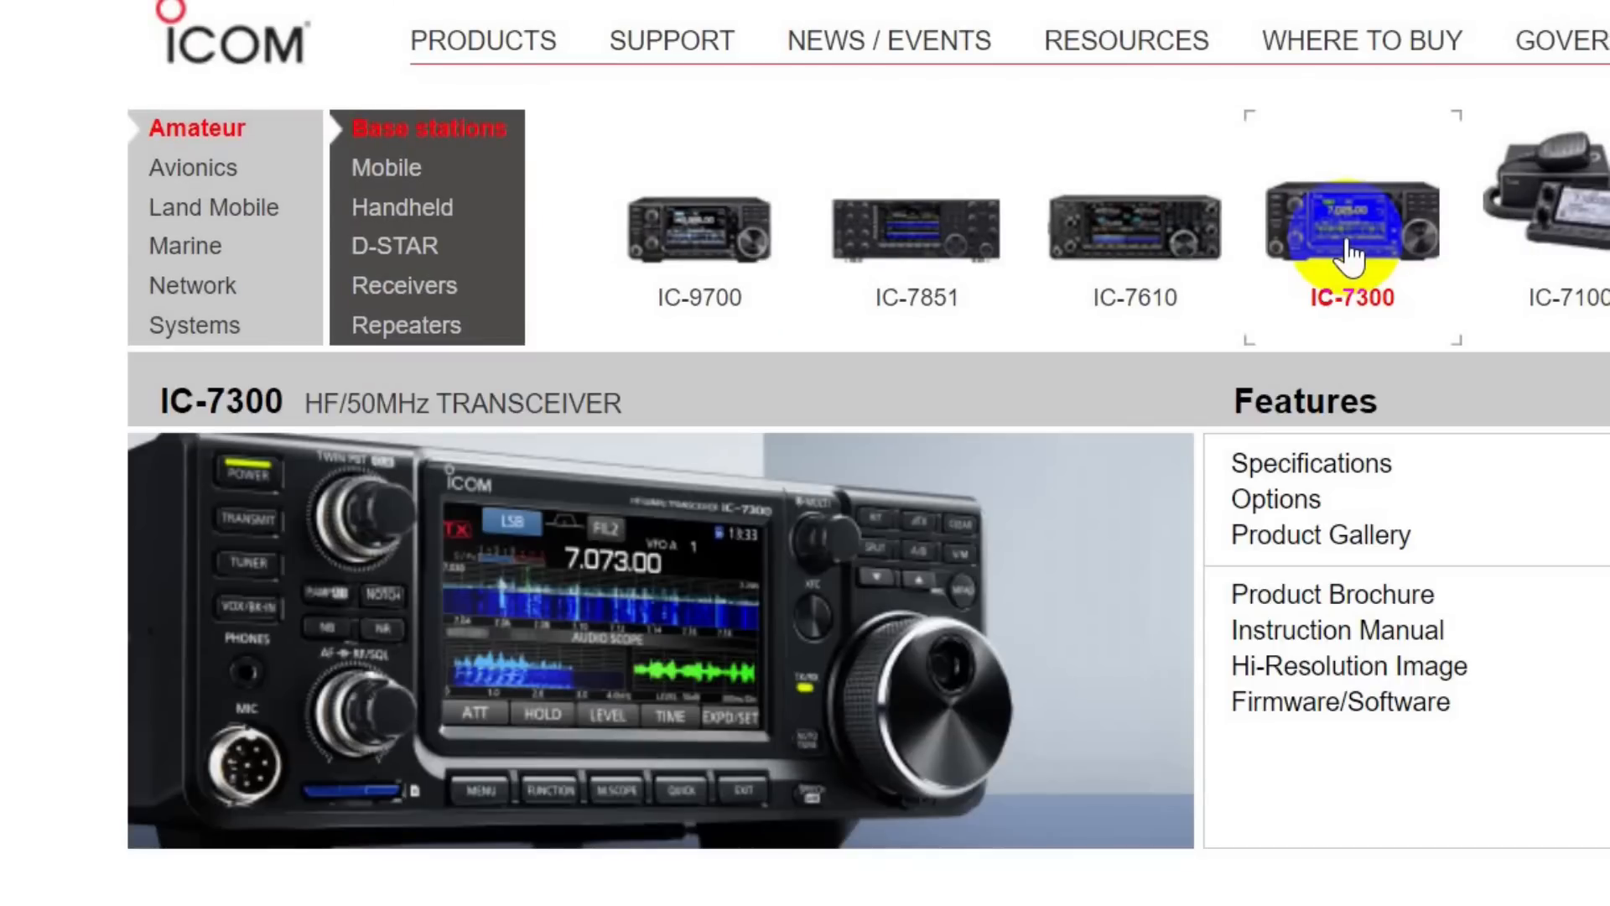
pyautogui.moveTo(1345, 504)
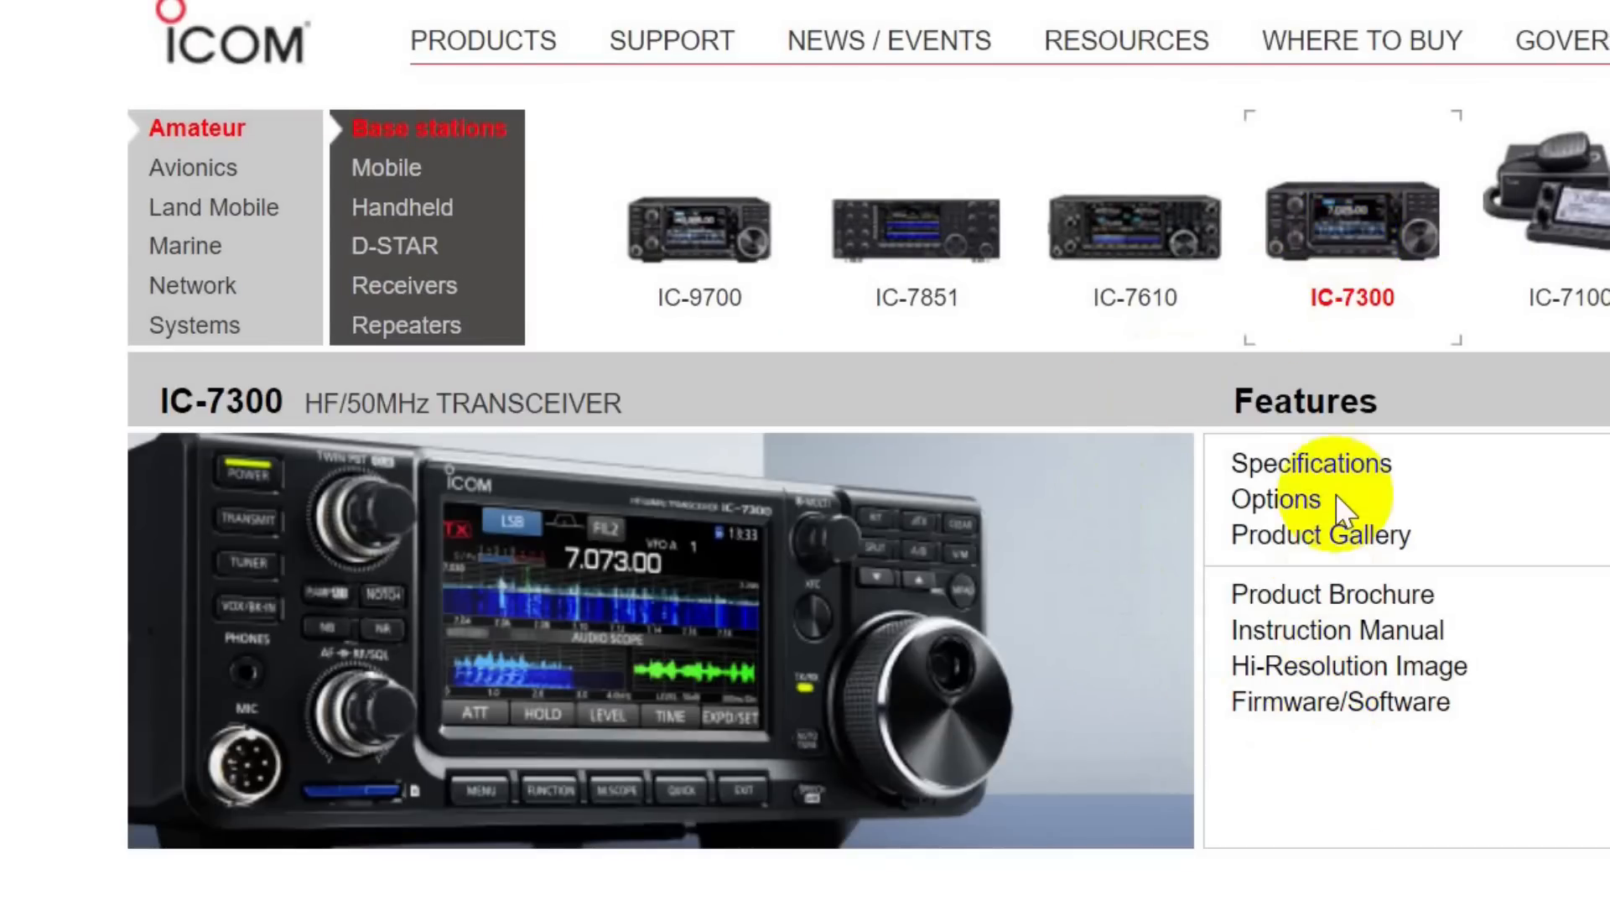
pyautogui.moveTo(1304, 608)
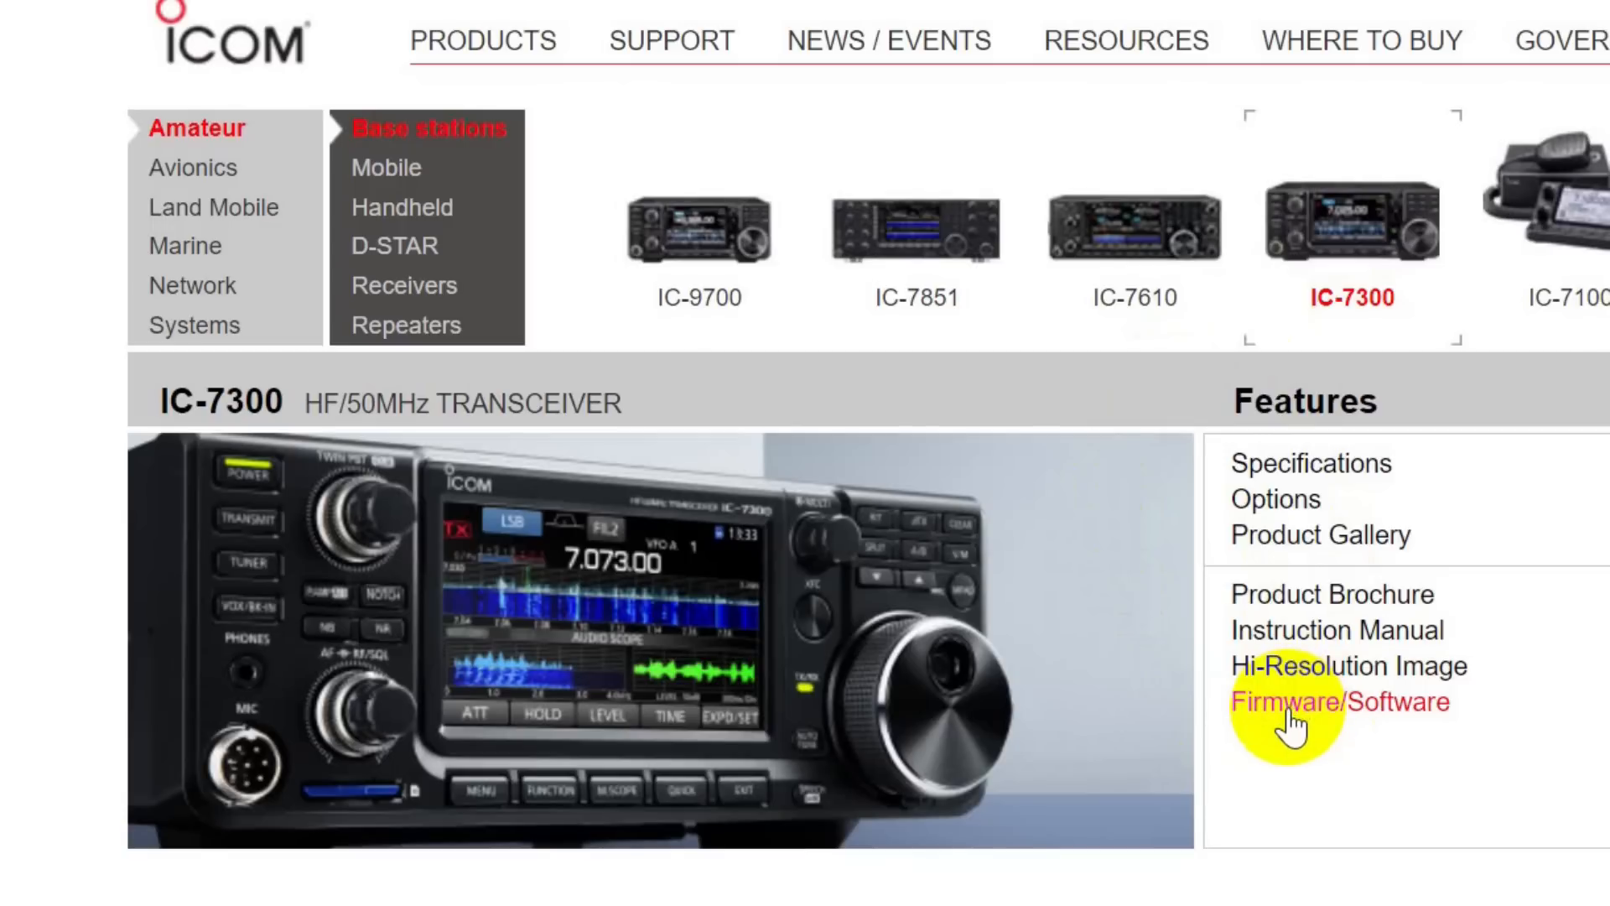
pyautogui.click(1341, 701)
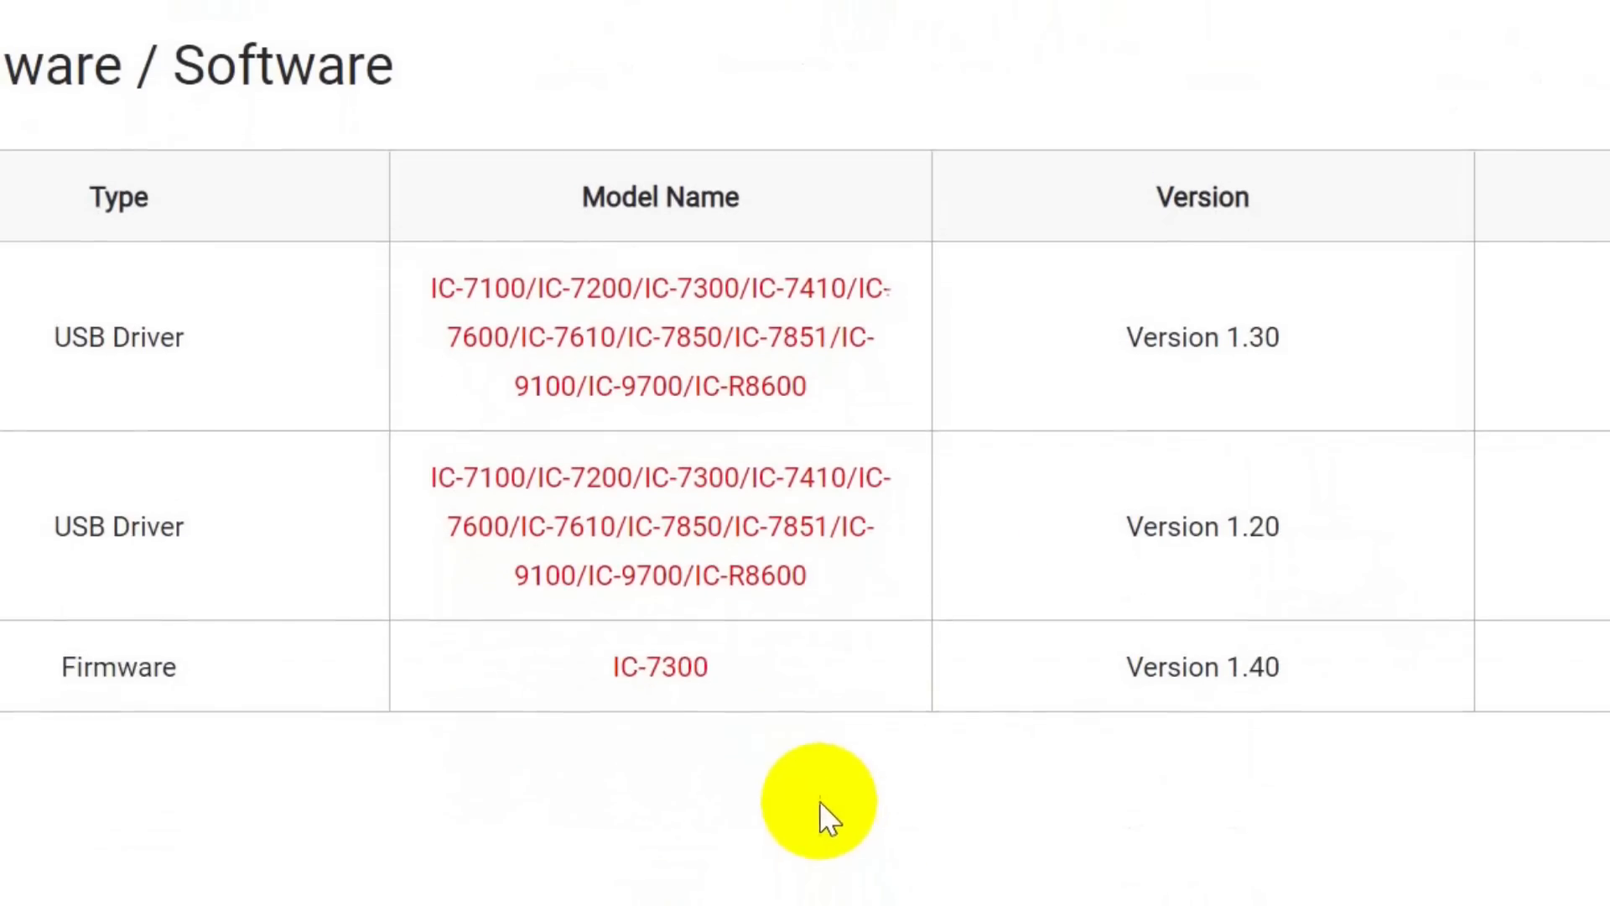
pyautogui.moveTo(660, 660)
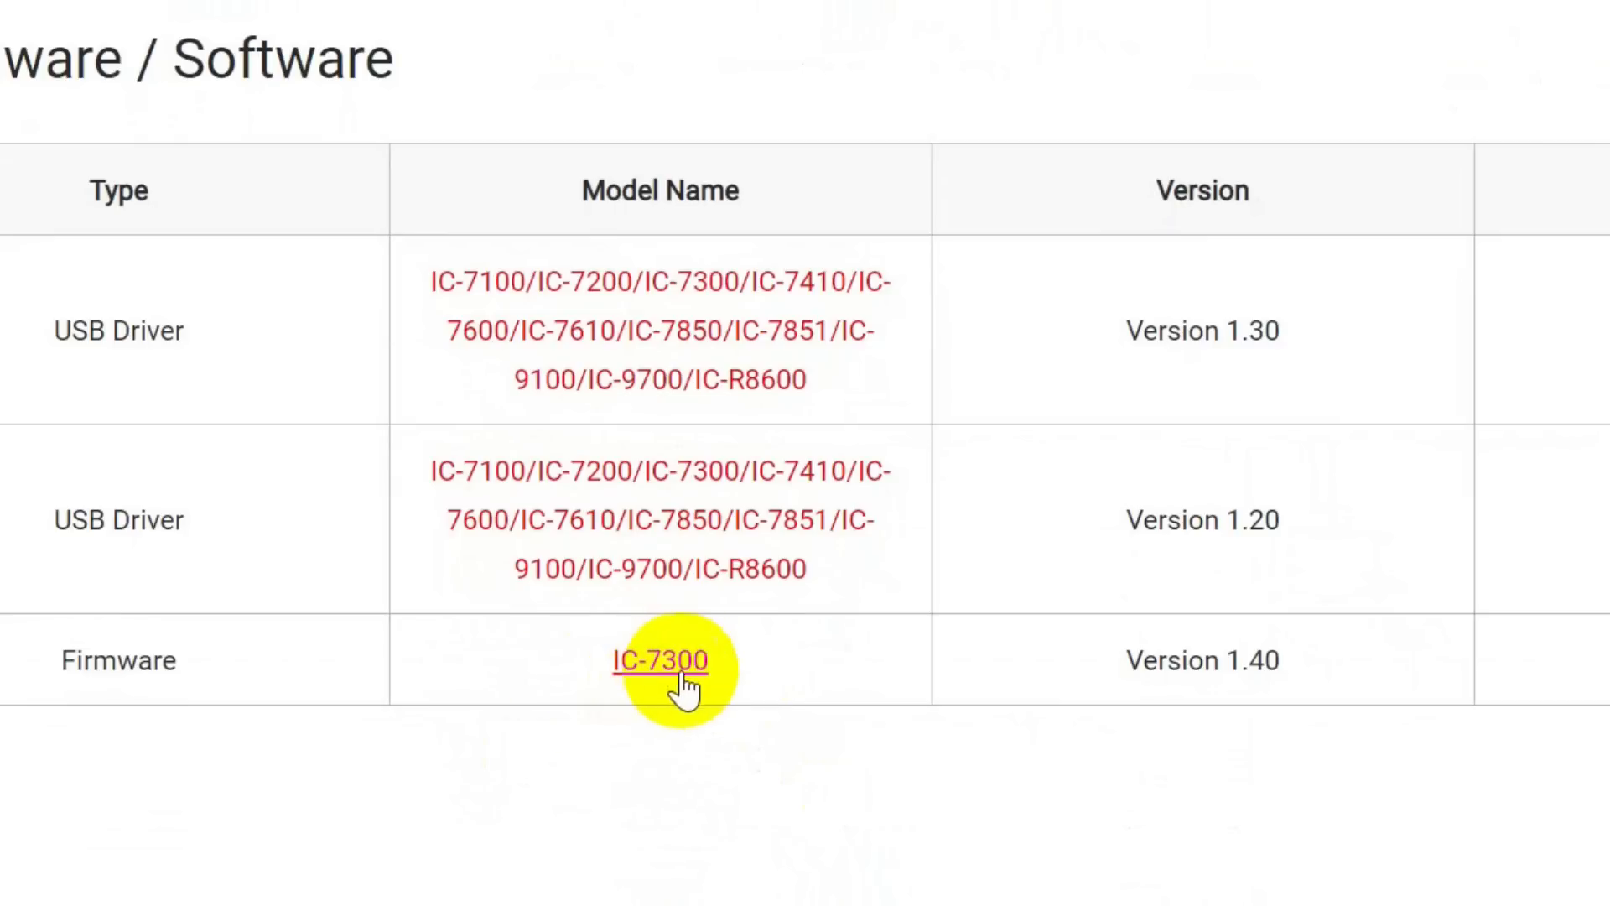
pyautogui.moveTo(1246, 660)
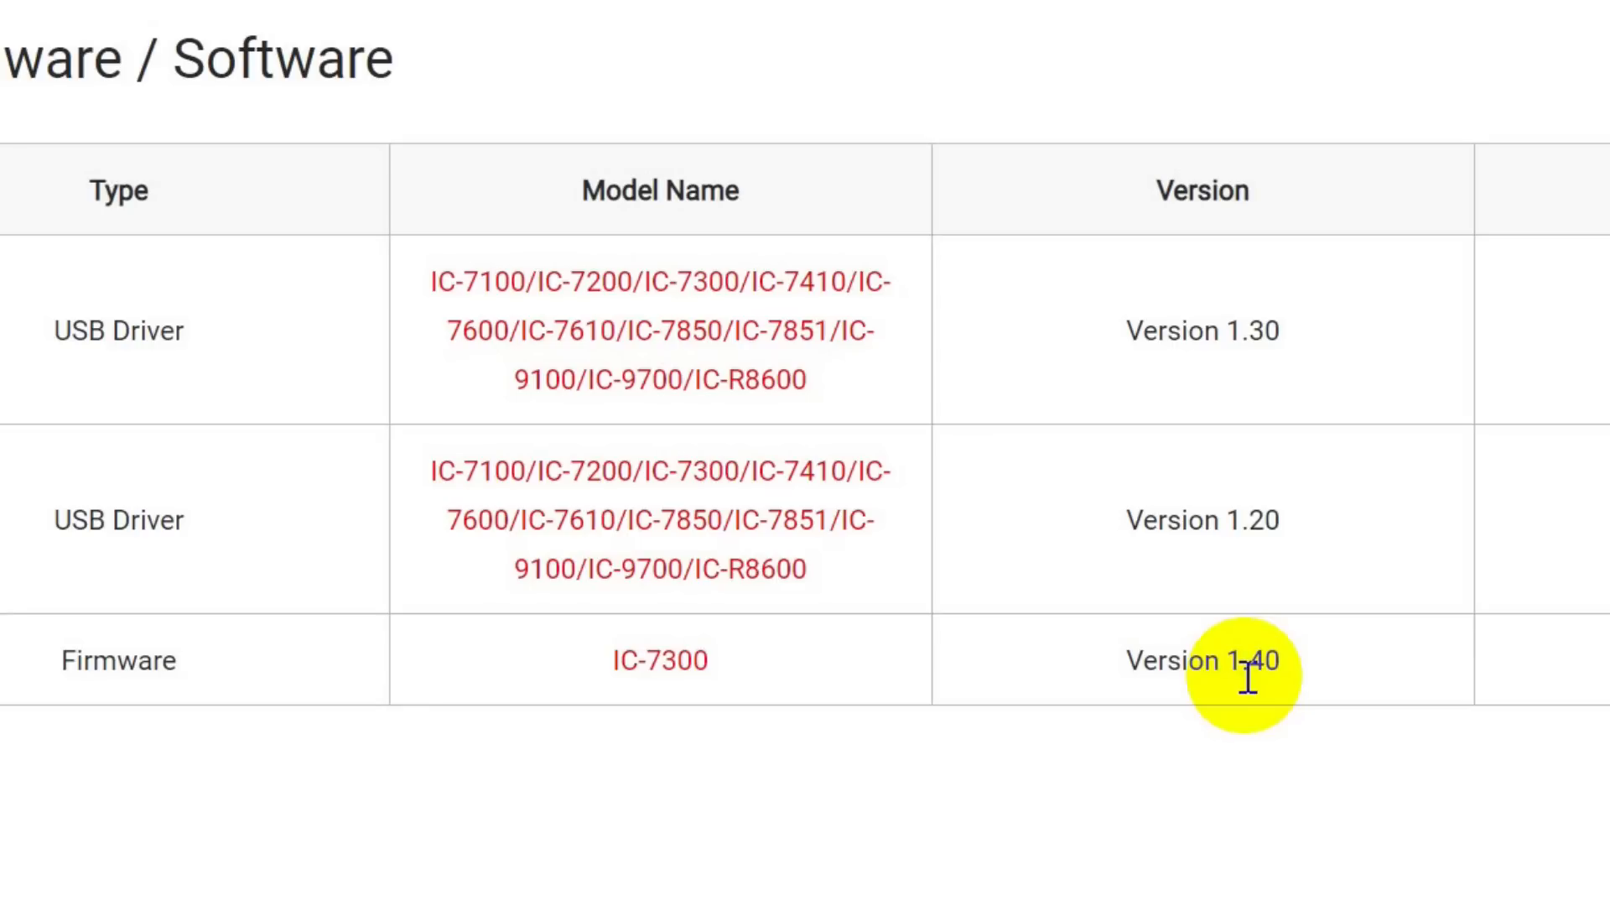
pyautogui.moveTo(1243, 627)
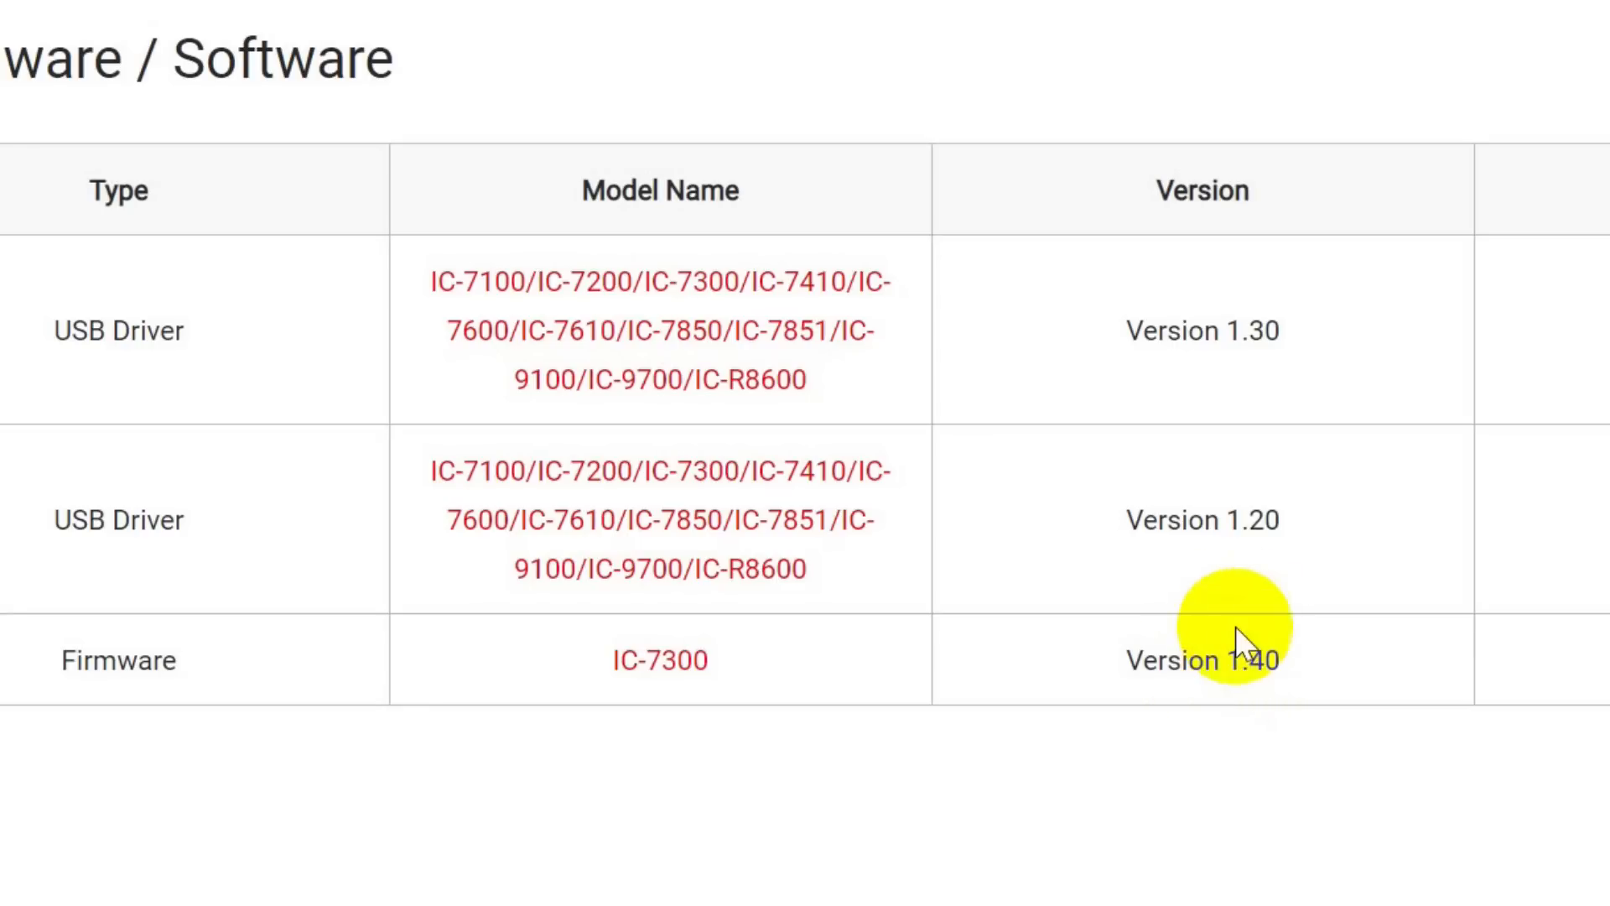
pyautogui.moveTo(1230, 424)
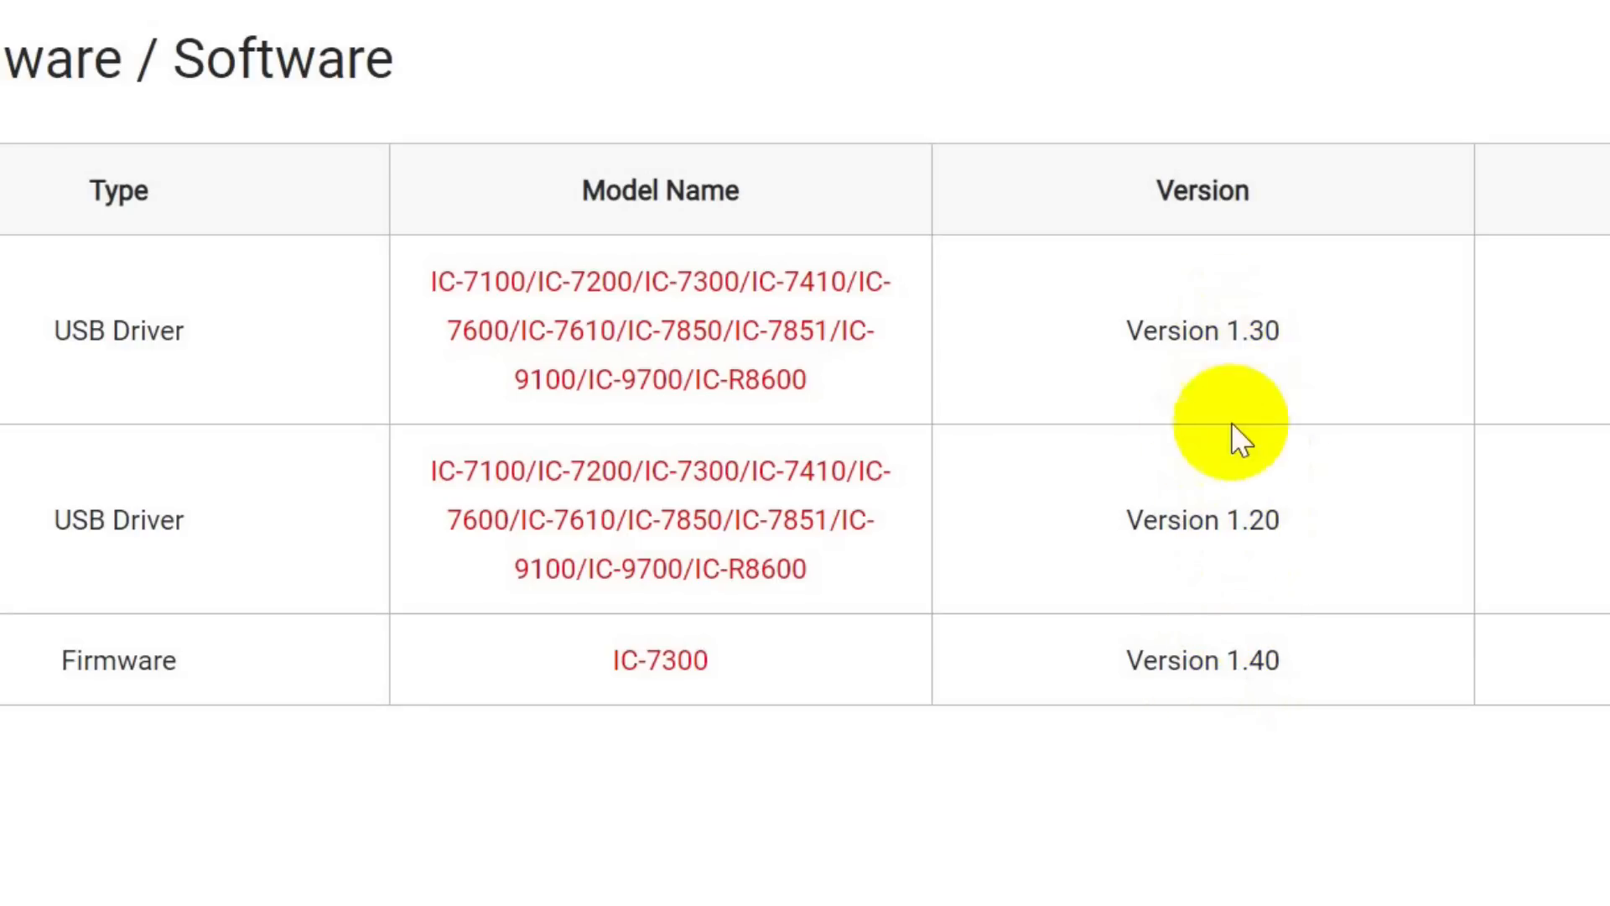
pyautogui.moveTo(1243, 544)
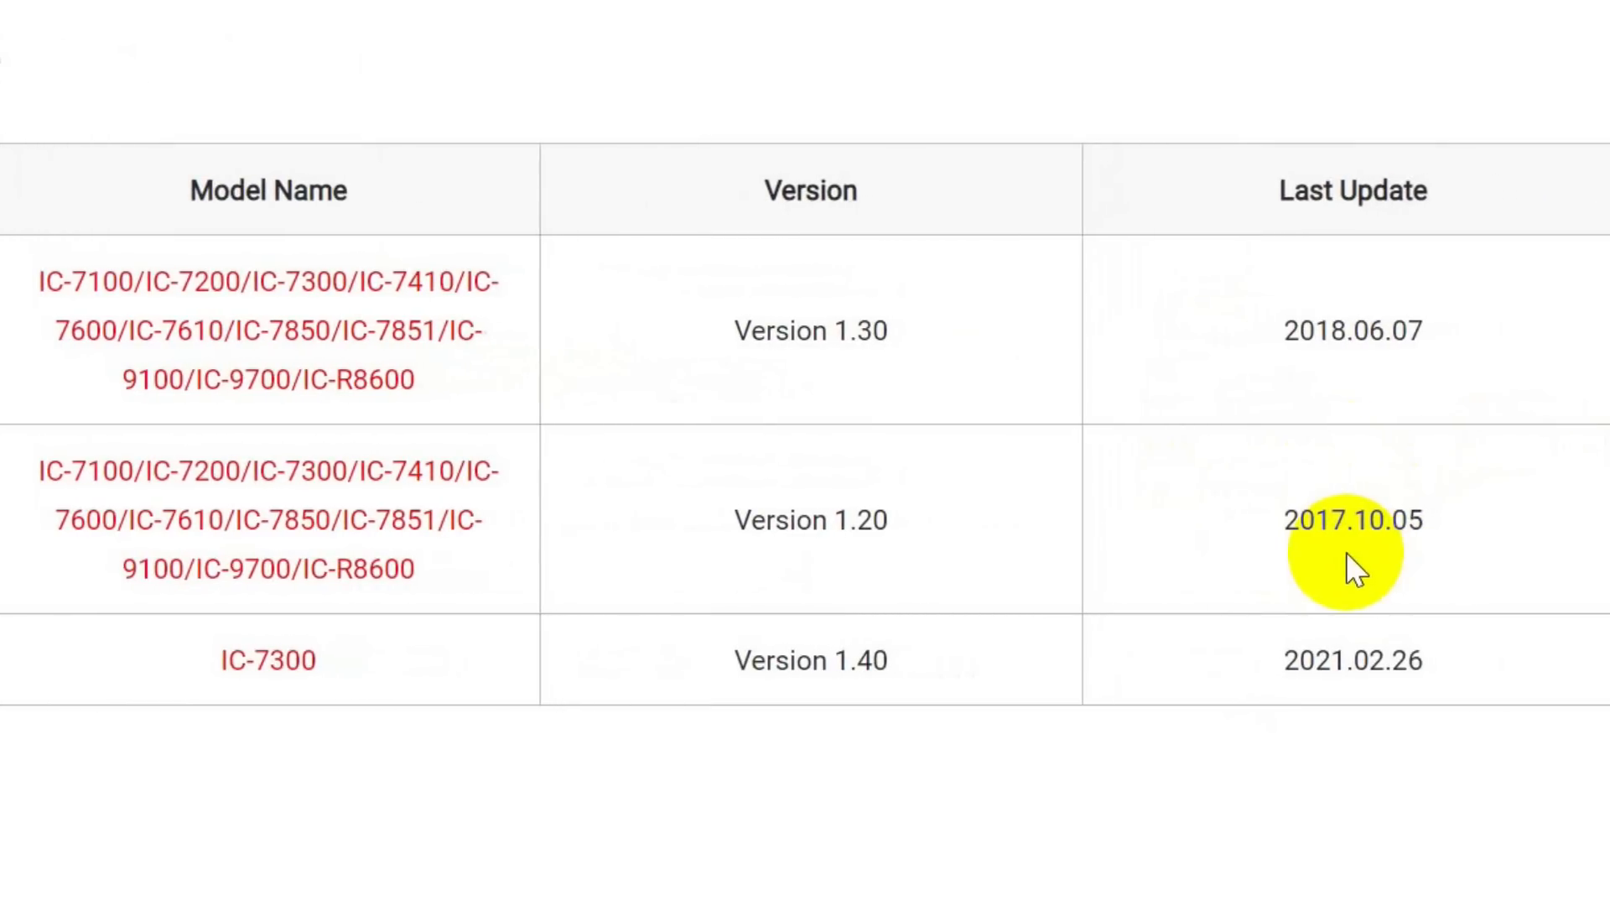
pyautogui.moveTo(929, 323)
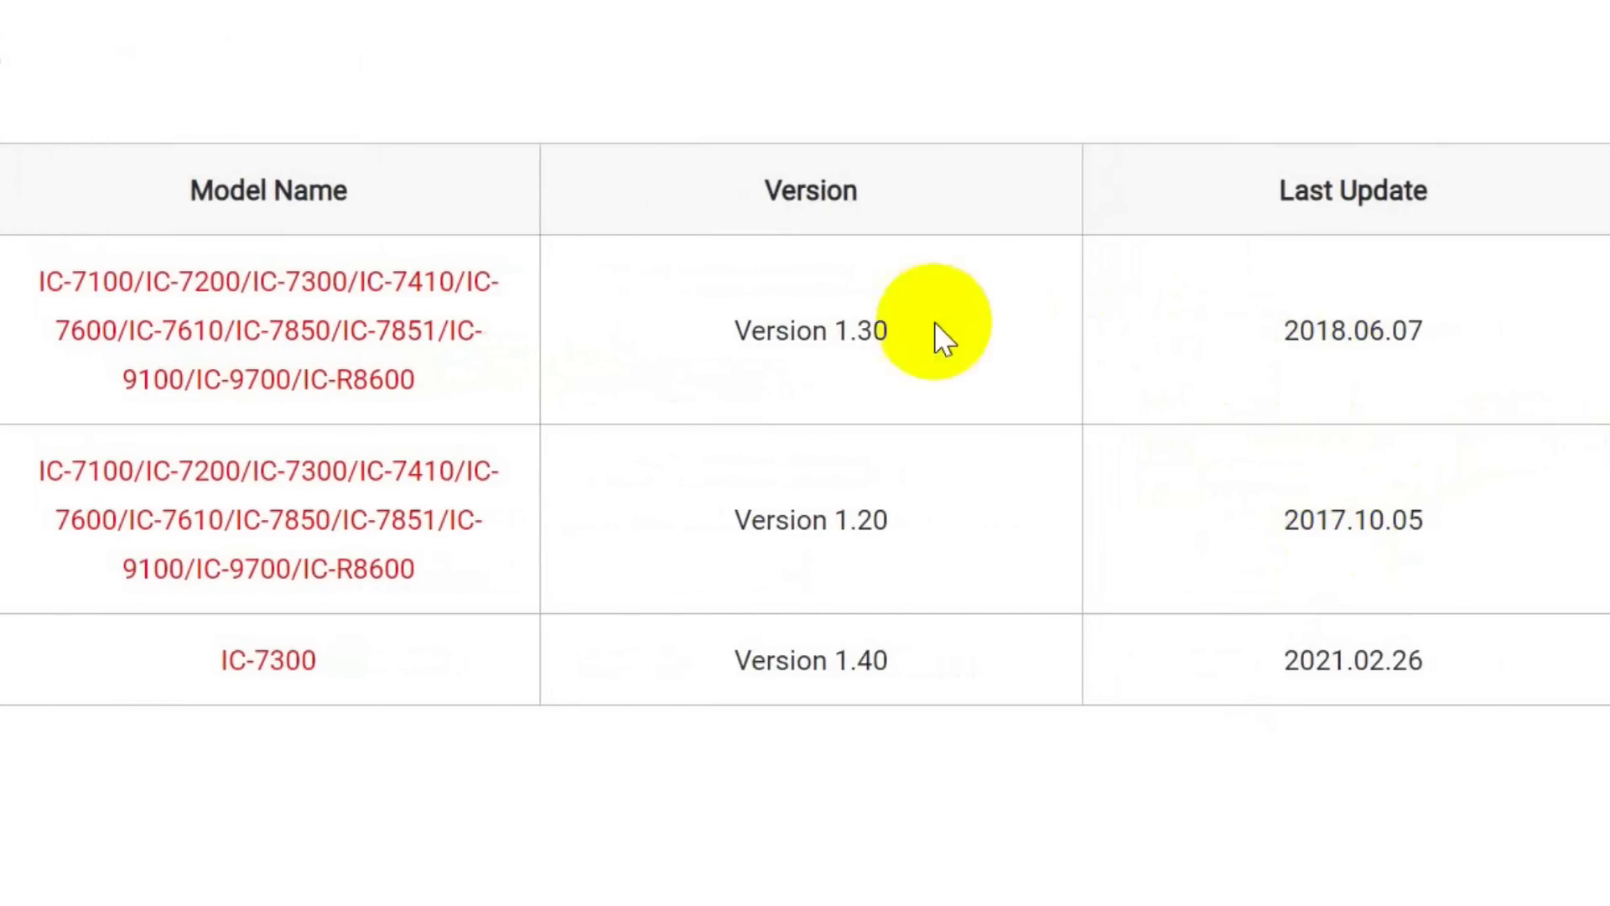
pyautogui.moveTo(863, 330)
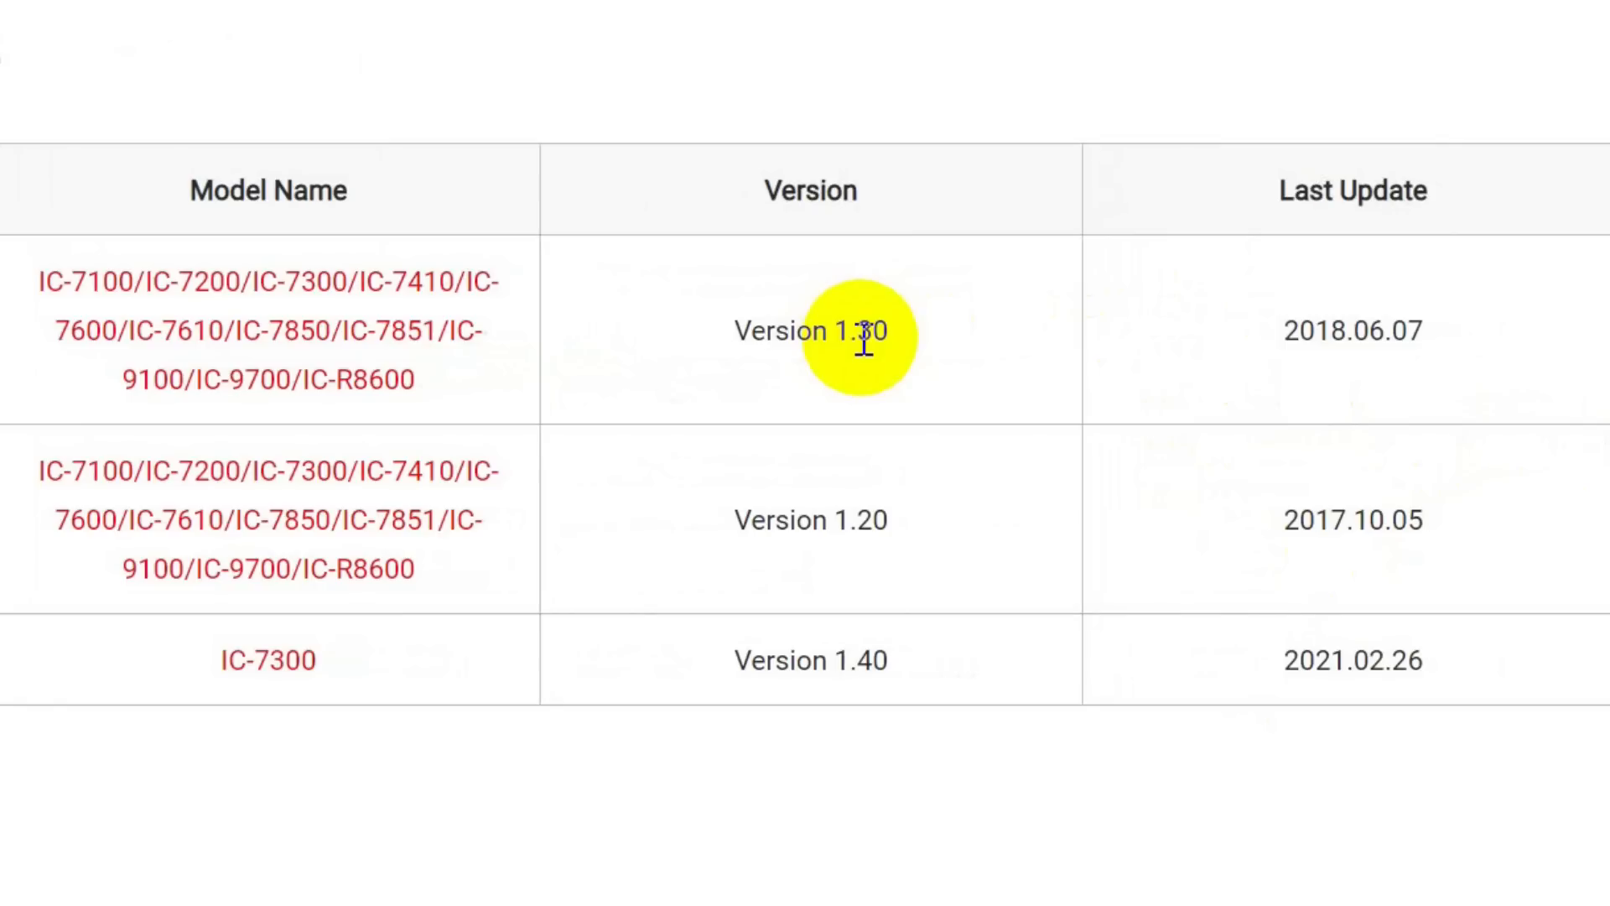
pyautogui.moveTo(1320, 354)
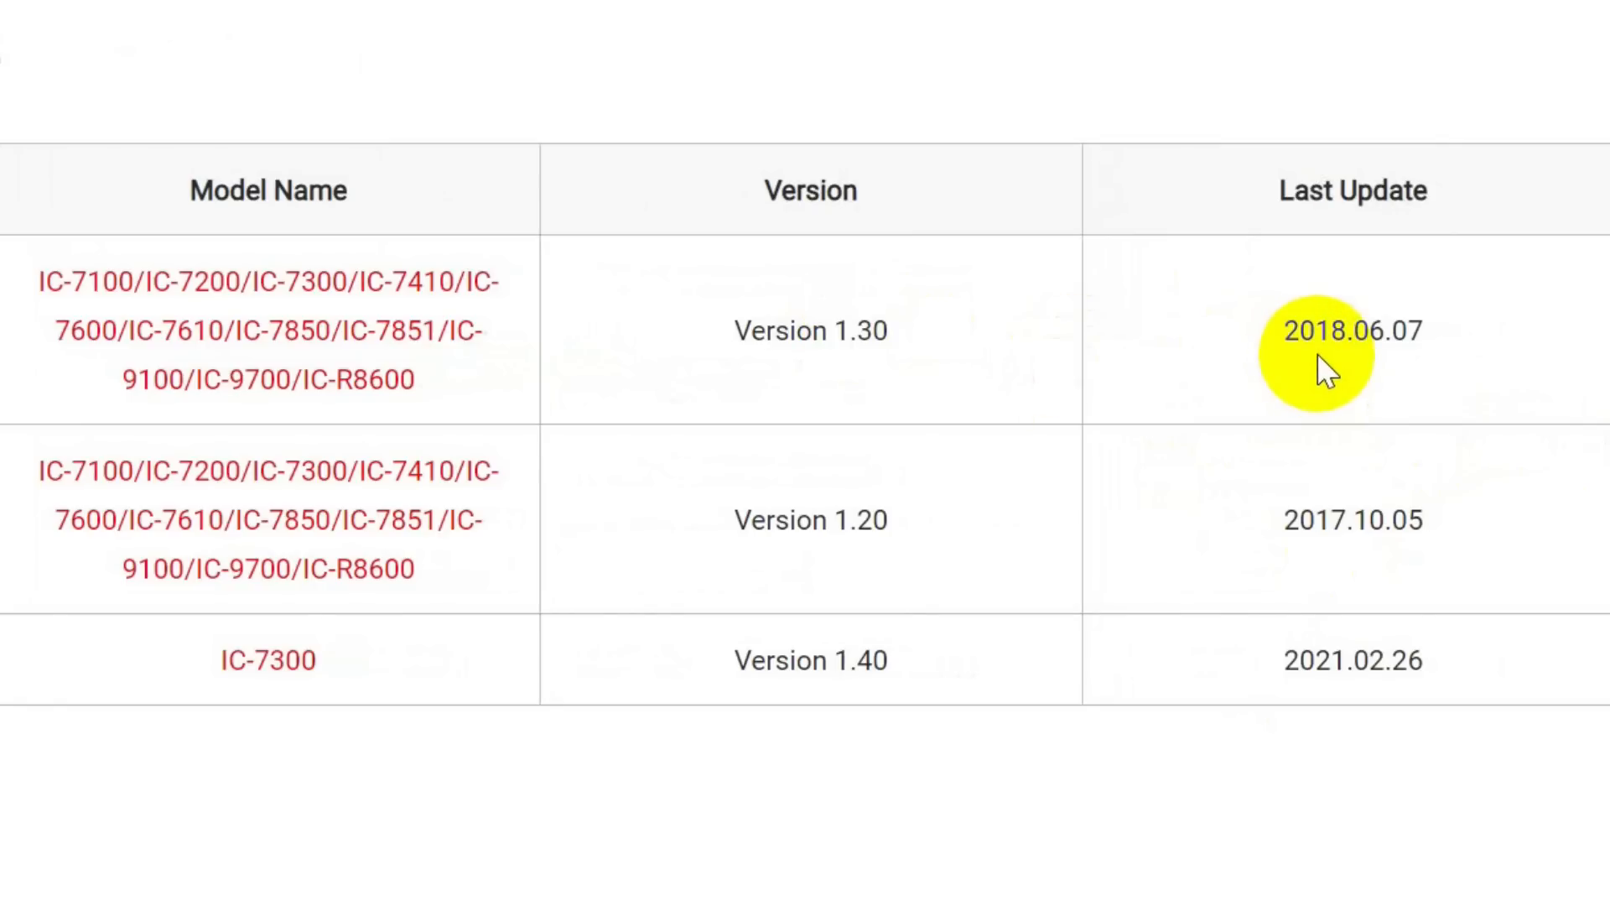
pyautogui.moveTo(164, 338)
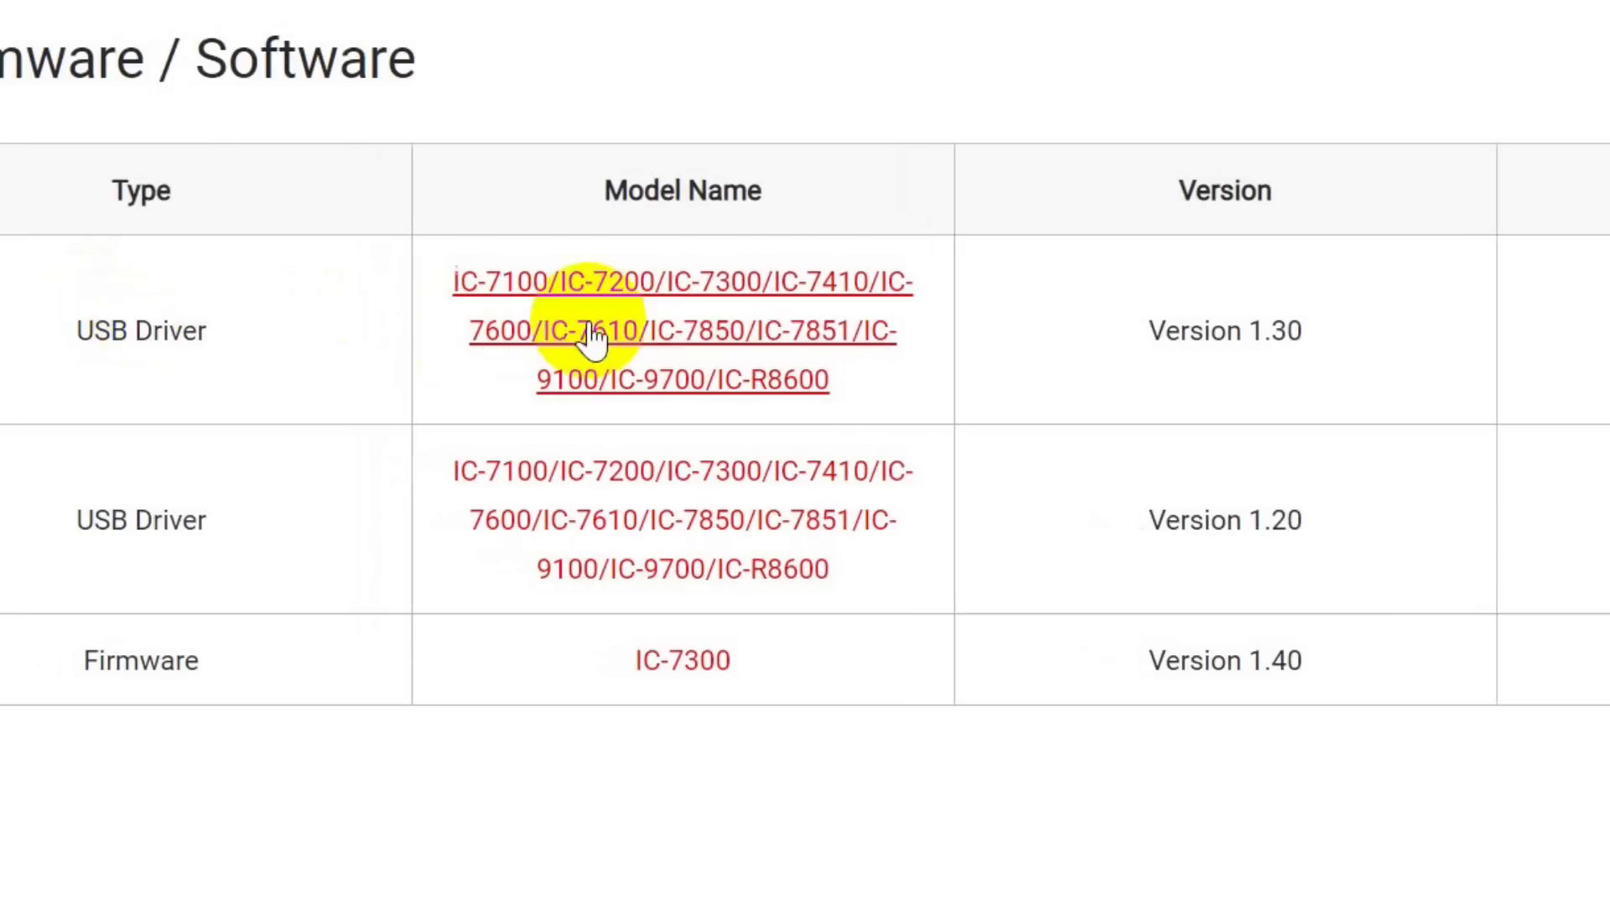
pyautogui.moveTo(641, 354)
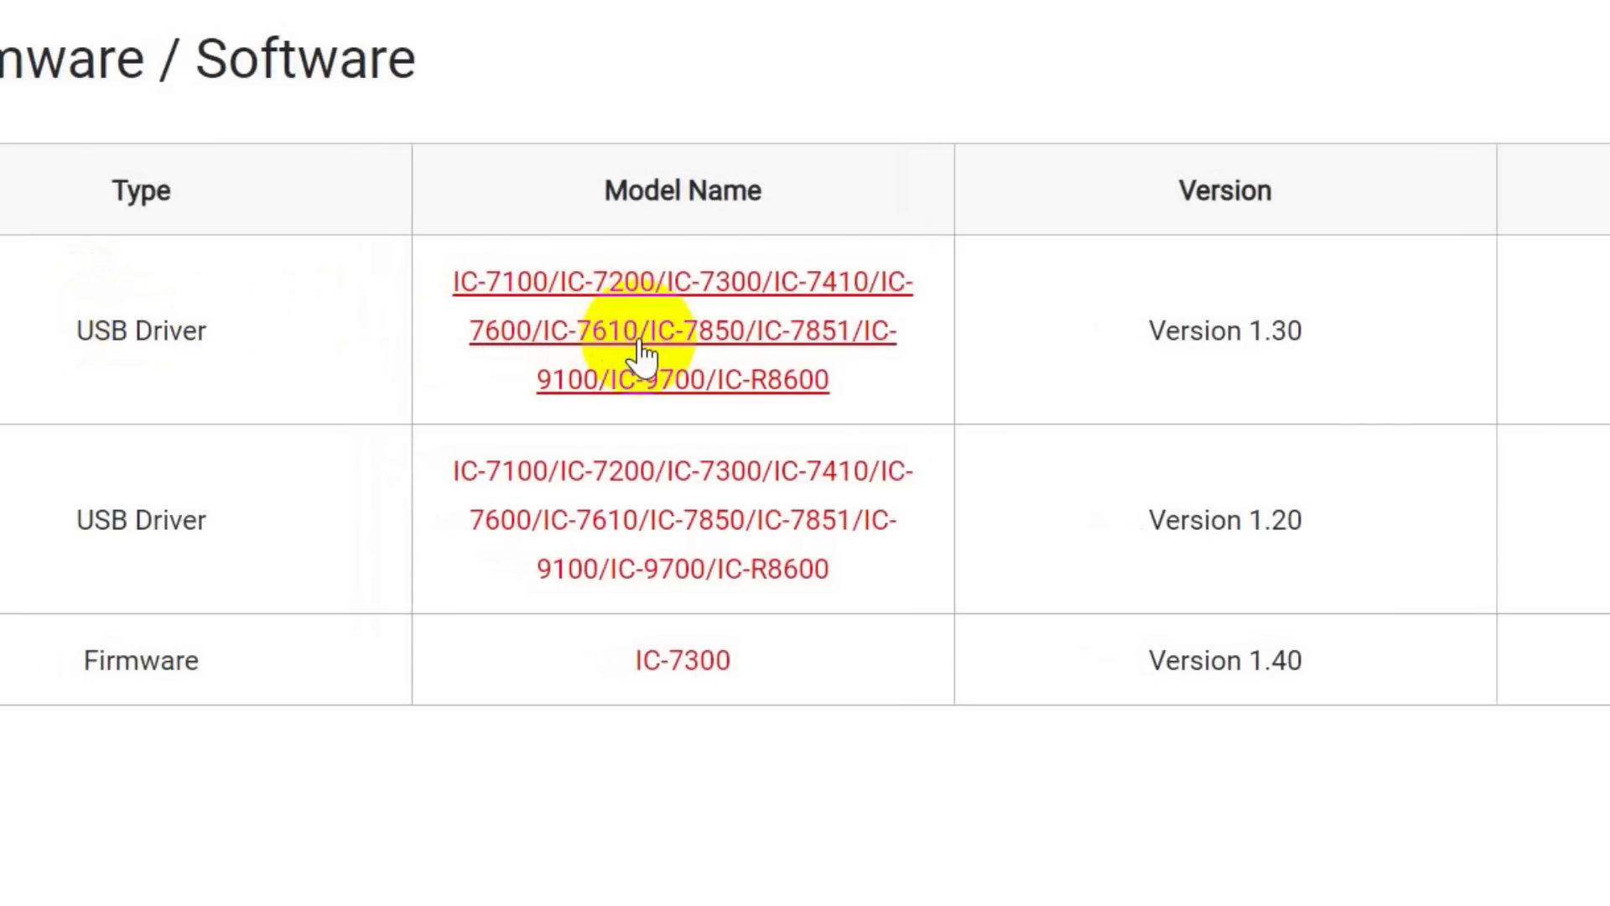
# Step: Open the USB Driver Version 1.30 download page and read down to its agreement
pyautogui.click(681, 330)
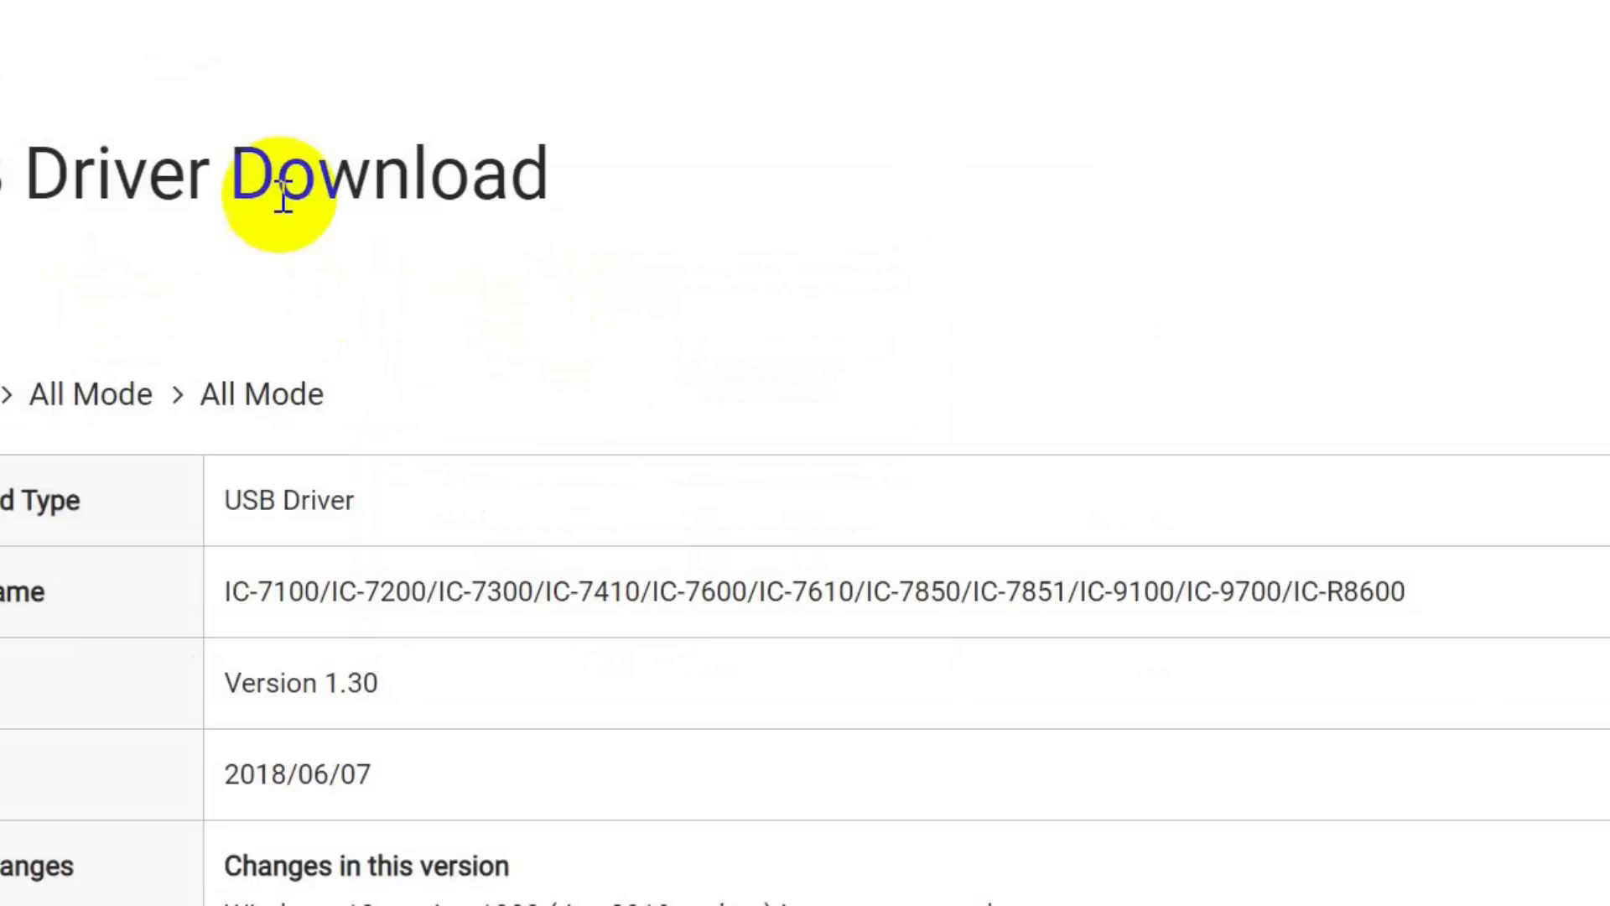
pyautogui.scroll(3)
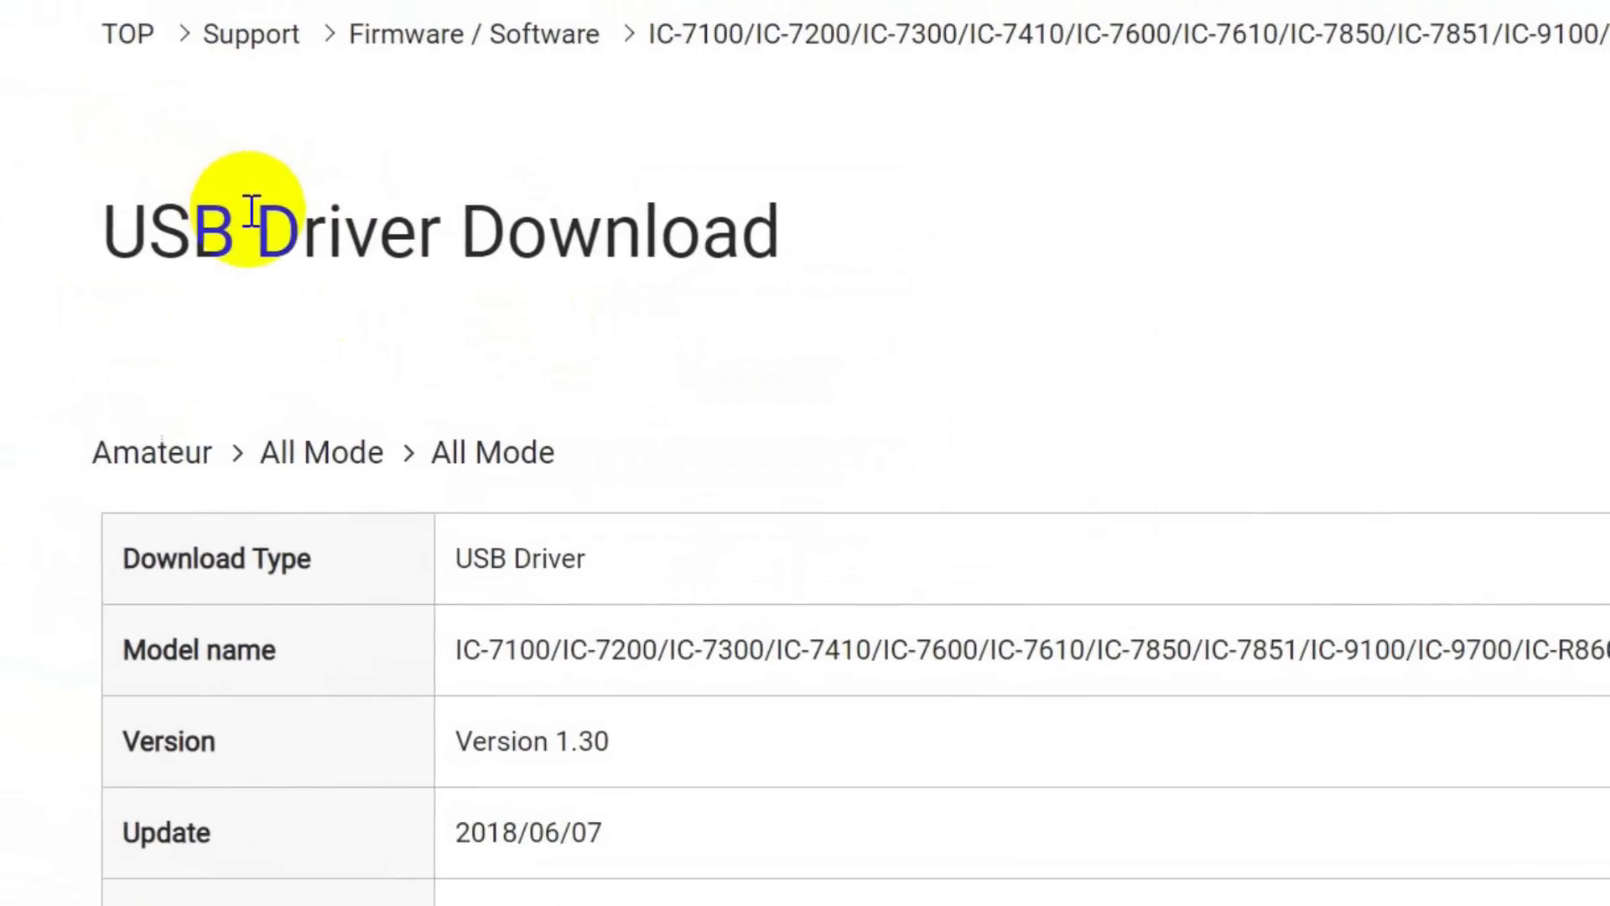
pyautogui.scroll(-3)
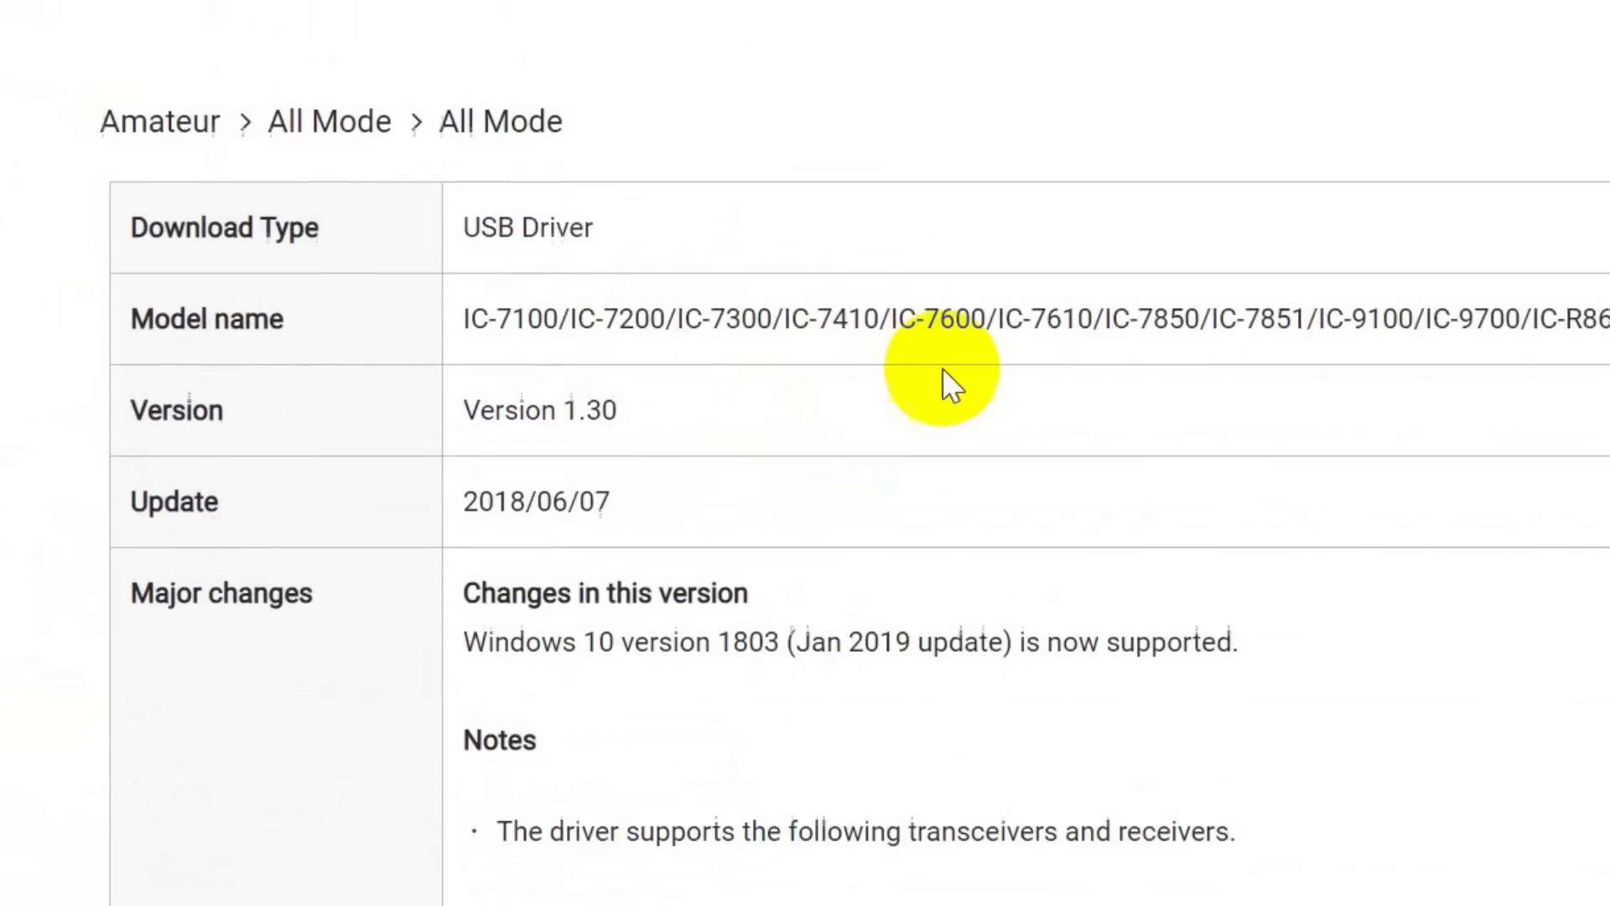
pyautogui.scroll(-3)
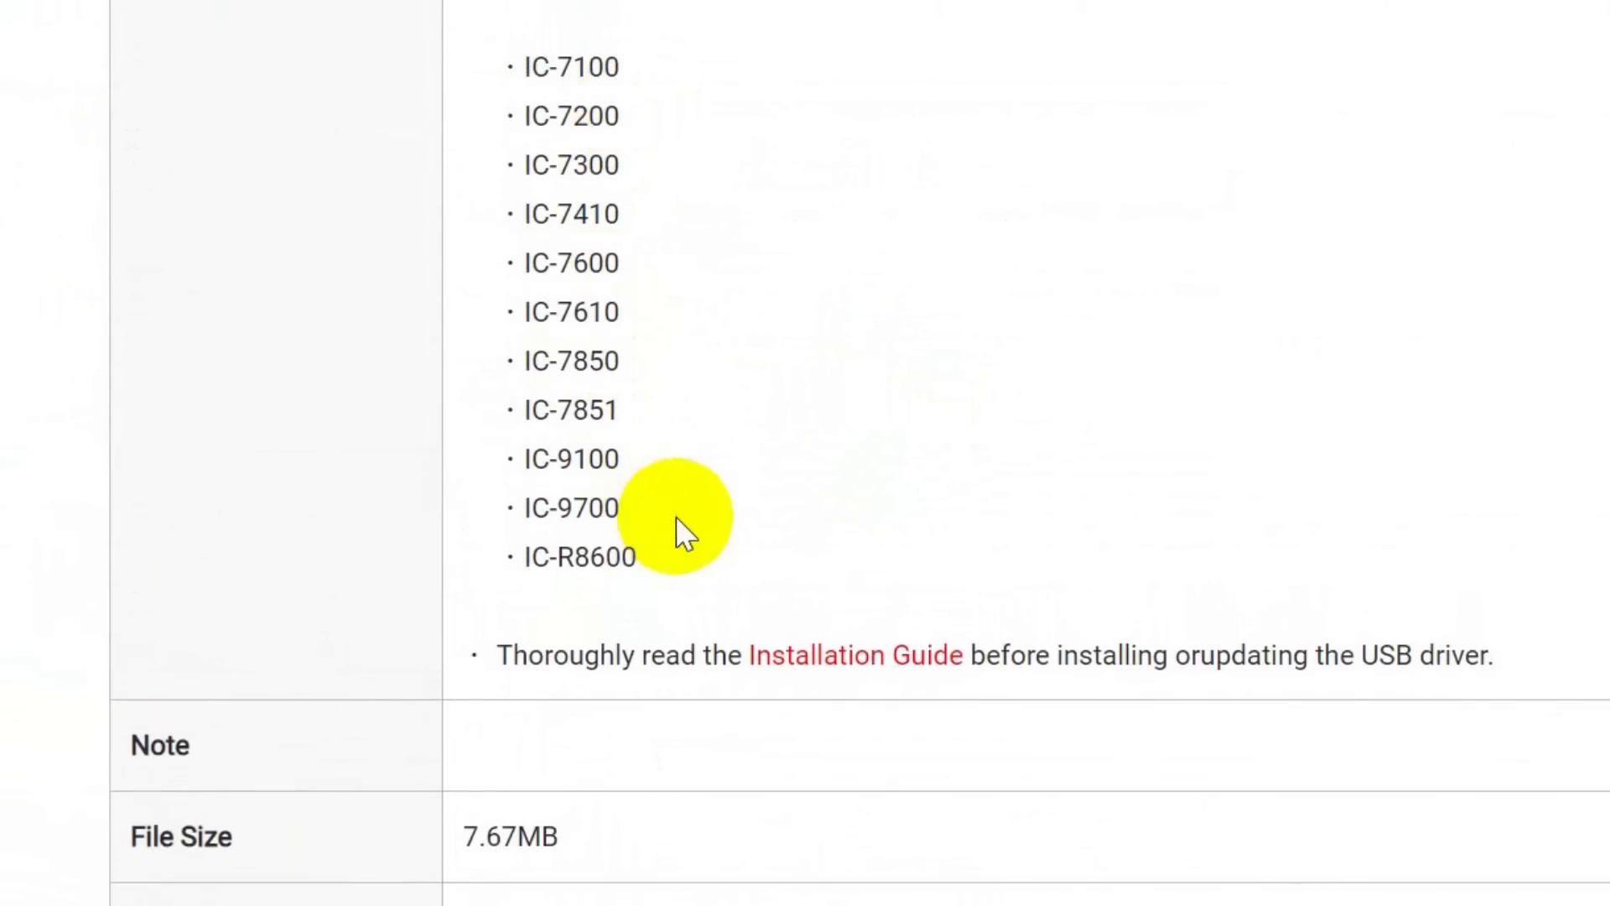
pyautogui.scroll(-3)
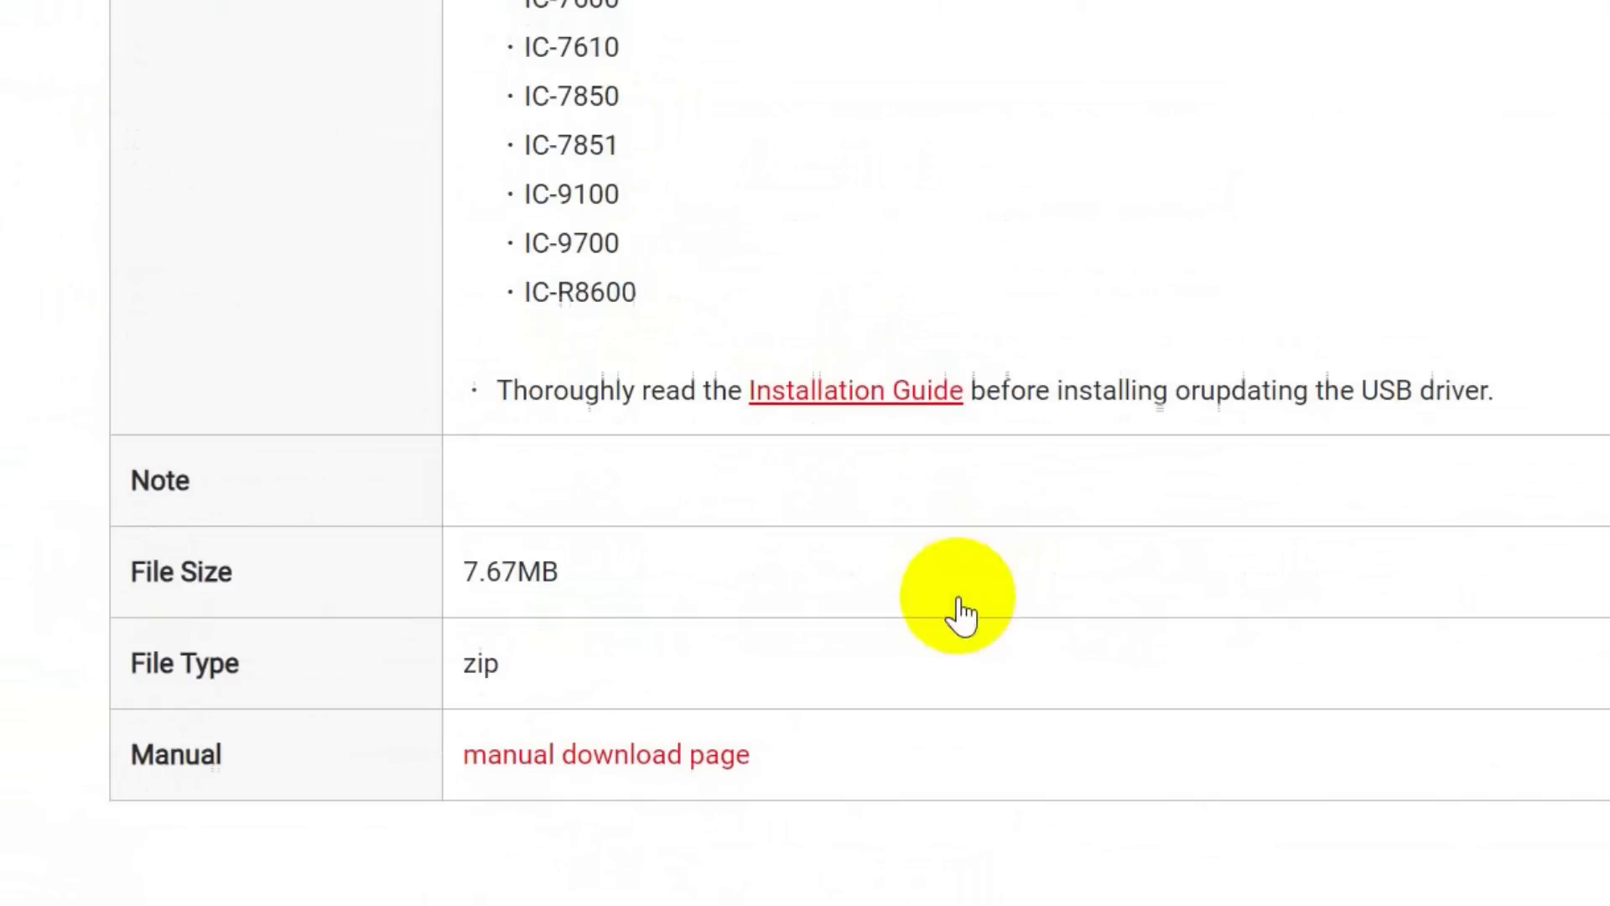
pyautogui.moveTo(816, 390)
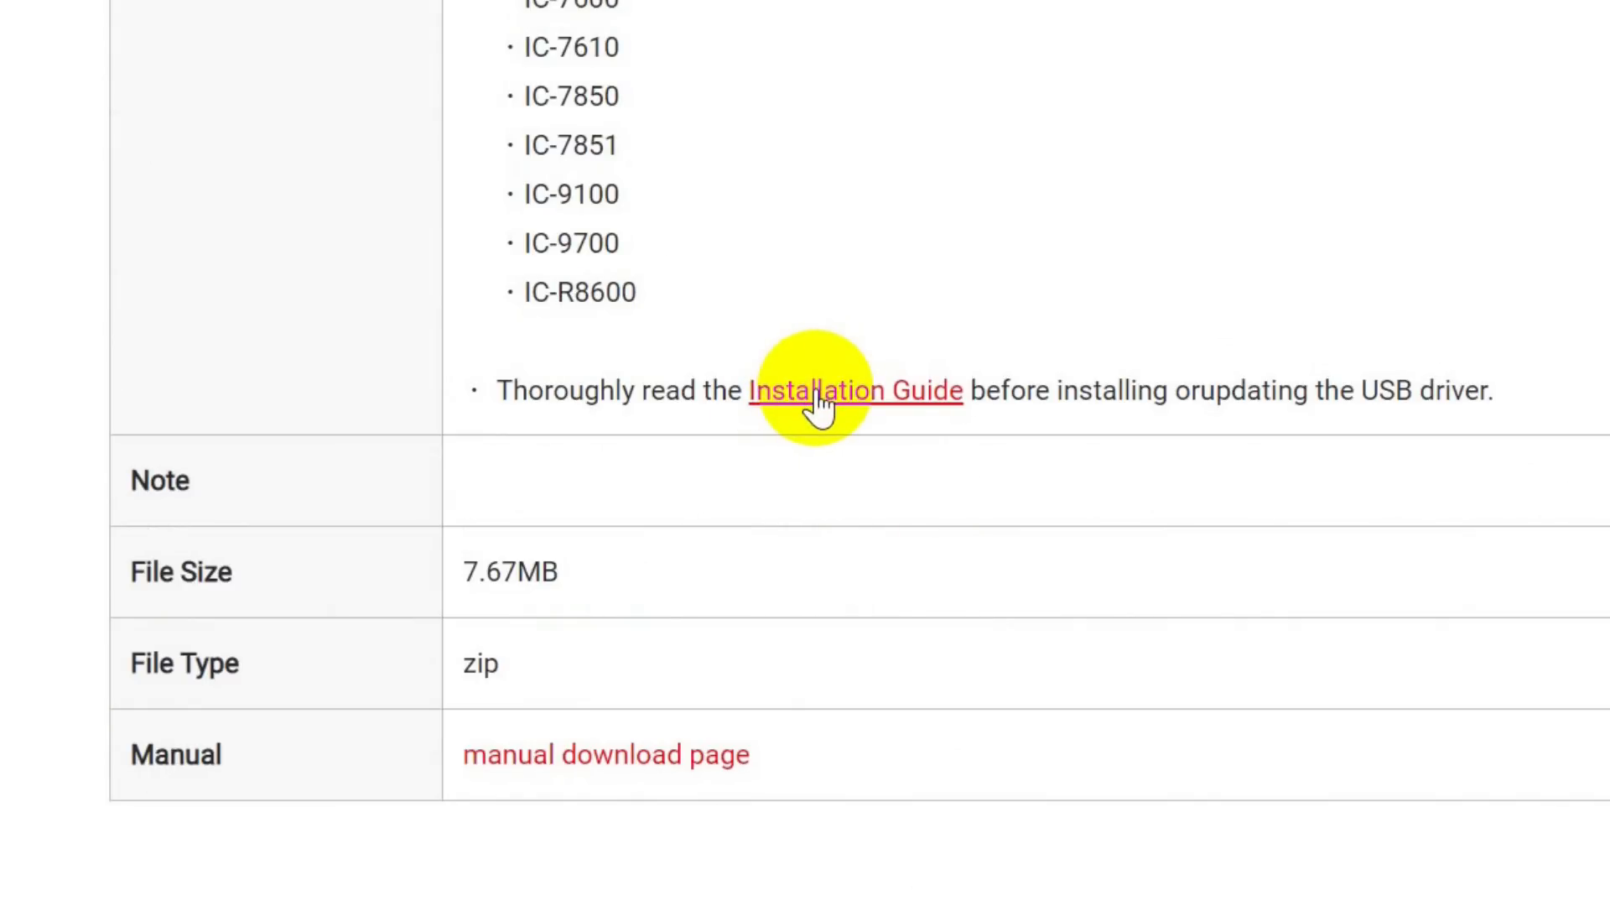
pyautogui.moveTo(729, 426)
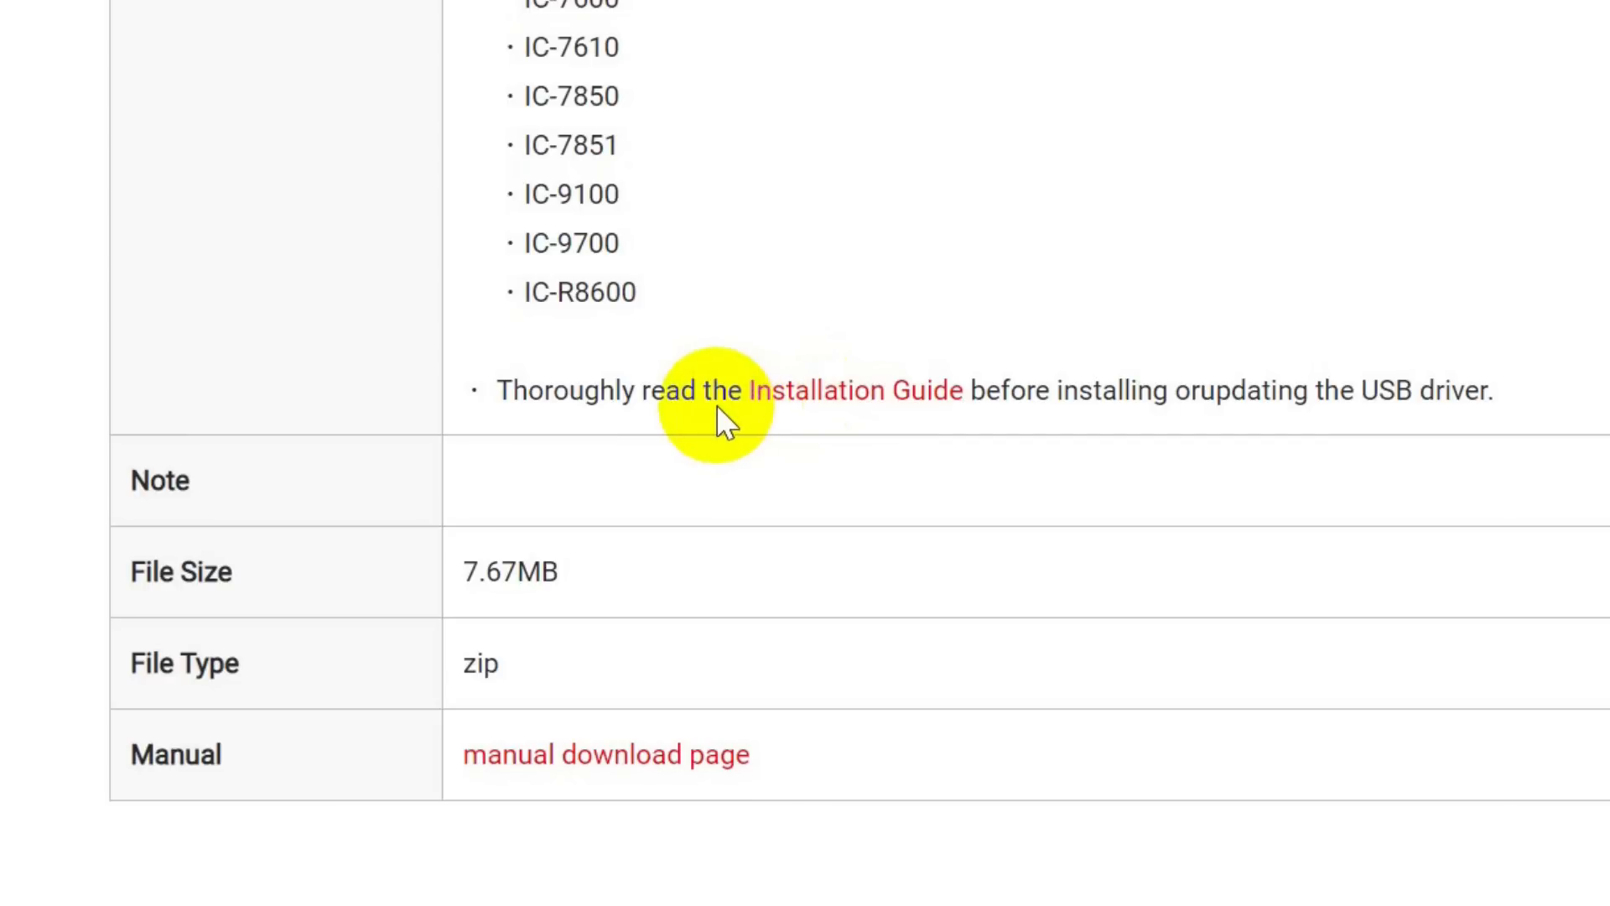
pyautogui.scroll(-3)
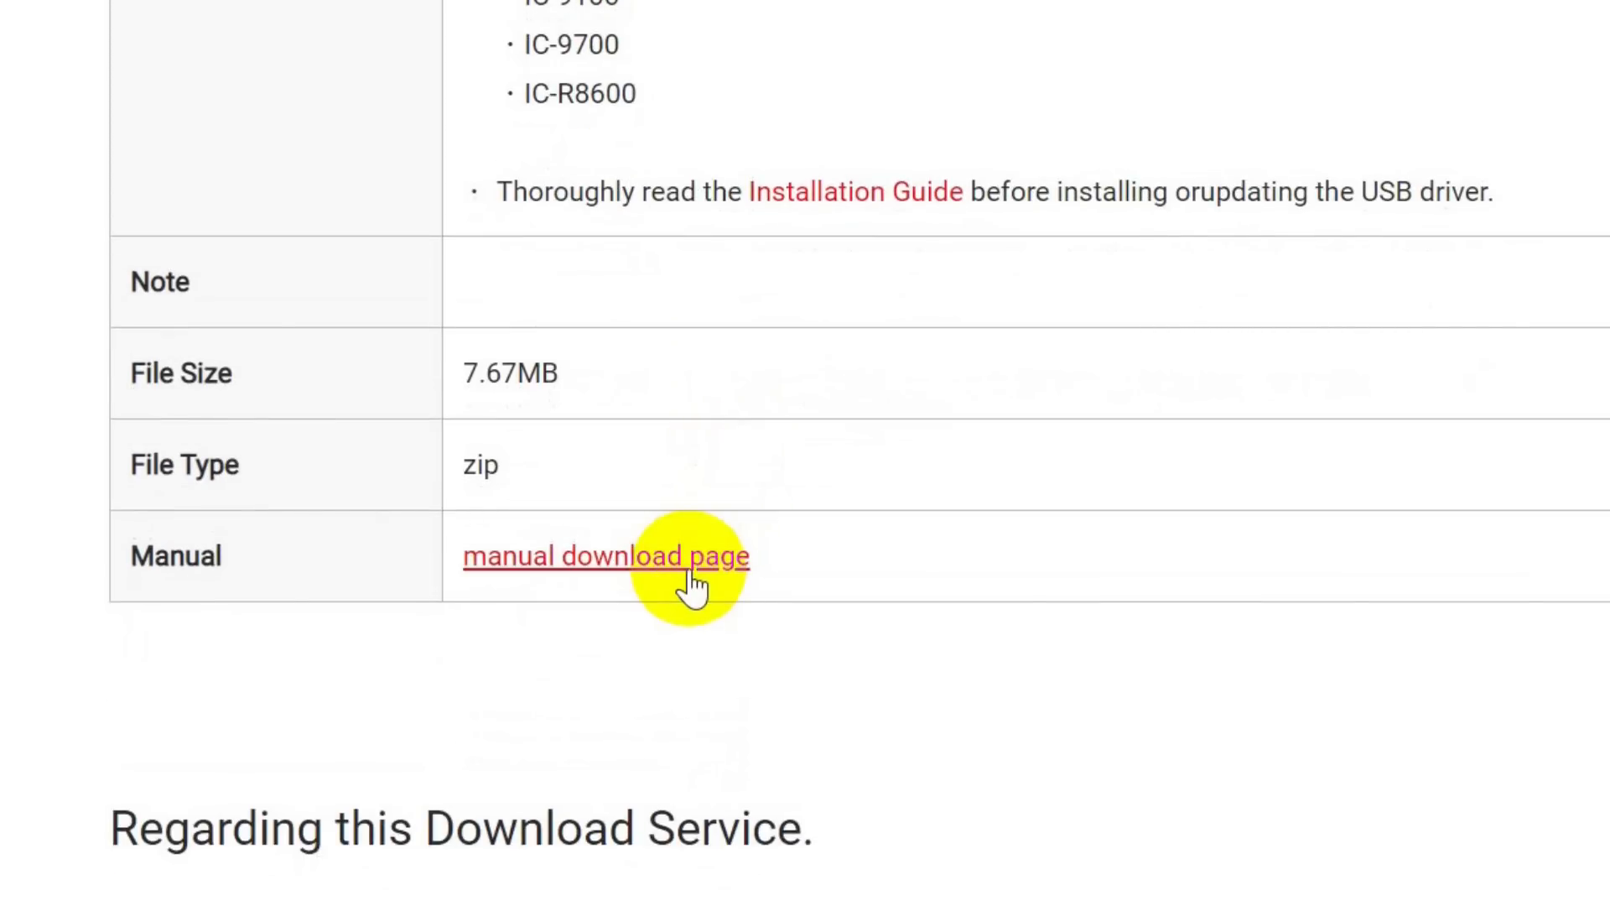
pyautogui.scroll(3)
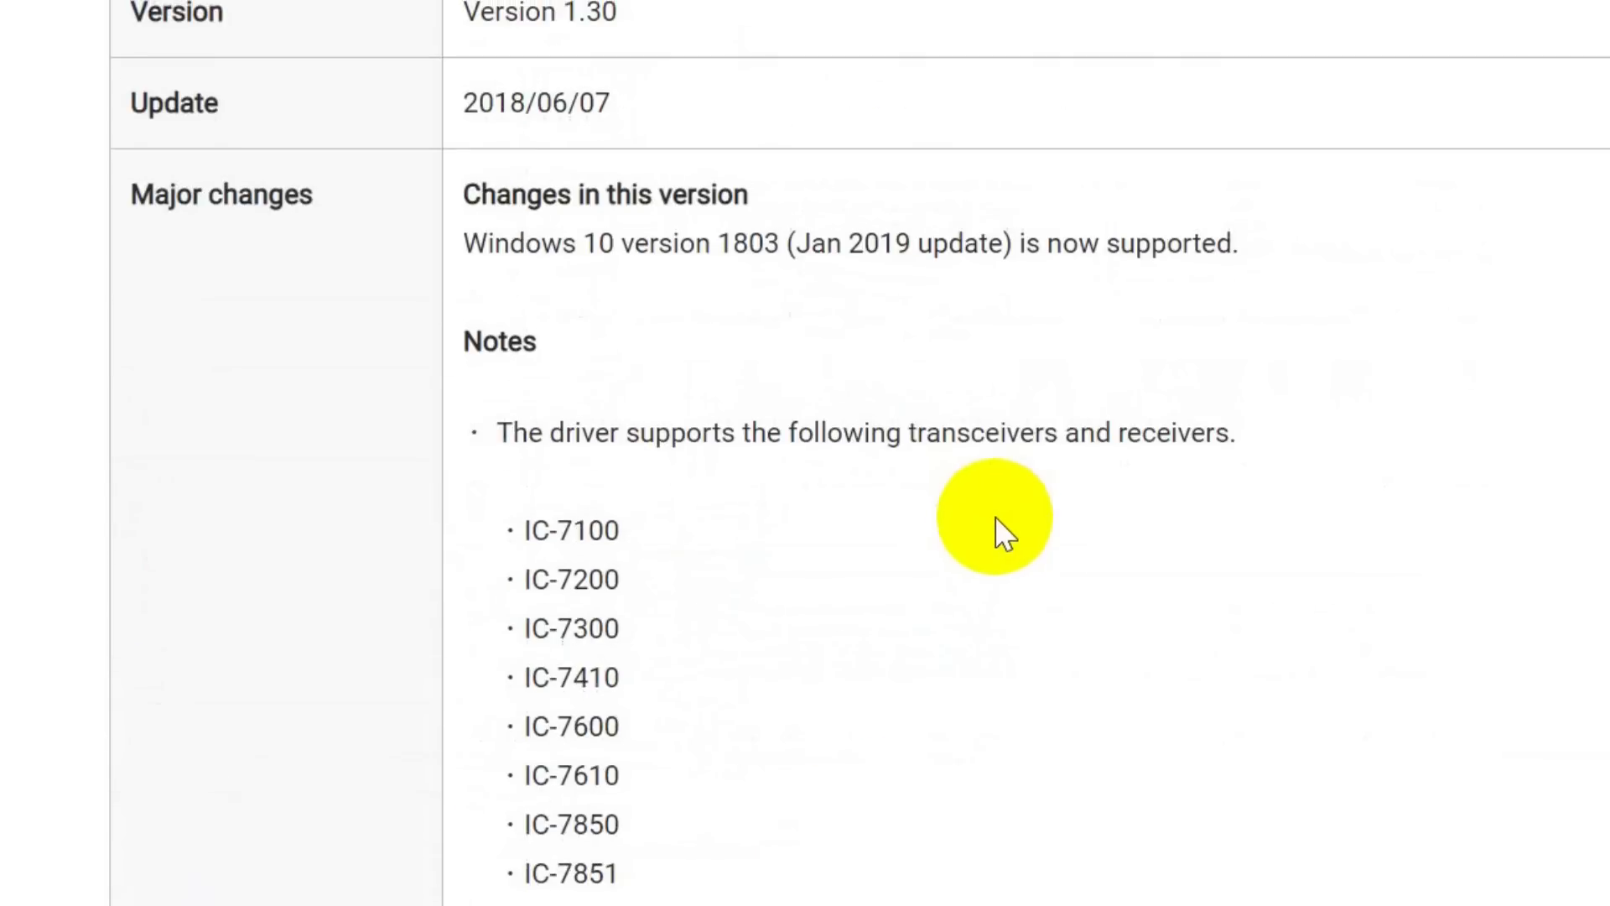
pyautogui.scroll(-3)
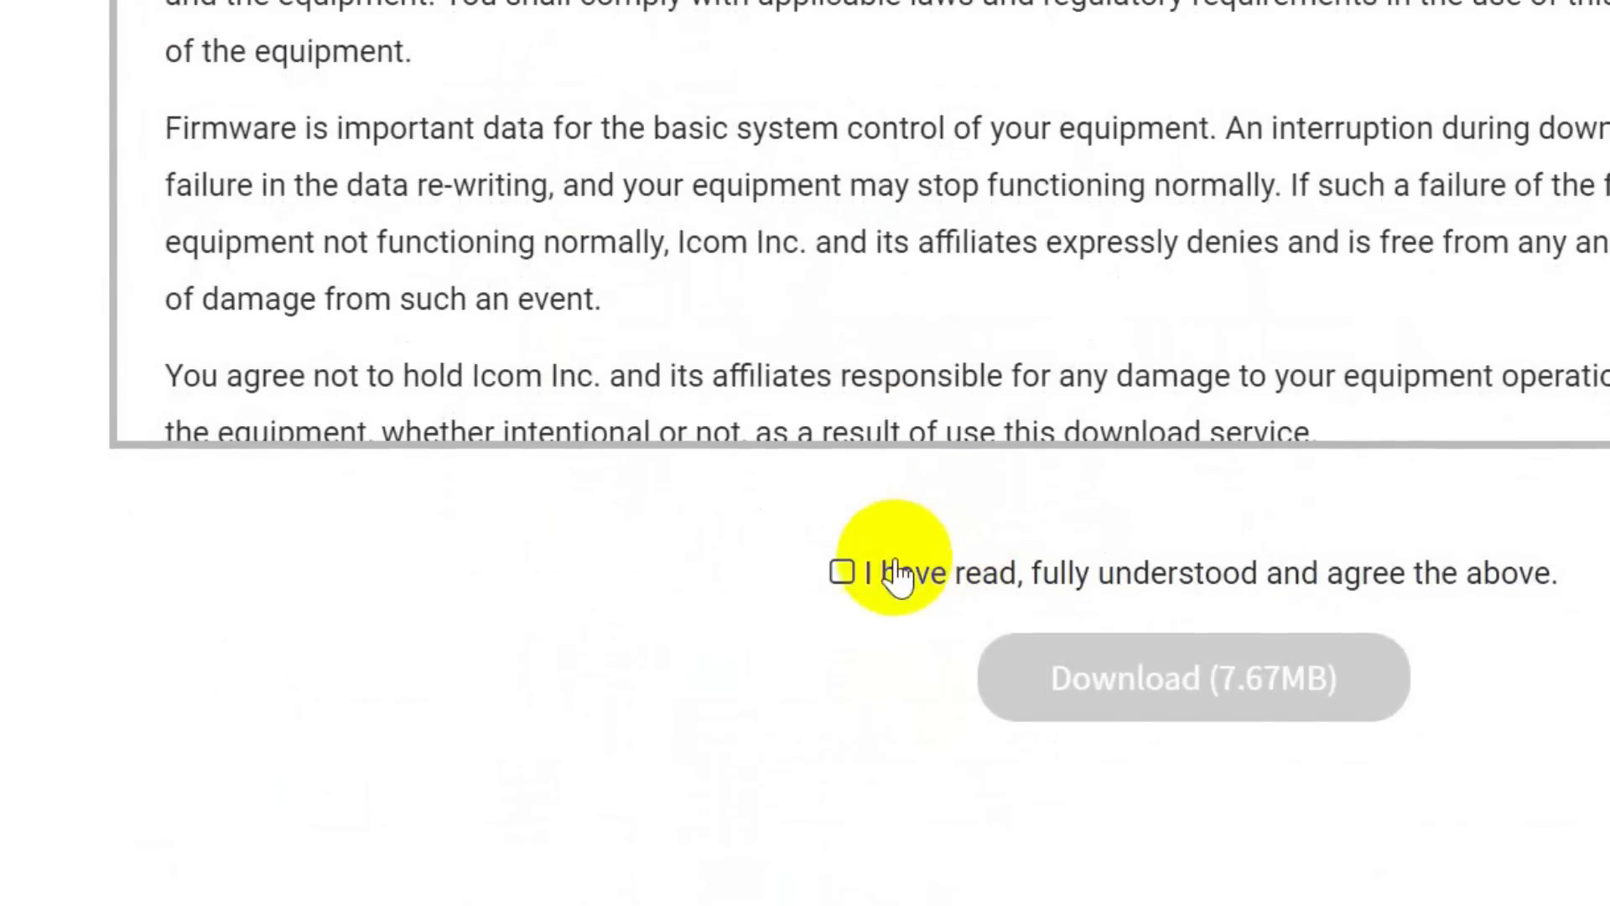
# Step: Accept the terms and save CD-301501-004.zip (7.67MB) into the WSJT-X folder
pyautogui.click(842, 572)
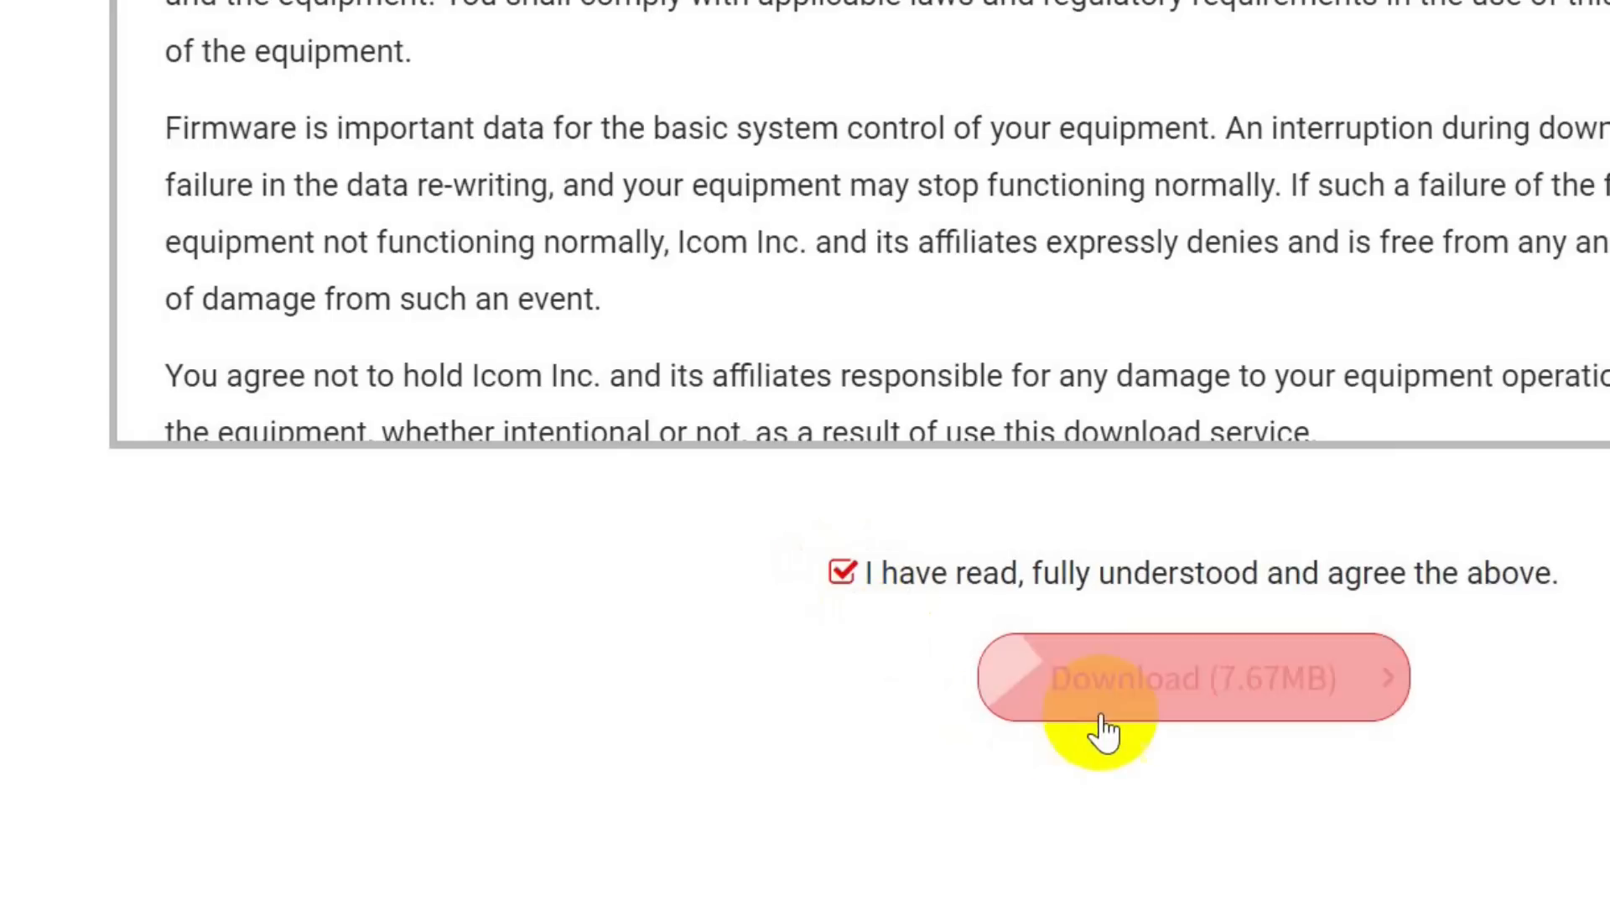
pyautogui.click(1190, 678)
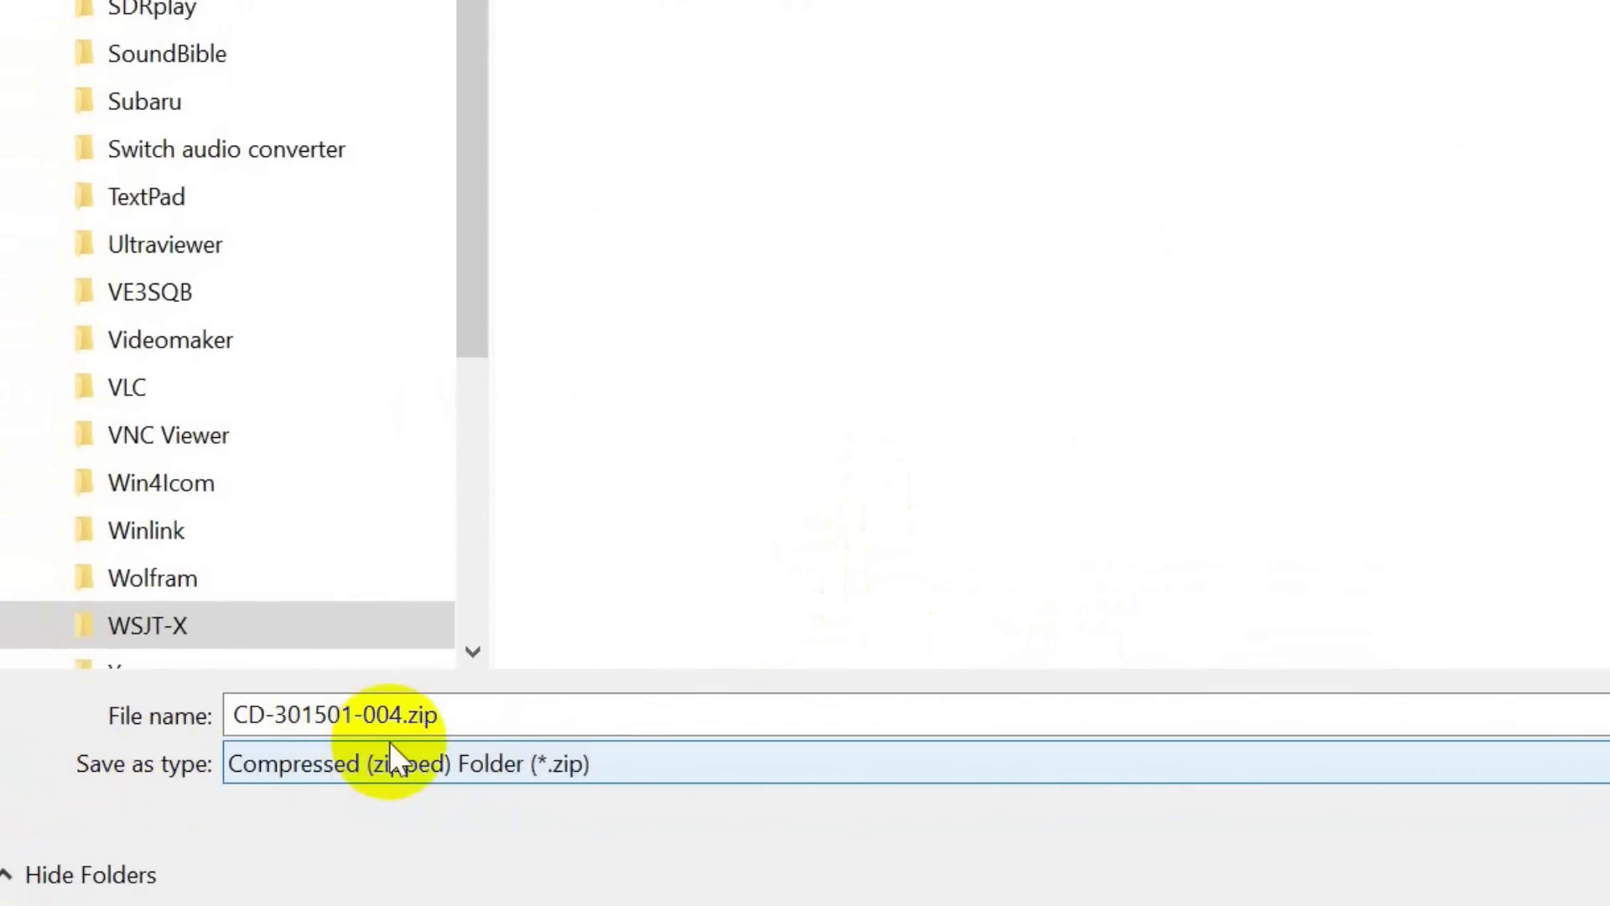
pyautogui.moveTo(385, 770)
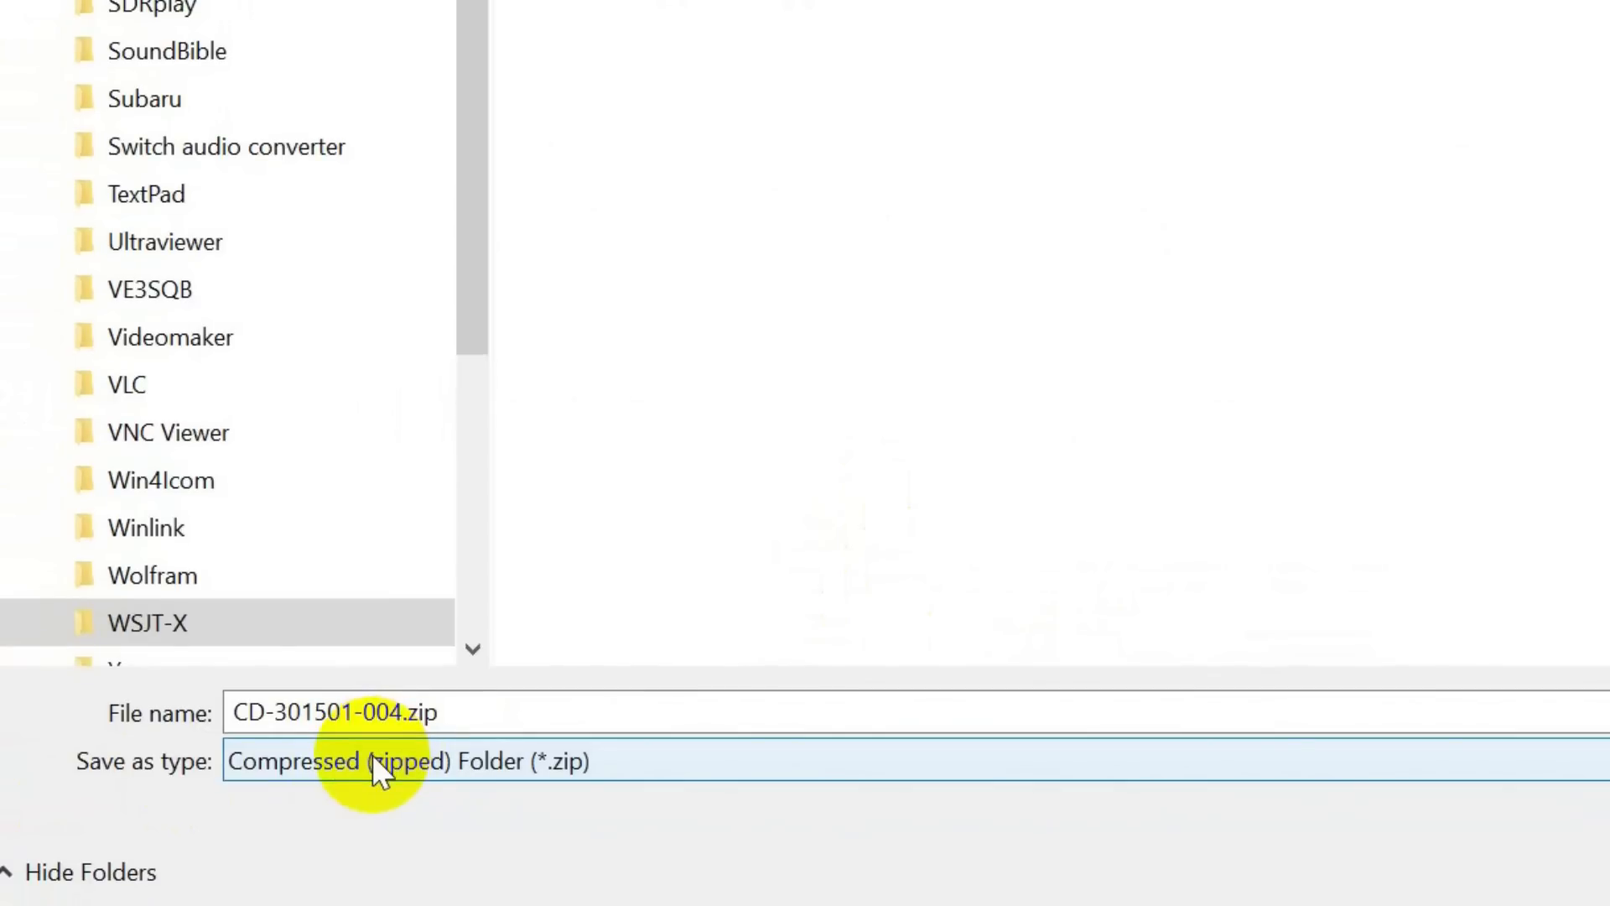
pyautogui.moveTo(480, 712)
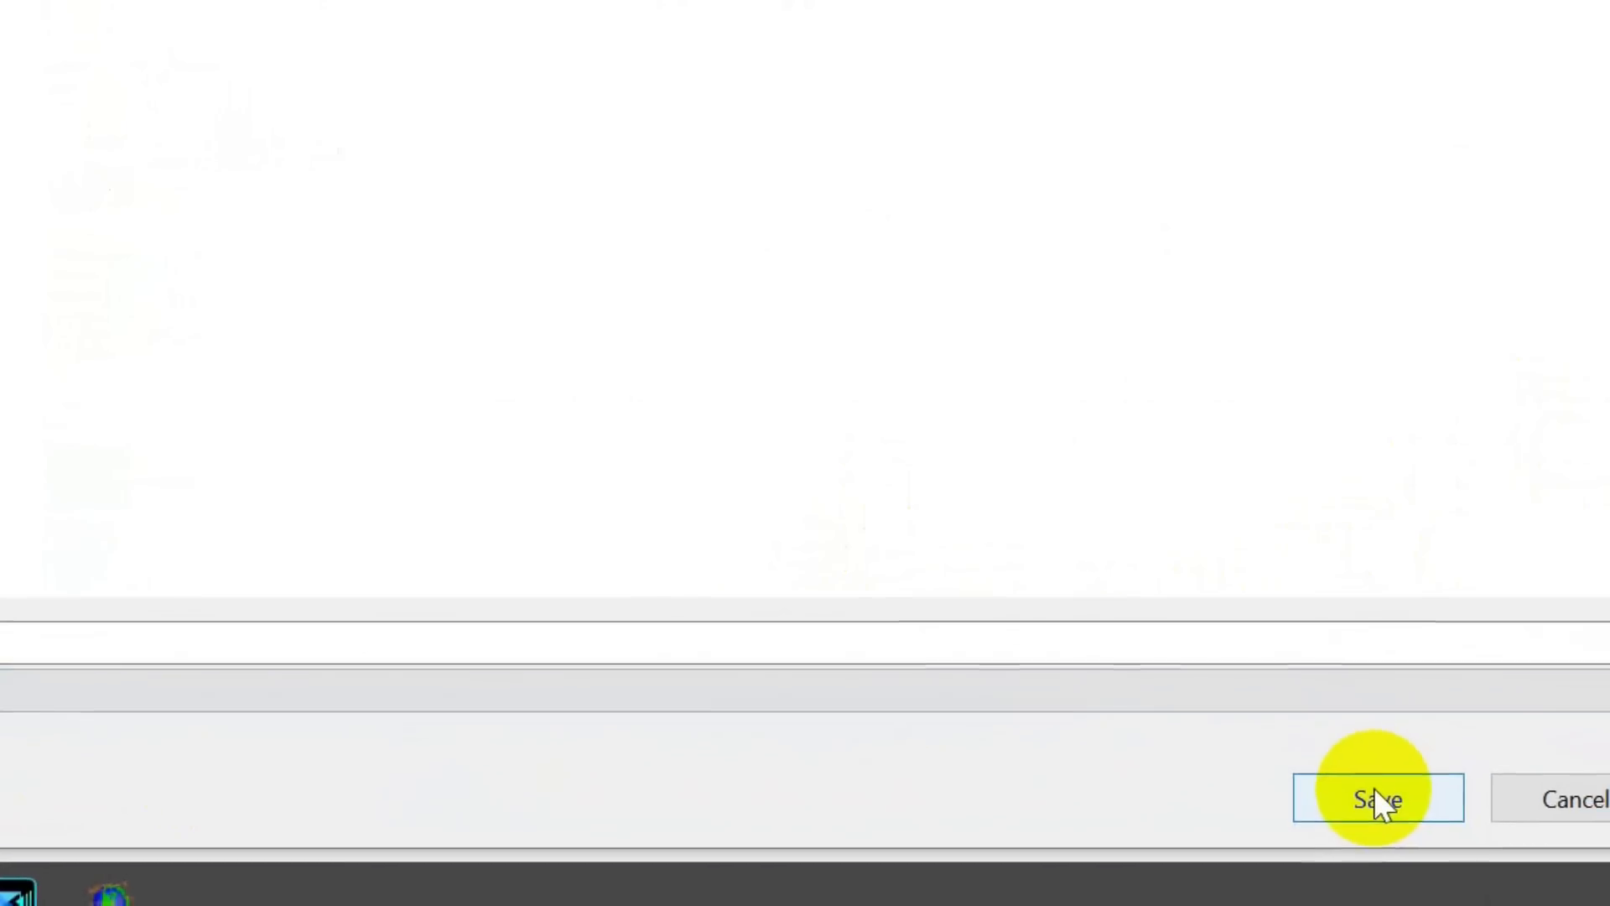
pyautogui.click(1376, 799)
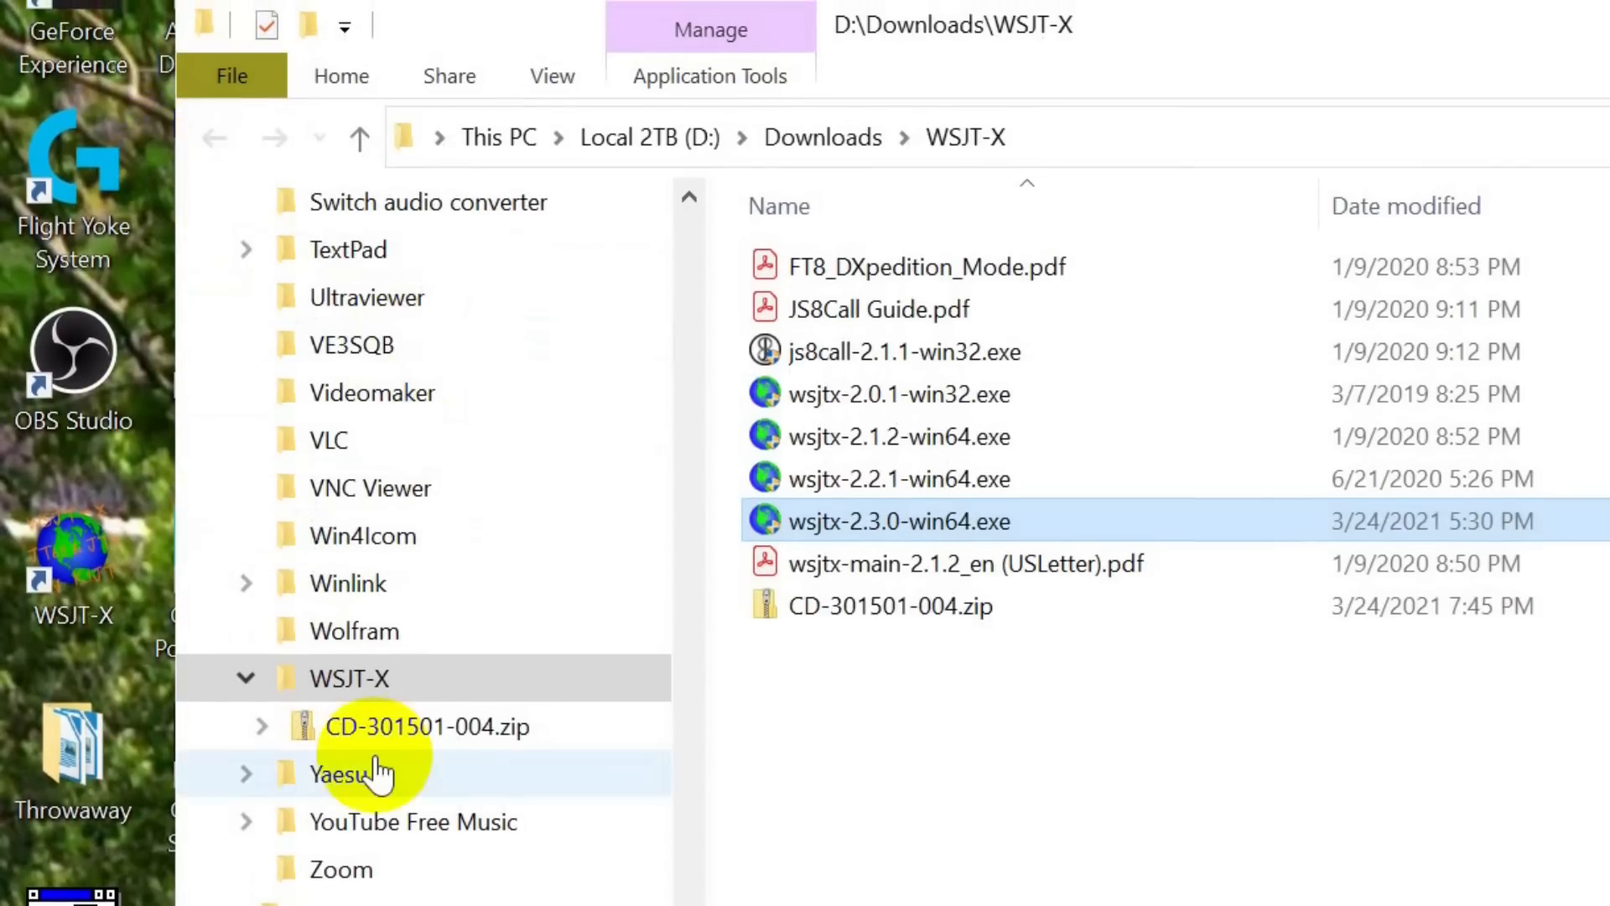
pyautogui.moveTo(488, 485)
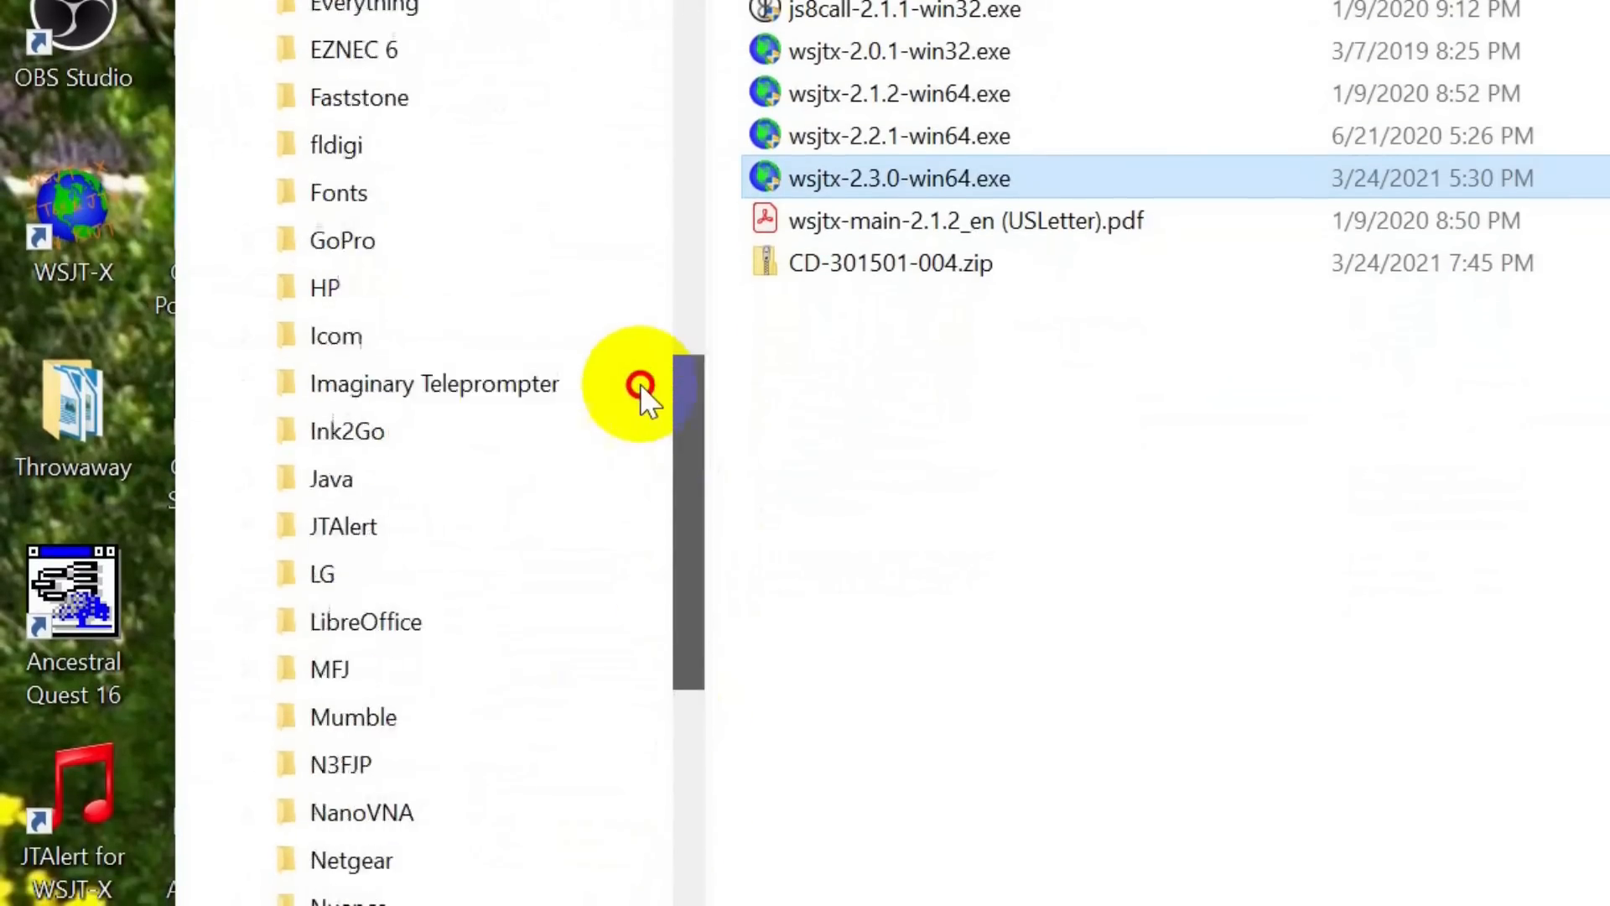
# Step: Scroll File Explorer's navigation pane to reach the Downloads\Icom folder
pyautogui.scroll(-3)
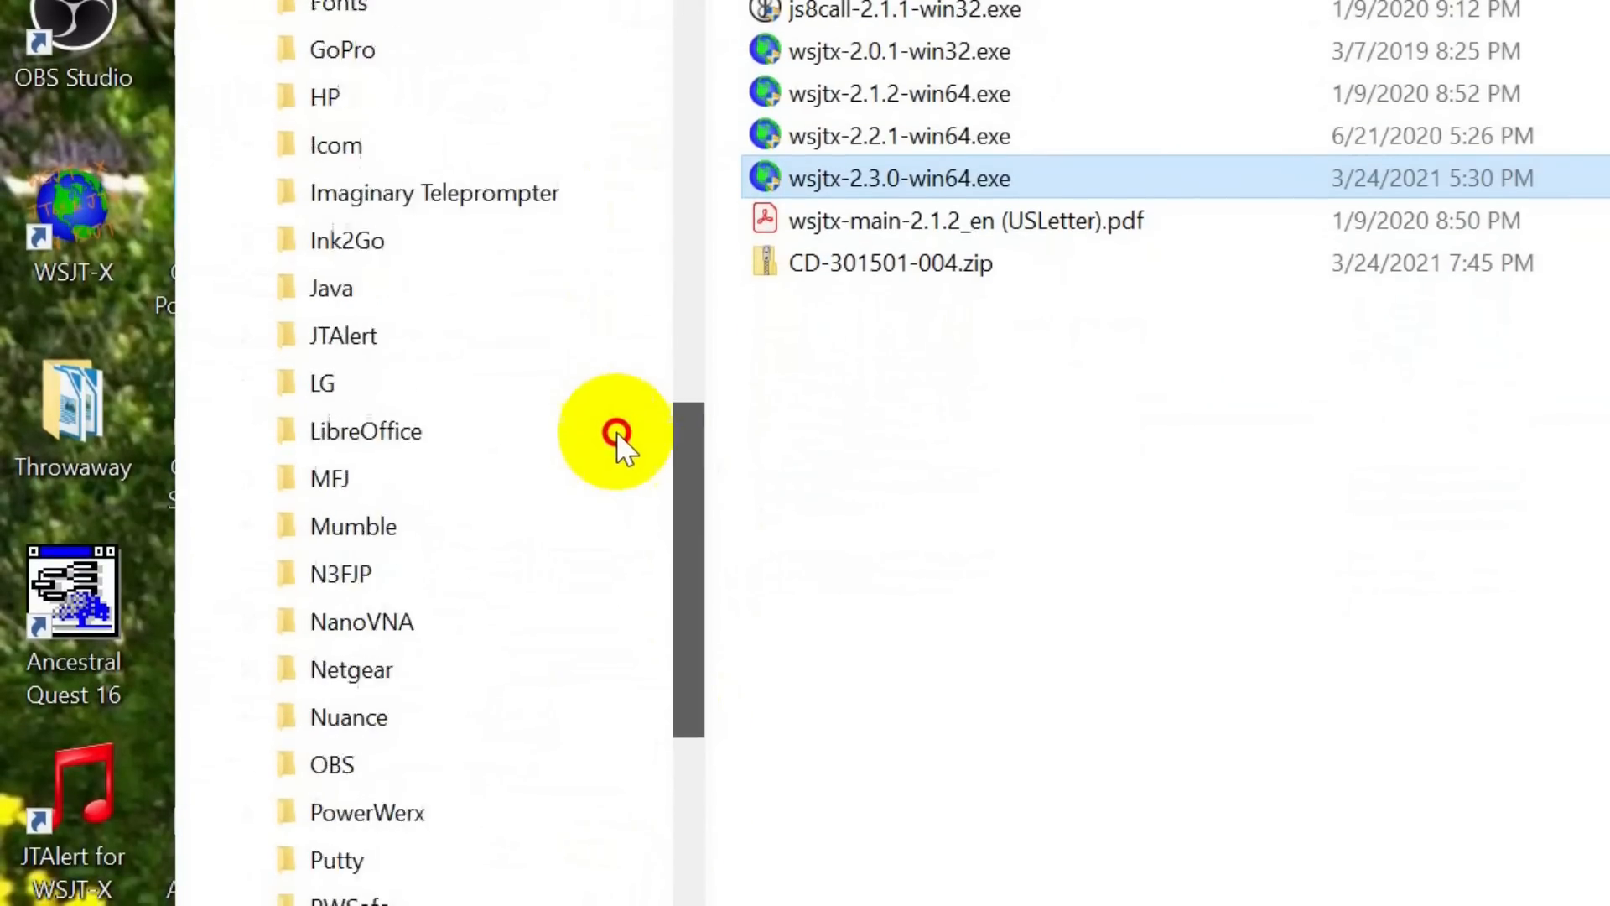
pyautogui.scroll(-3)
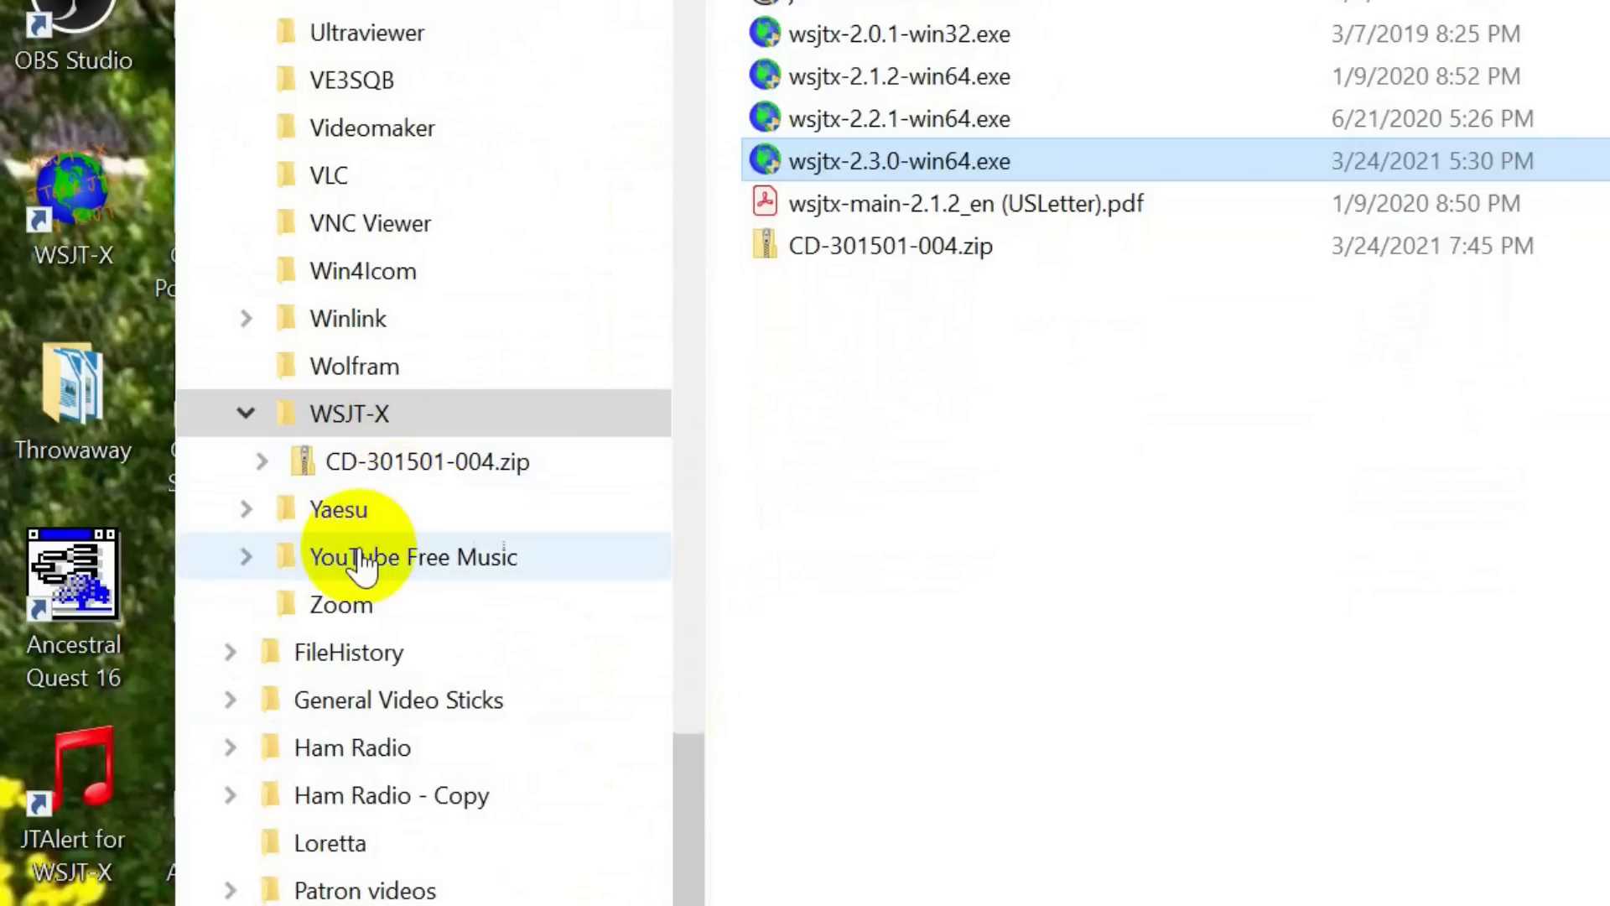
pyautogui.scroll(3)
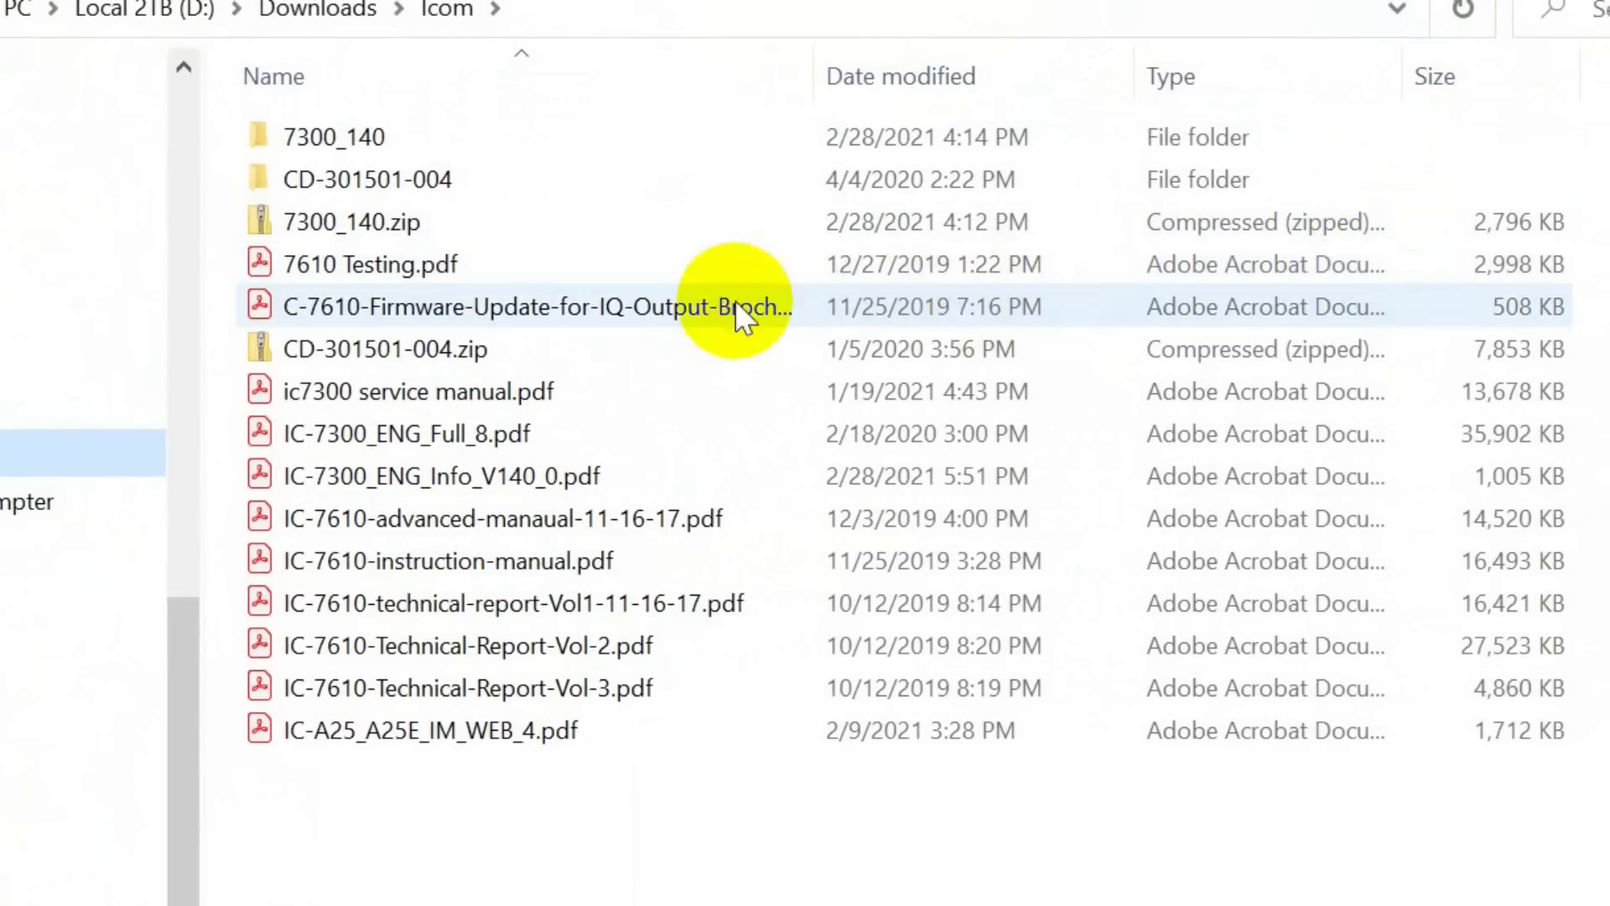
pyautogui.click(370, 264)
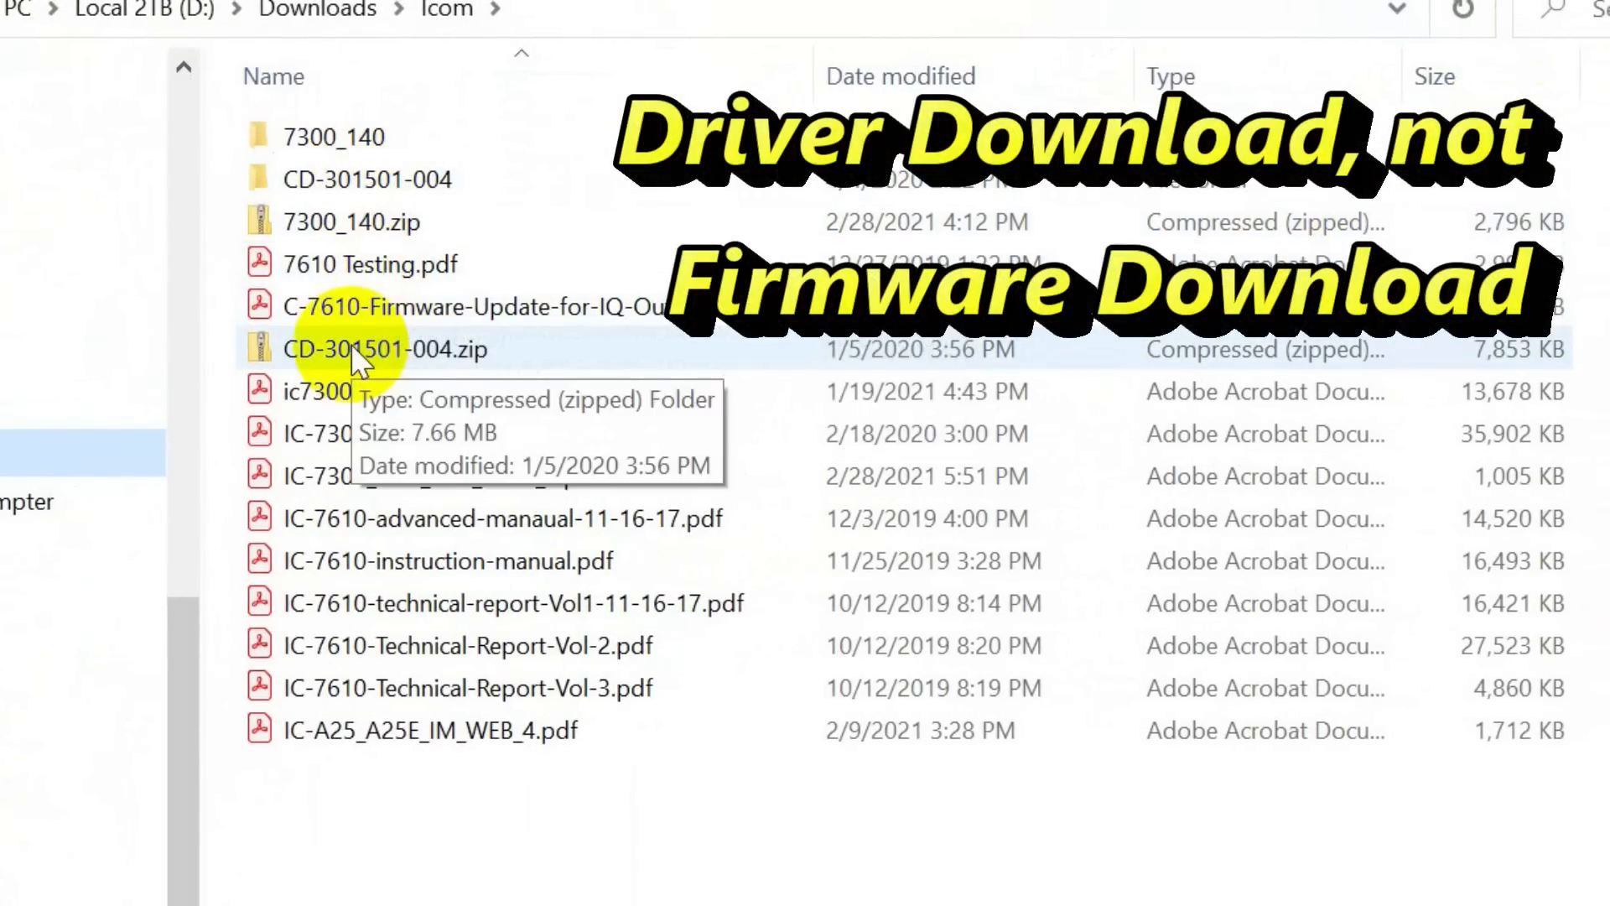
pyautogui.moveTo(483, 339)
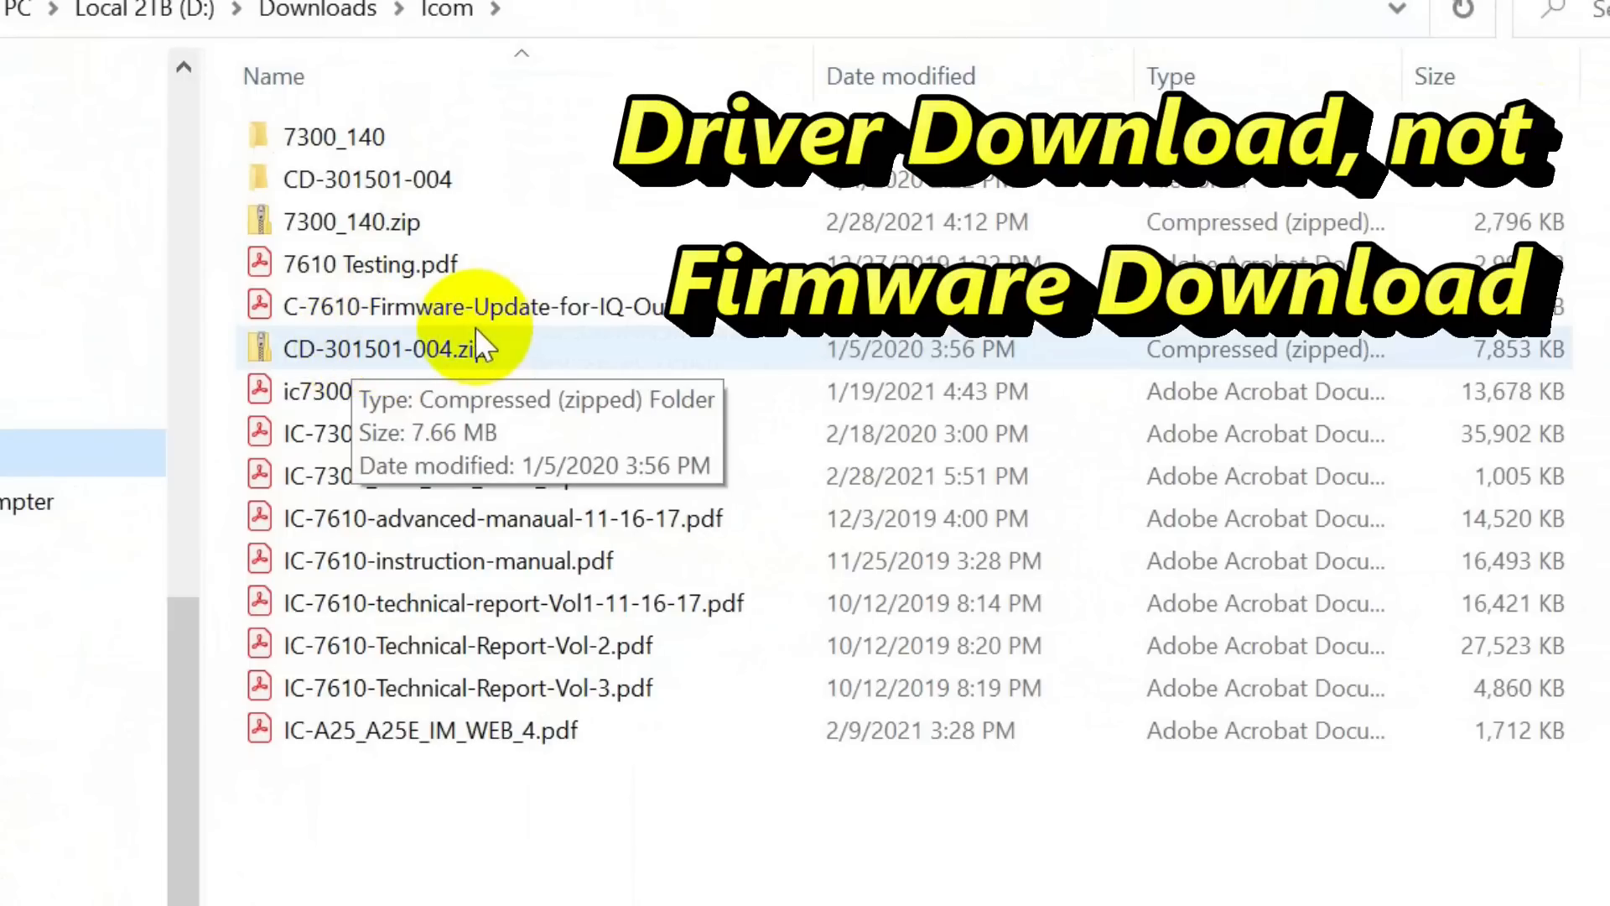
pyautogui.rightClick(411, 348)
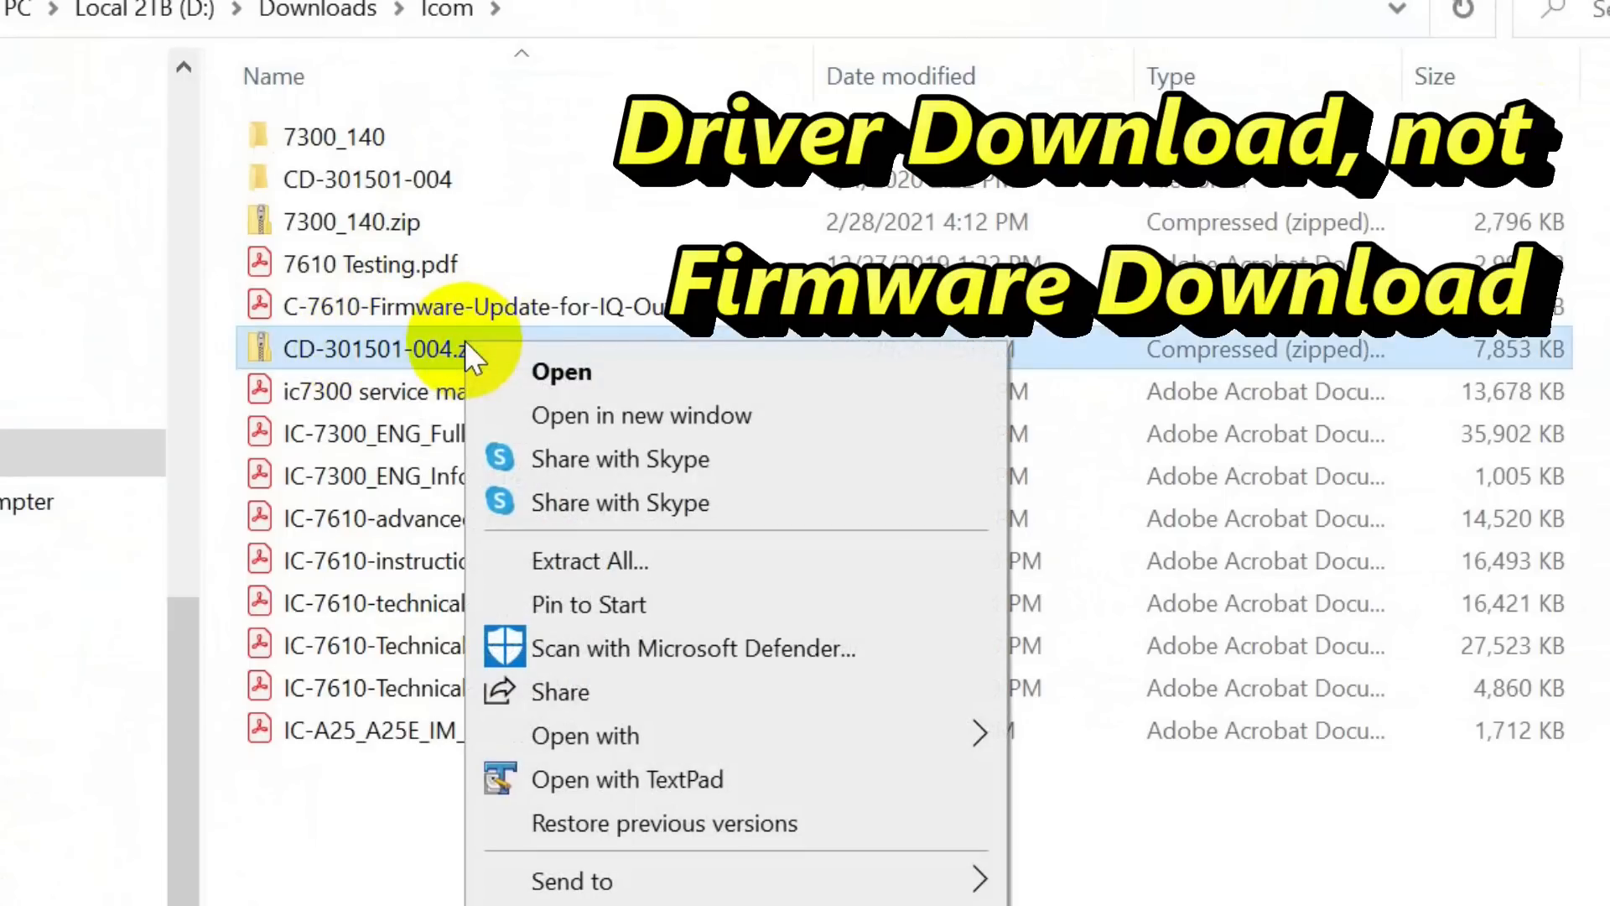
pyautogui.moveTo(600, 562)
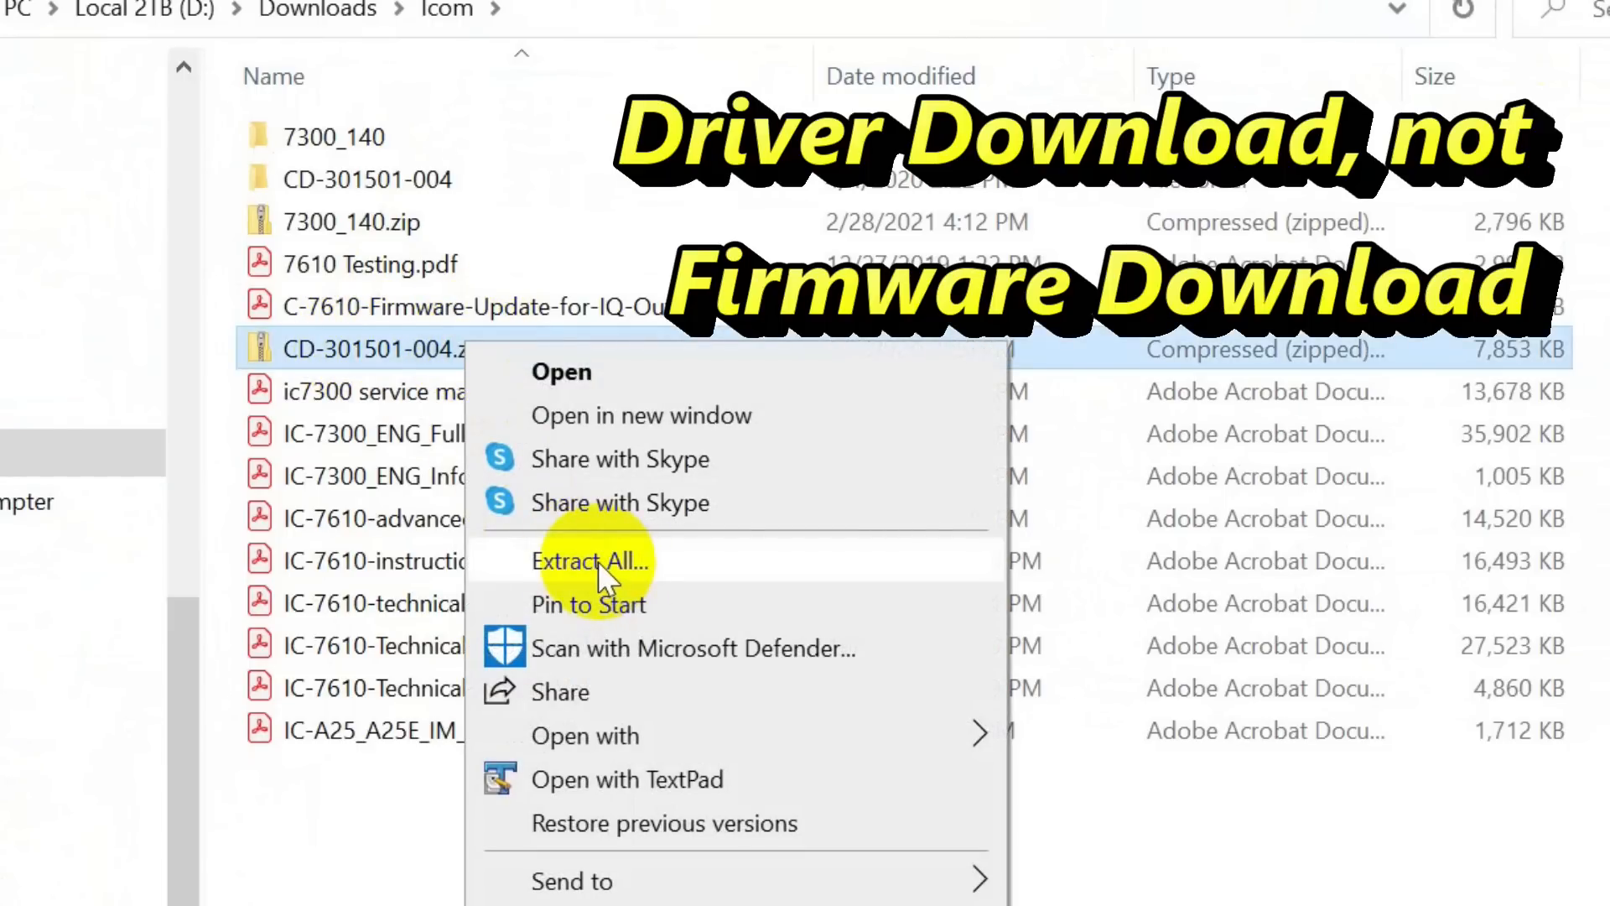
pyautogui.moveTo(554, 502)
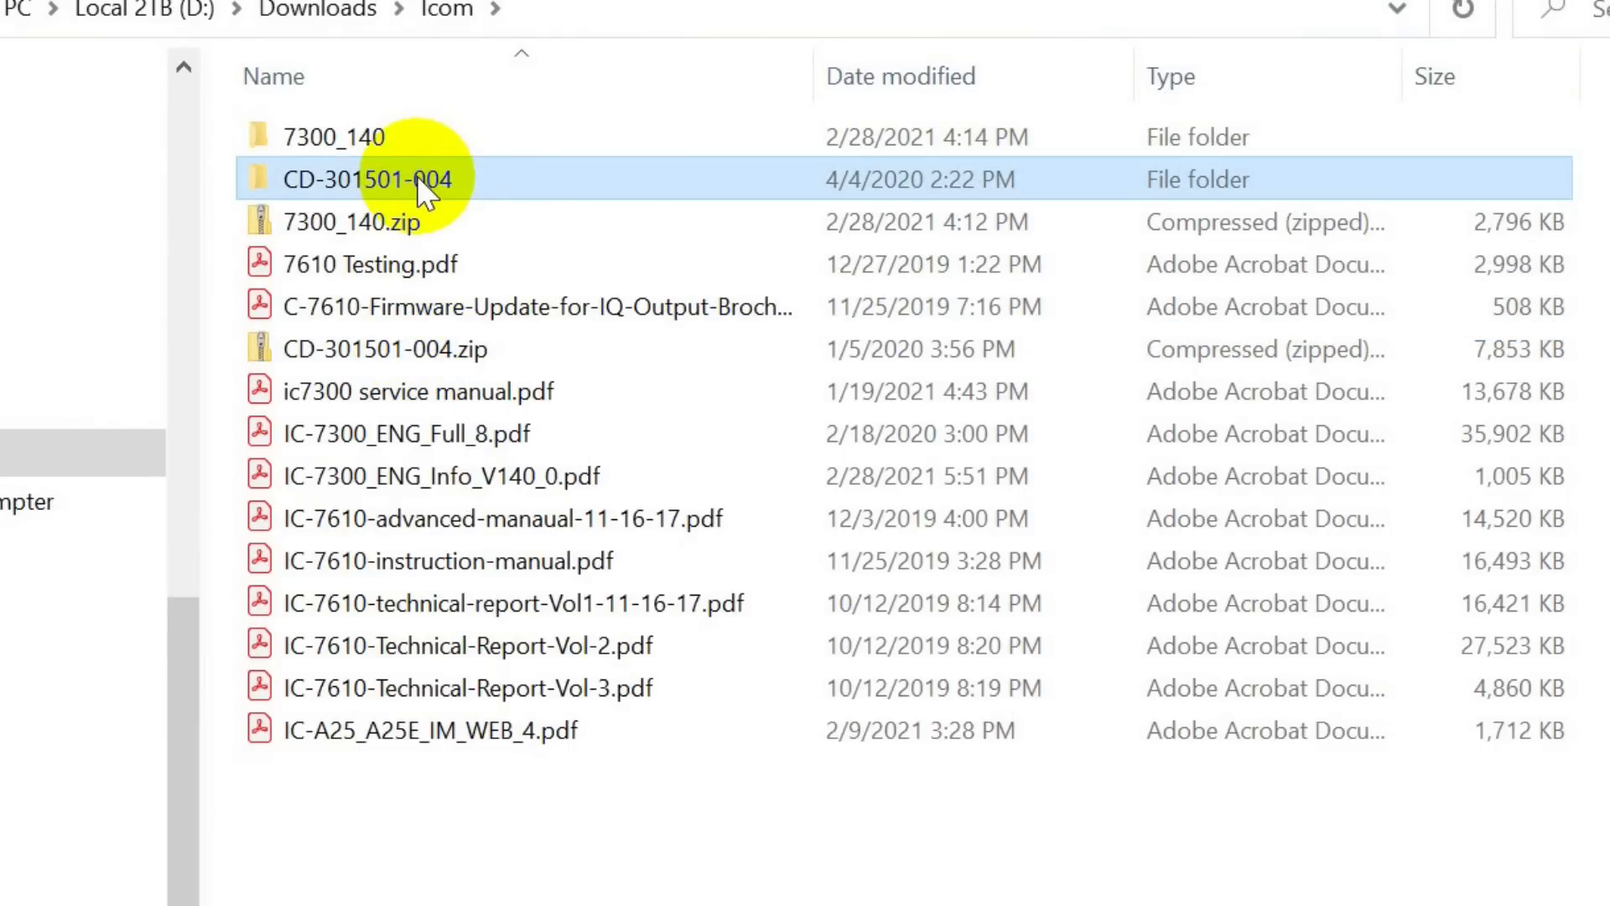
# Step: Open CD-301501-004 > Driver > Win10 and inspect the x64 and x86 CP210x installers
pyautogui.doubleClick(369, 179)
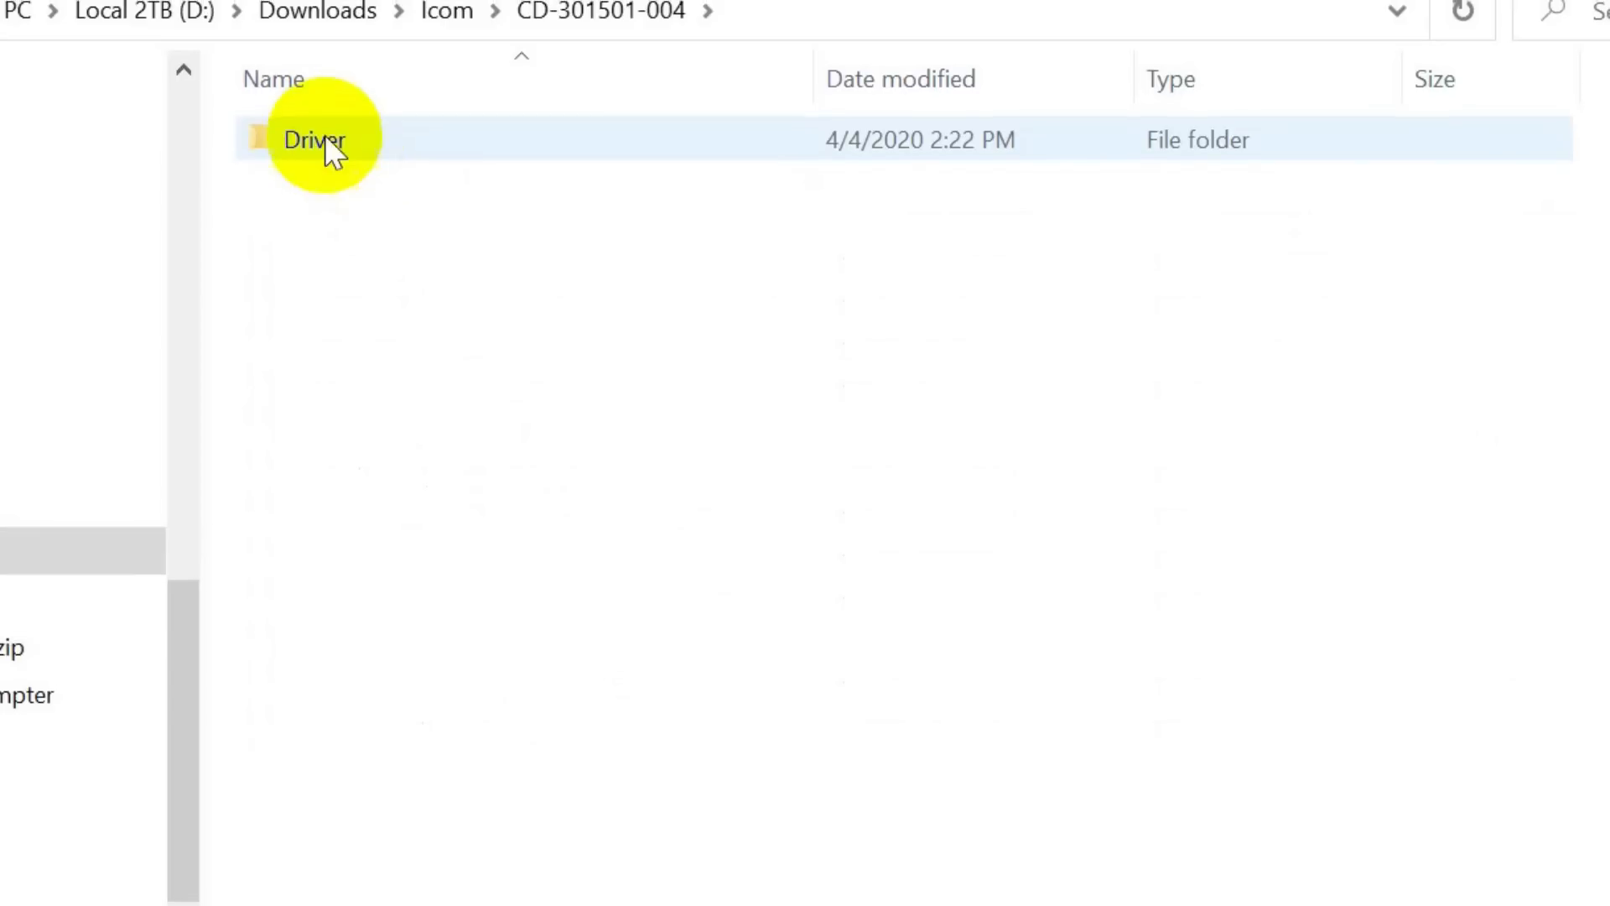
pyautogui.doubleClick(313, 141)
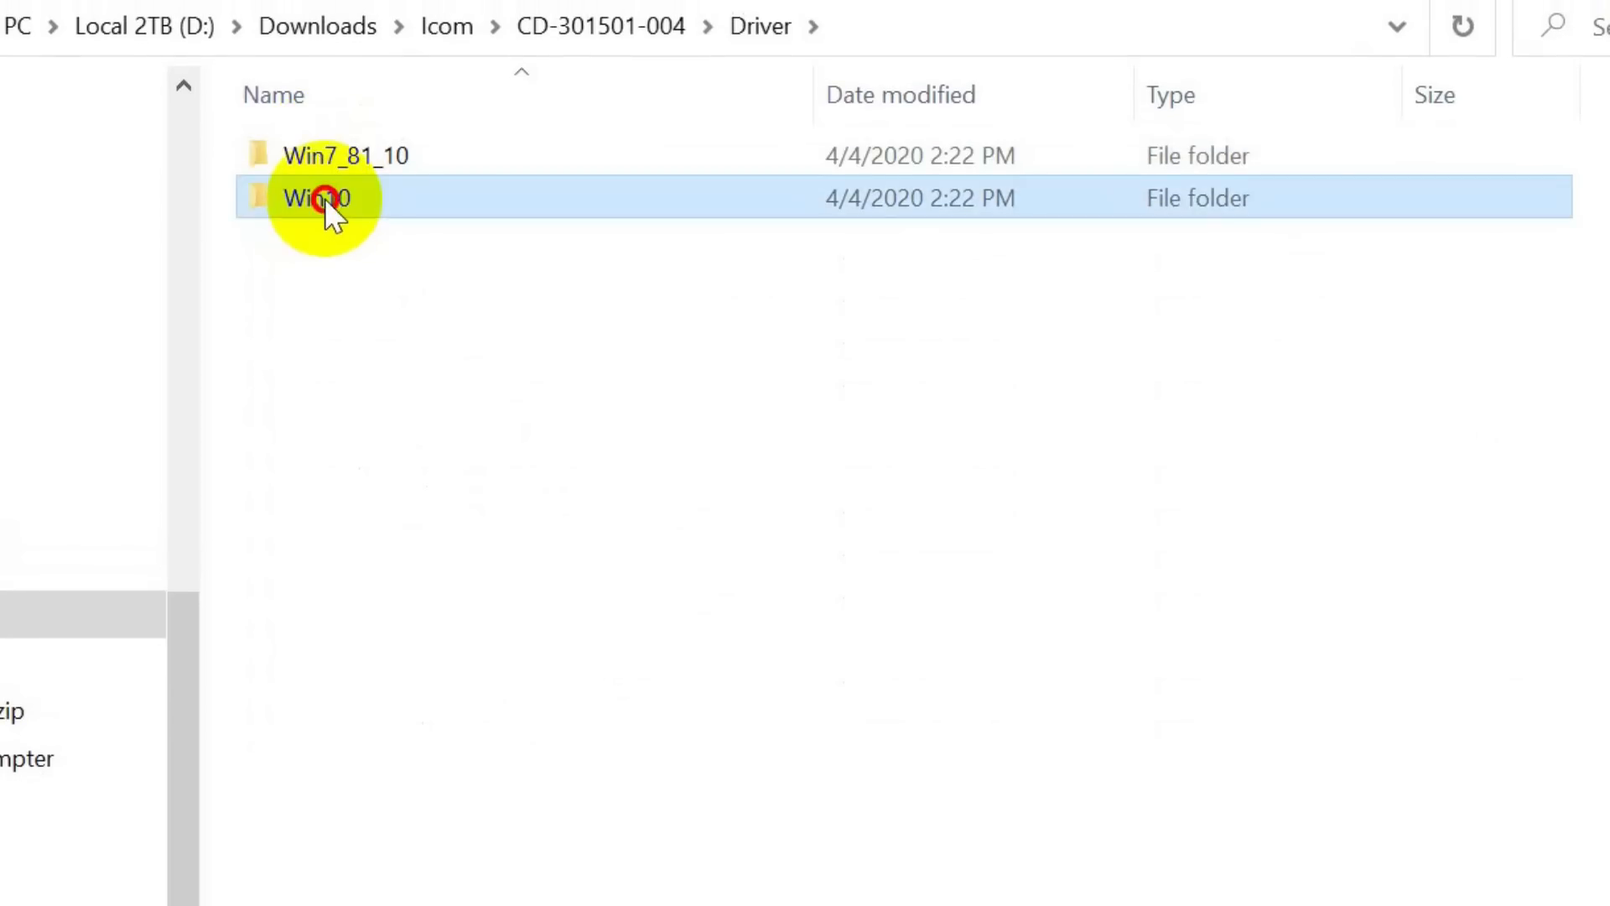
pyautogui.doubleClick(321, 197)
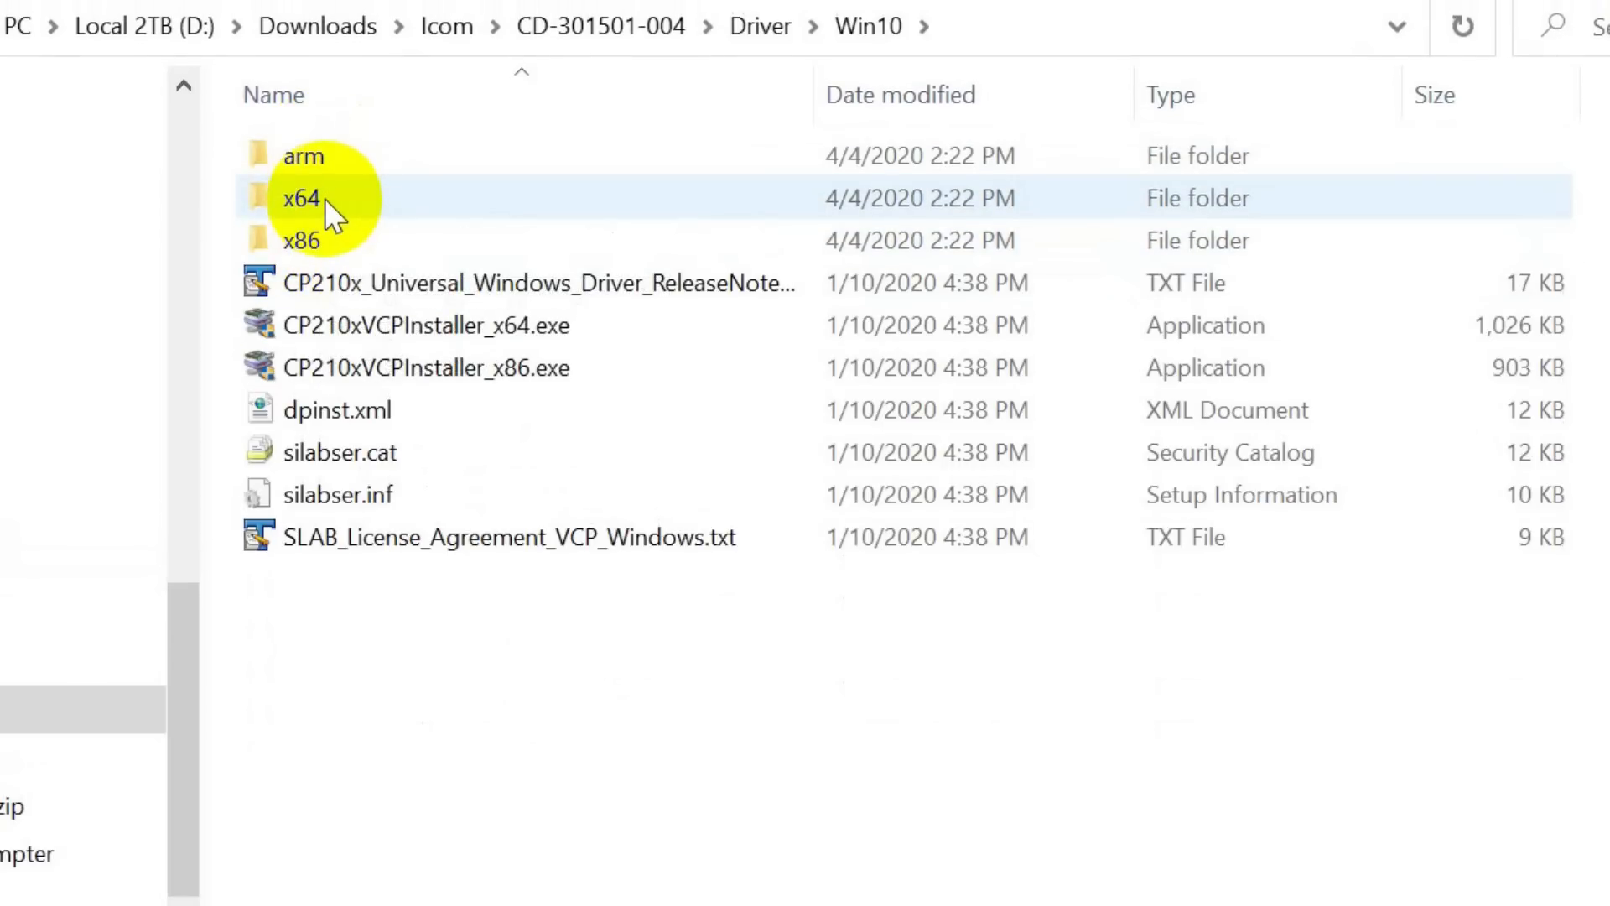
pyautogui.moveTo(329, 198)
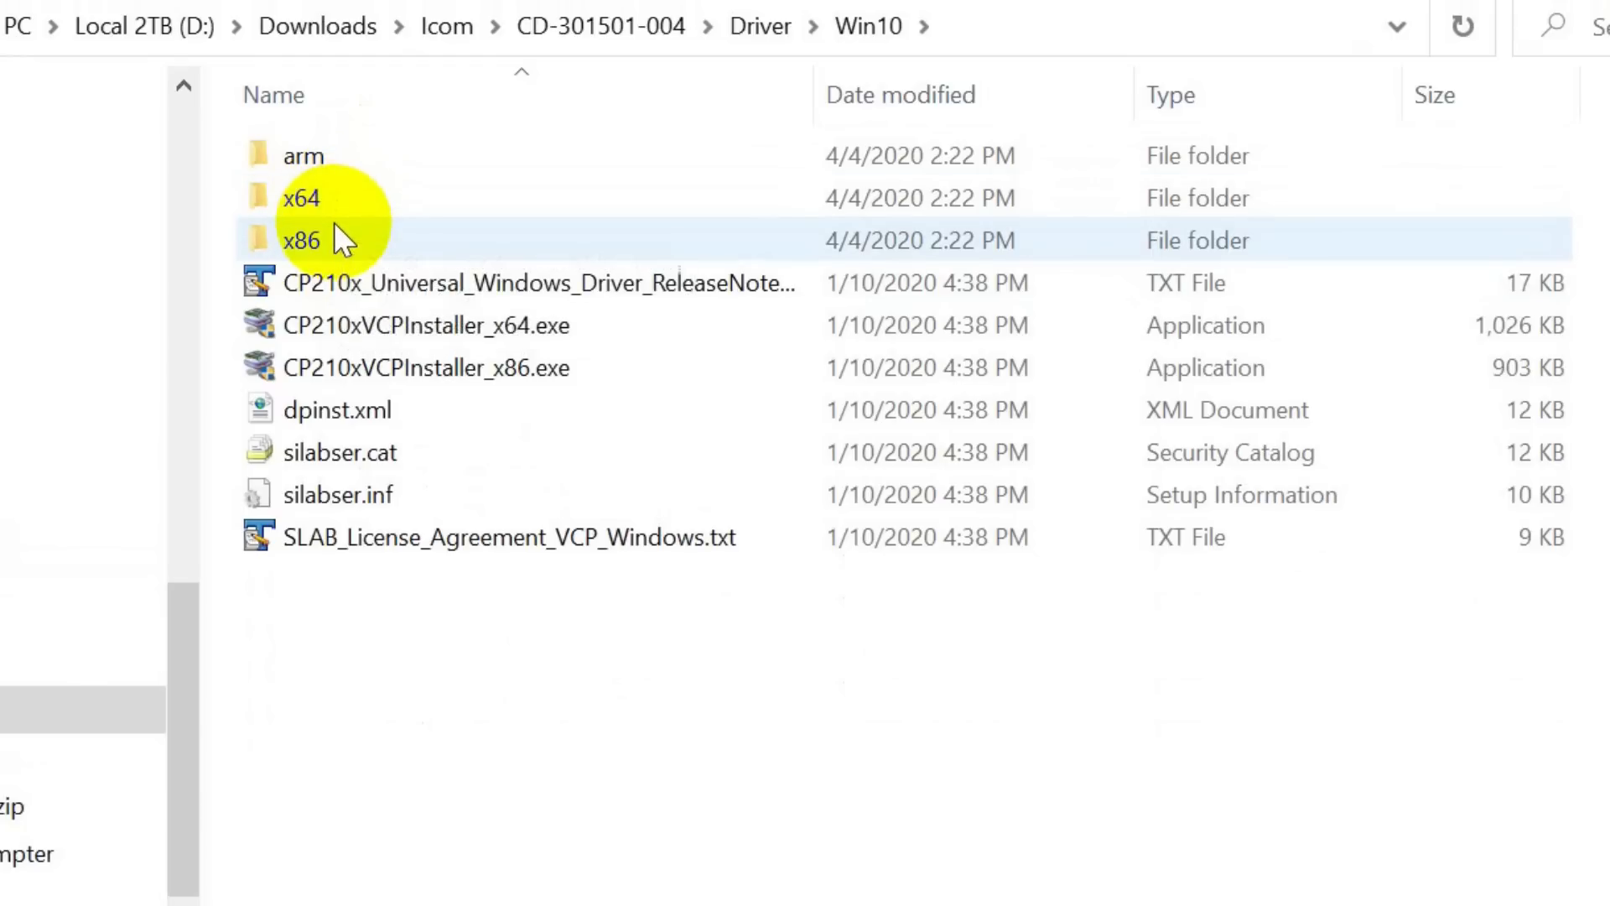
pyautogui.moveTo(328, 241)
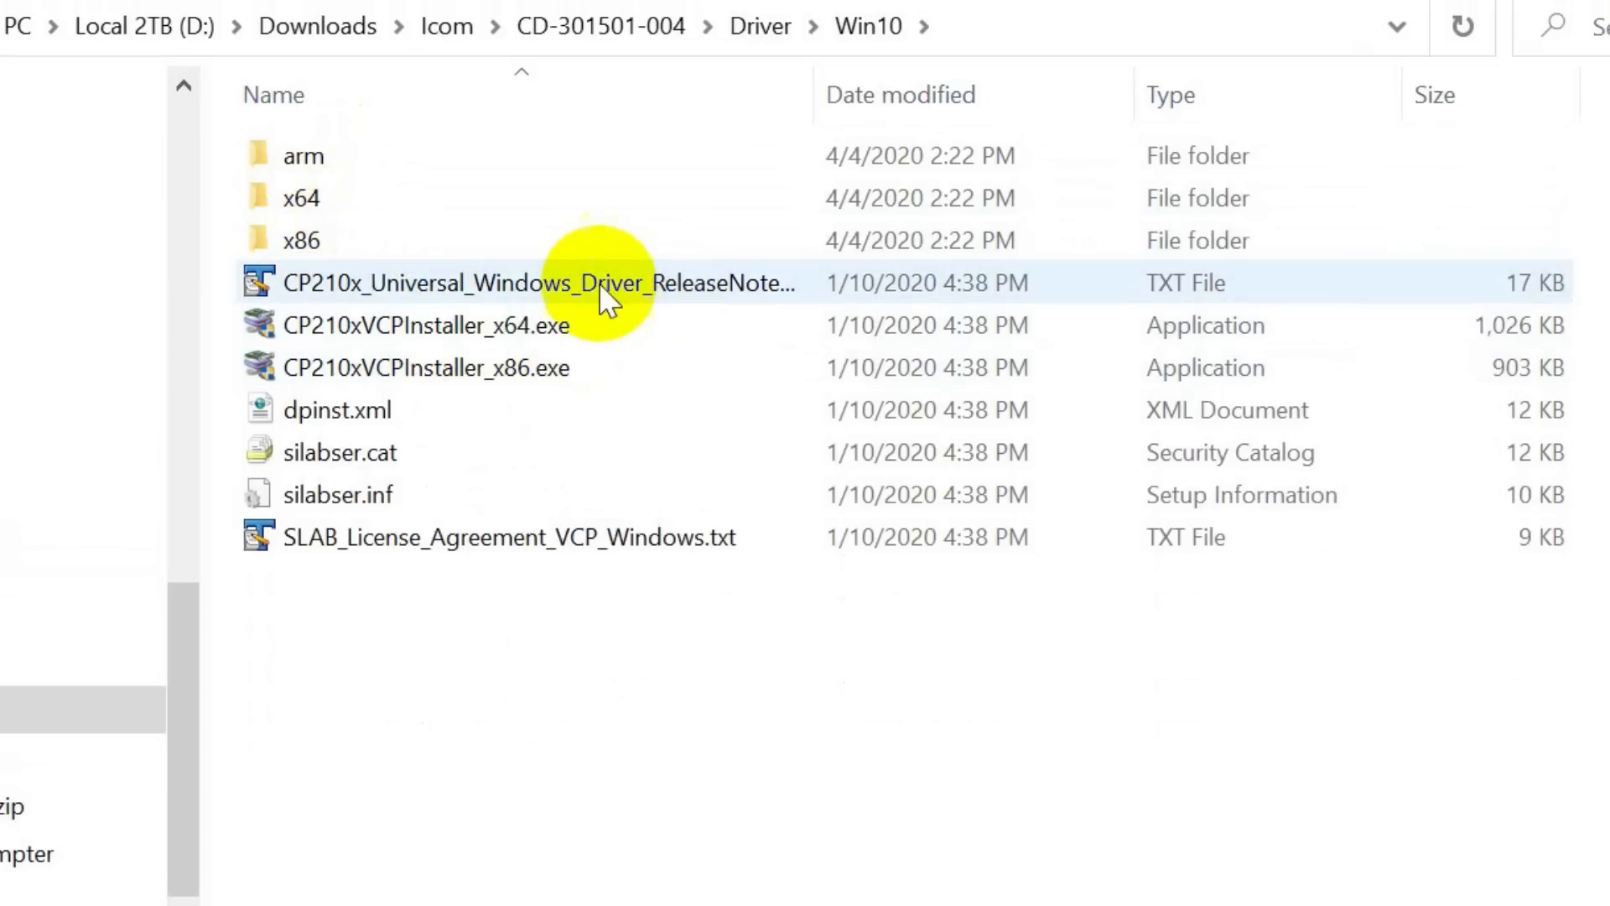
pyautogui.click(425, 368)
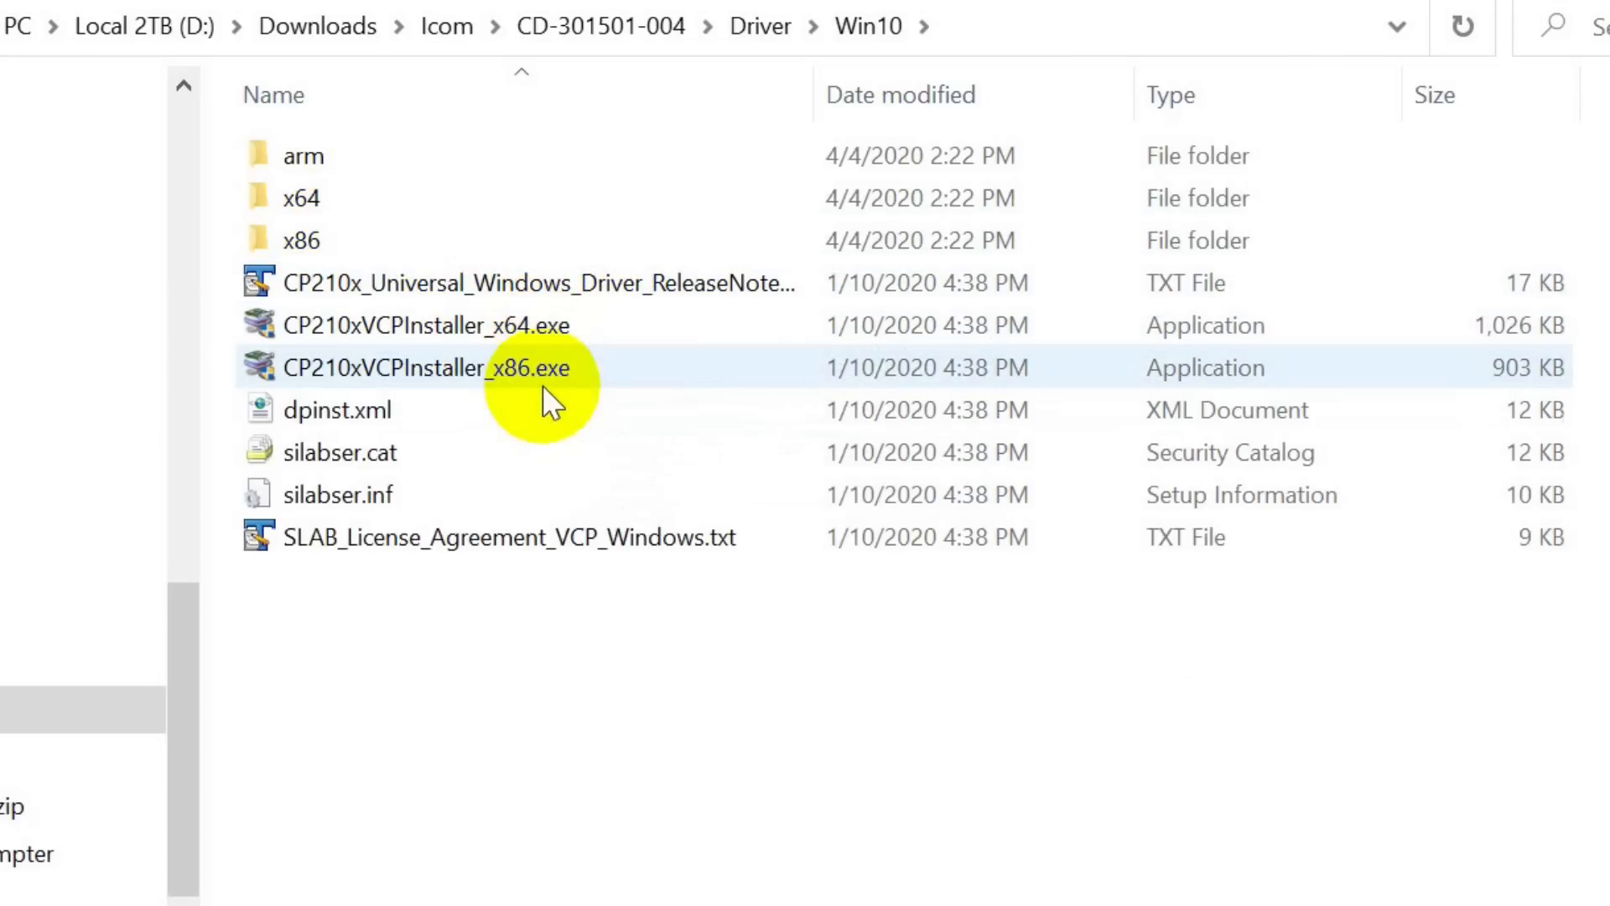
pyautogui.moveTo(570, 380)
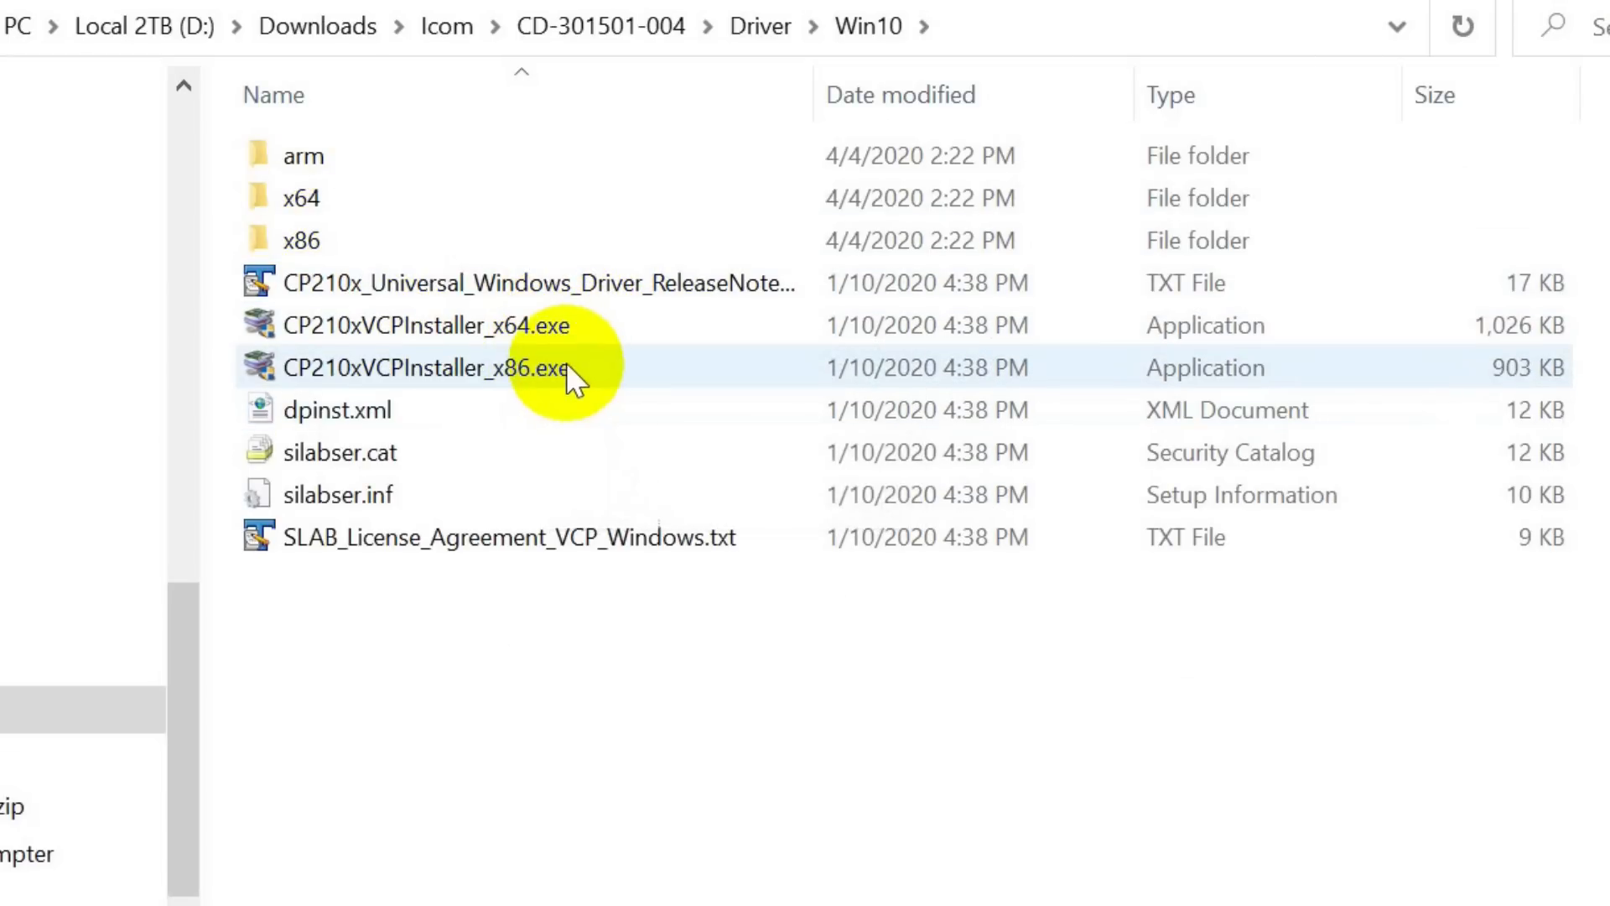
pyautogui.moveTo(539, 364)
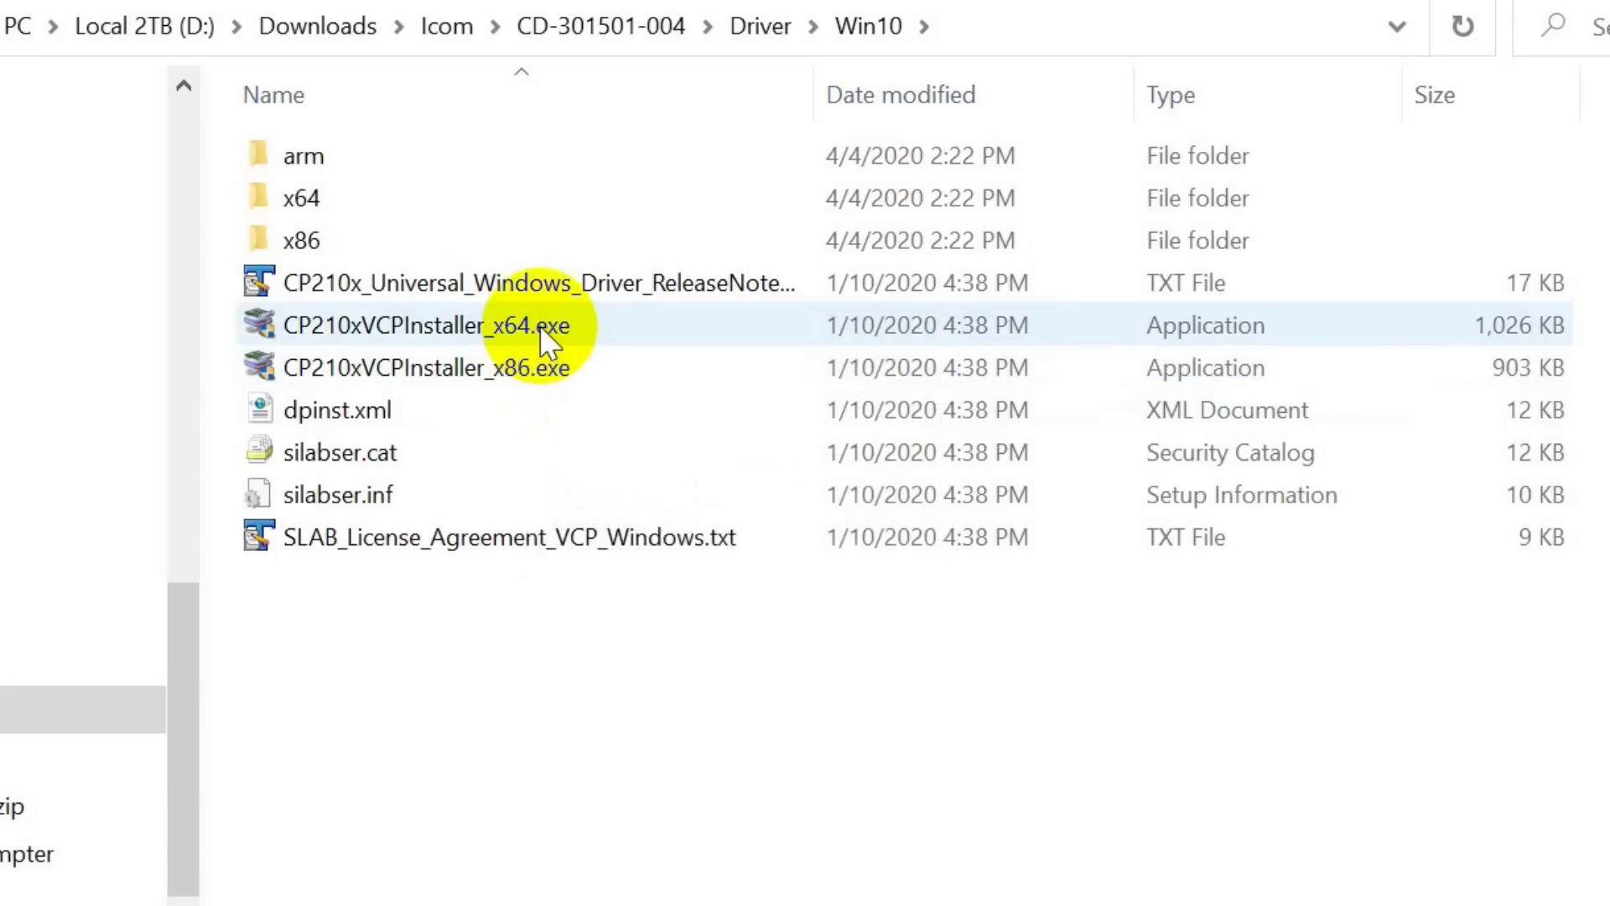
pyautogui.moveTo(526, 354)
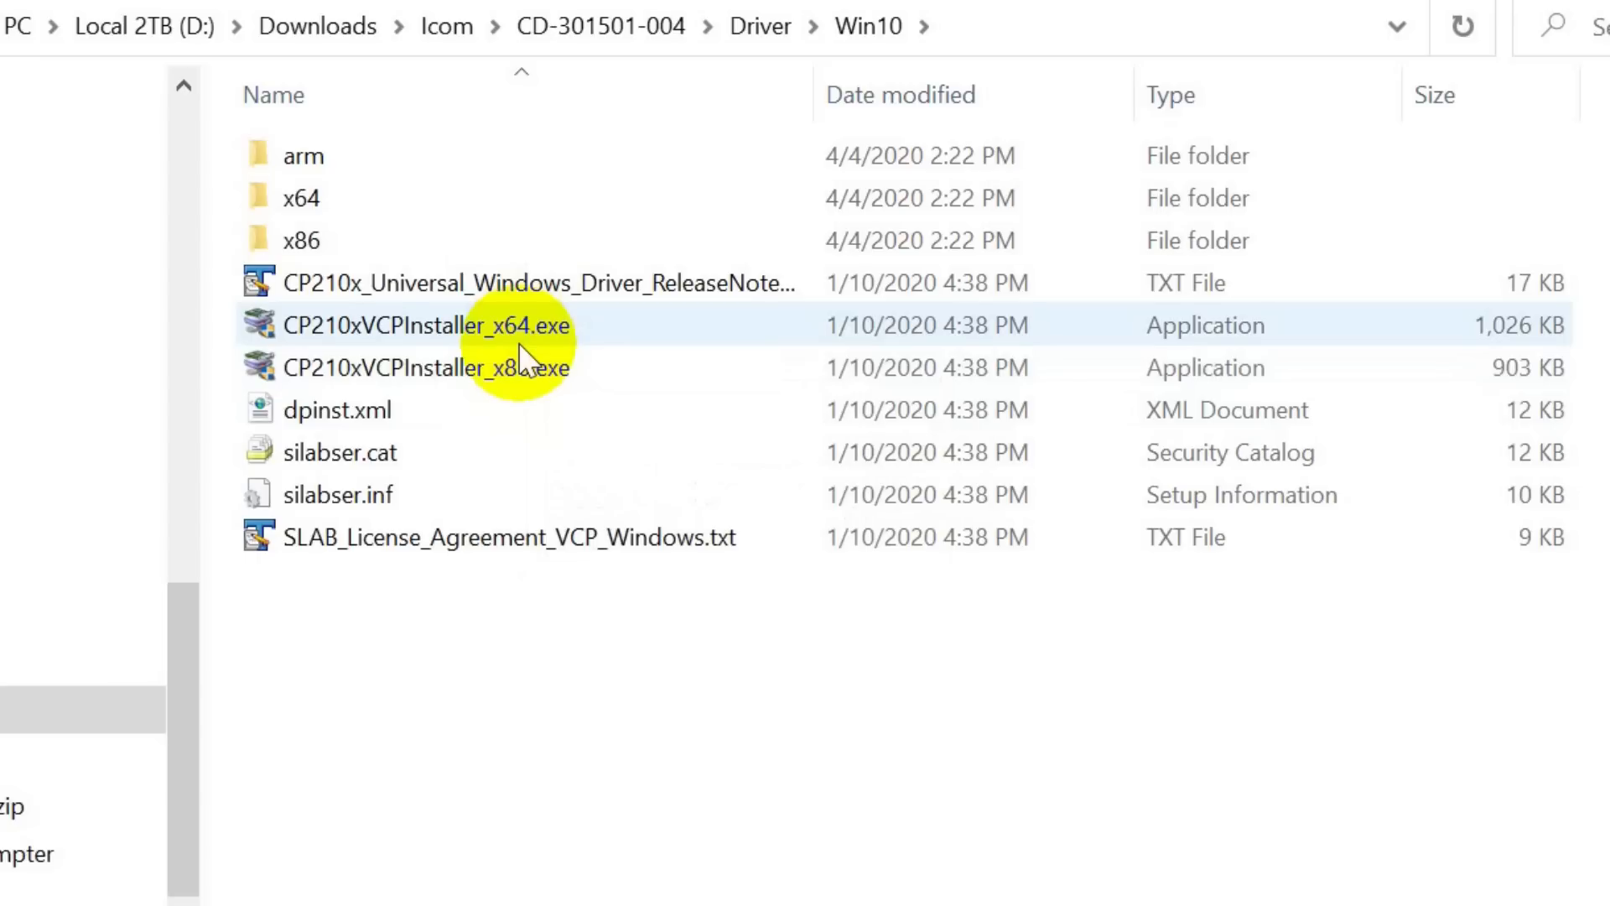
pyautogui.click(301, 197)
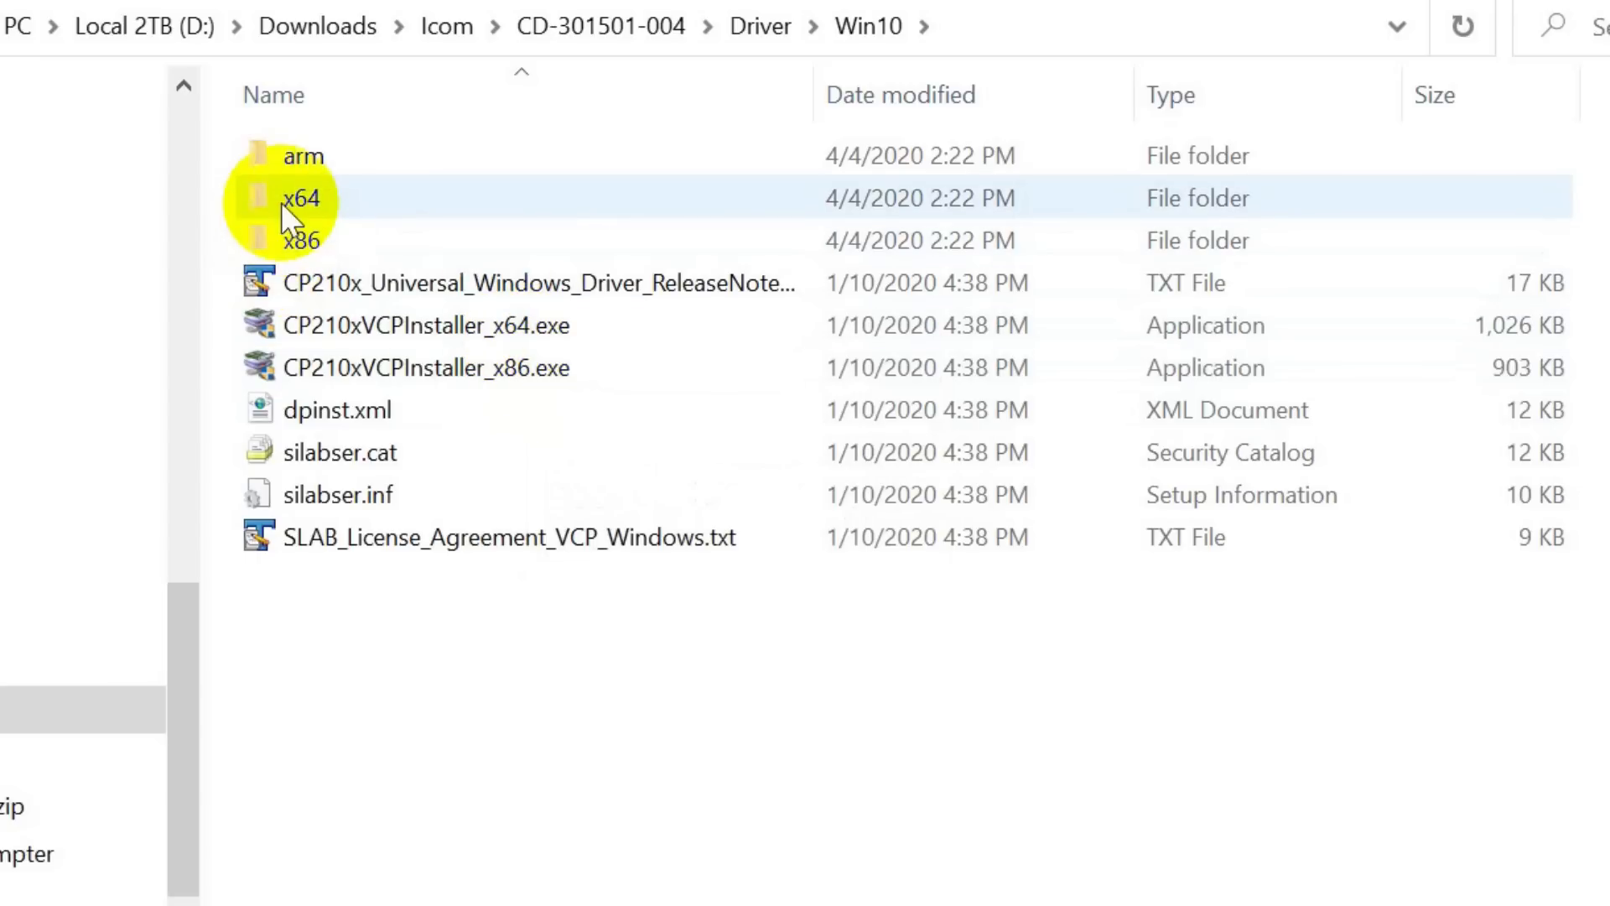
pyautogui.click(301, 241)
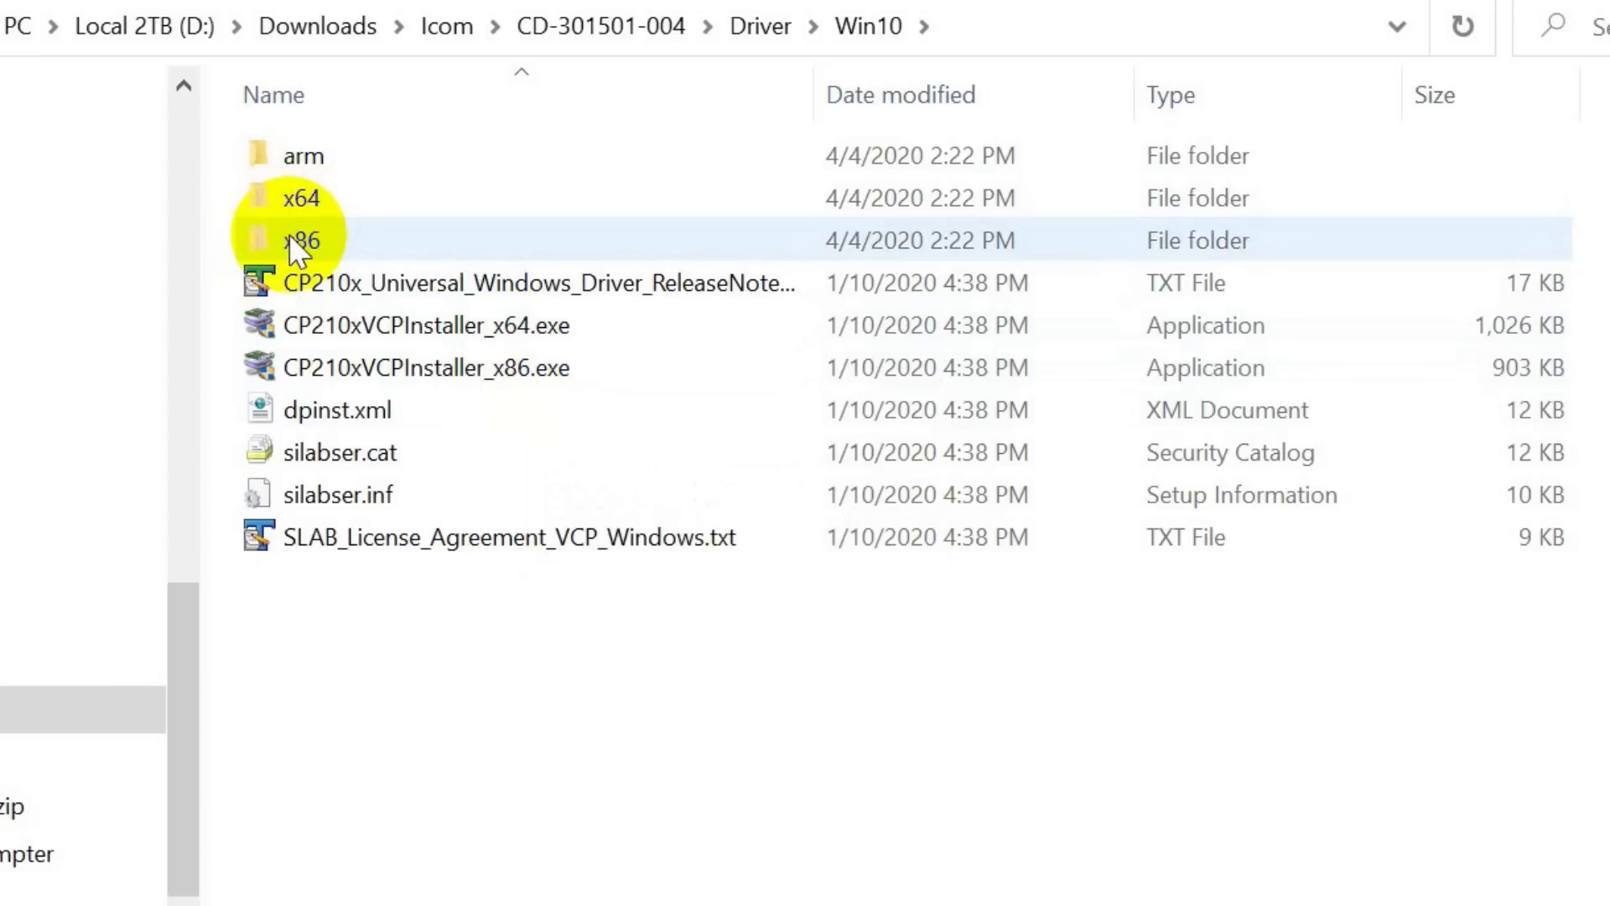
pyautogui.moveTo(530, 325)
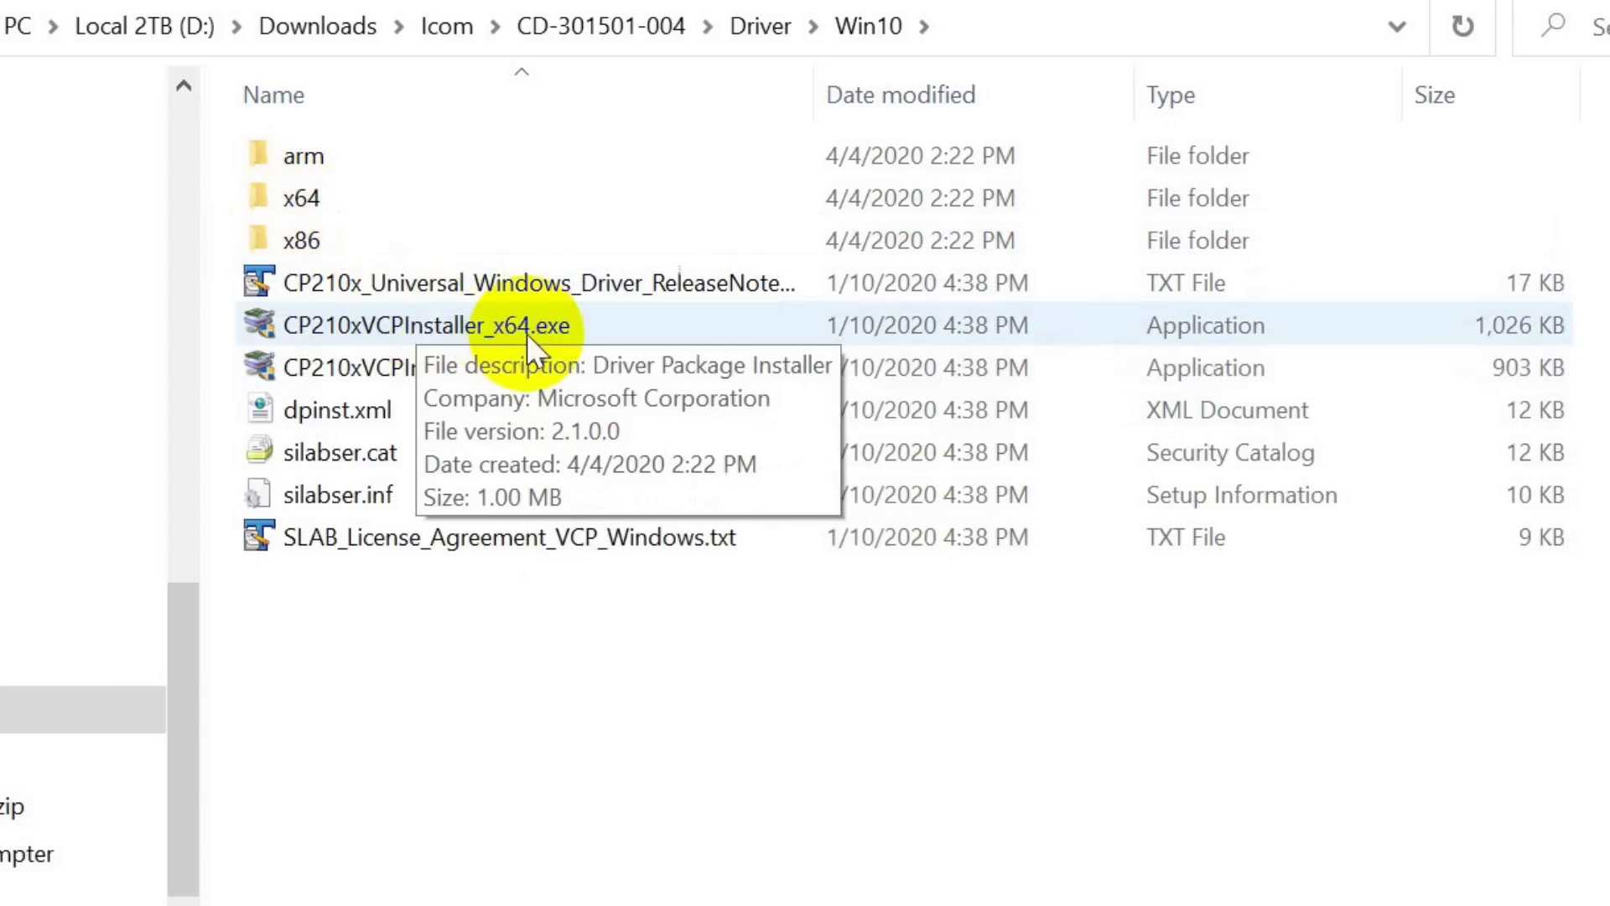
pyautogui.moveTo(468, 313)
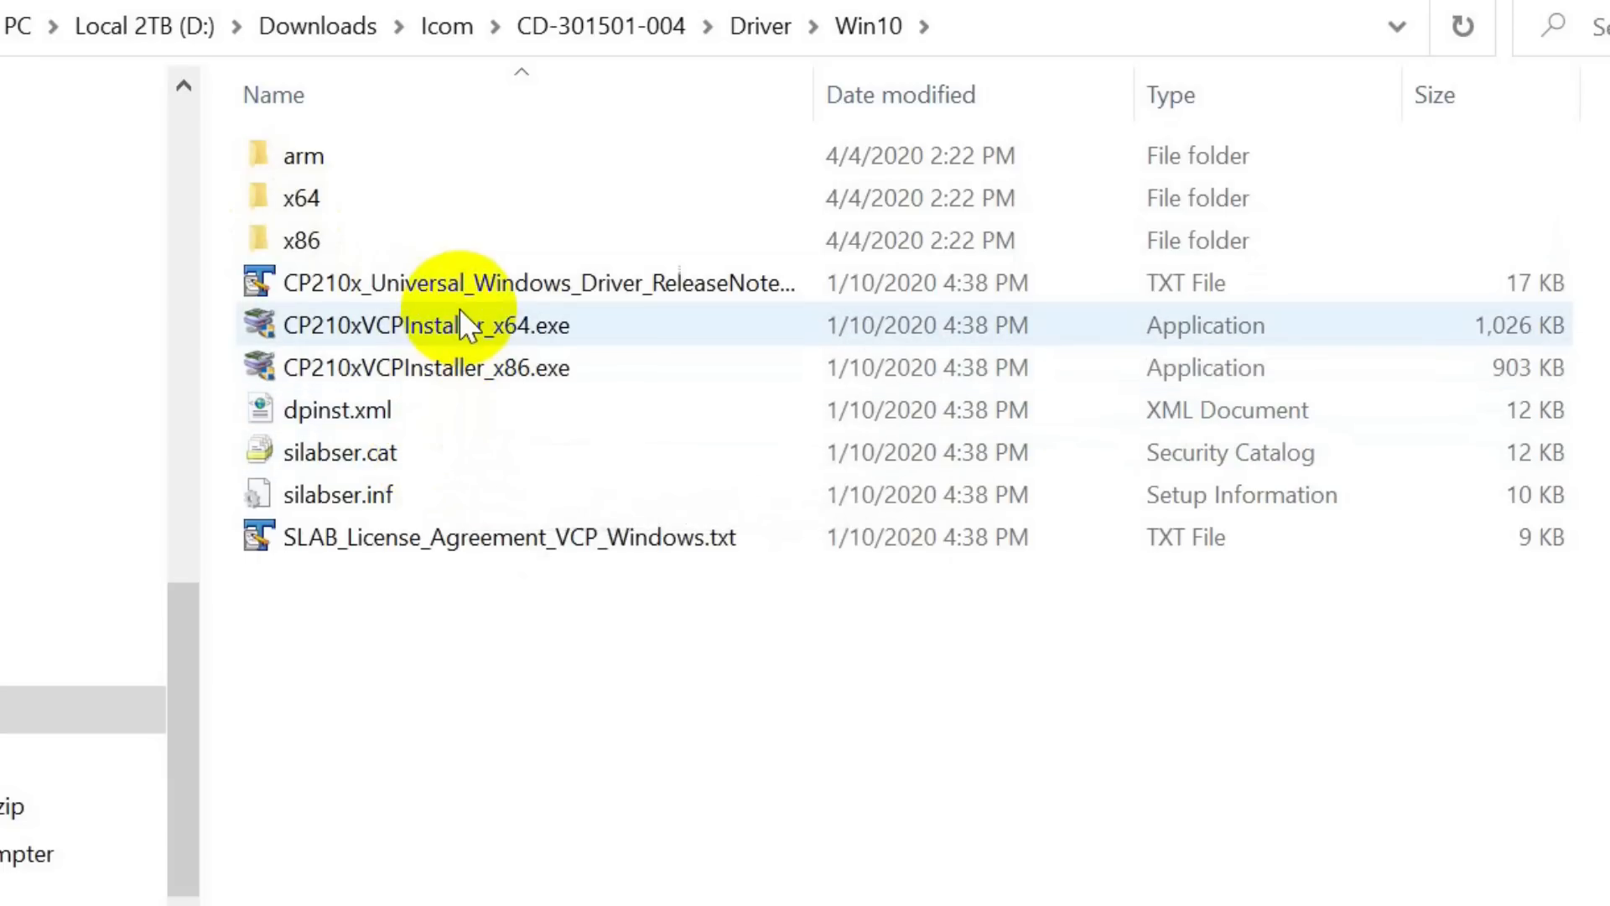
pyautogui.moveTo(483, 325)
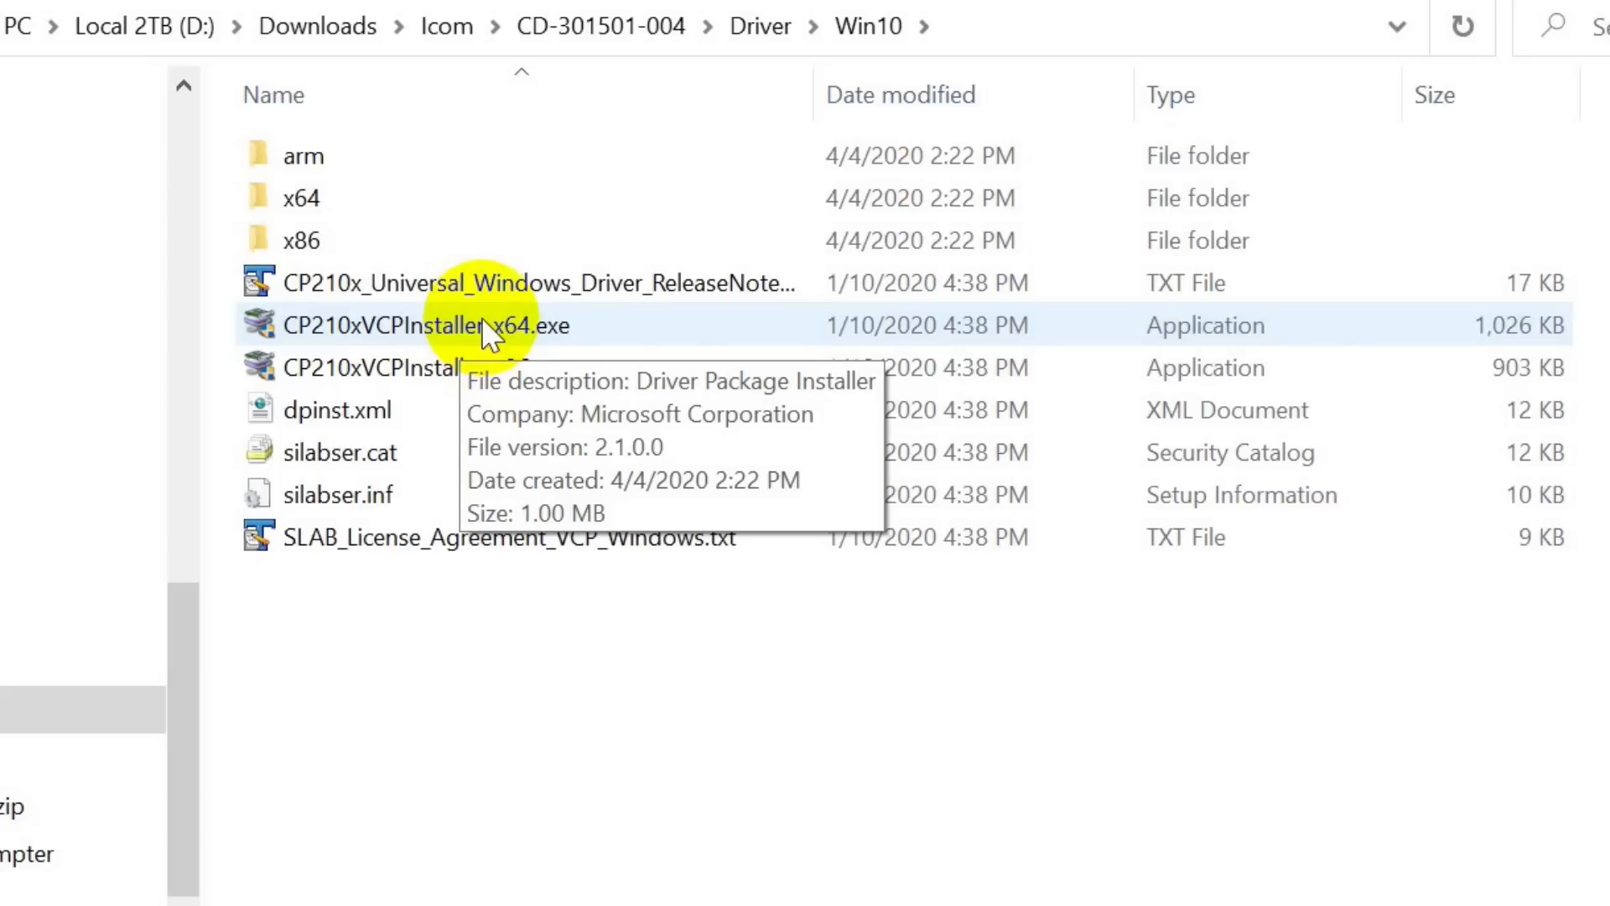
pyautogui.moveTo(1149, 41)
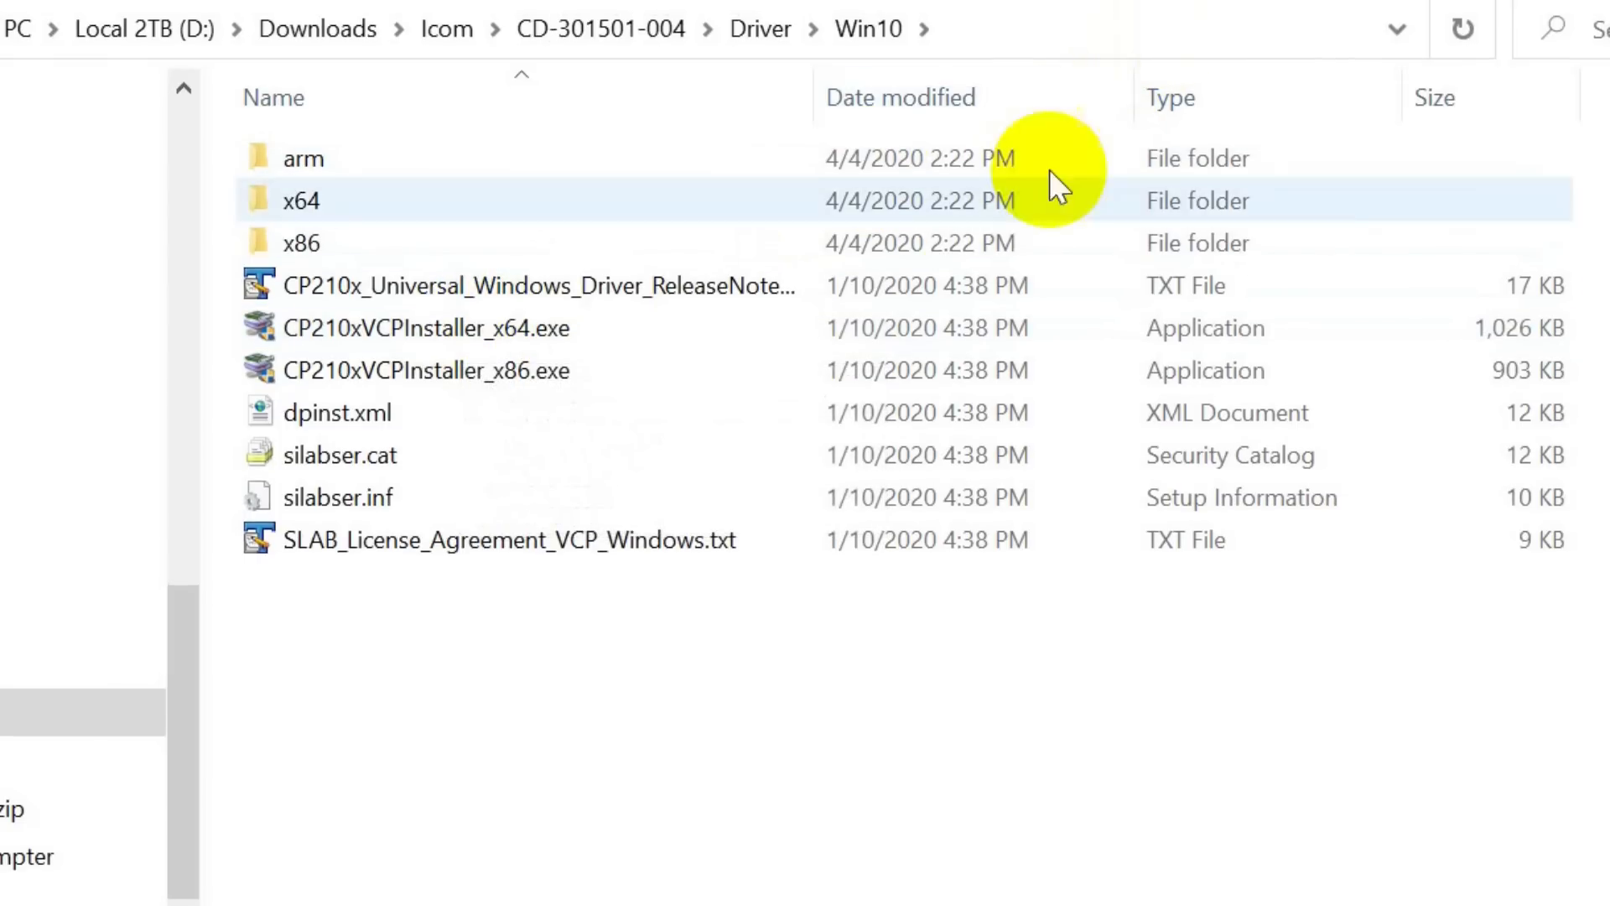
pyautogui.scroll(-3)
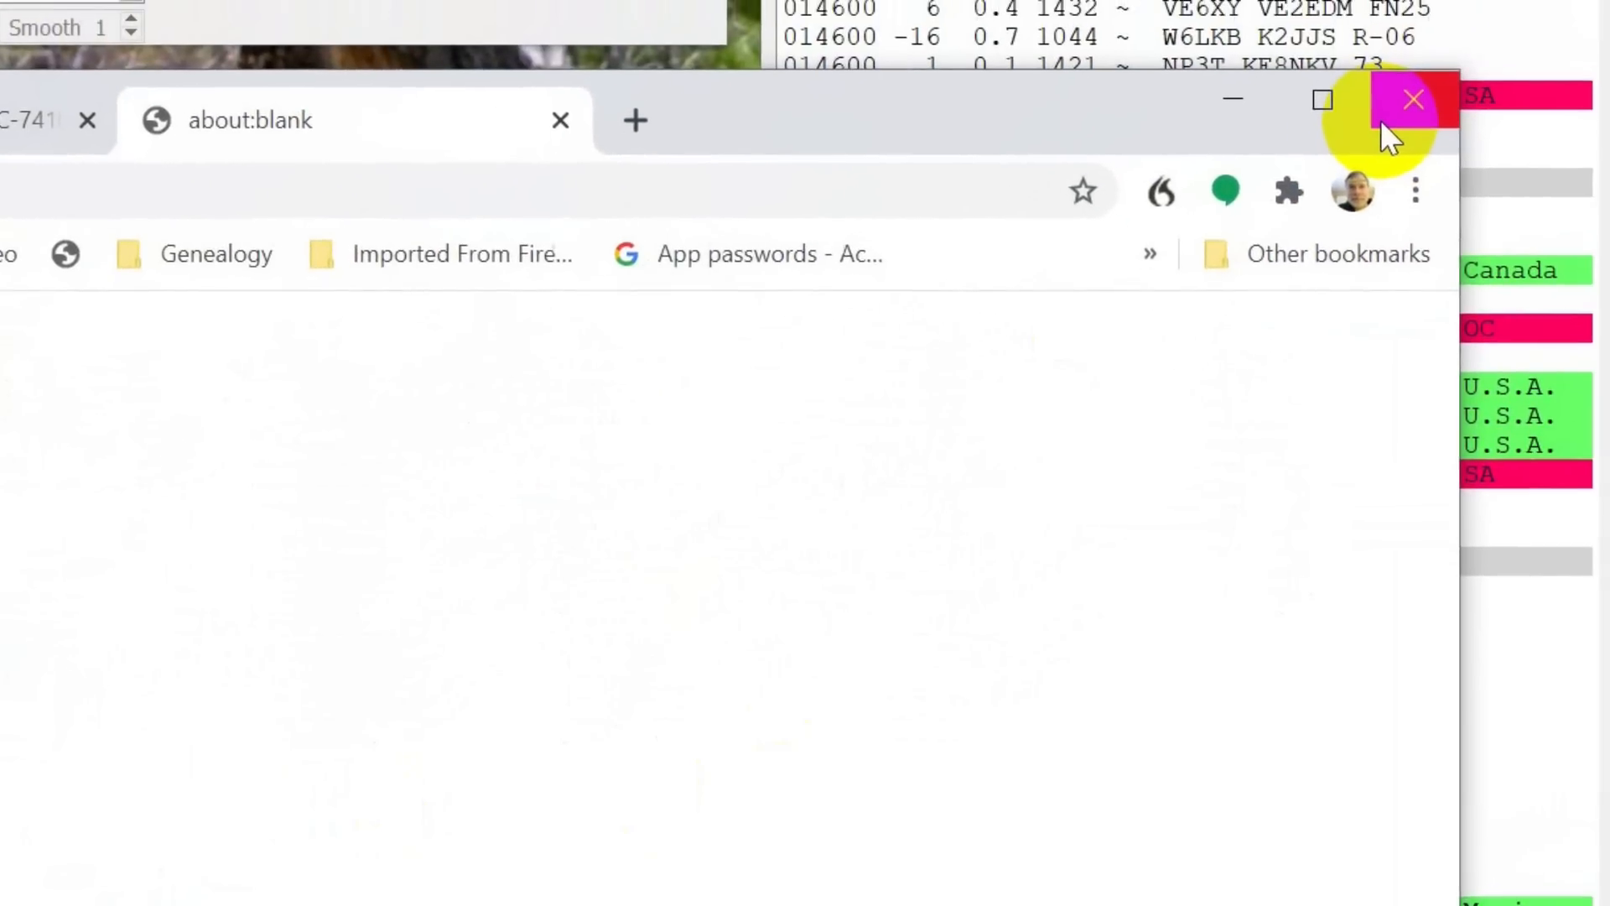
# Step: Close the blank Chrome window and bring up the Start button's power-user menu
pyautogui.click(1412, 99)
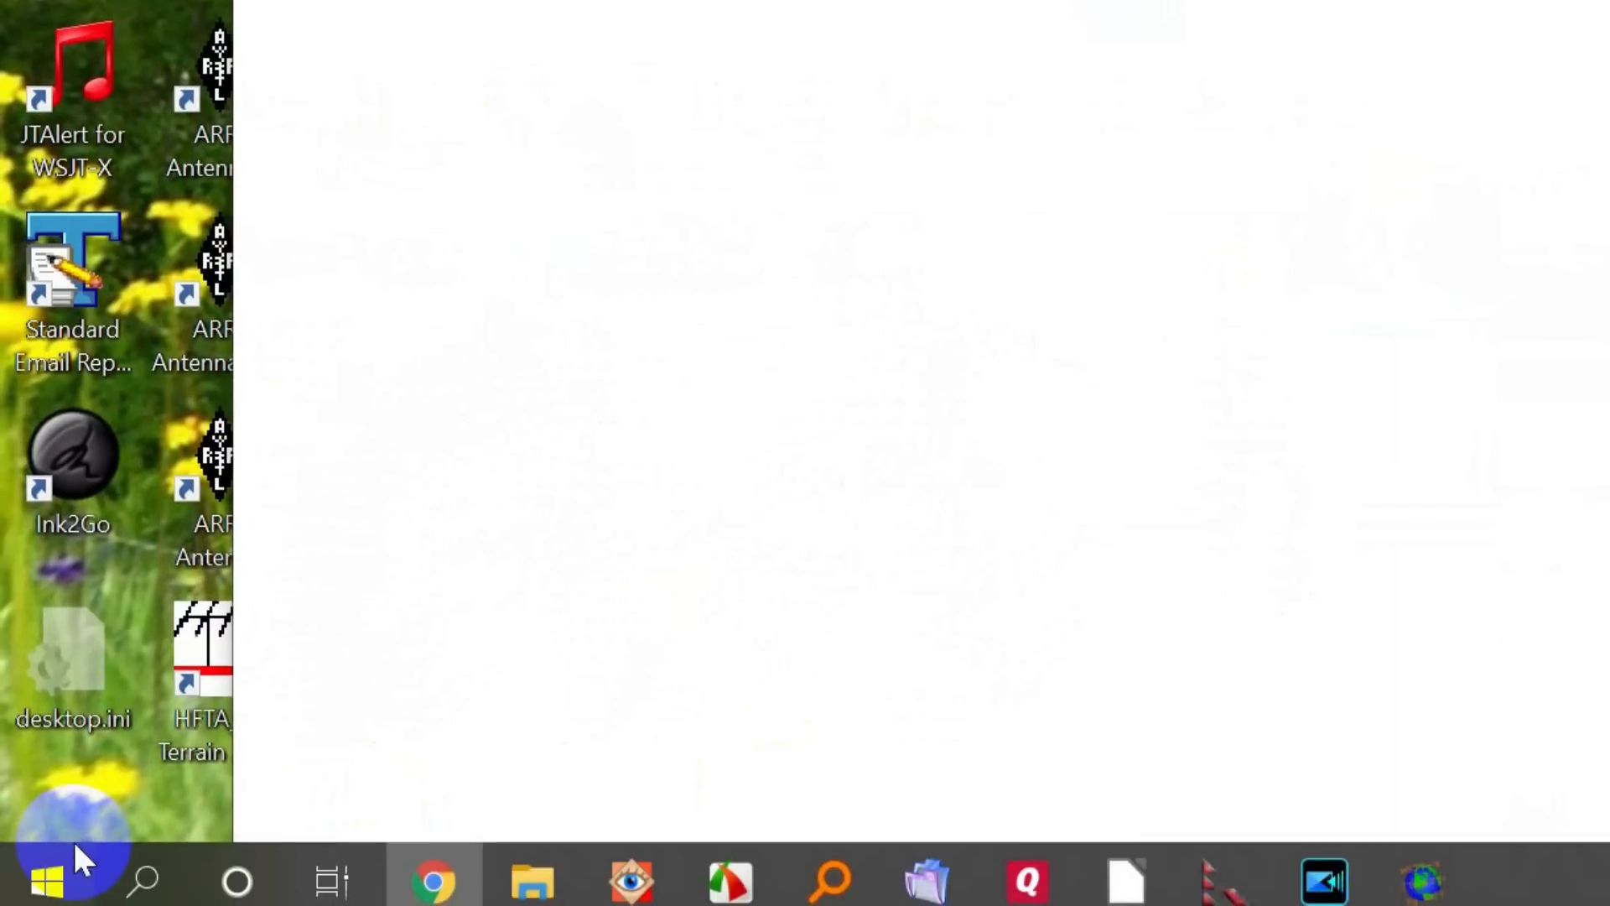
pyautogui.rightClick(43, 878)
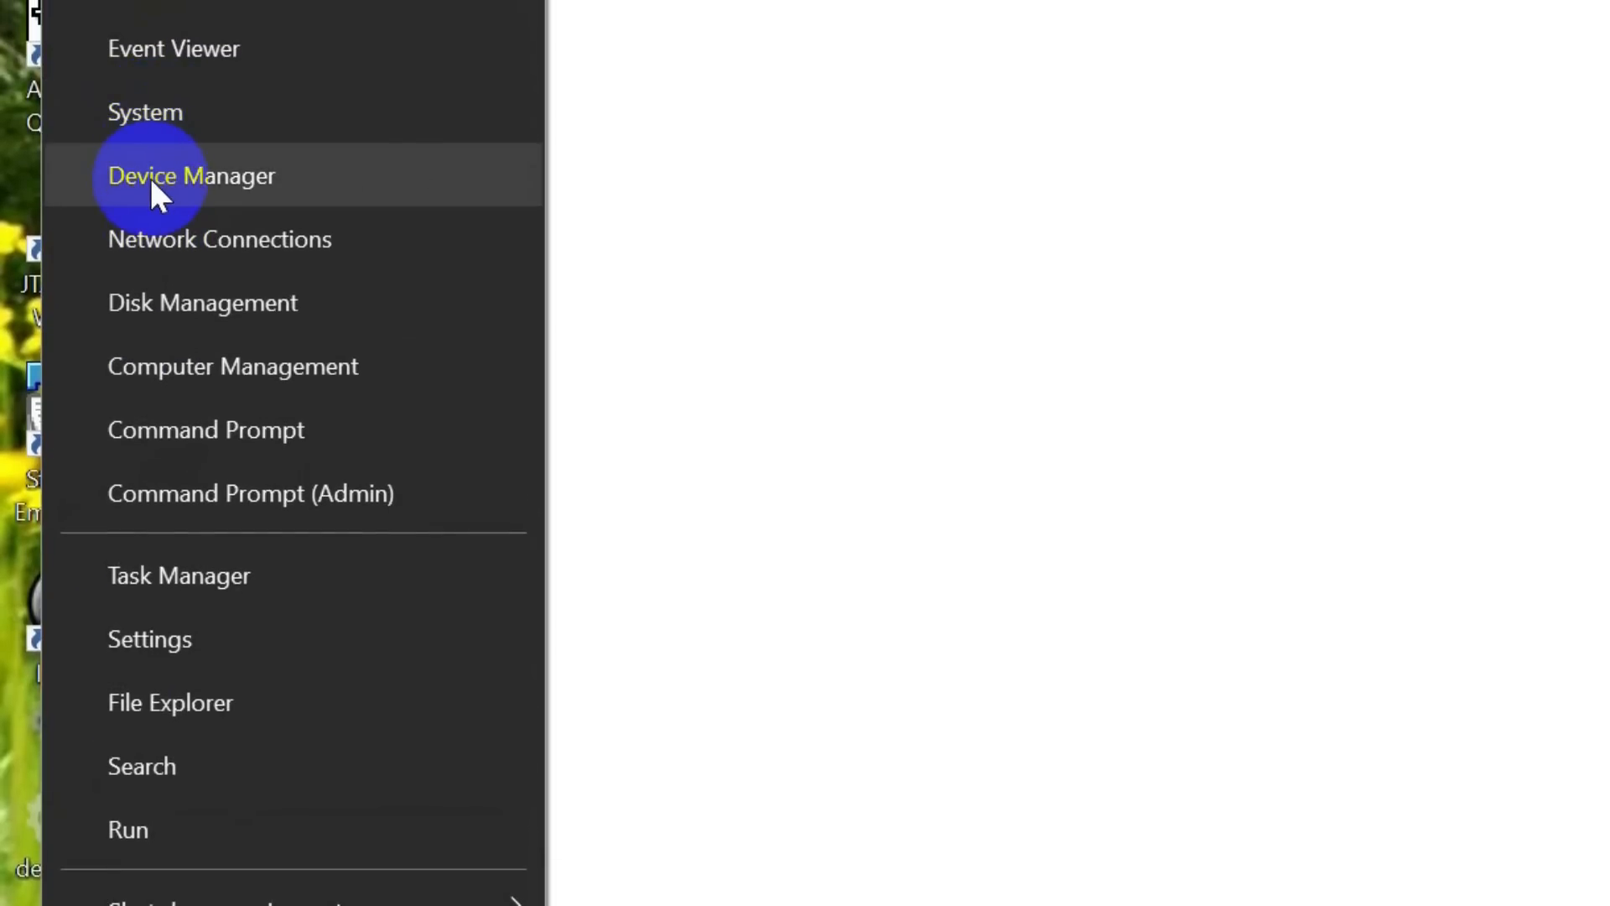
# Step: Open Device Manager and expand Ports (COM & LPT) to show the CP210x bridge on COM3
pyautogui.click(191, 175)
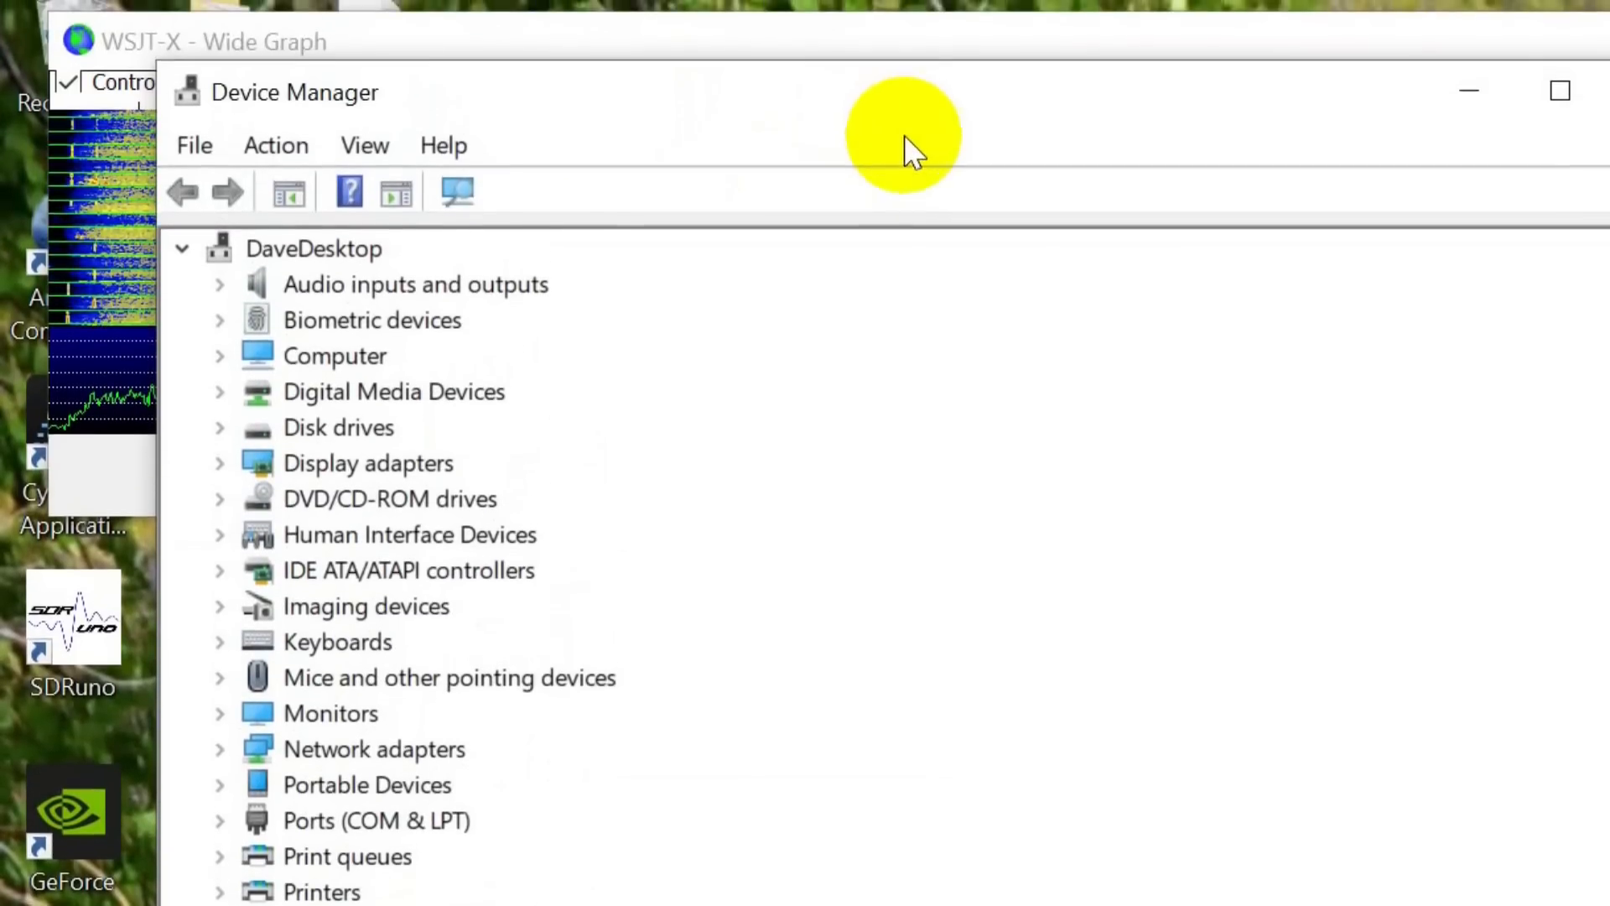
pyautogui.moveTo(1016, 744)
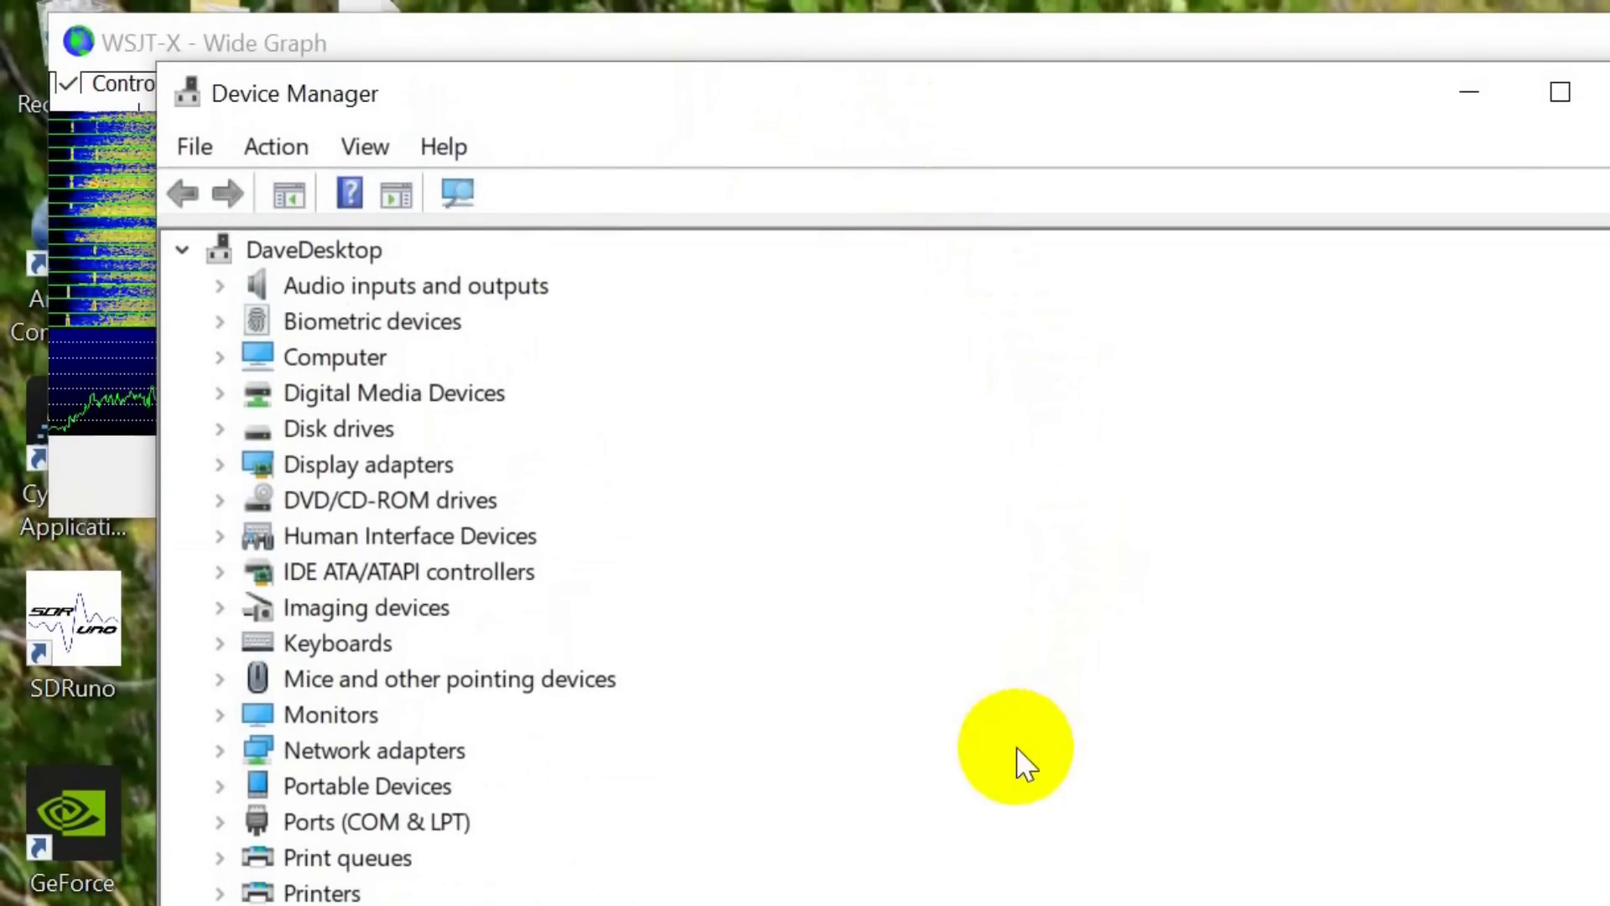
pyautogui.scroll(-3)
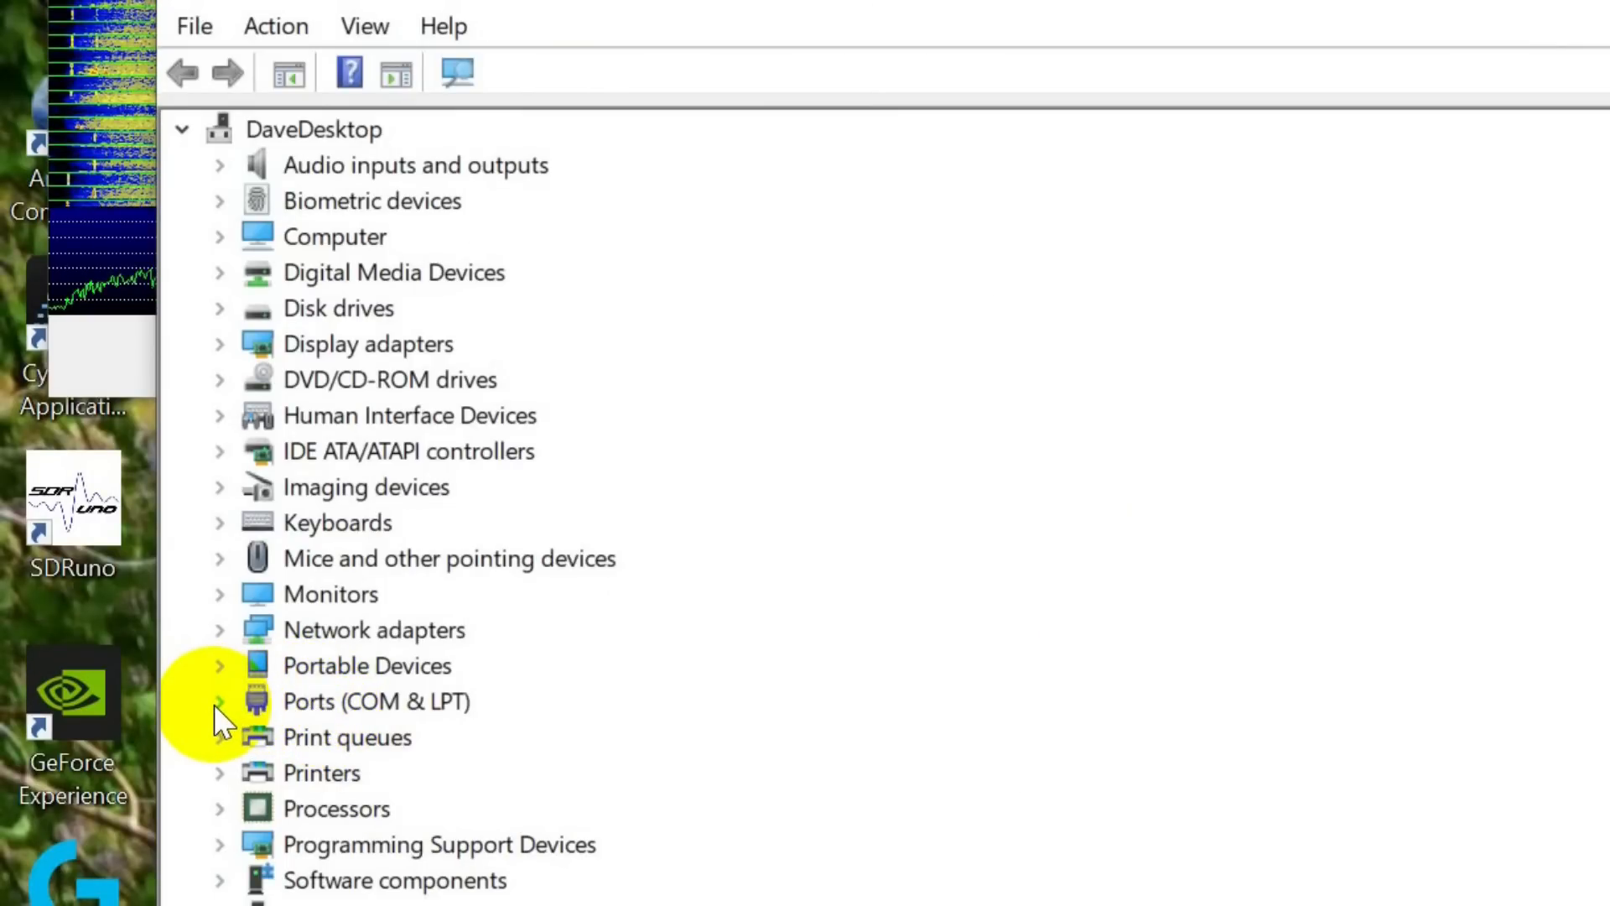
pyautogui.click(218, 701)
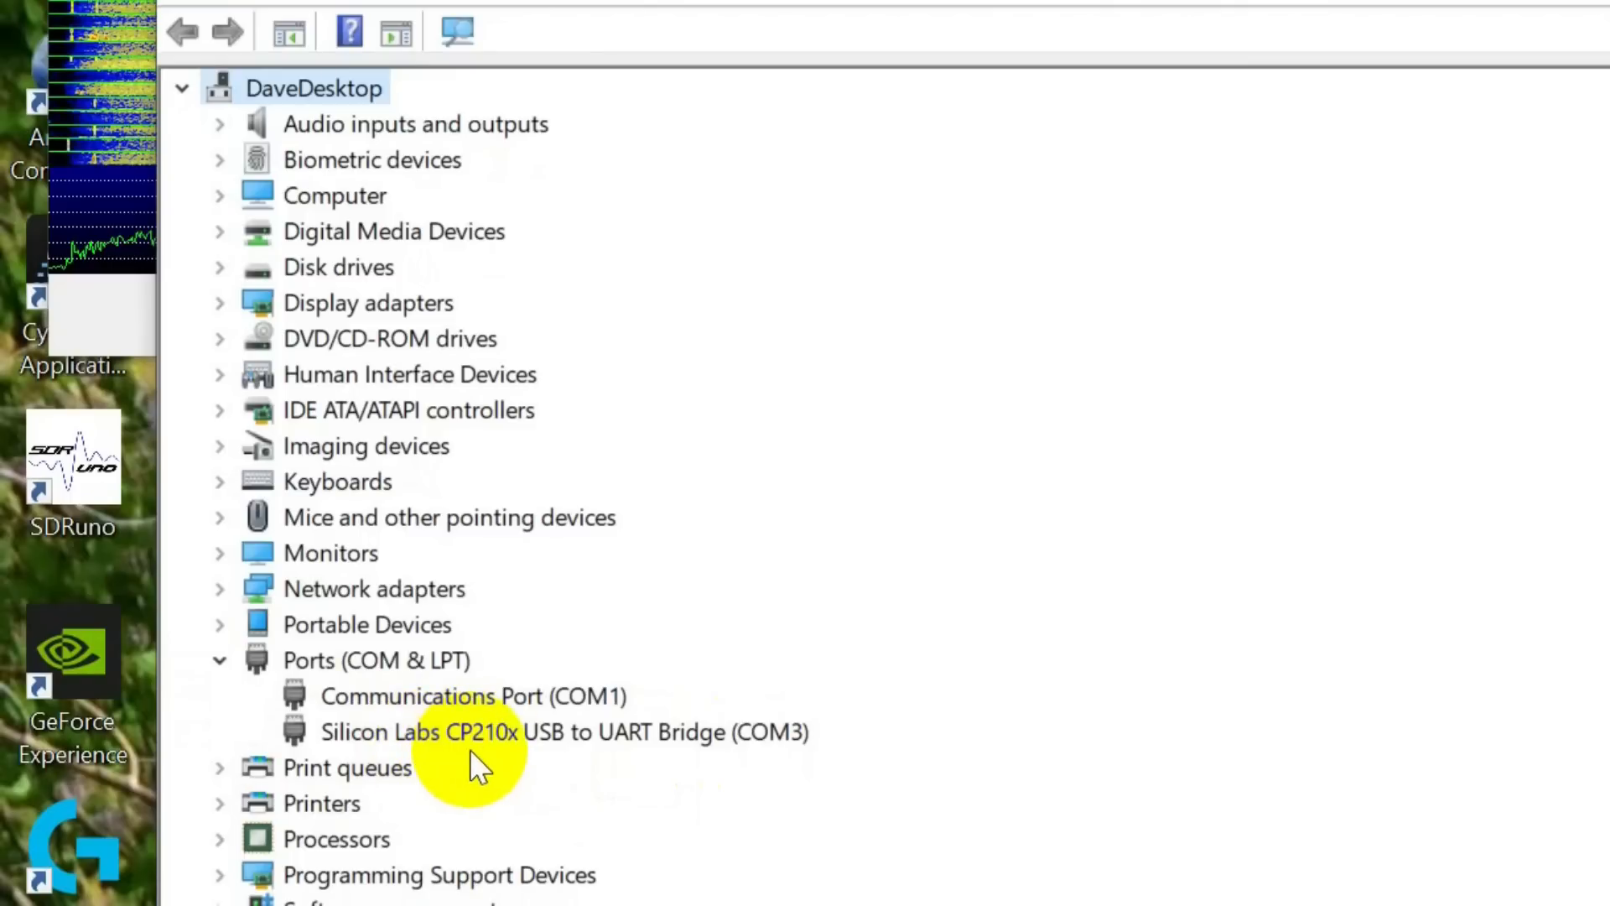
pyautogui.moveTo(539, 745)
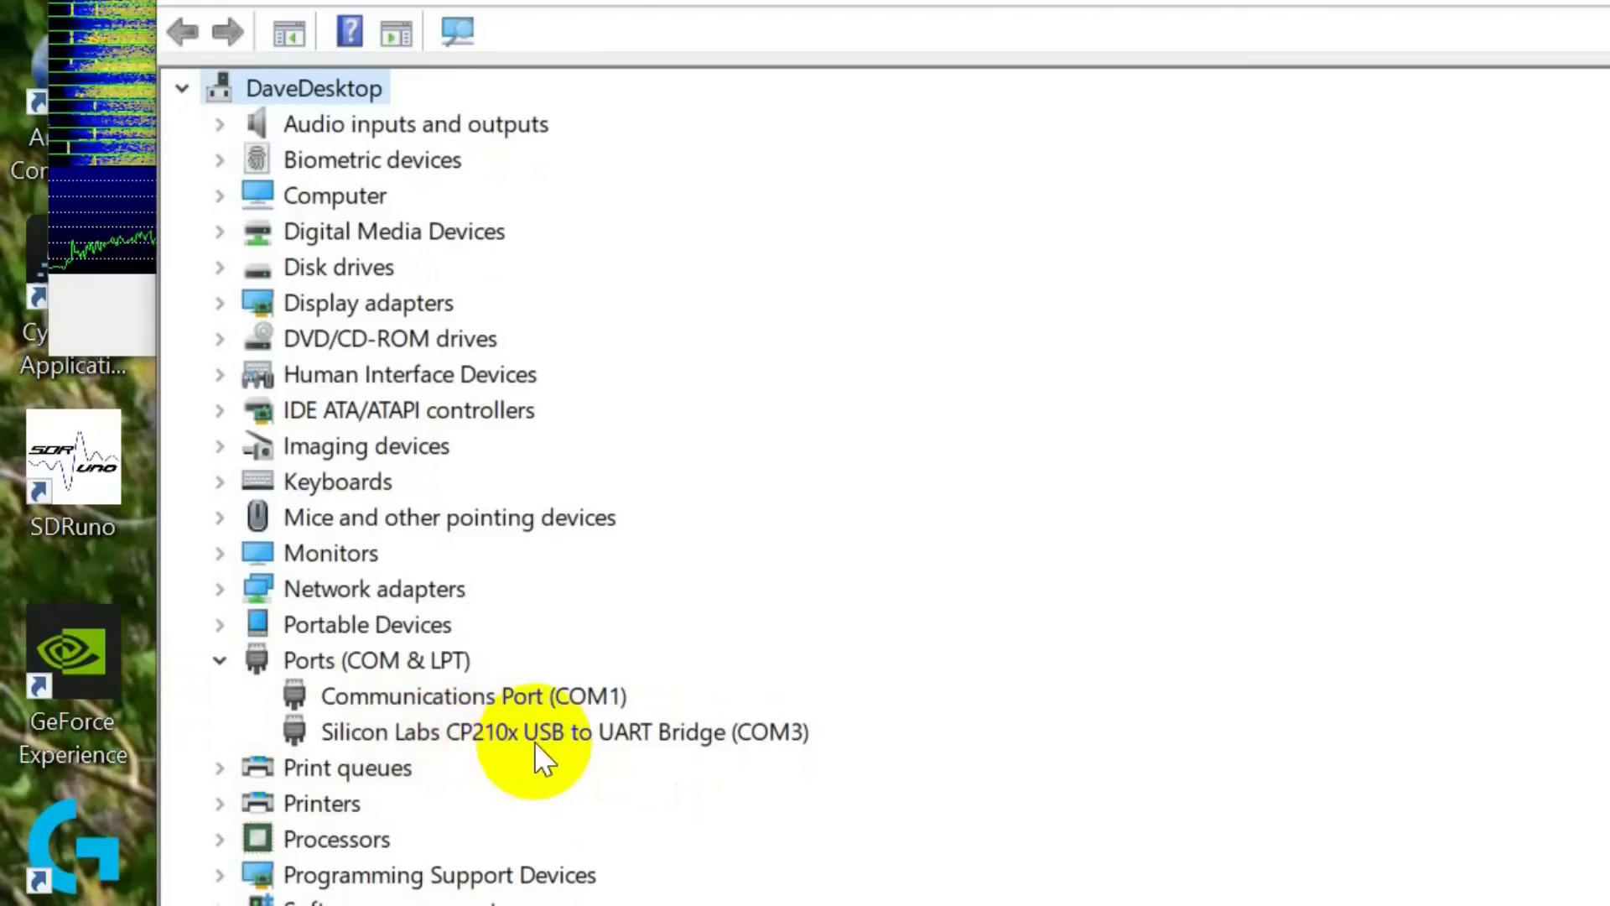
pyautogui.moveTo(770, 745)
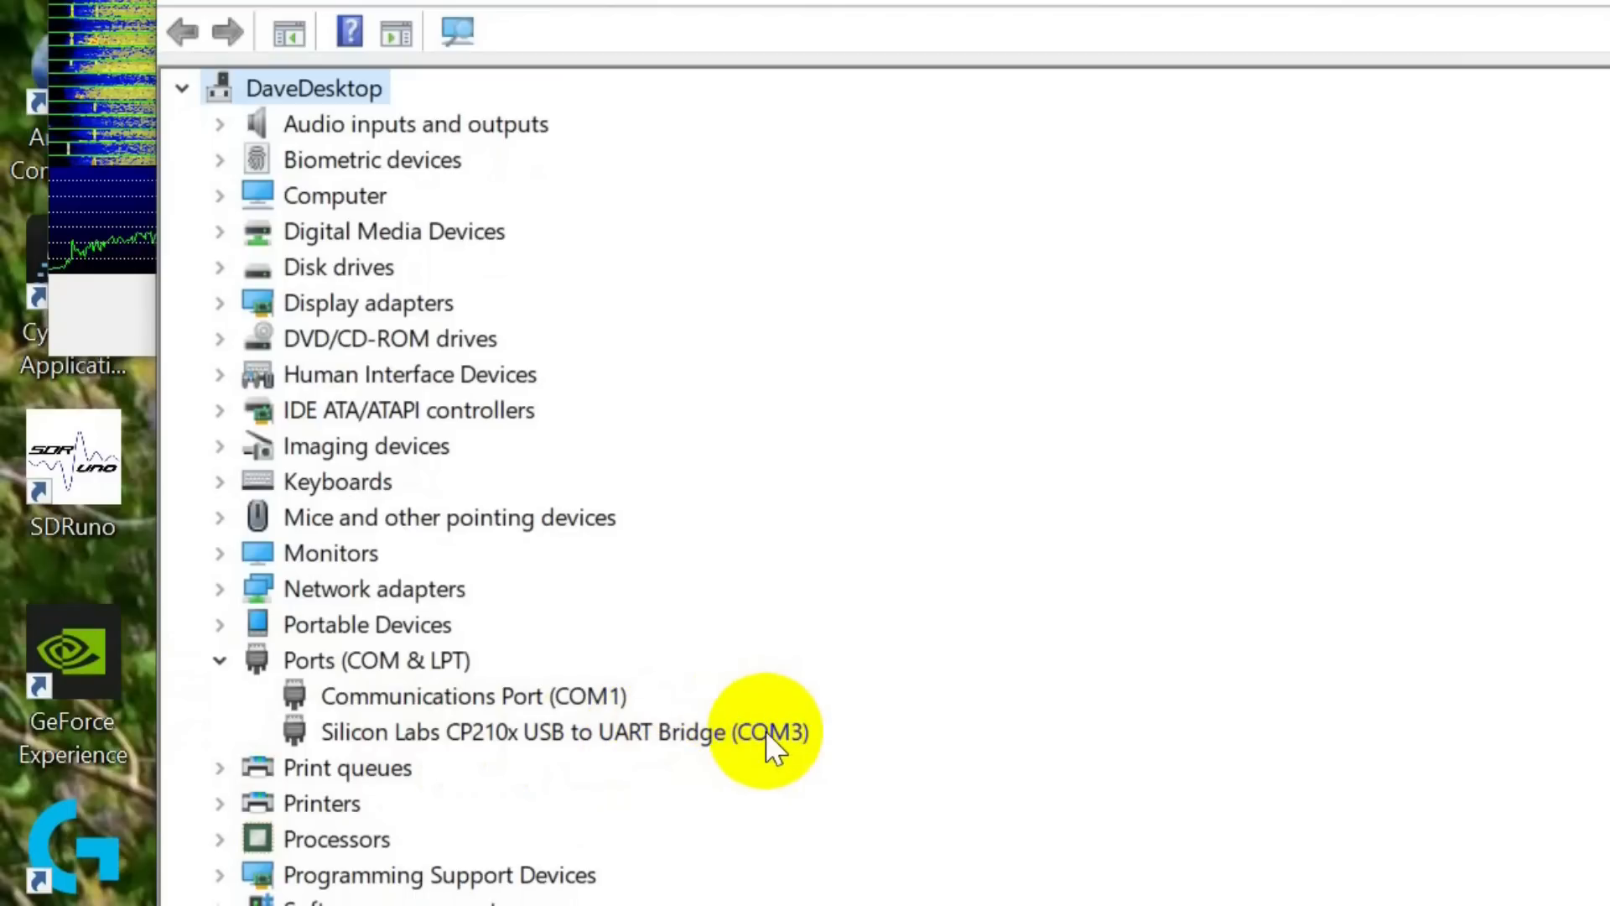
pyautogui.moveTo(811, 765)
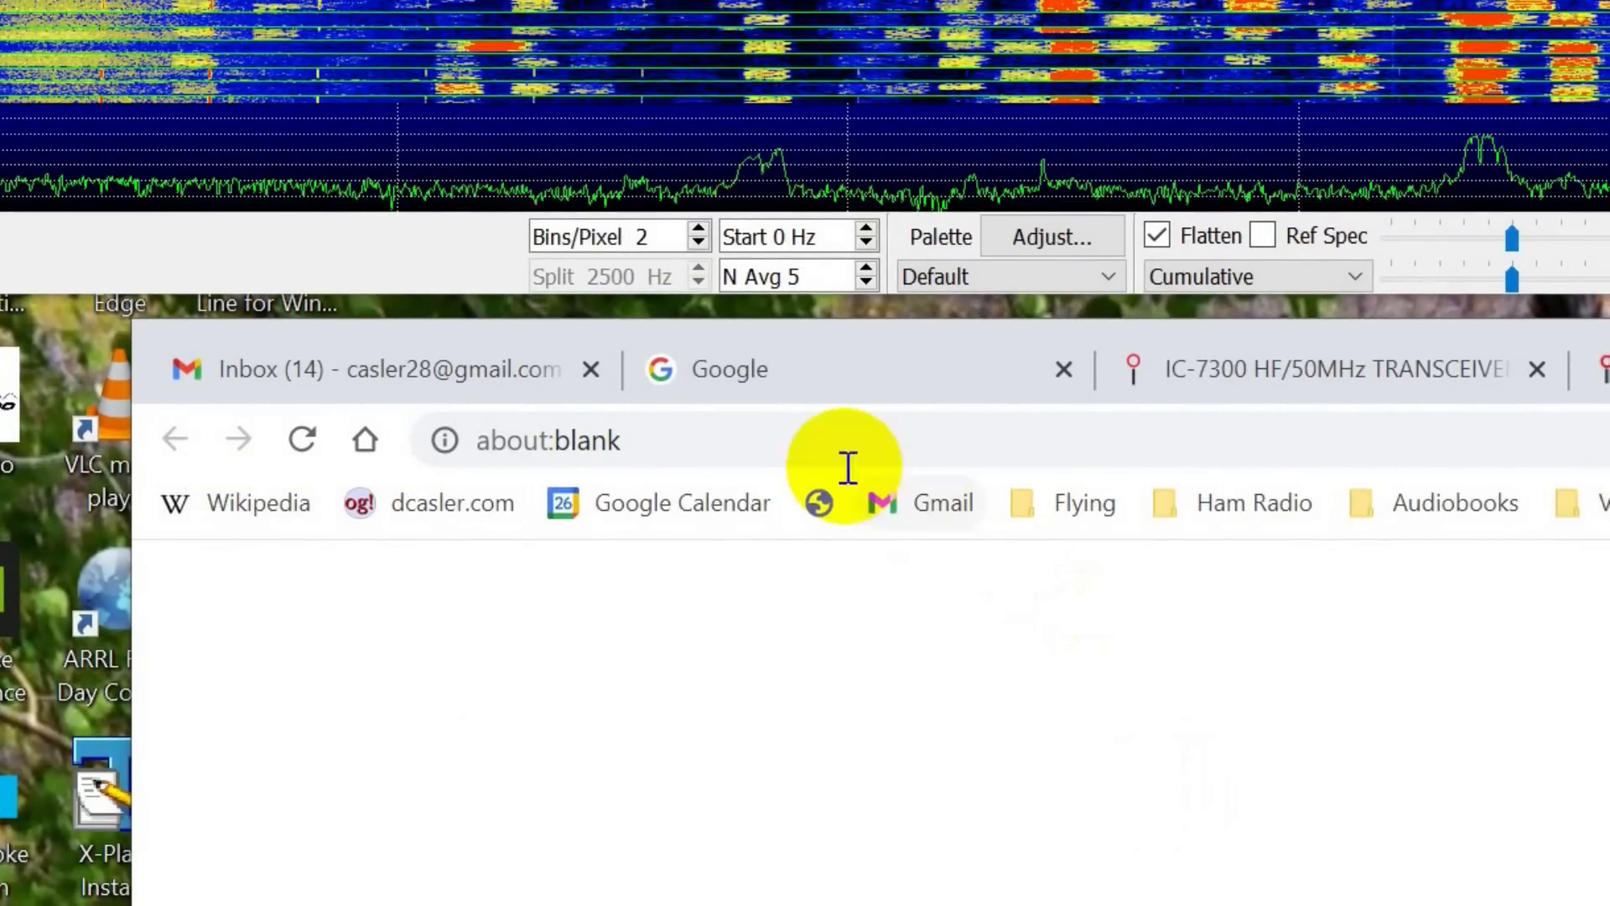
# Step: Switch to the Google tab in Chrome and search for 'wsjt-x'
pyautogui.click(729, 370)
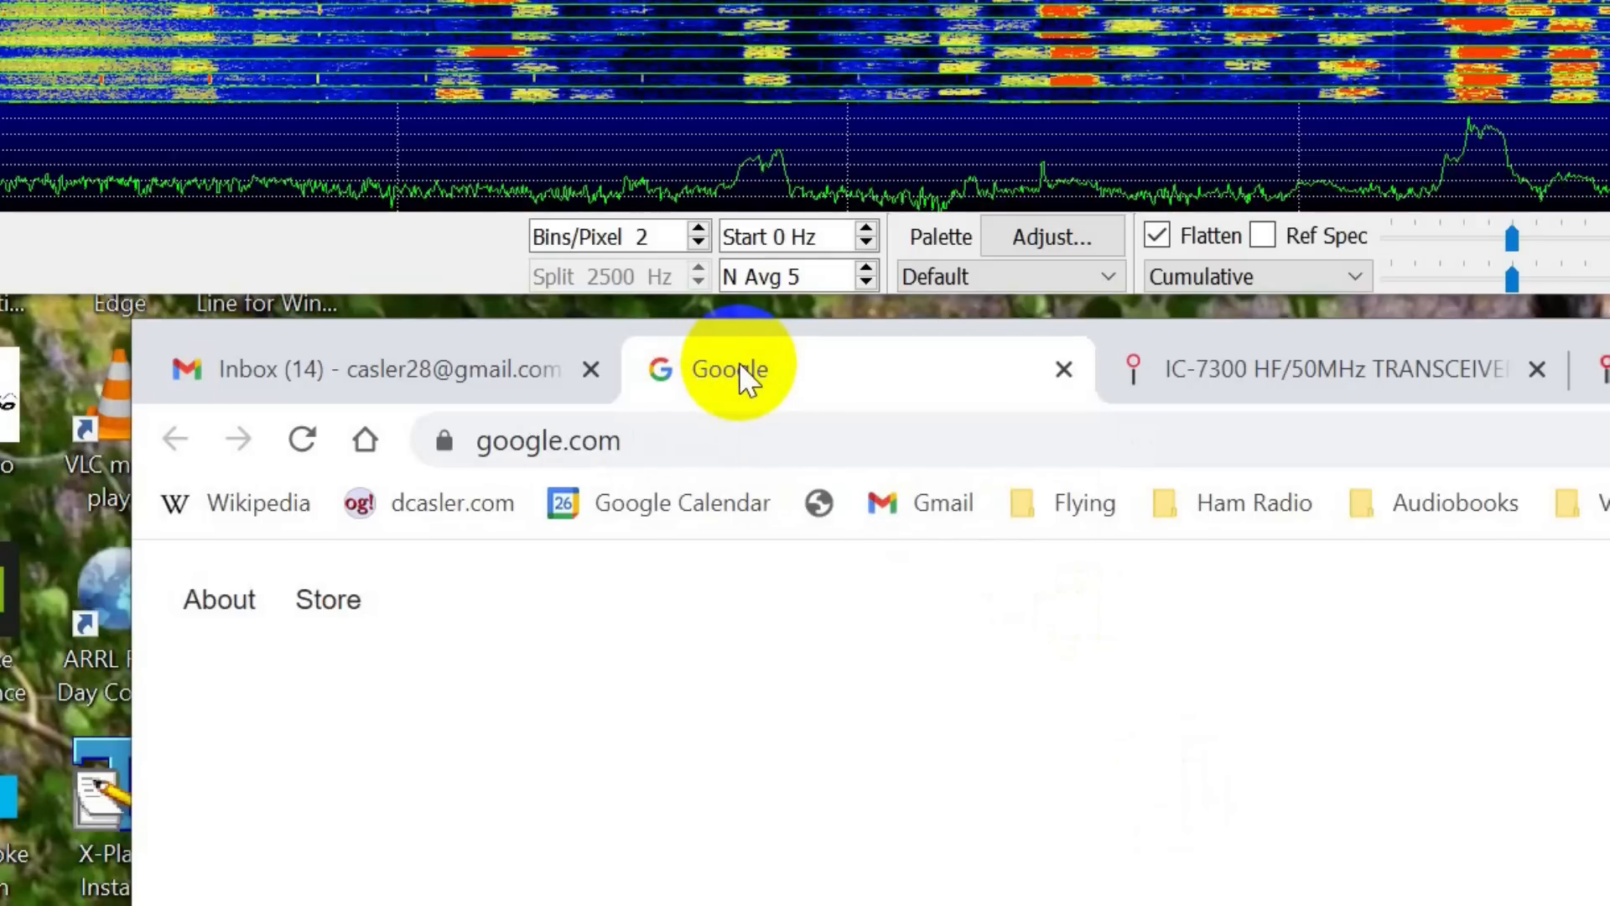
pyautogui.click(547, 440)
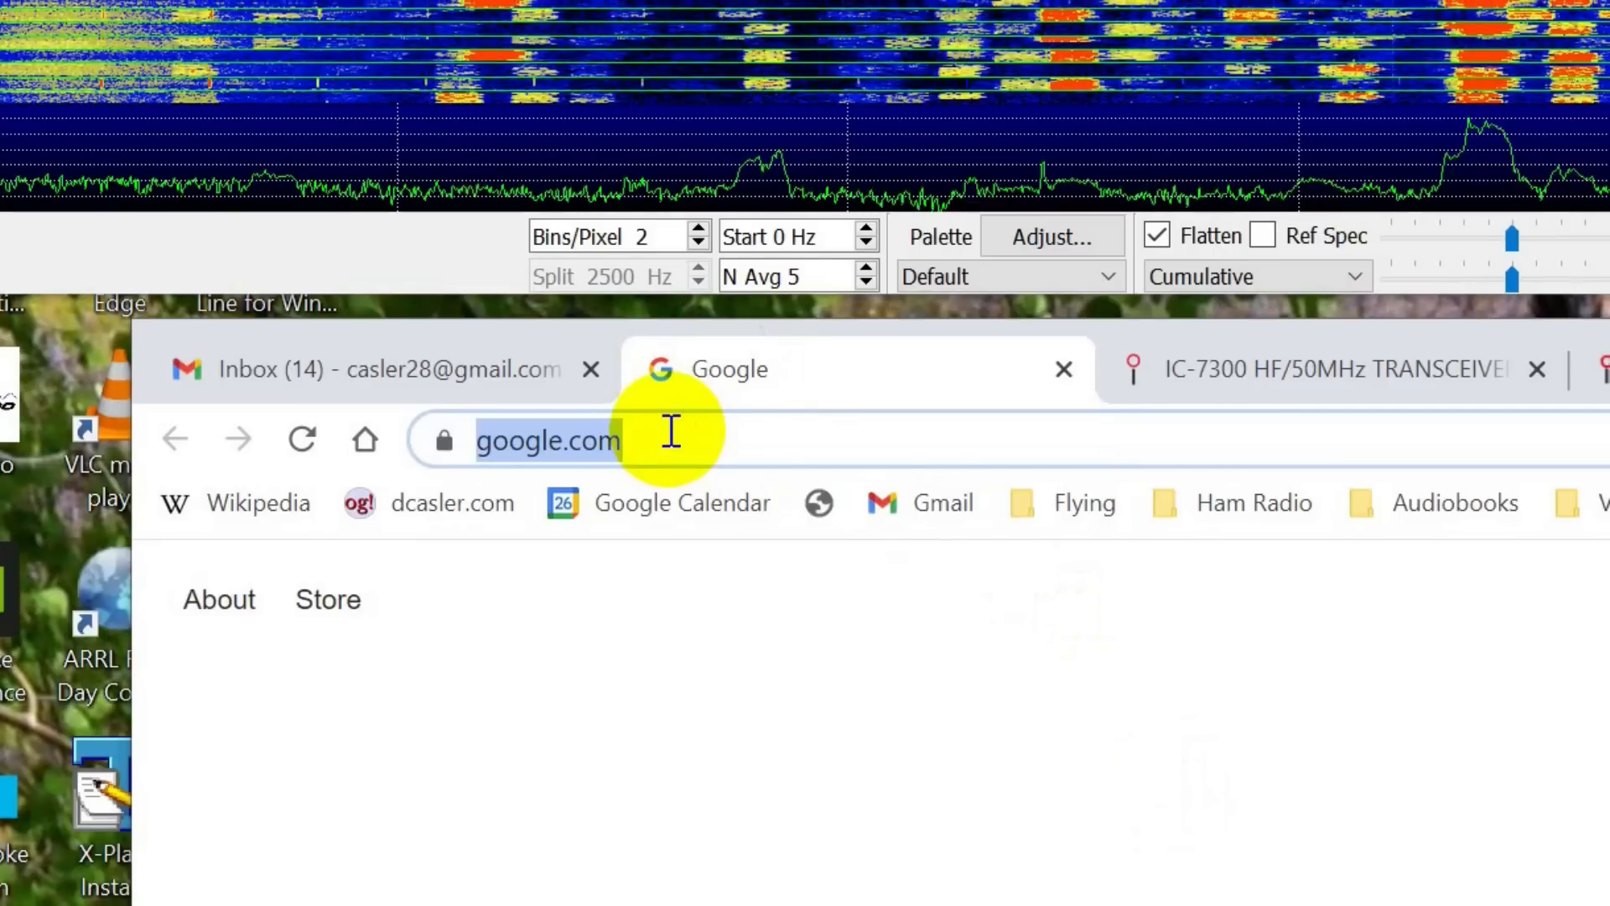
pyautogui.write('wsjt-x&rlz=1C1CHBF_enUS895US895&oq=wsjt-x&aqs=chrome..69i57')
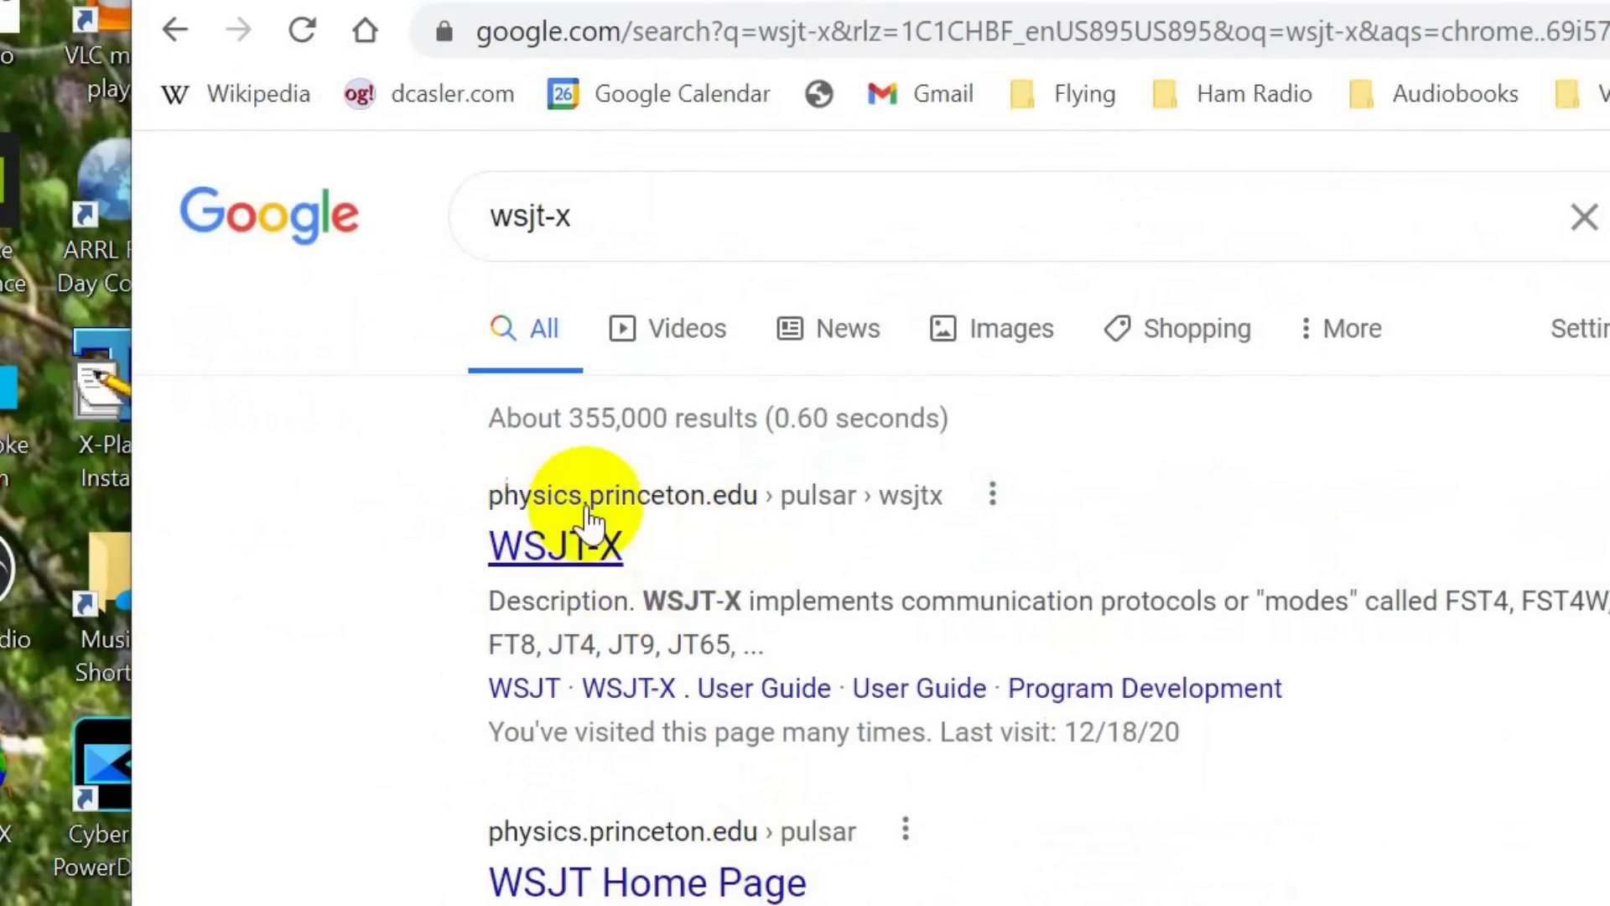
pyautogui.moveTo(902, 524)
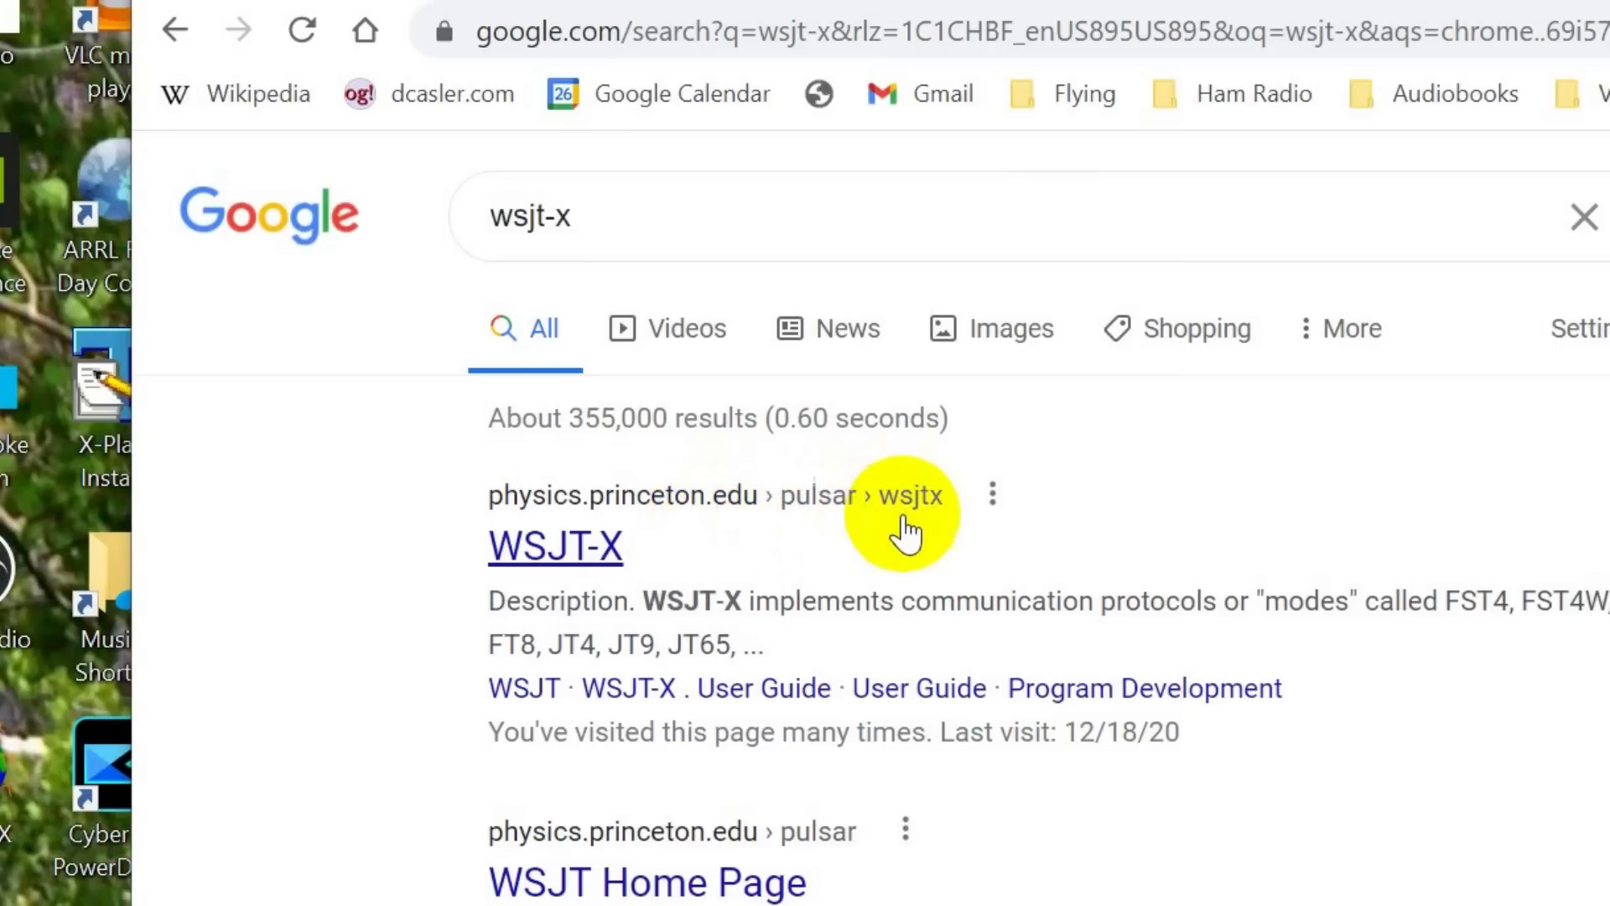
pyautogui.moveTo(586, 554)
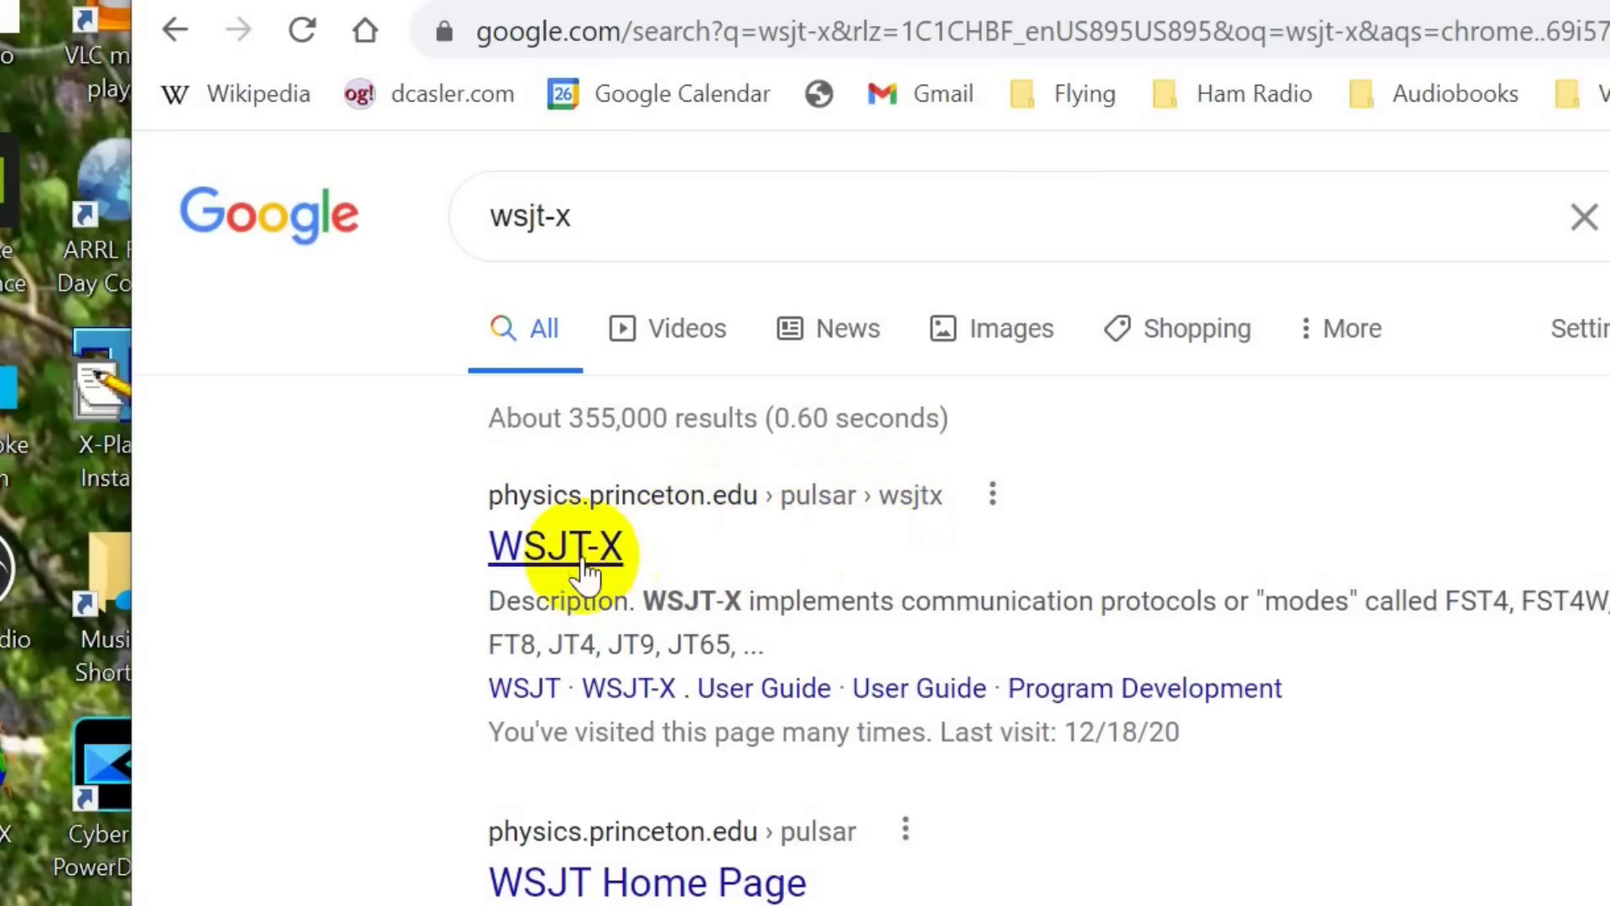
# Step: Open the physics.princeton.edu WSJT-X page and scroll to the 2.3.0 installation packages
pyautogui.click(555, 544)
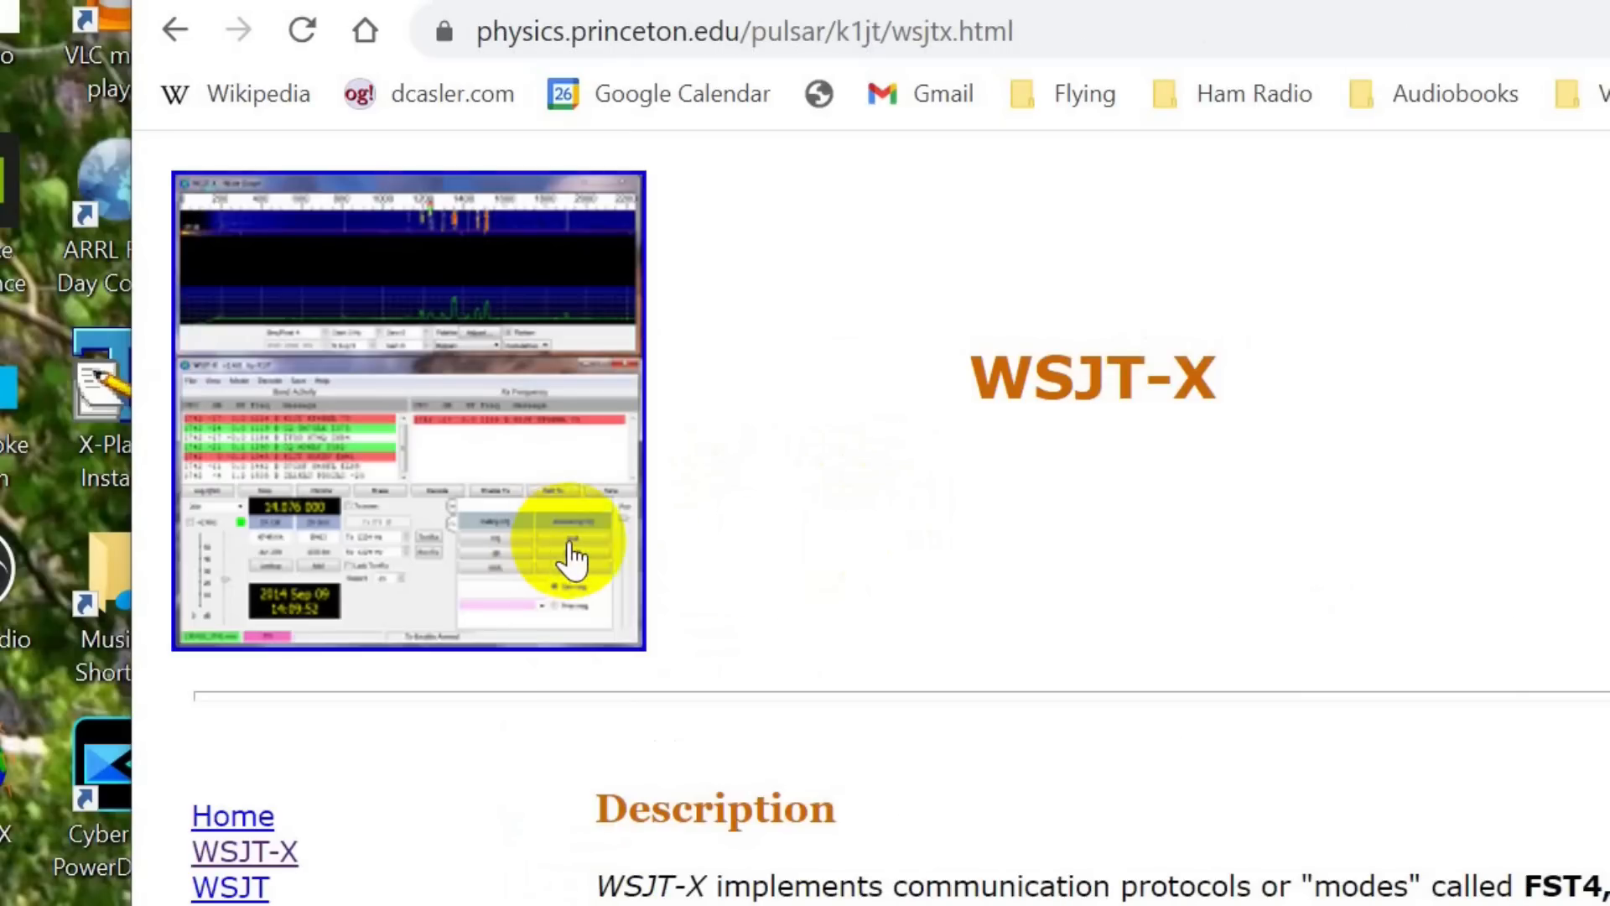
pyautogui.scroll(-3)
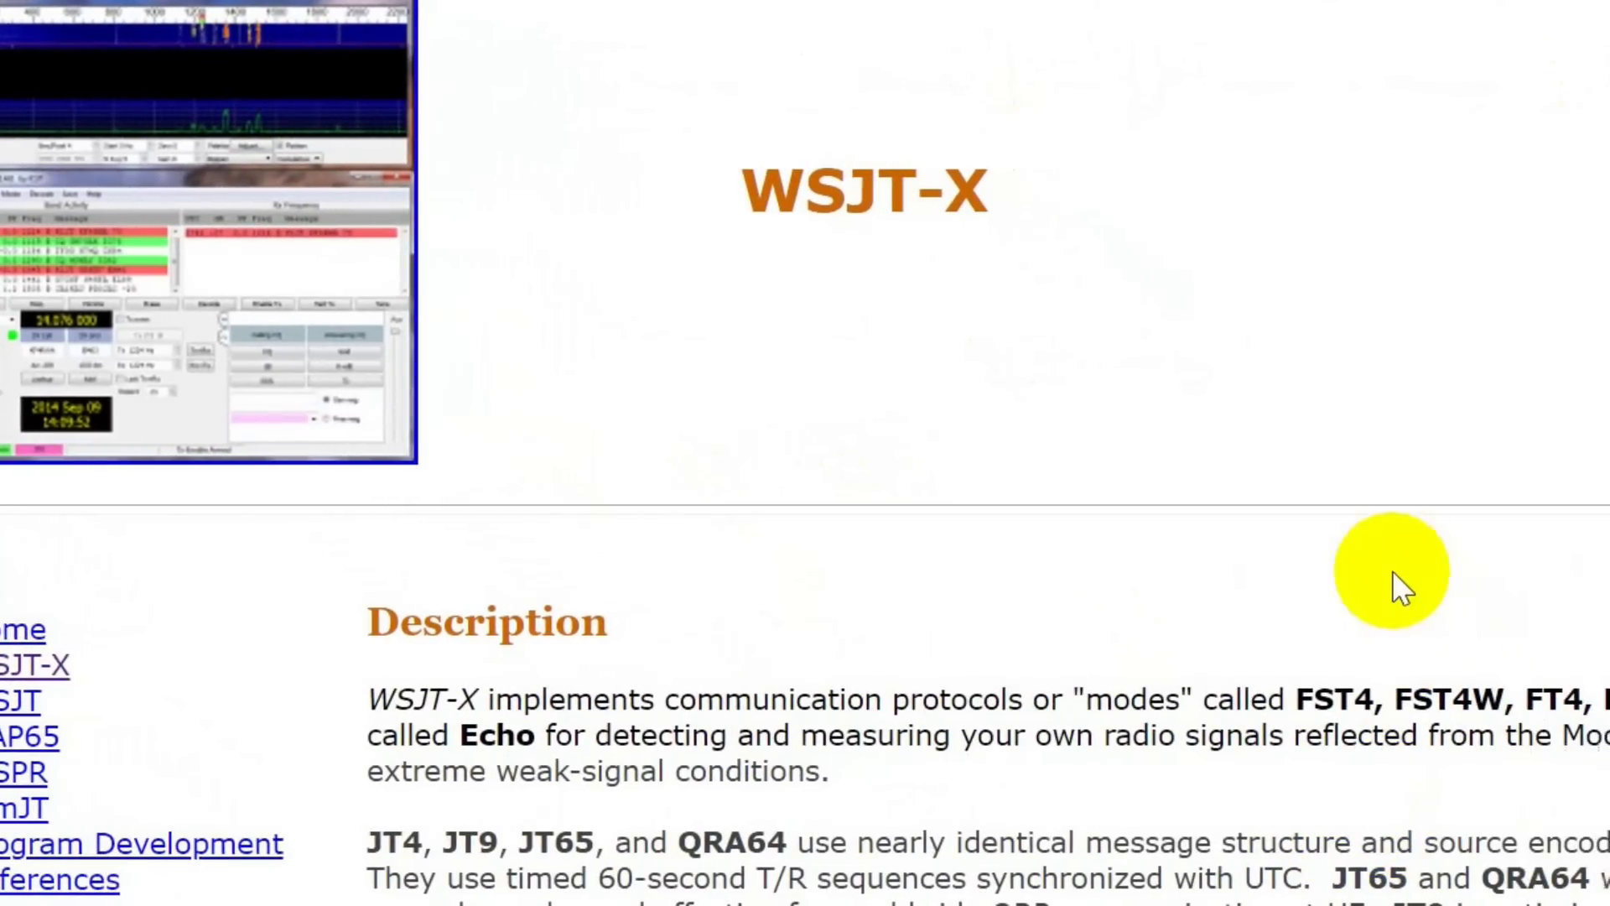
pyautogui.moveTo(672, 206)
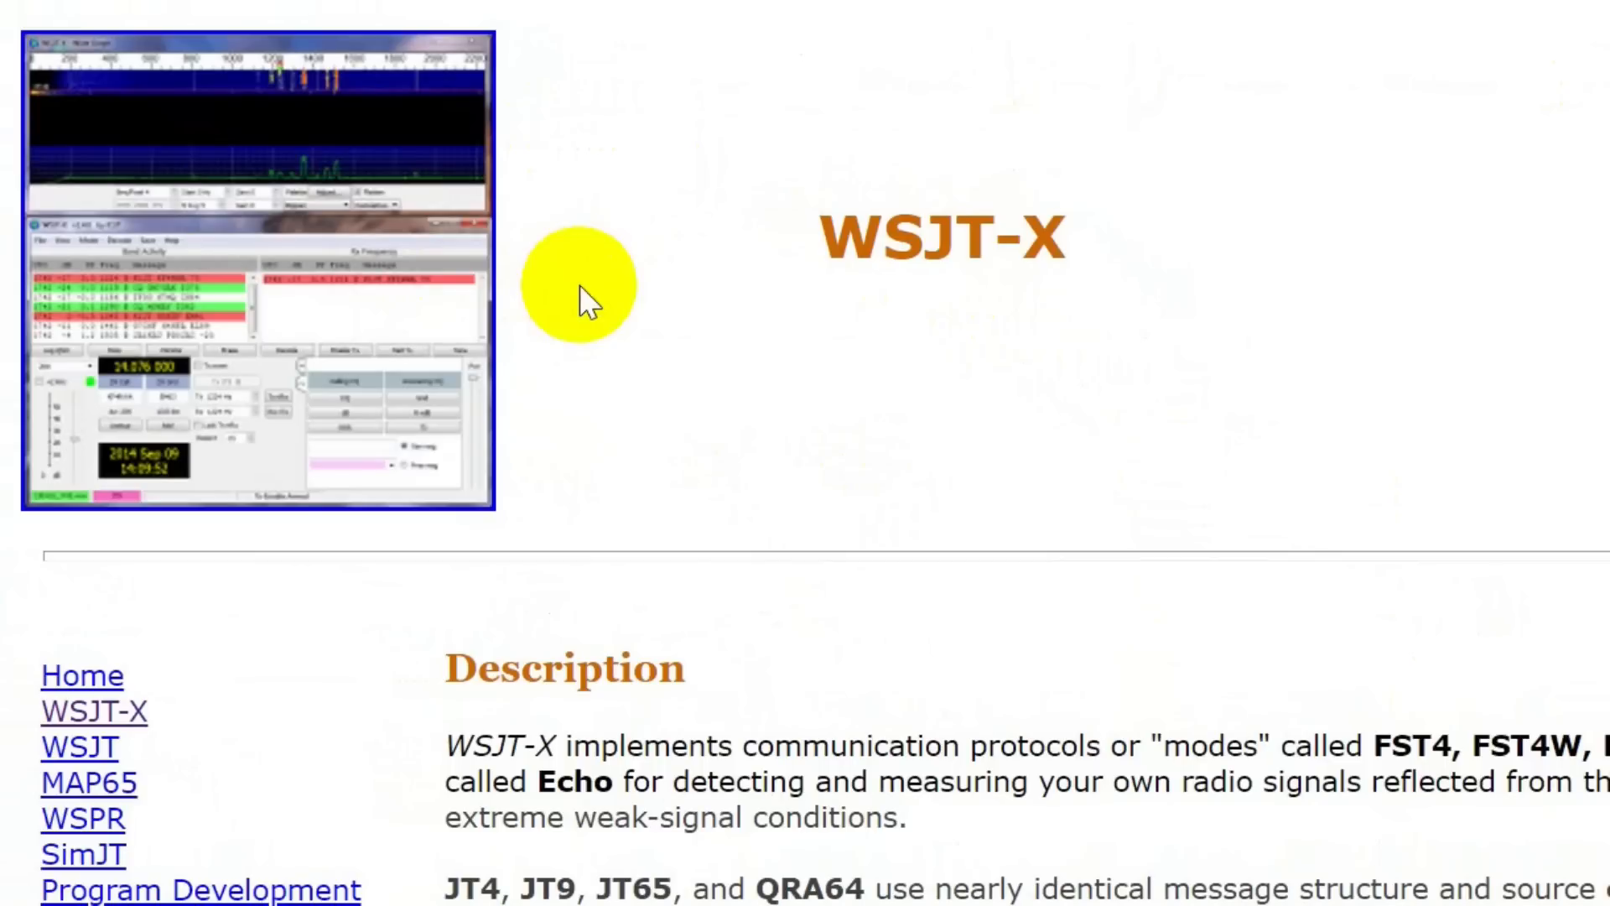
pyautogui.moveTo(665, 354)
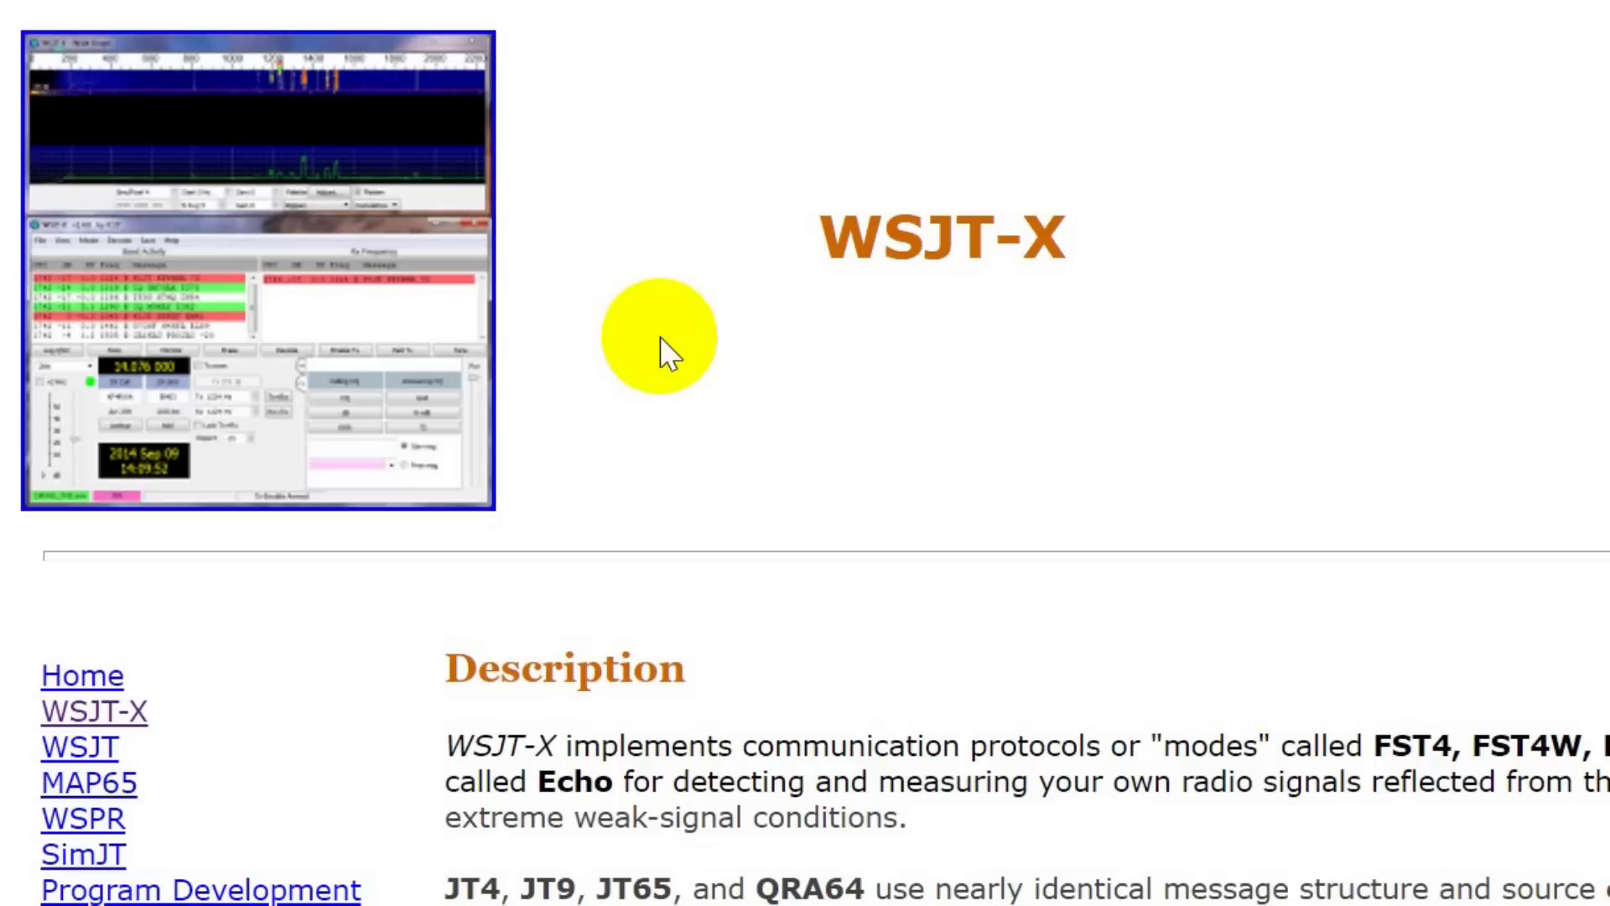
pyautogui.moveTo(991, 327)
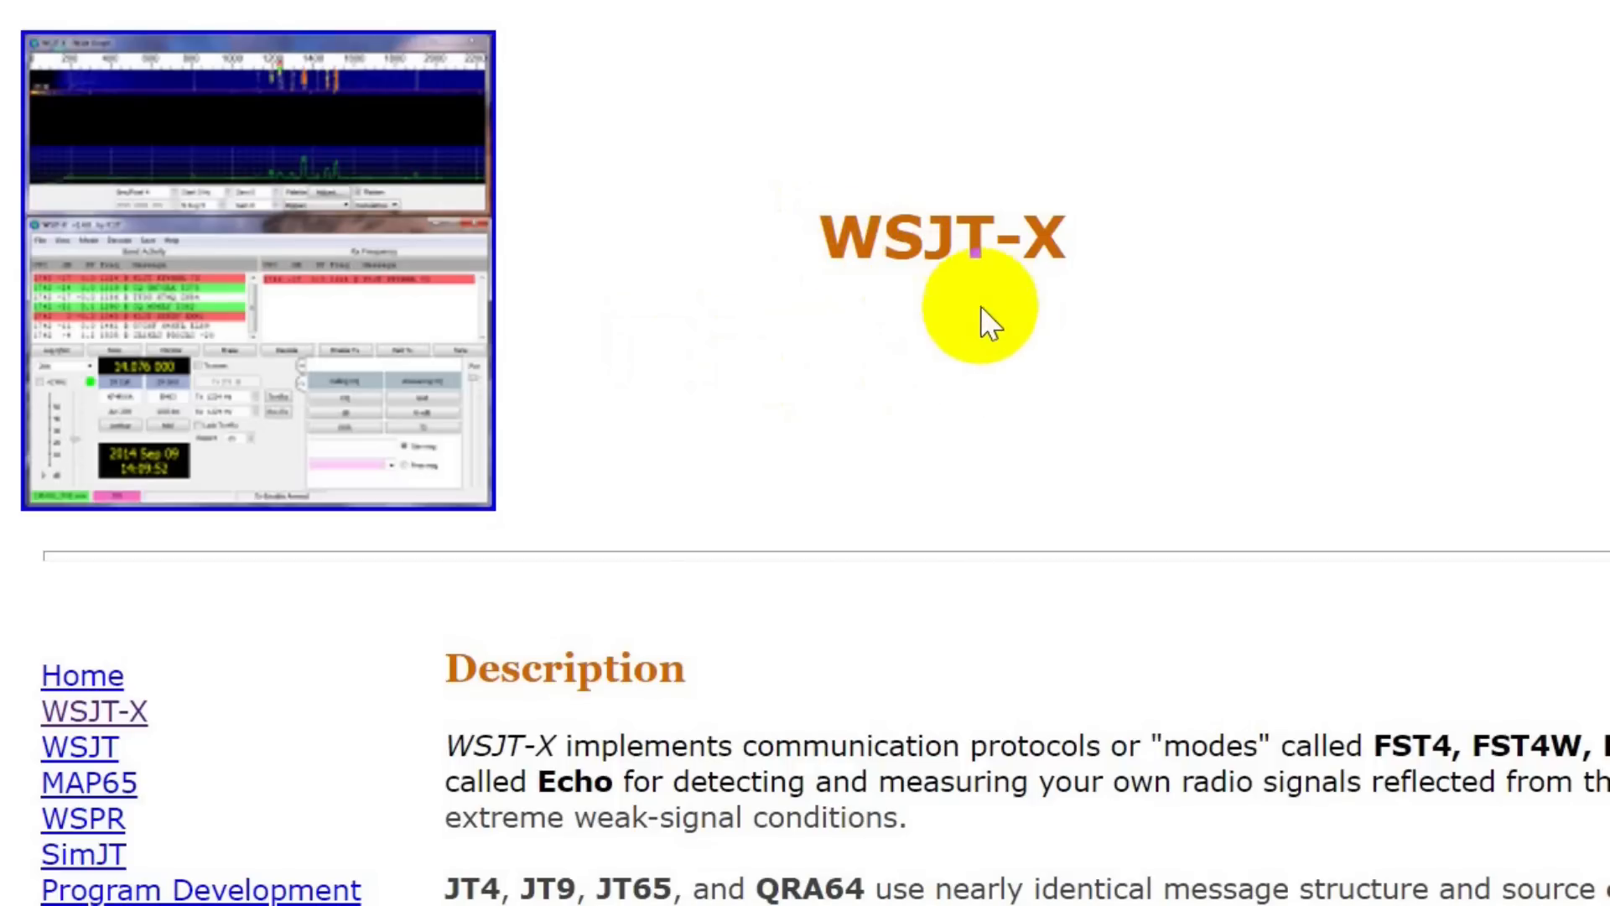
pyautogui.moveTo(1076, 300)
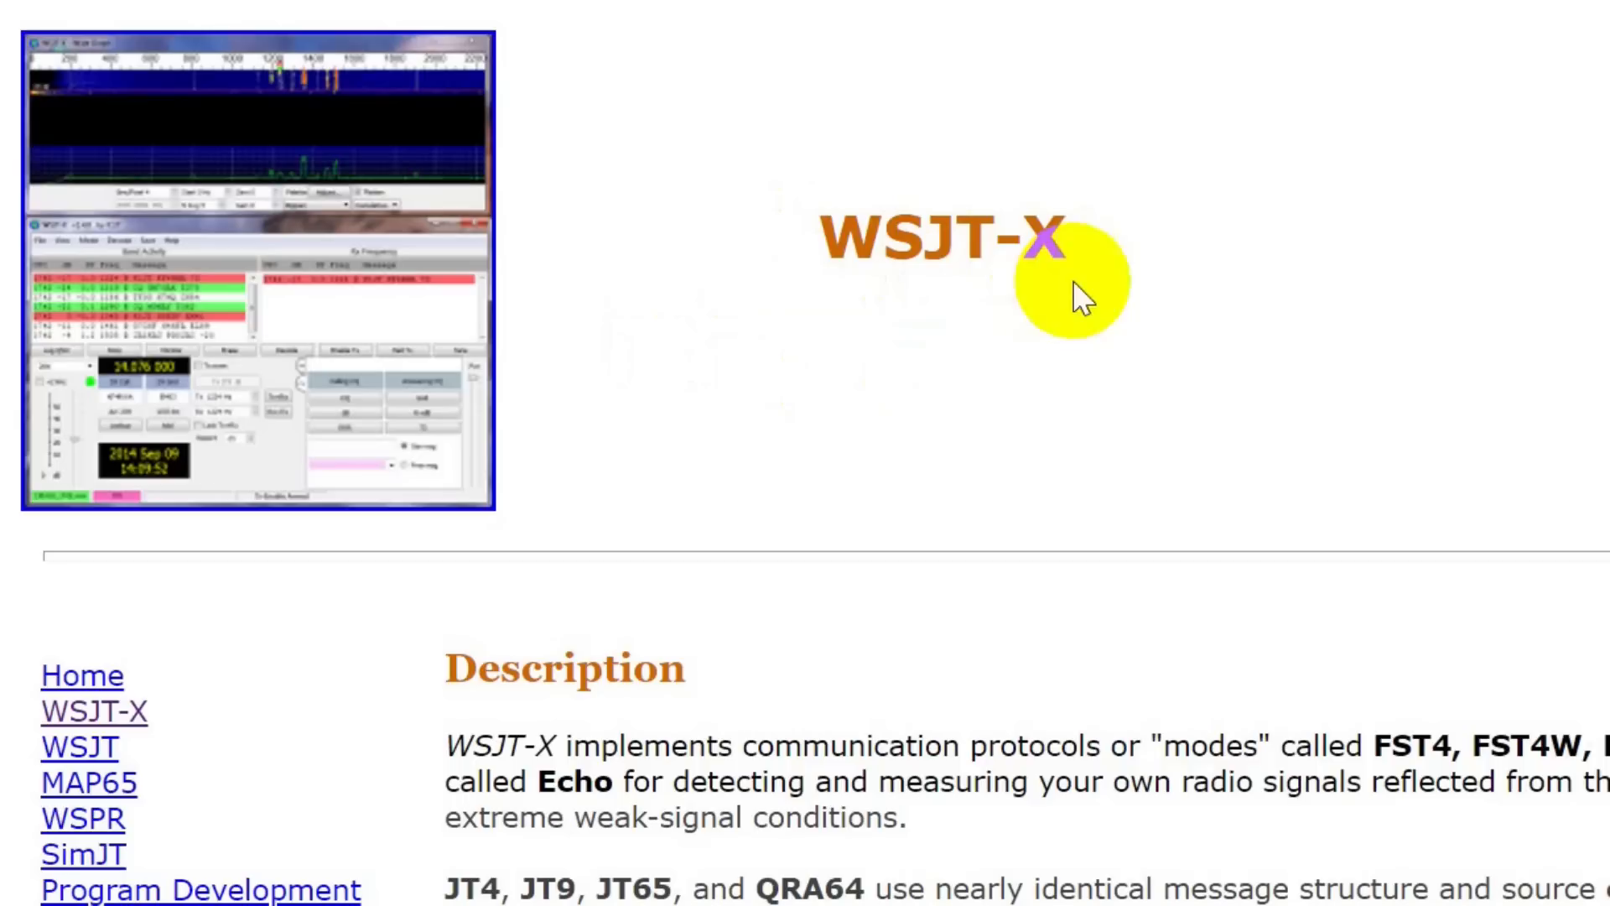
pyautogui.moveTo(1222, 550)
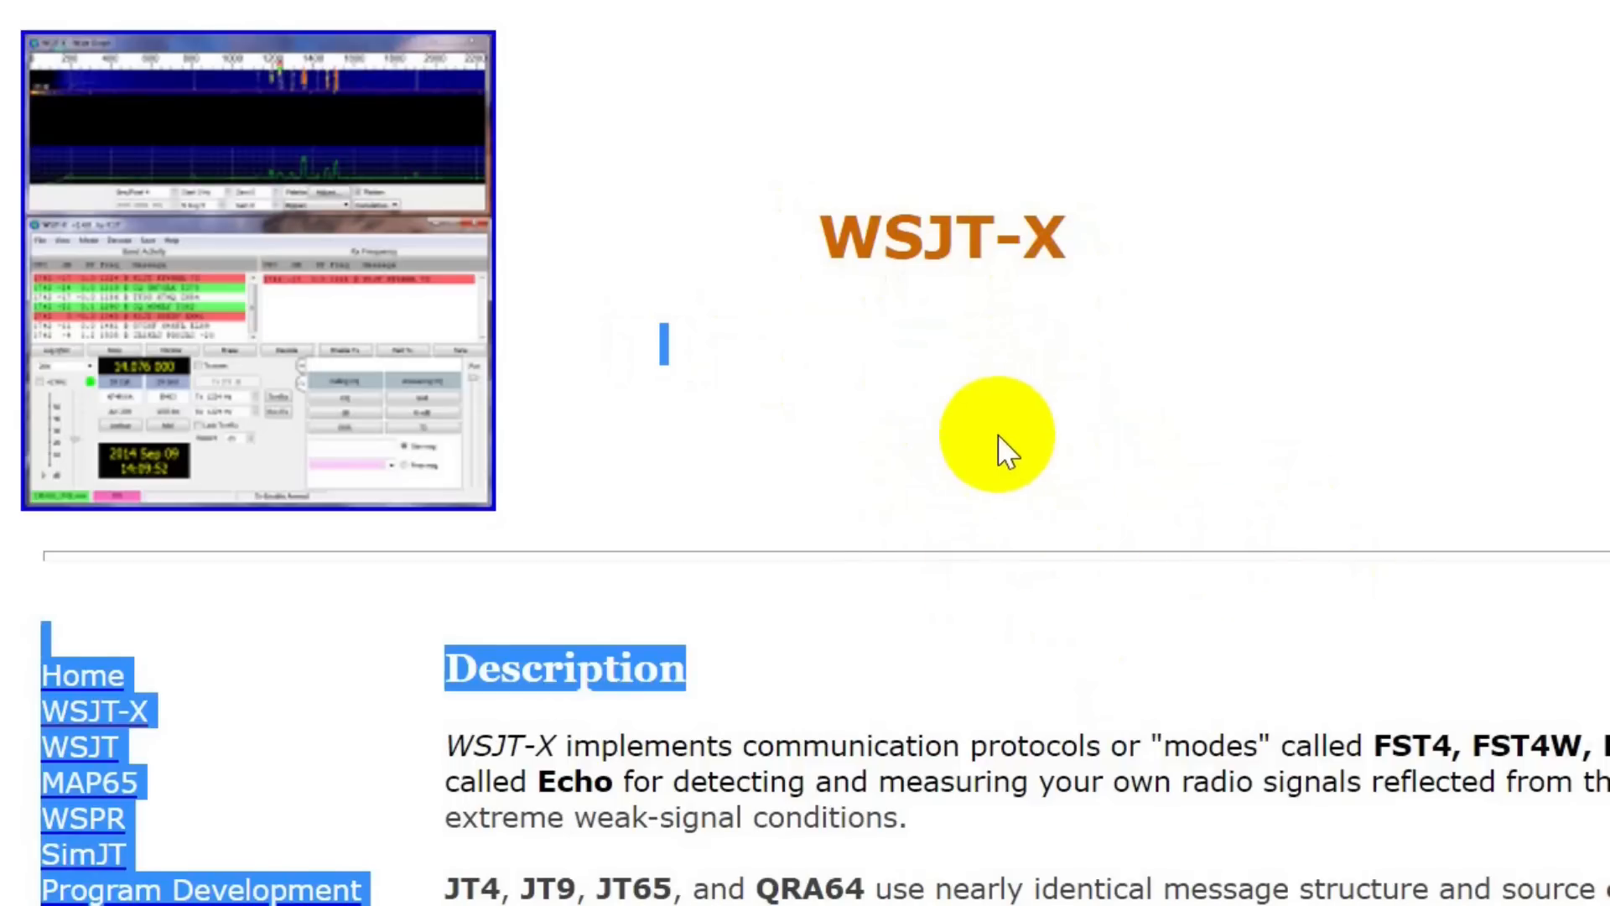
pyautogui.scroll(-3)
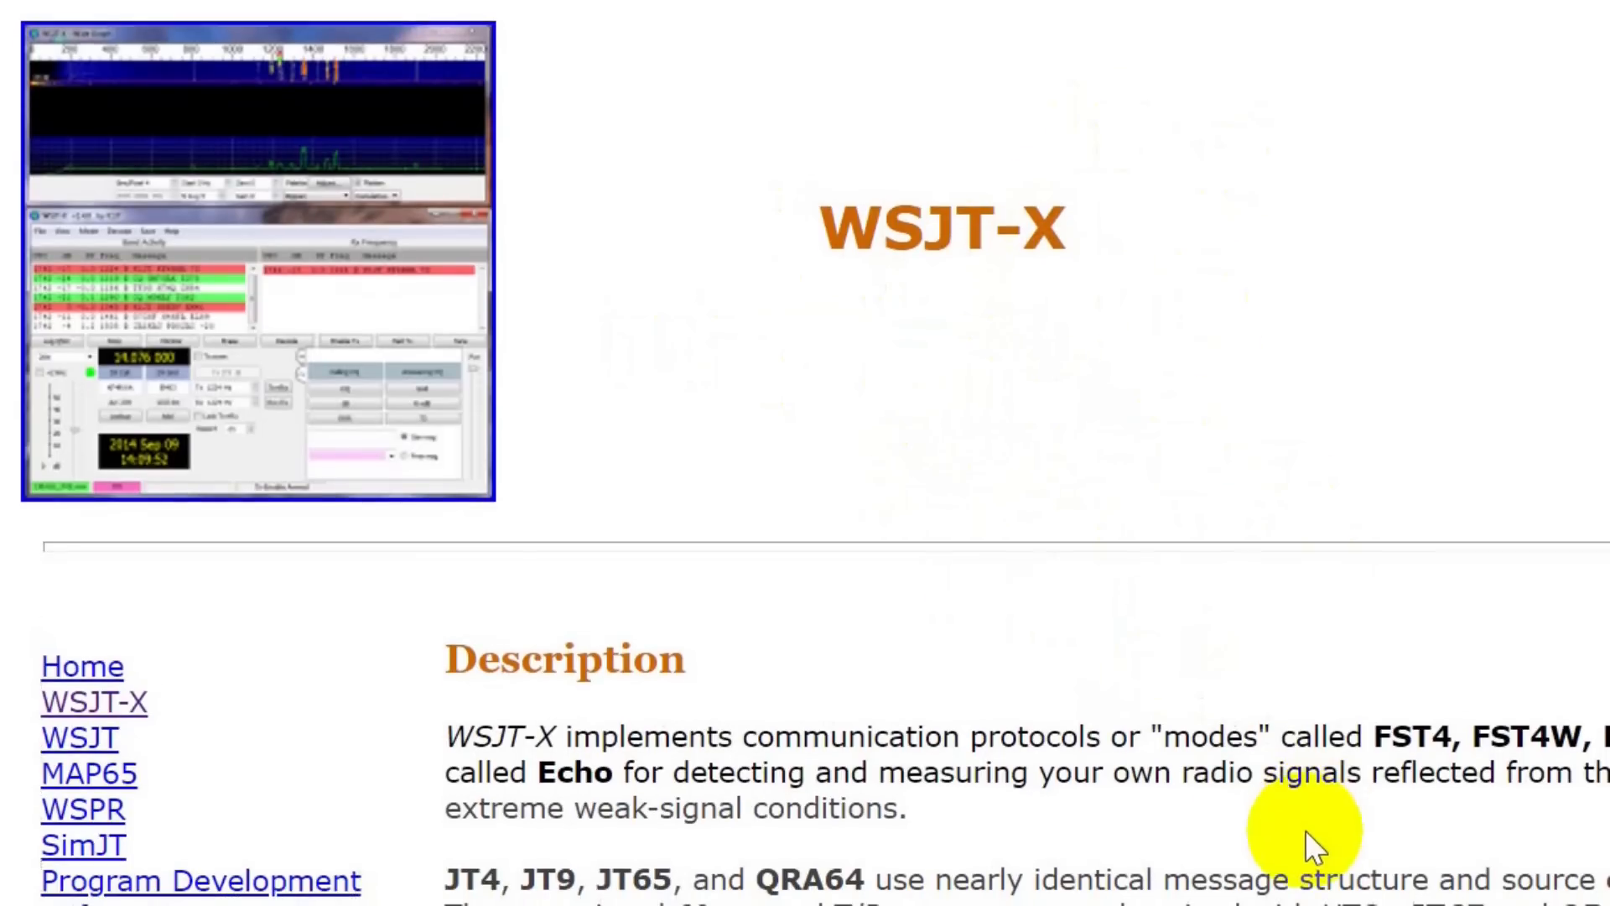
pyautogui.scroll(-3)
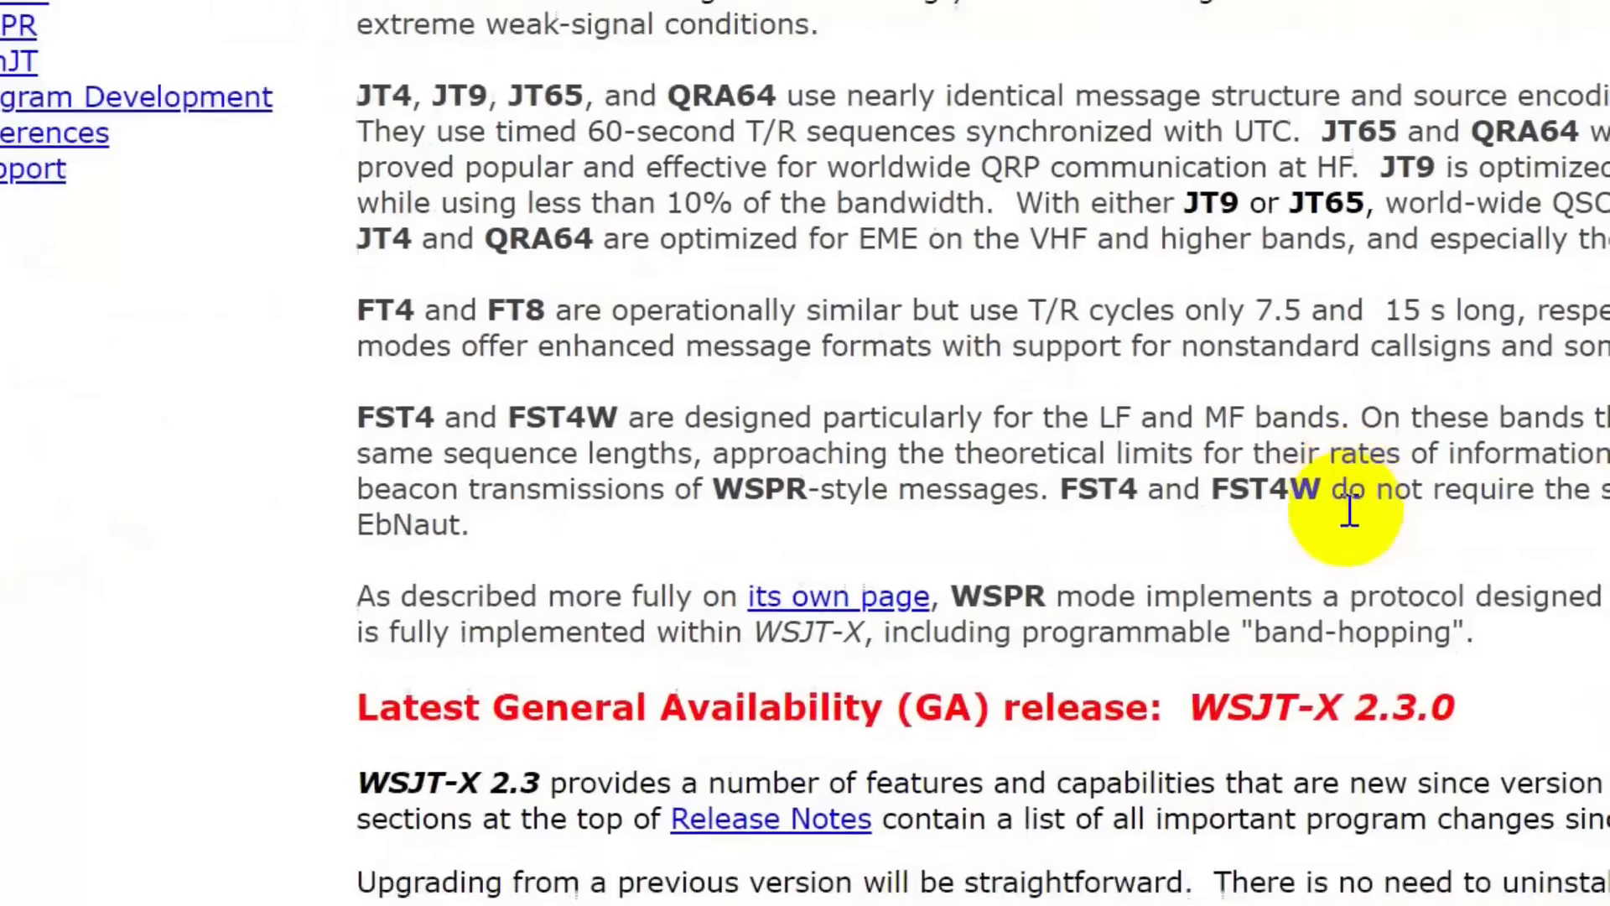
pyautogui.scroll(-3)
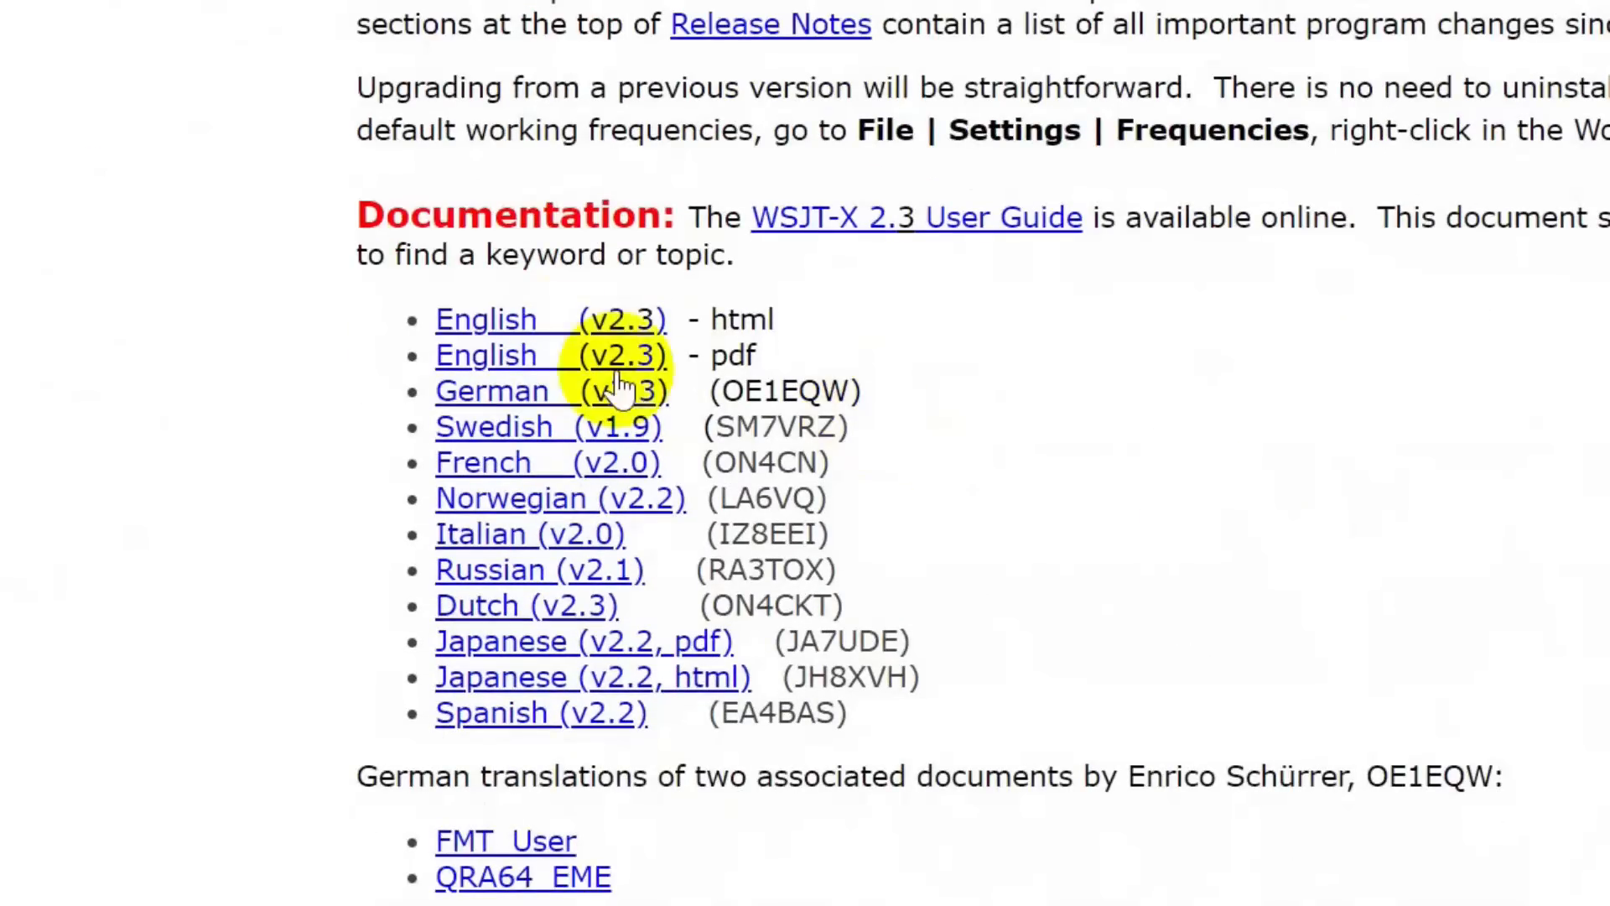
pyautogui.moveTo(842, 328)
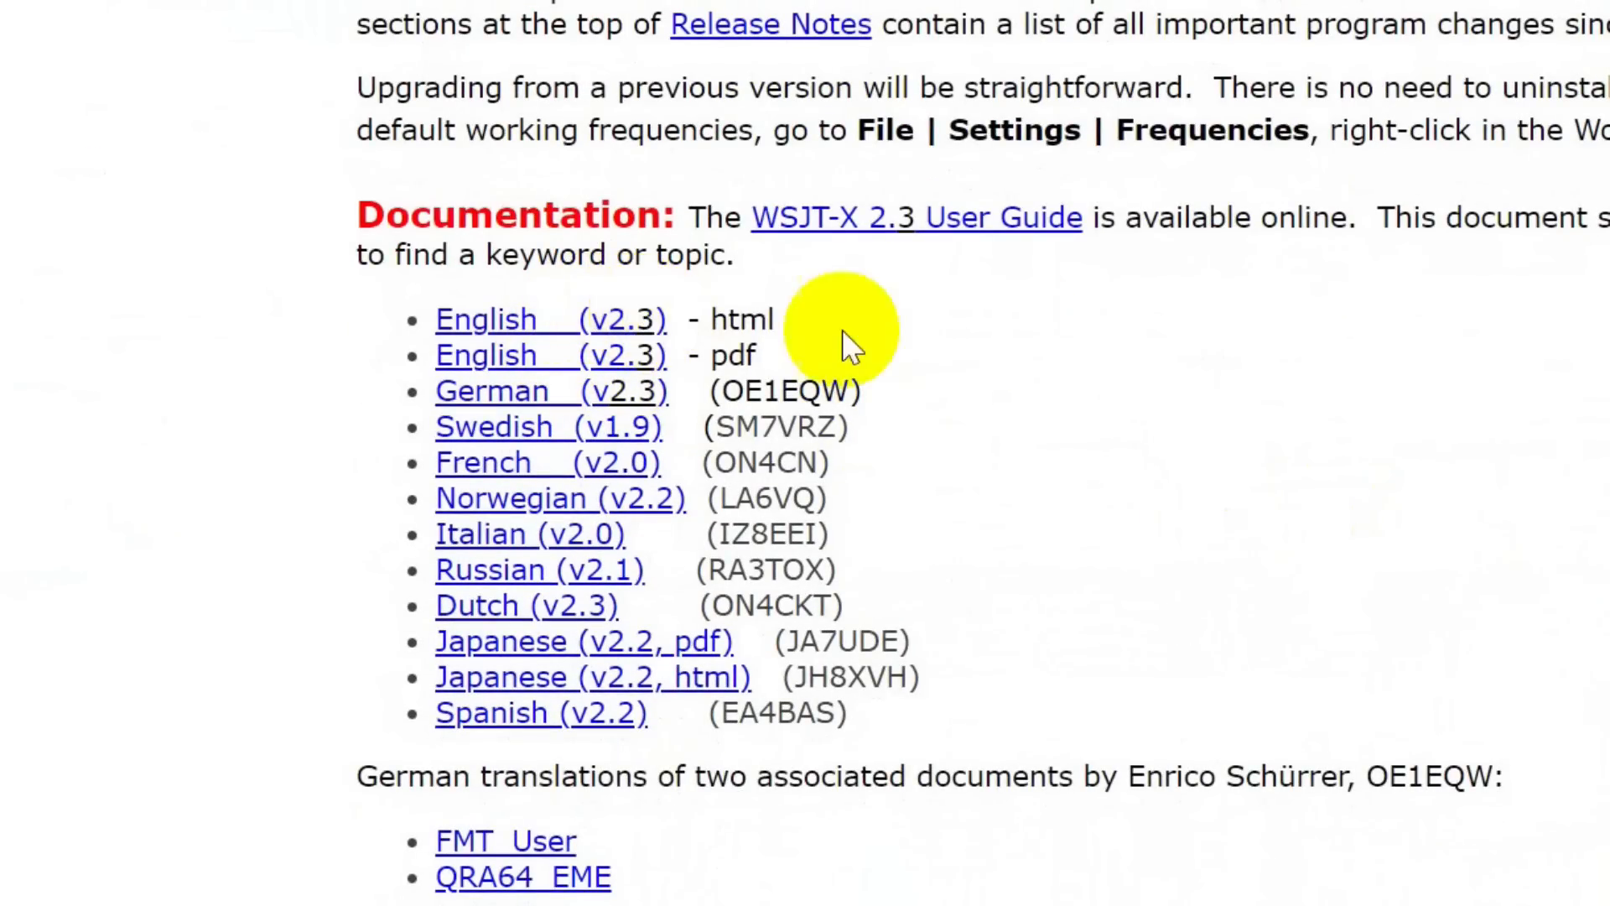
pyautogui.scroll(3)
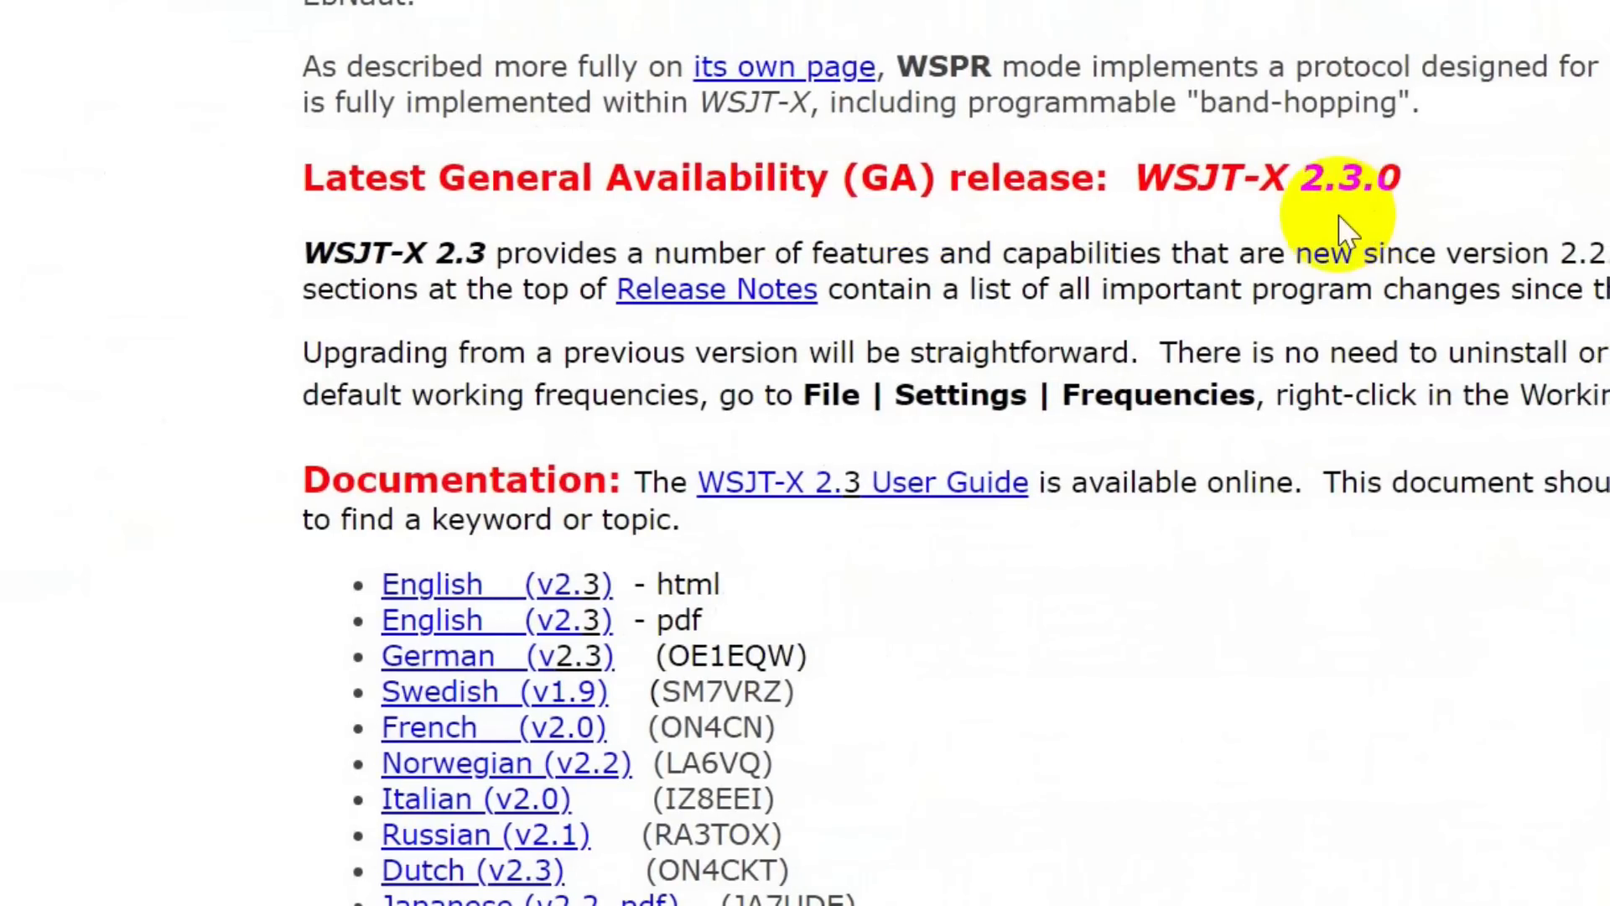
pyautogui.scroll(-3)
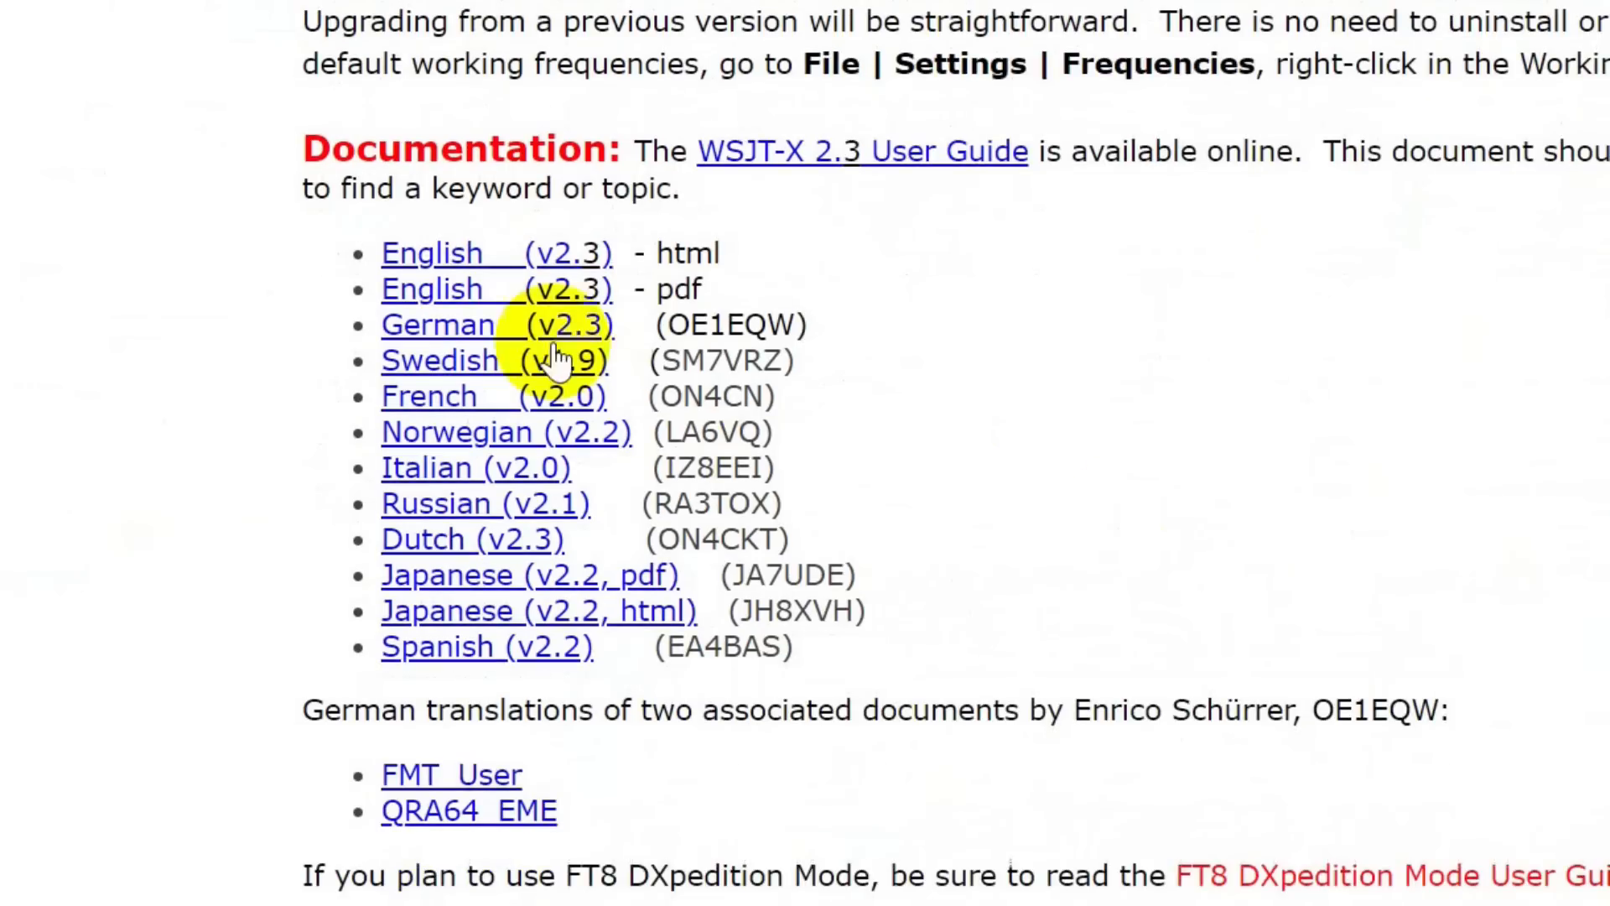
pyautogui.scroll(-3)
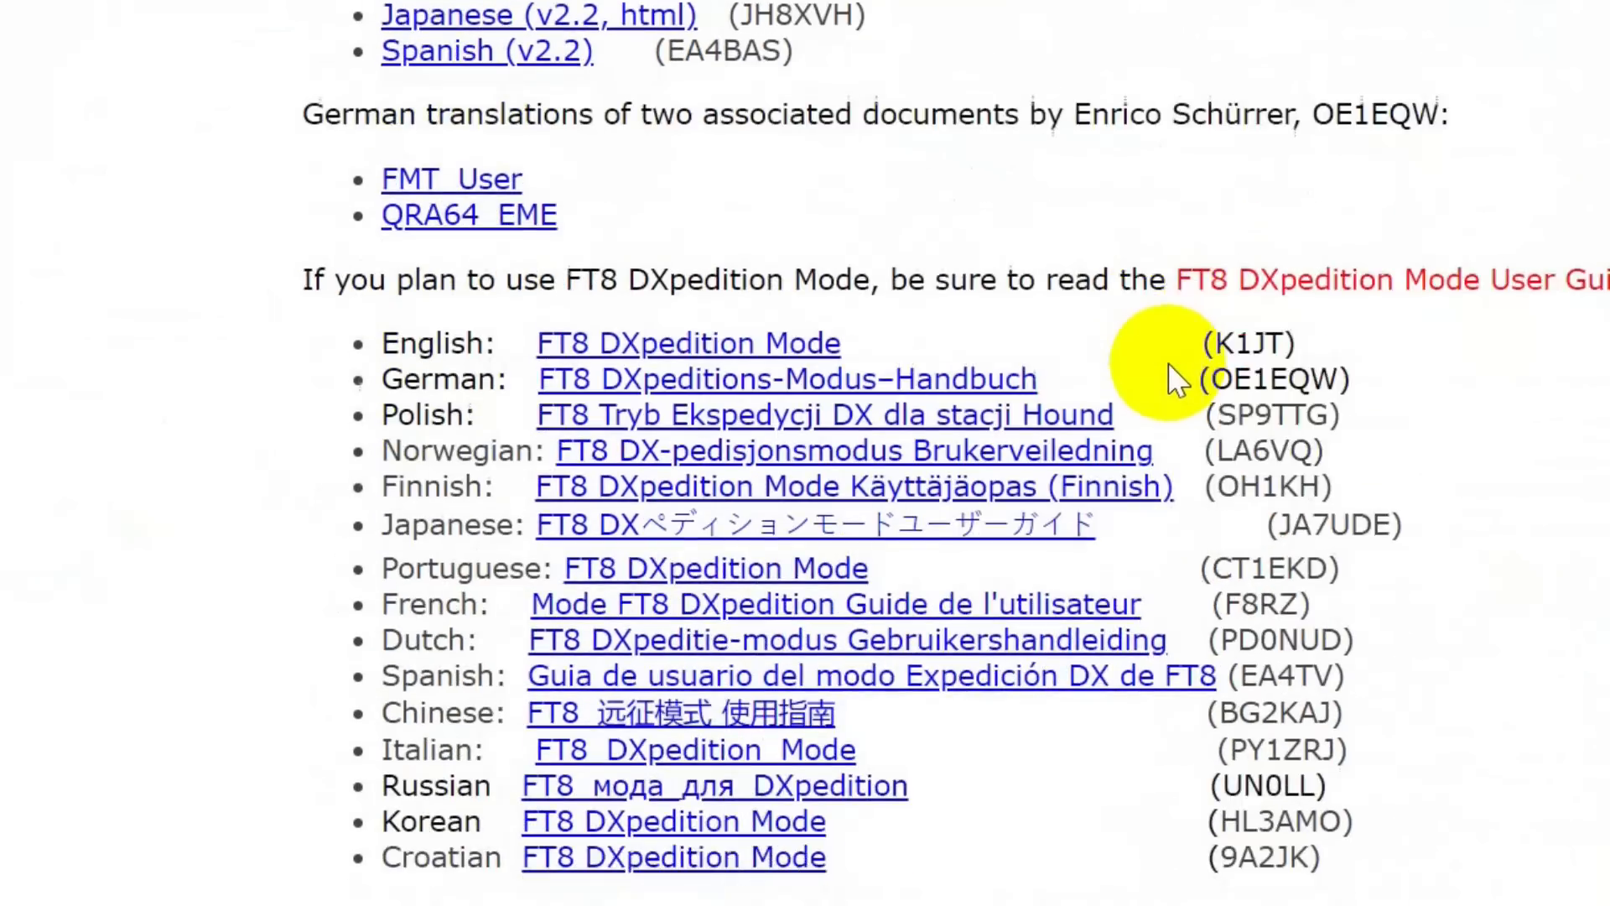
pyautogui.scroll(-3)
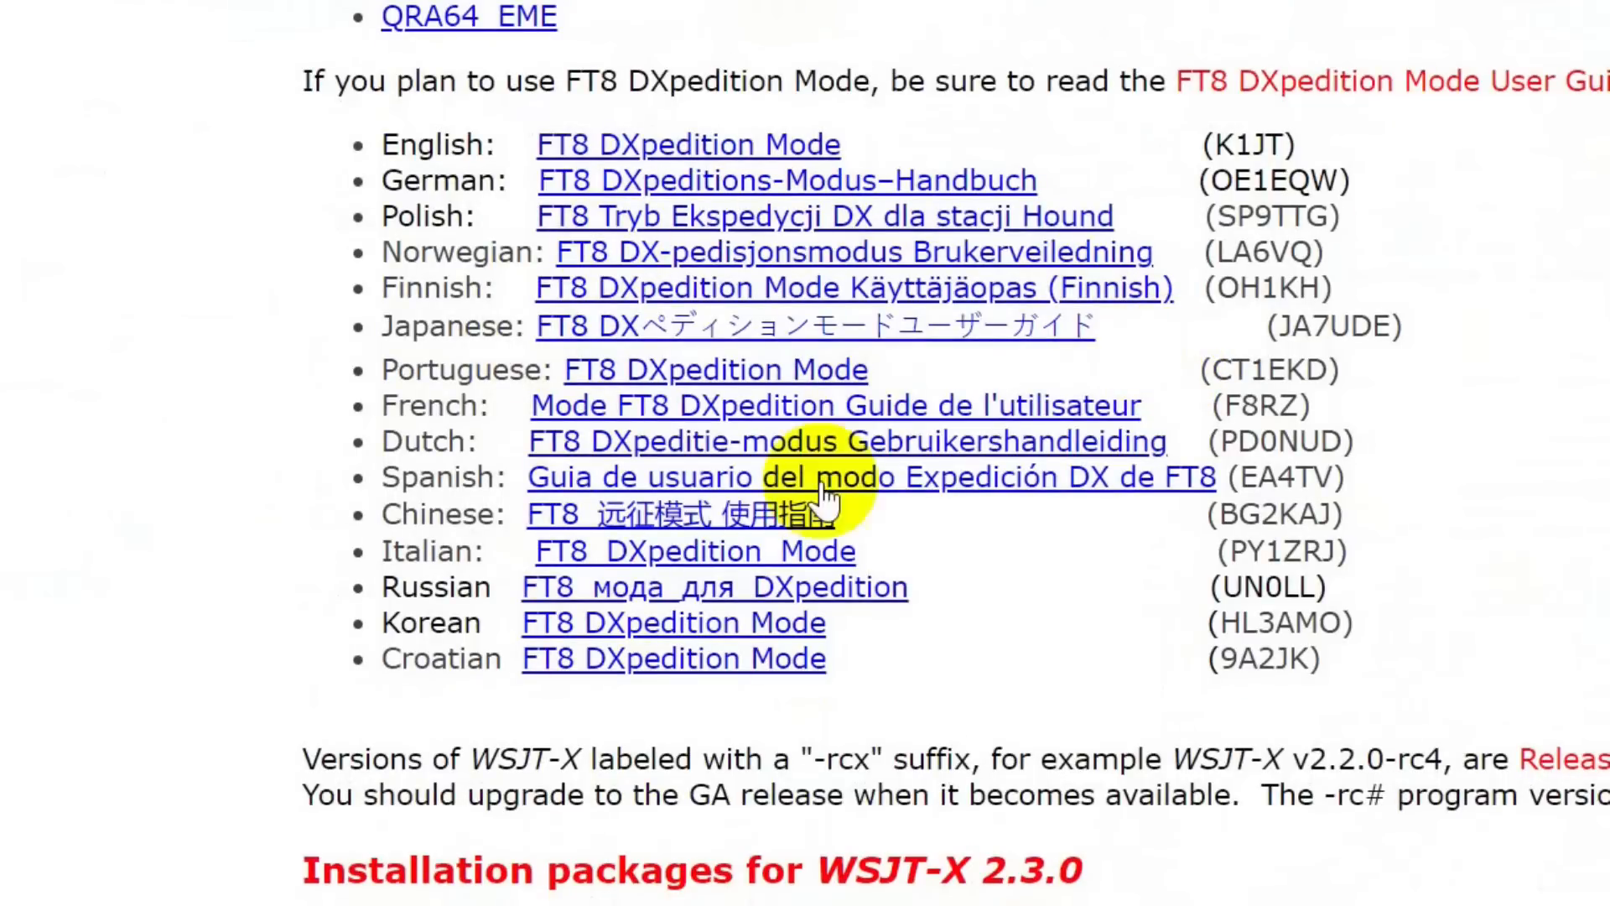
pyautogui.scroll(-3)
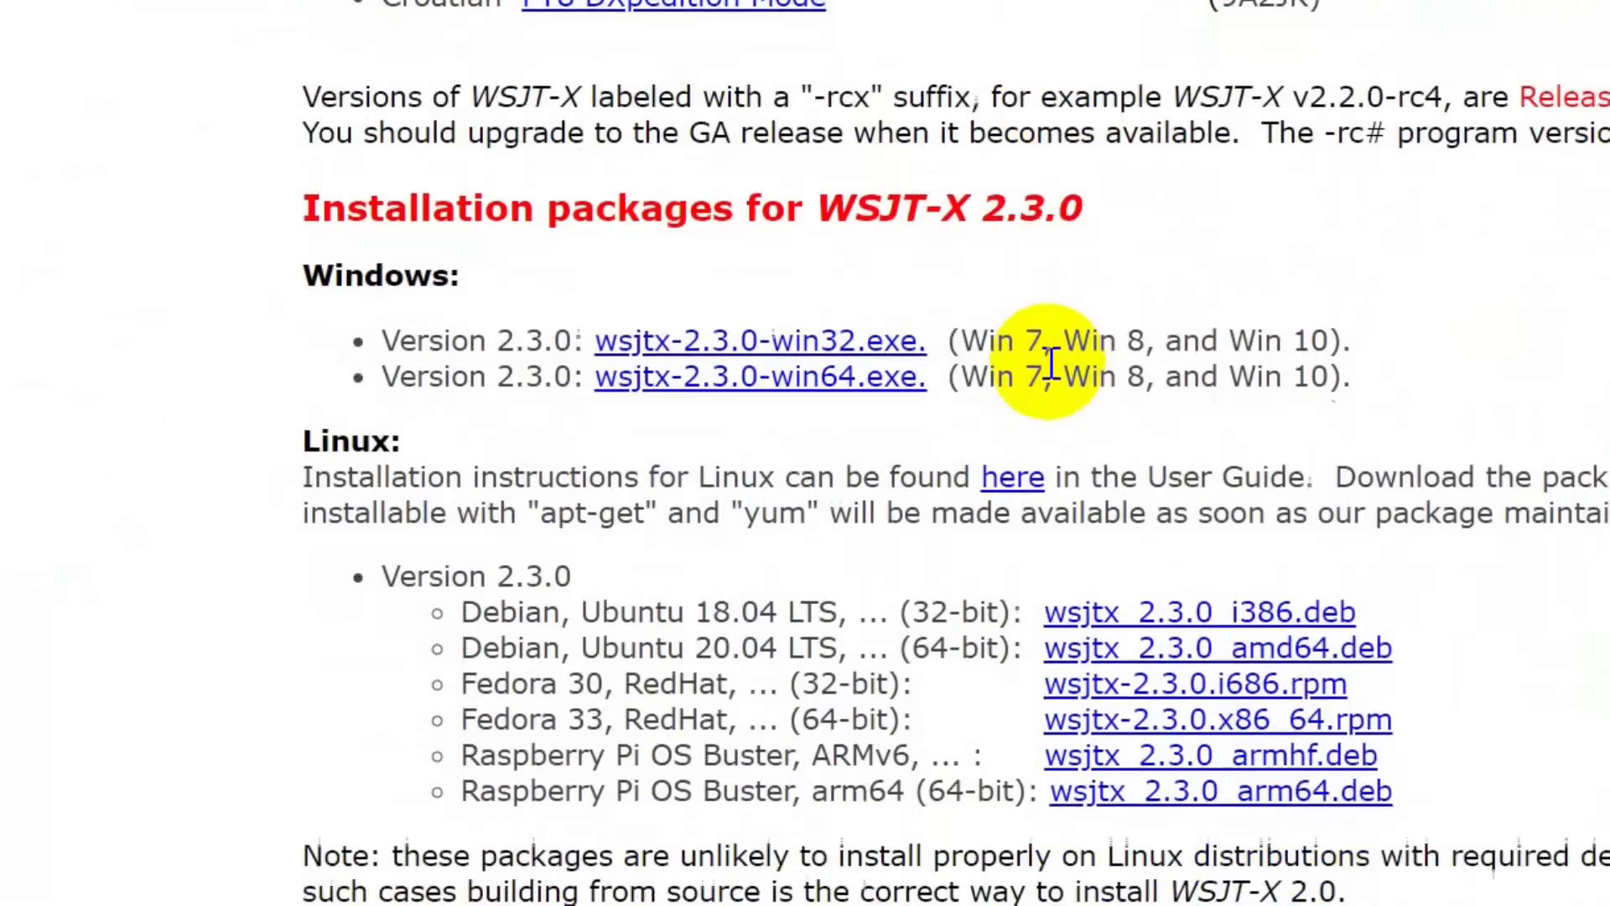
pyautogui.scroll(-3)
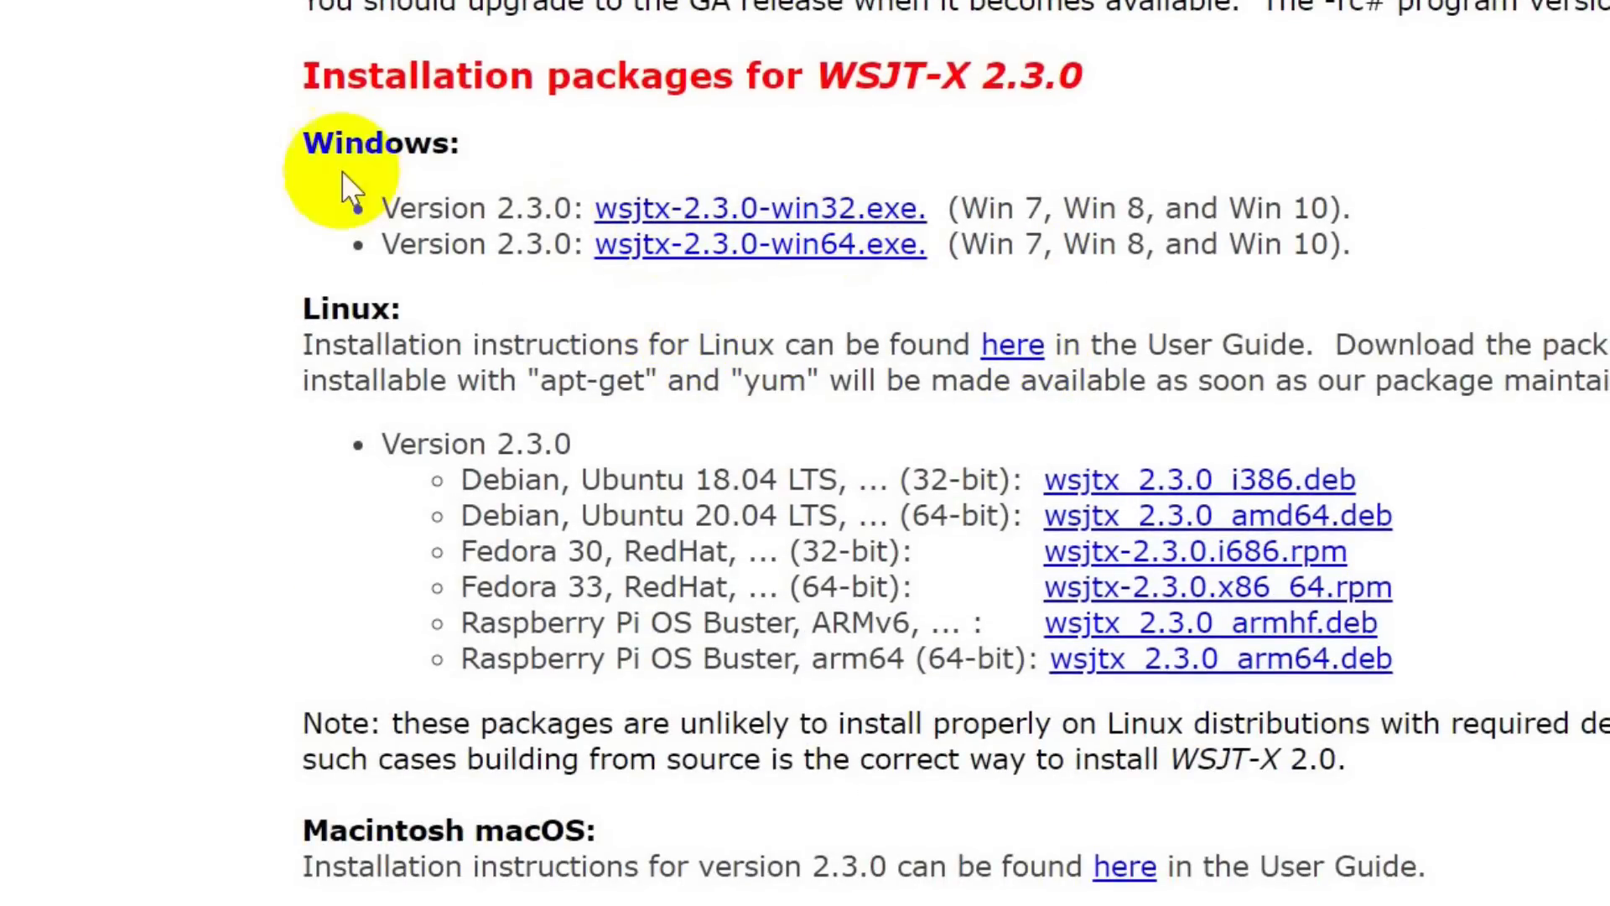
pyautogui.moveTo(852, 244)
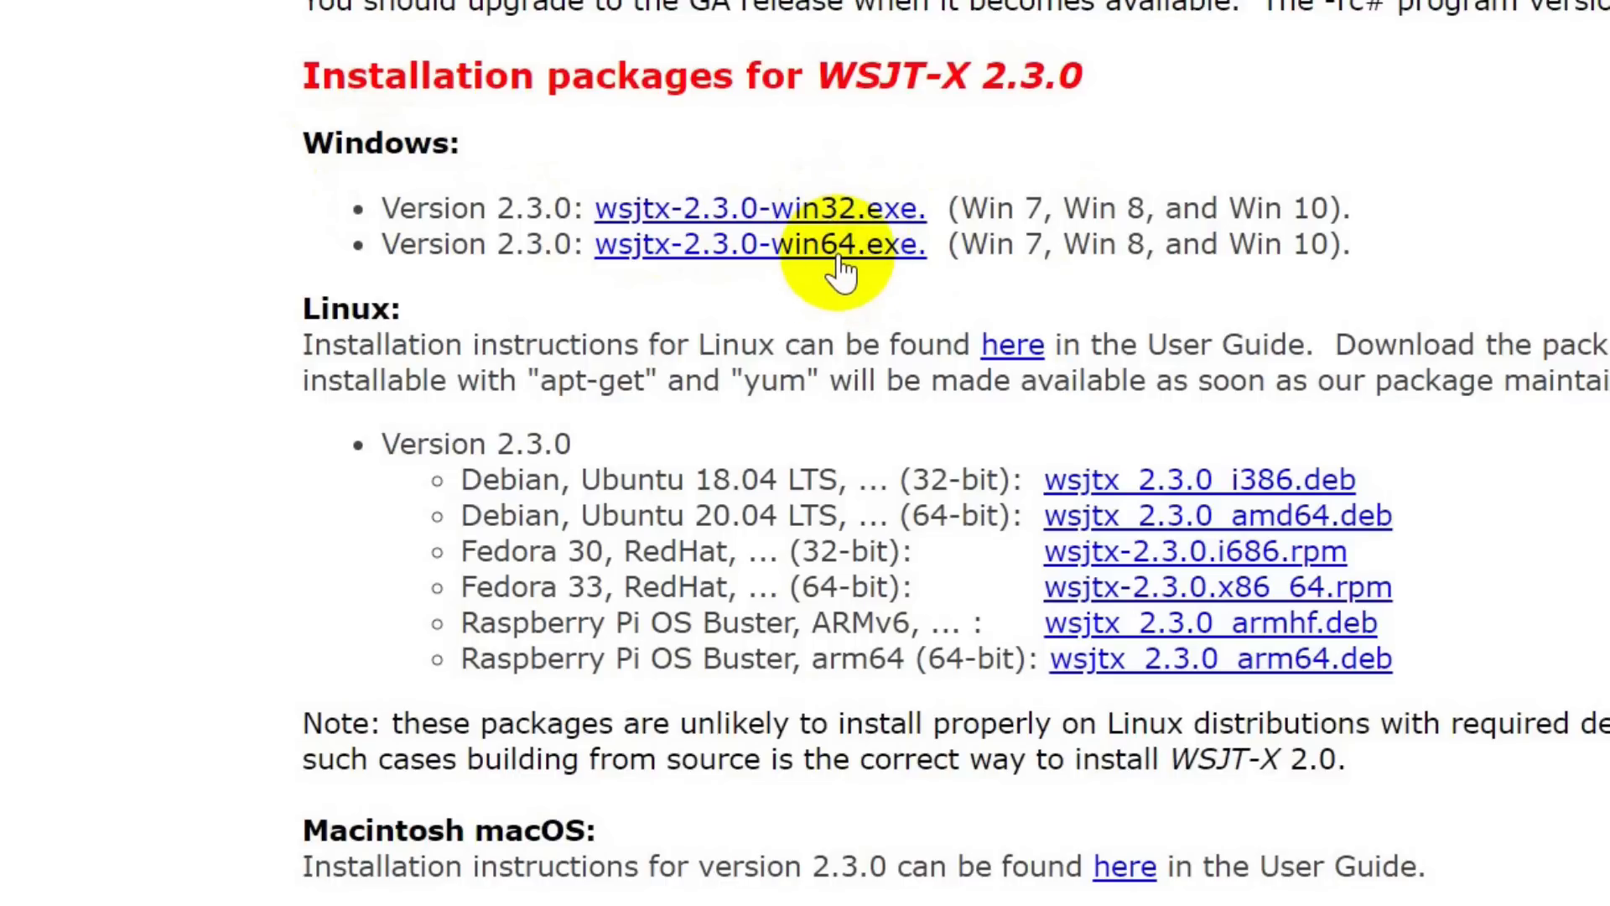
pyautogui.scroll(3)
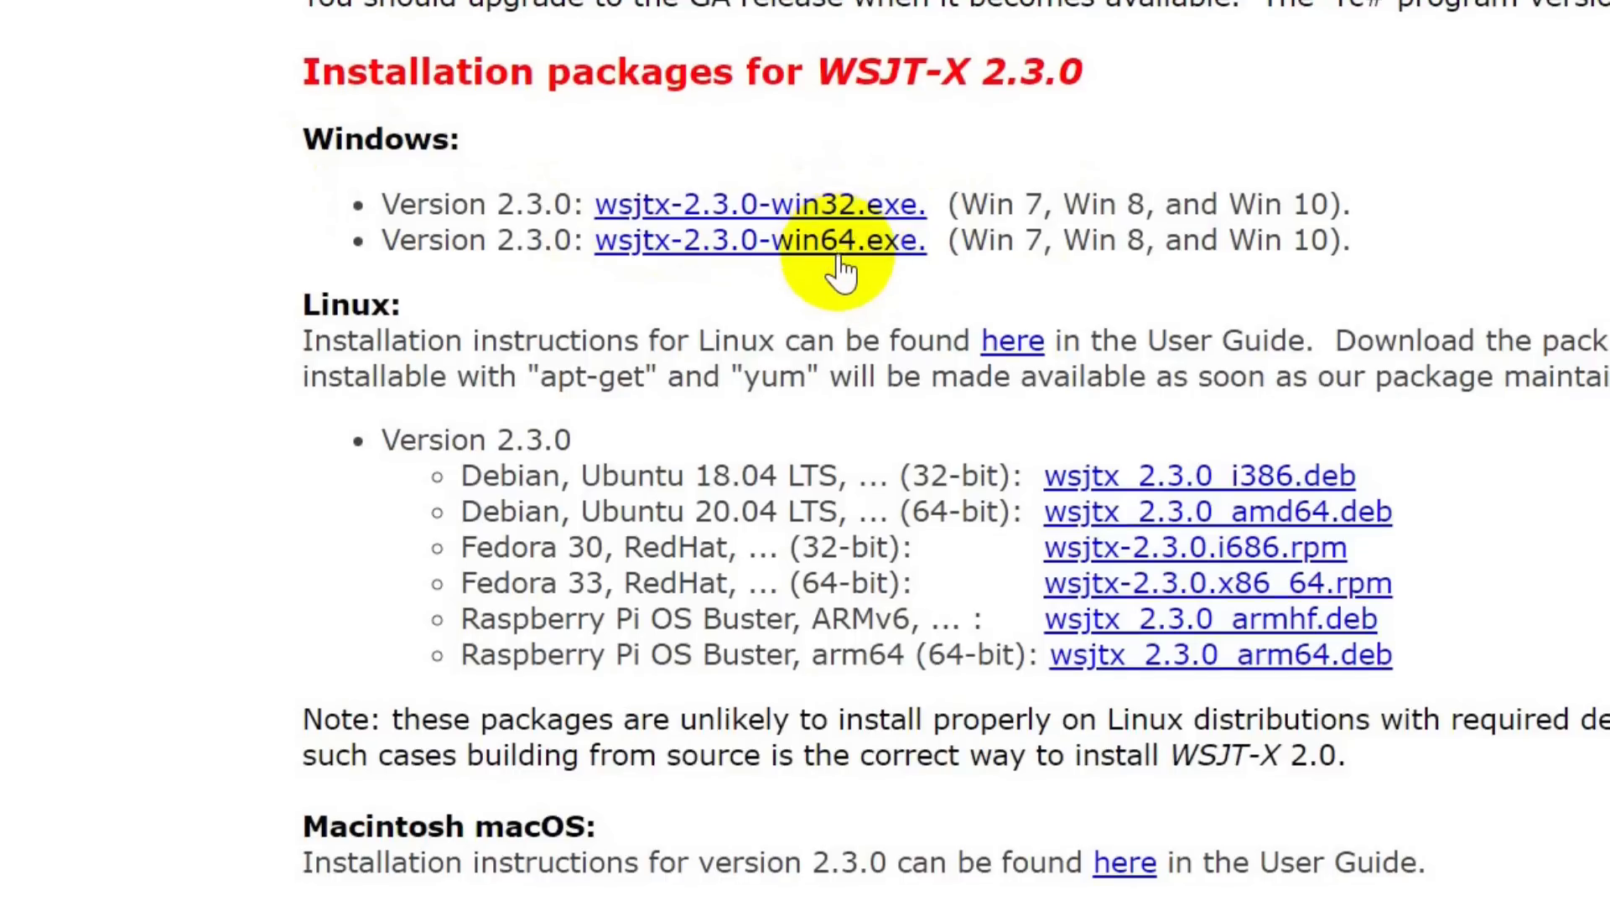
pyautogui.scroll(-3)
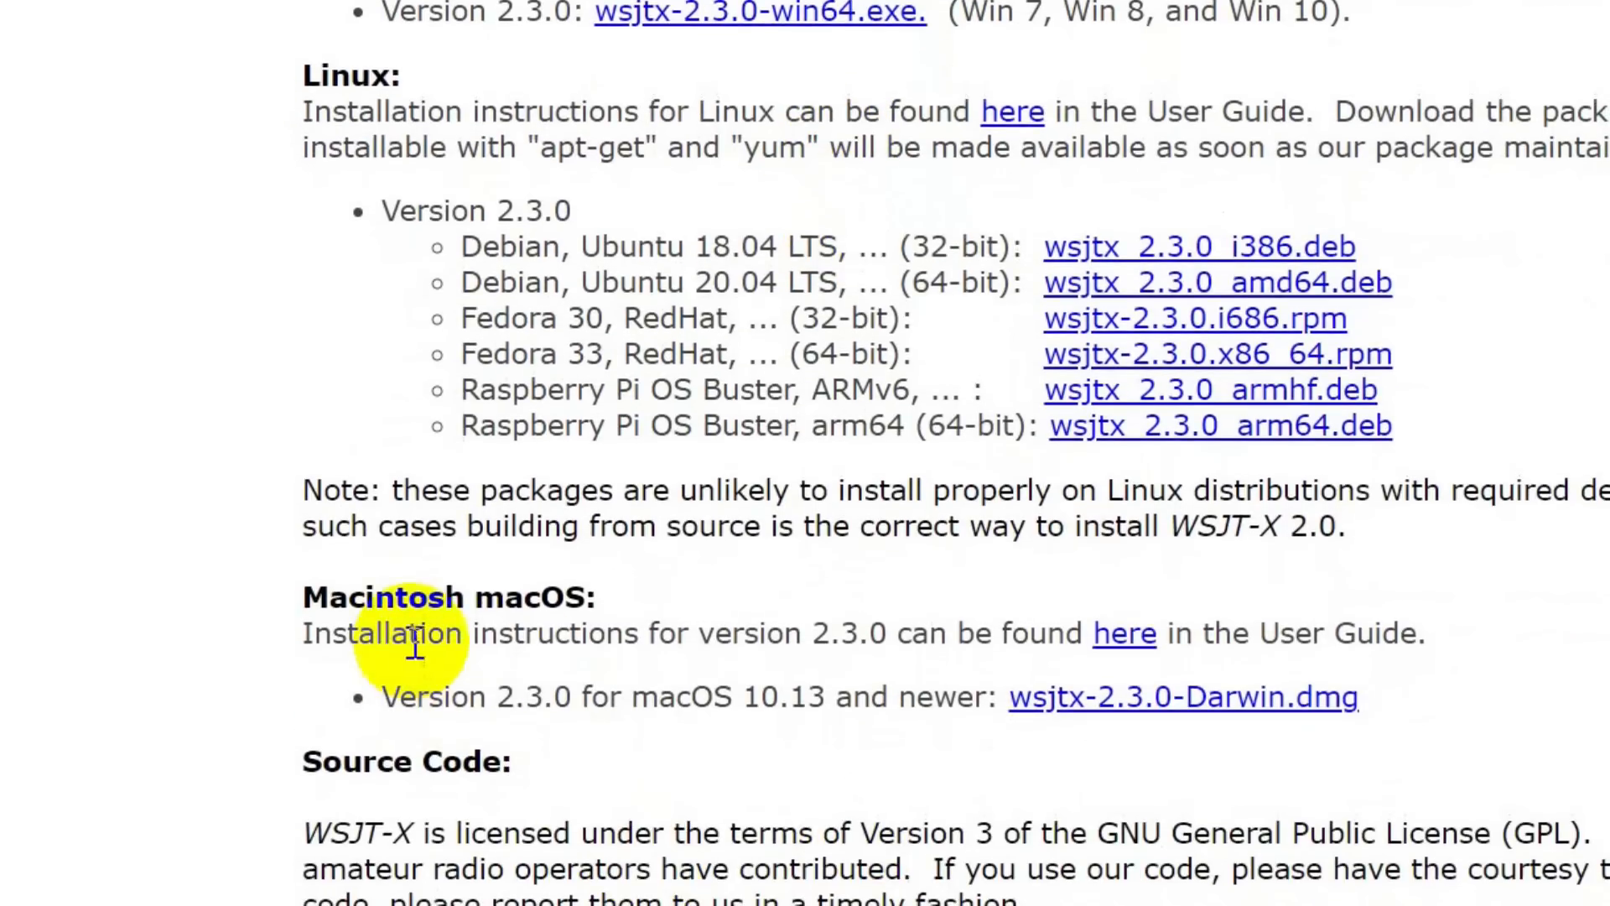
pyautogui.moveTo(1166, 718)
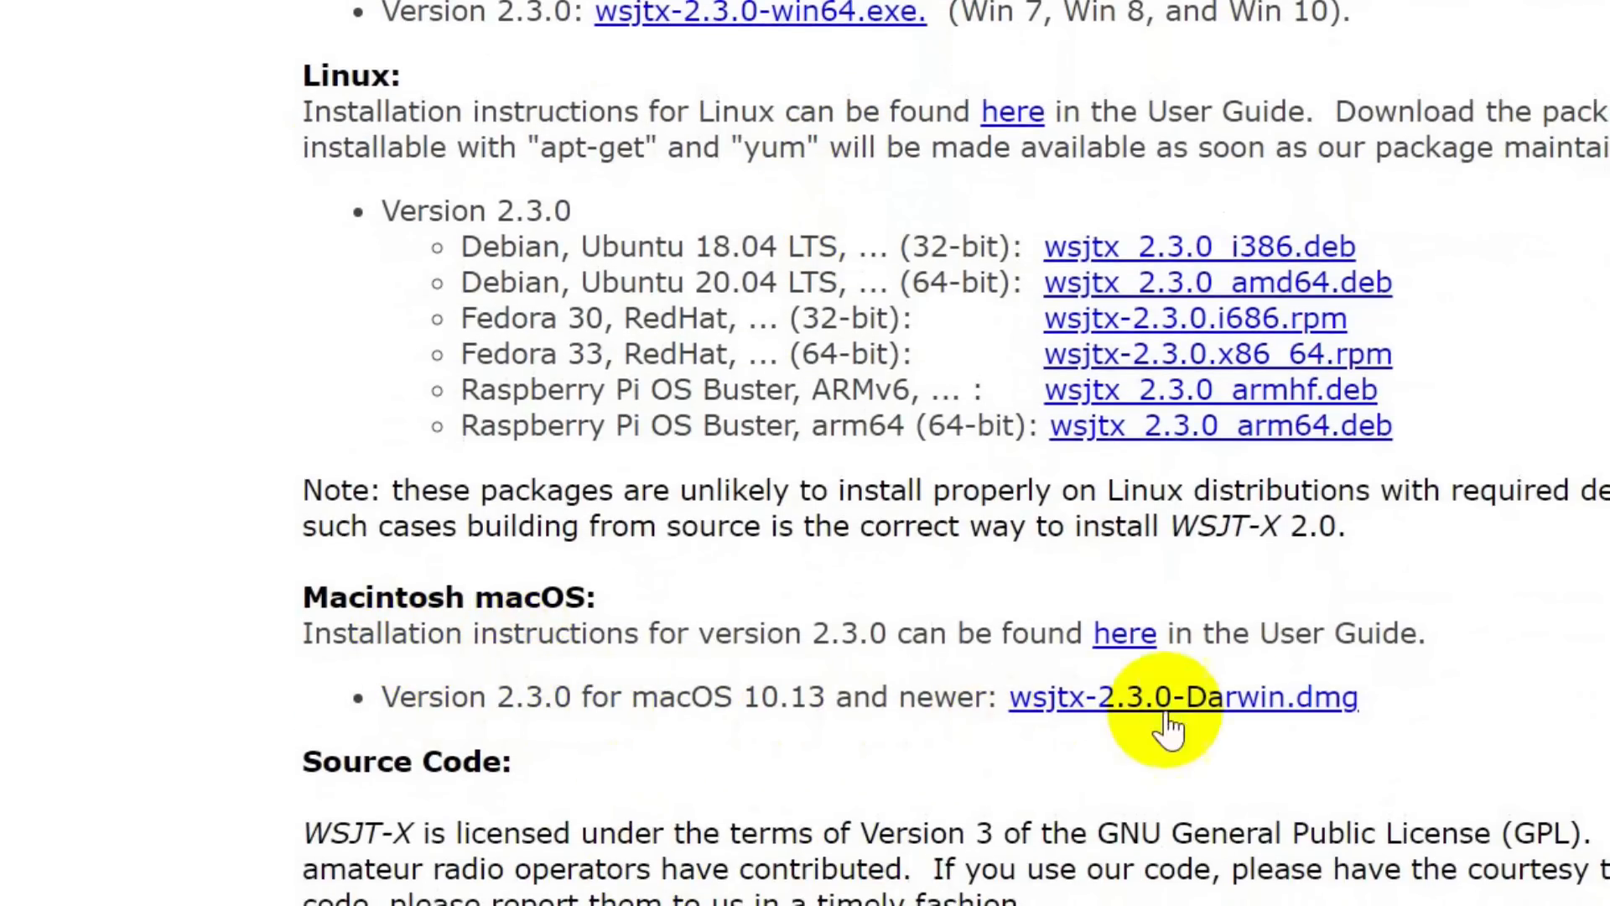
pyautogui.moveTo(1335, 698)
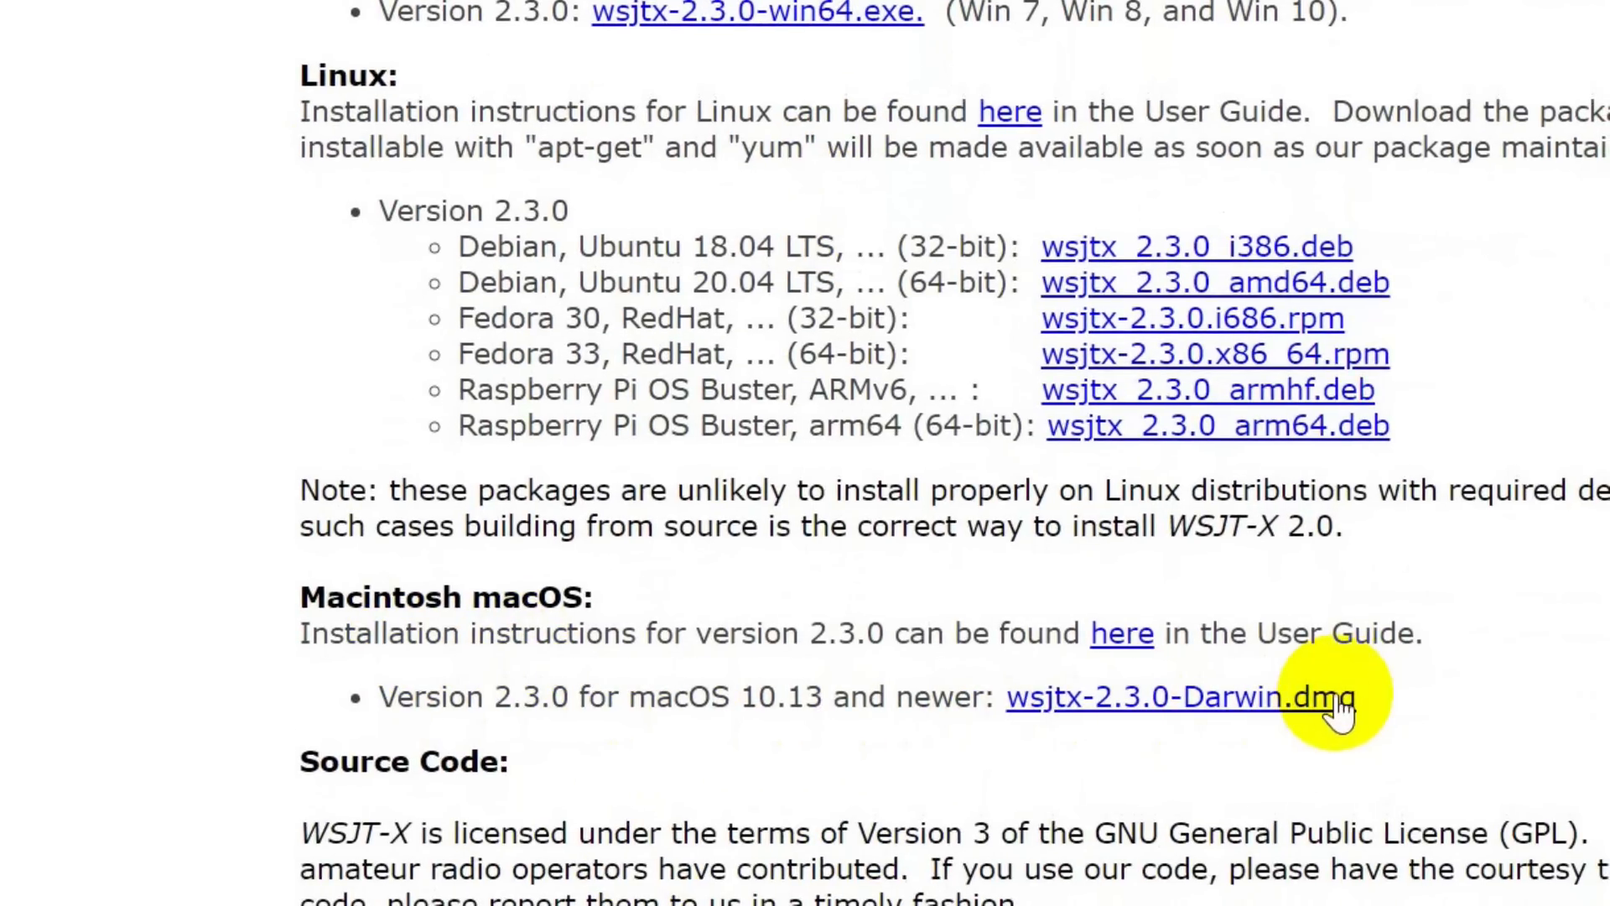
pyautogui.scroll(-3)
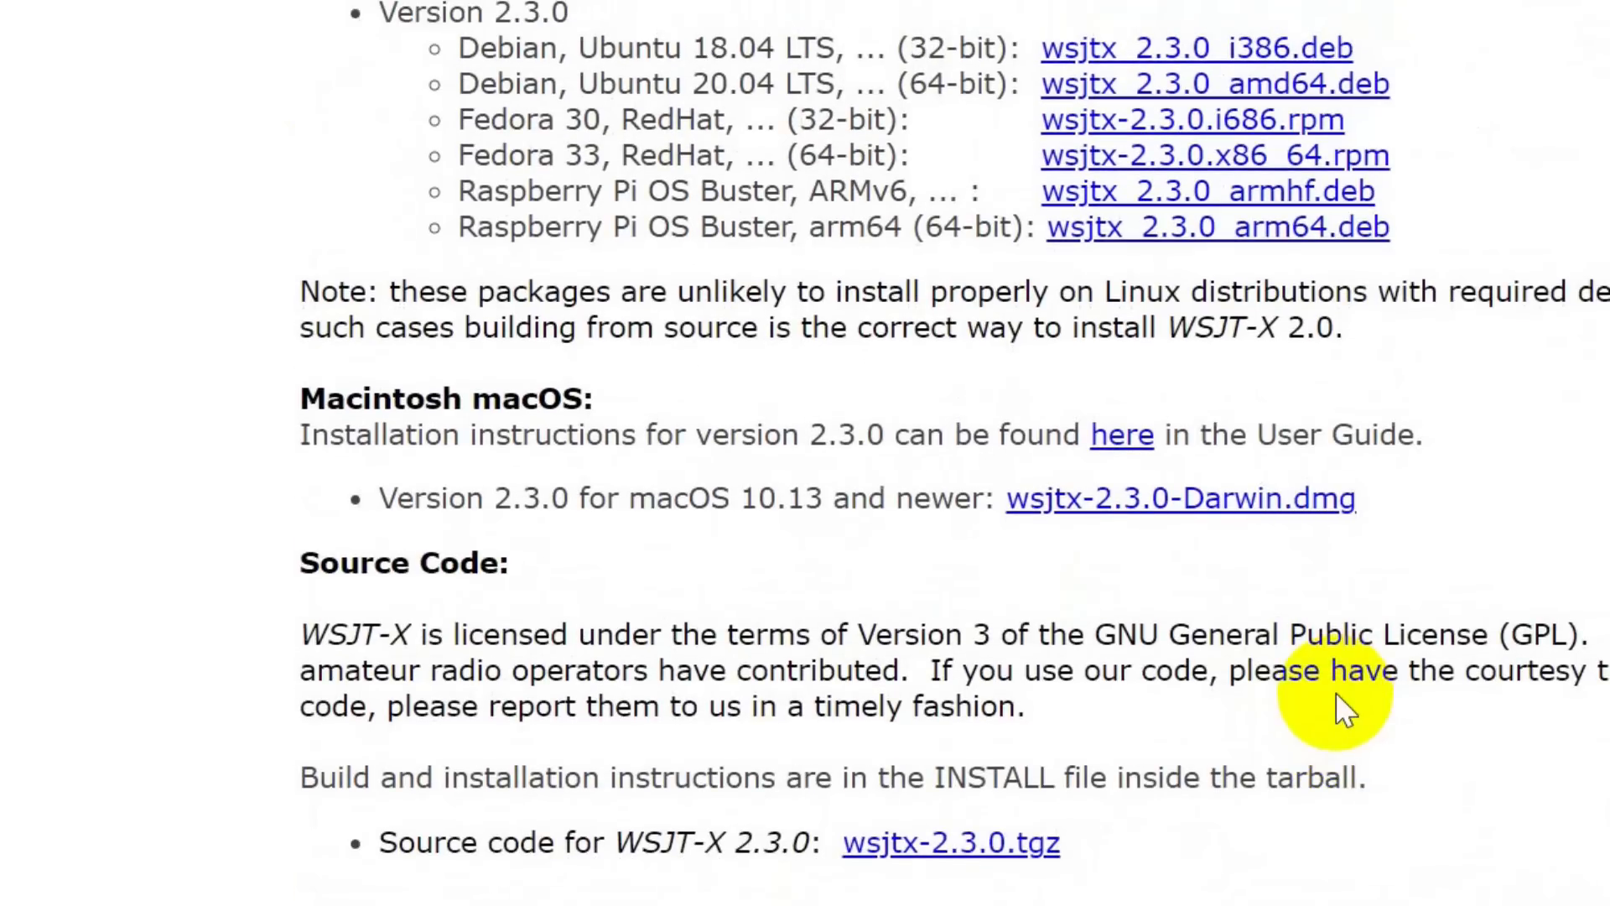
pyautogui.scroll(-3)
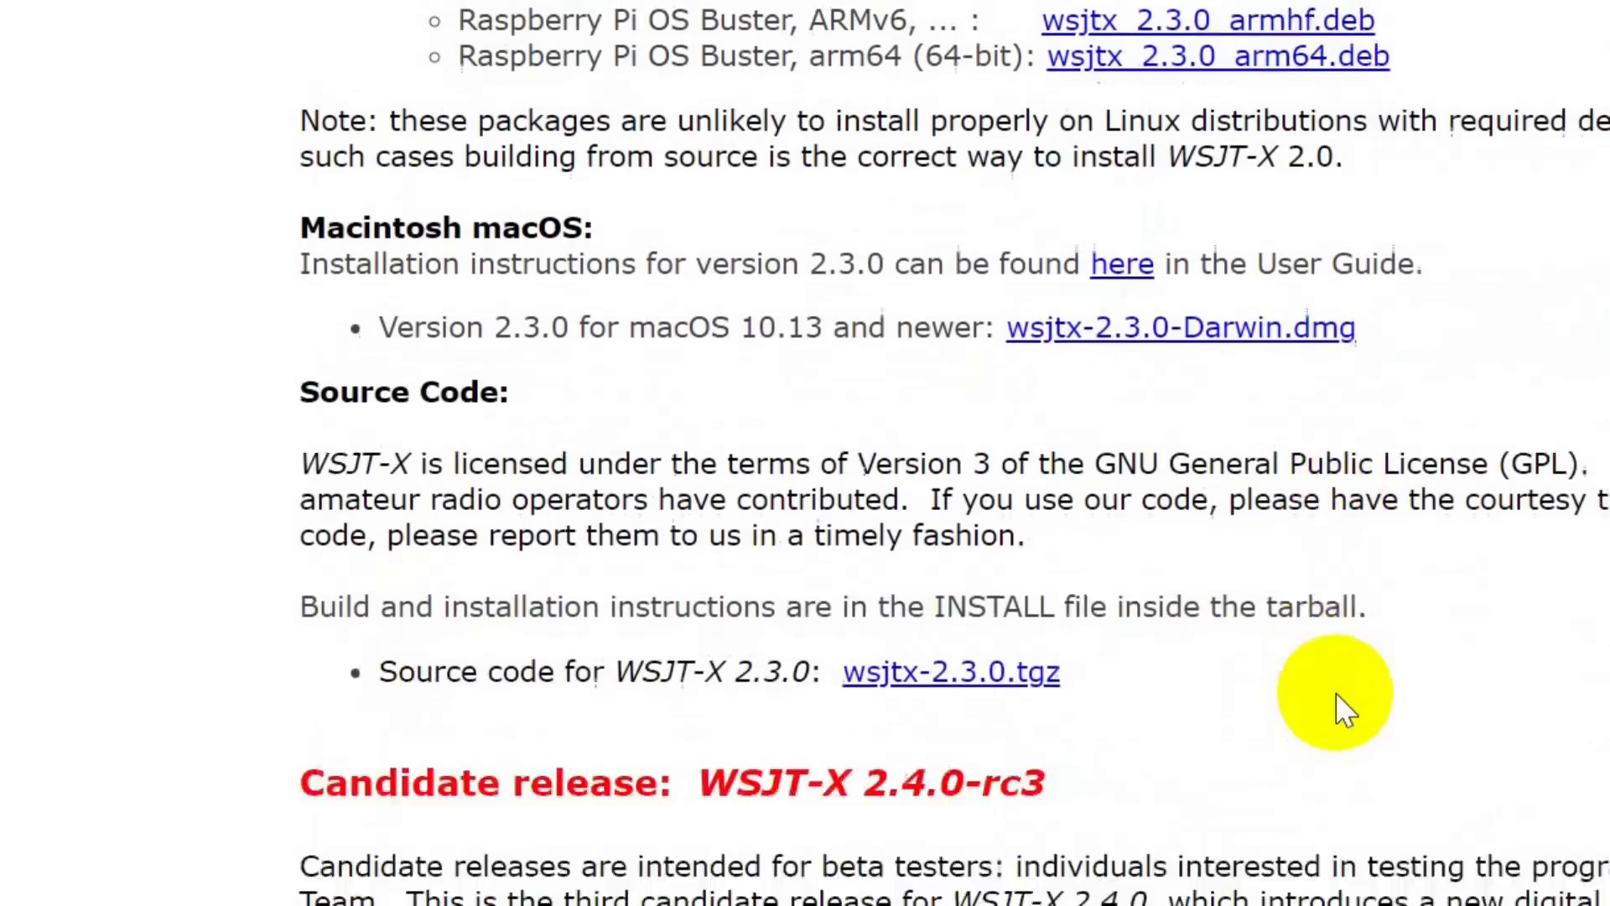
pyautogui.scroll(-3)
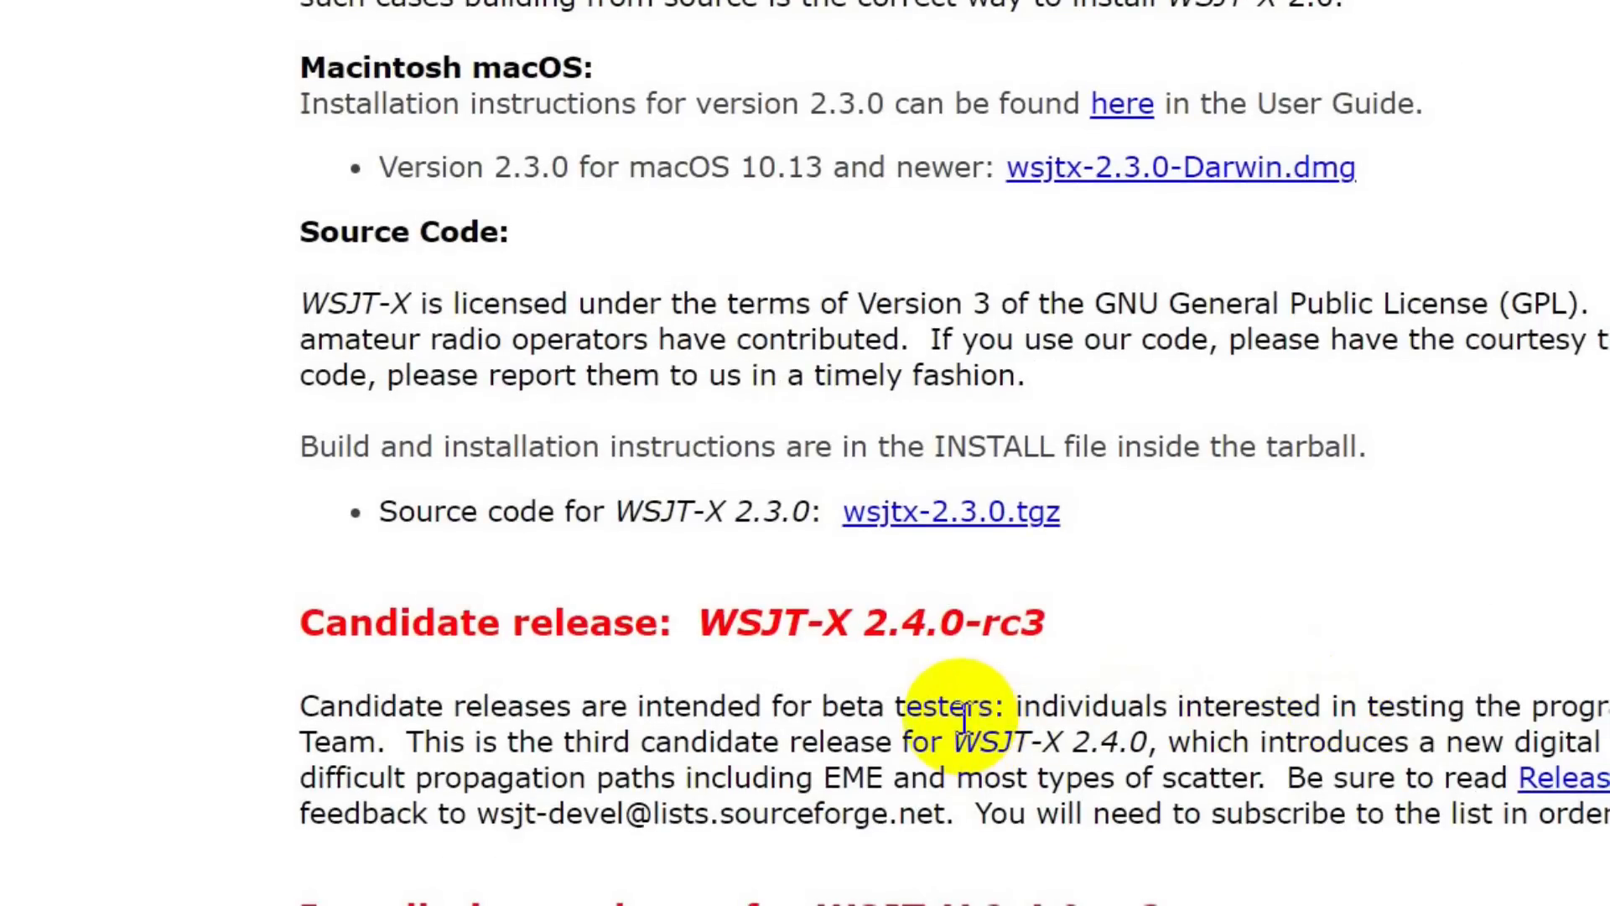
pyautogui.scroll(-3)
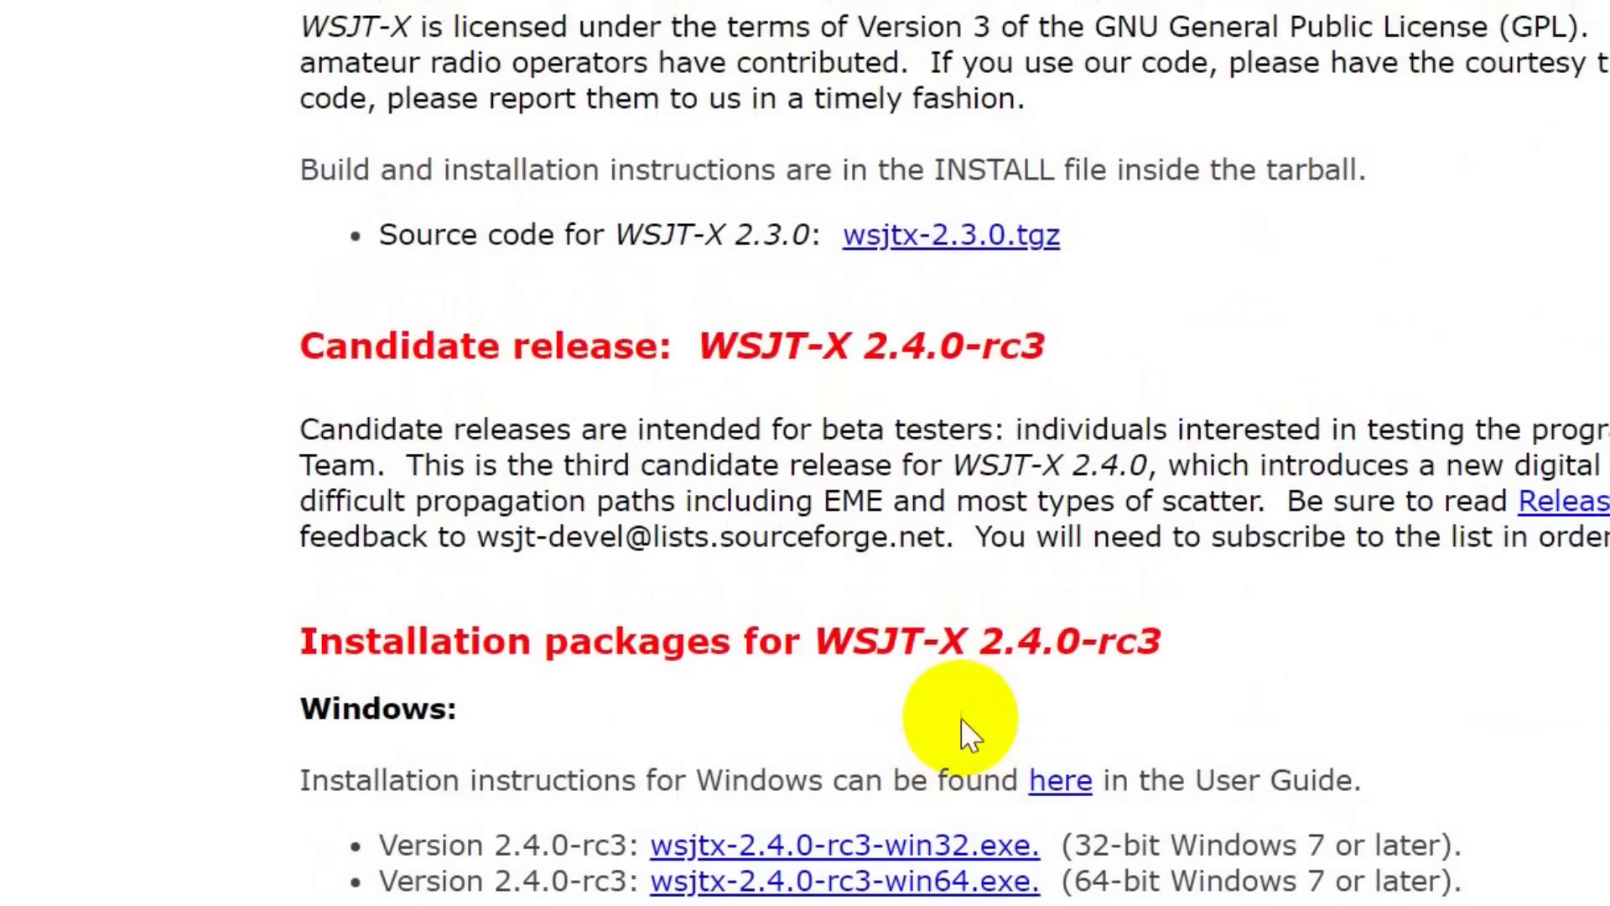
pyautogui.scroll(-3)
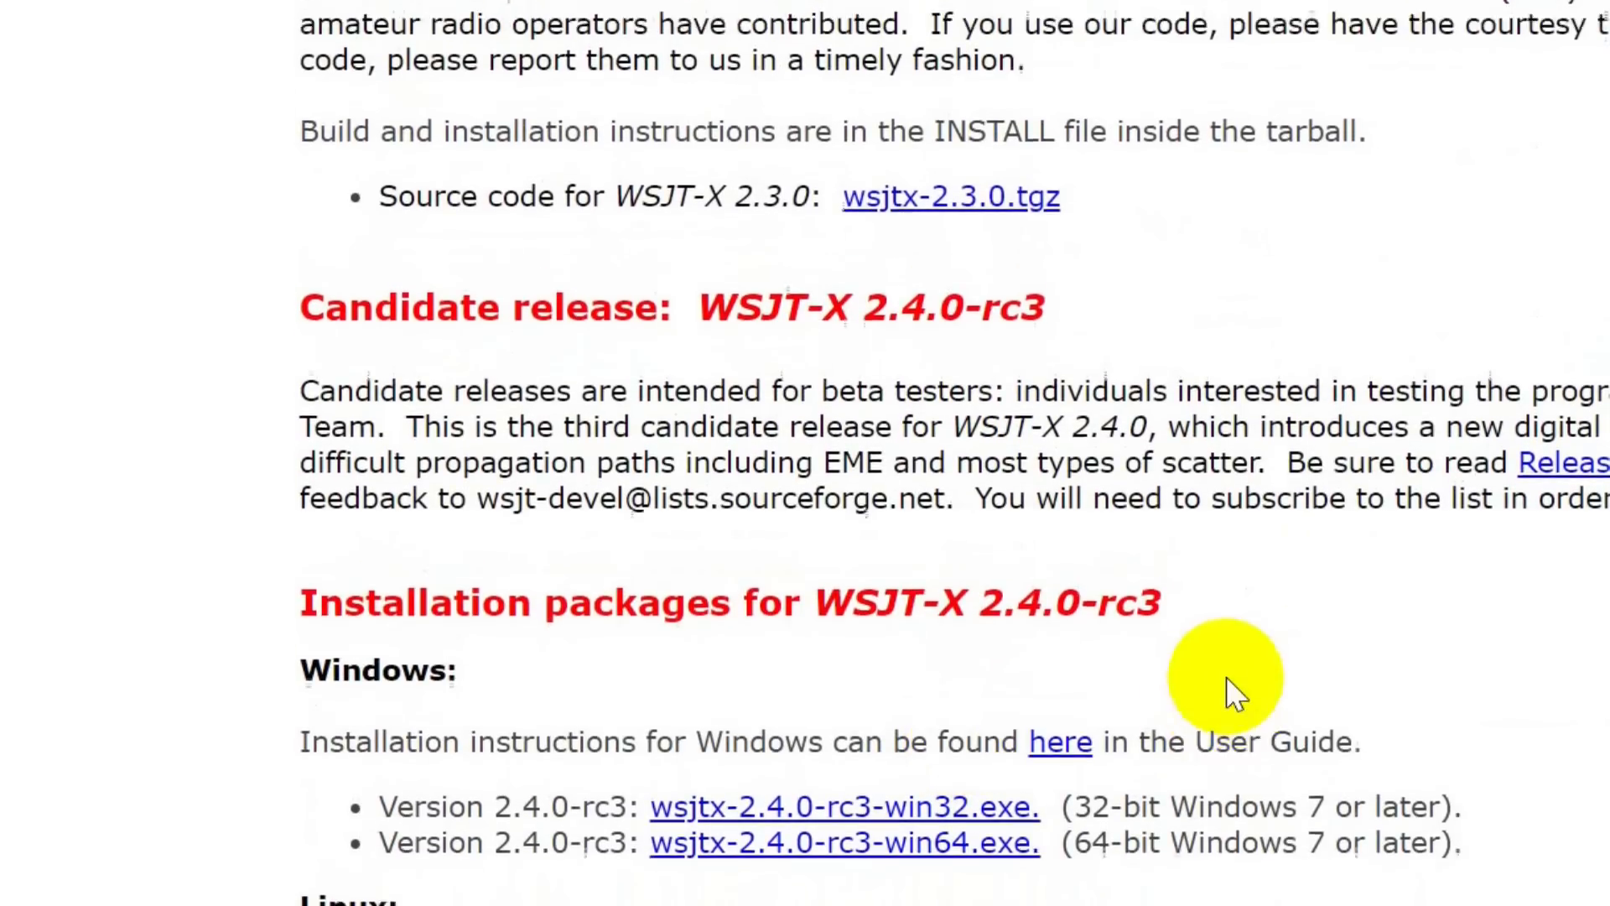
pyautogui.scroll(-3)
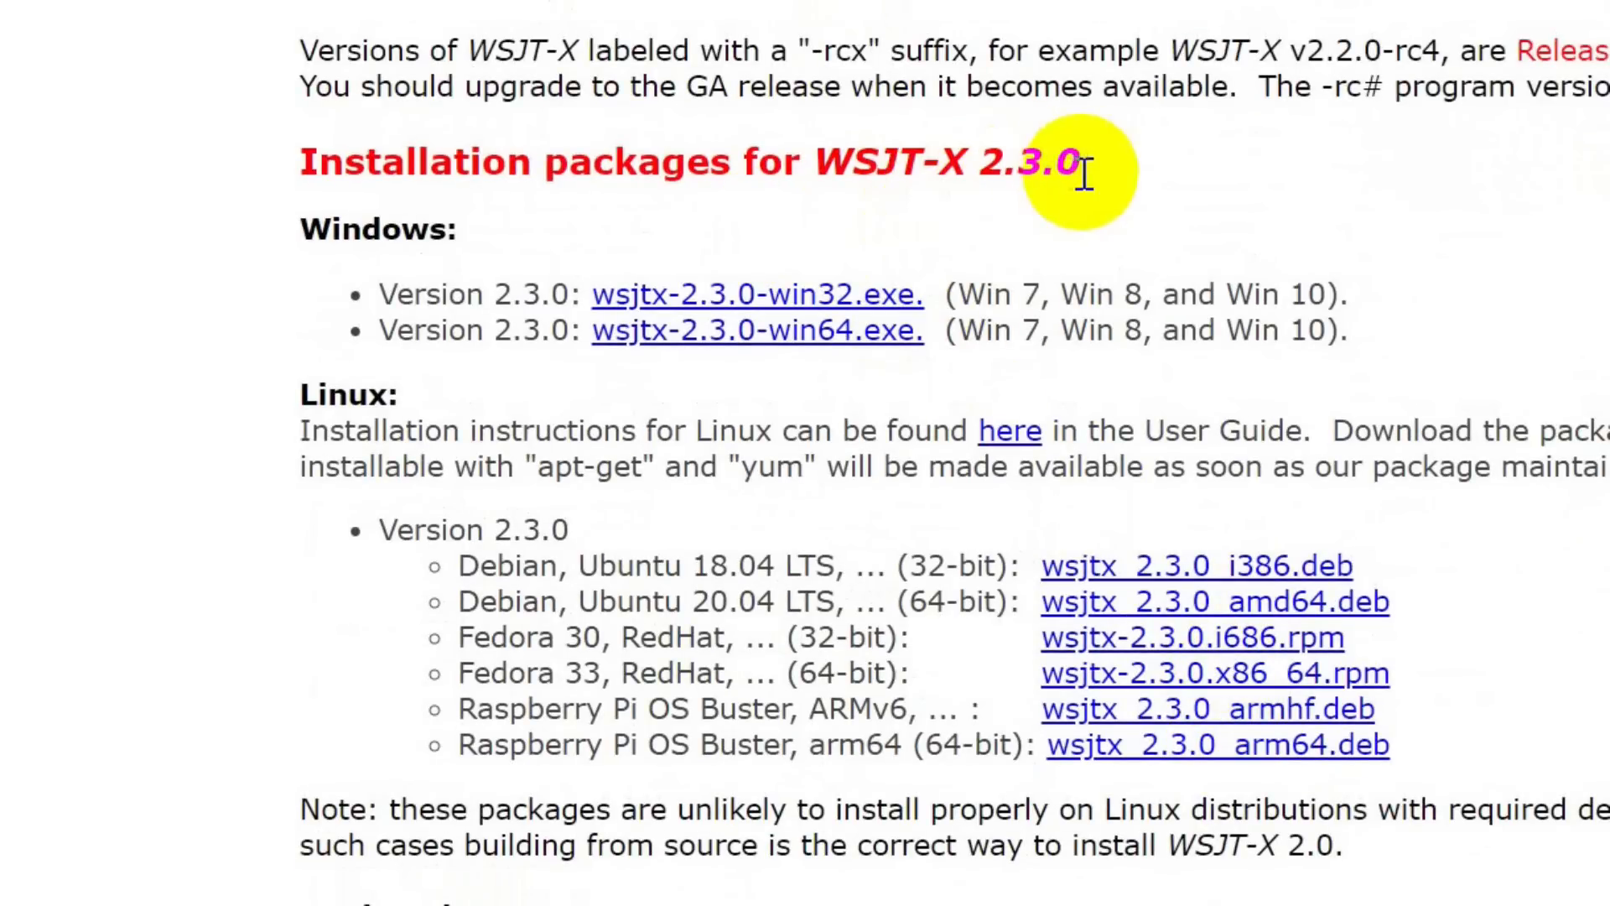
pyautogui.moveTo(837, 331)
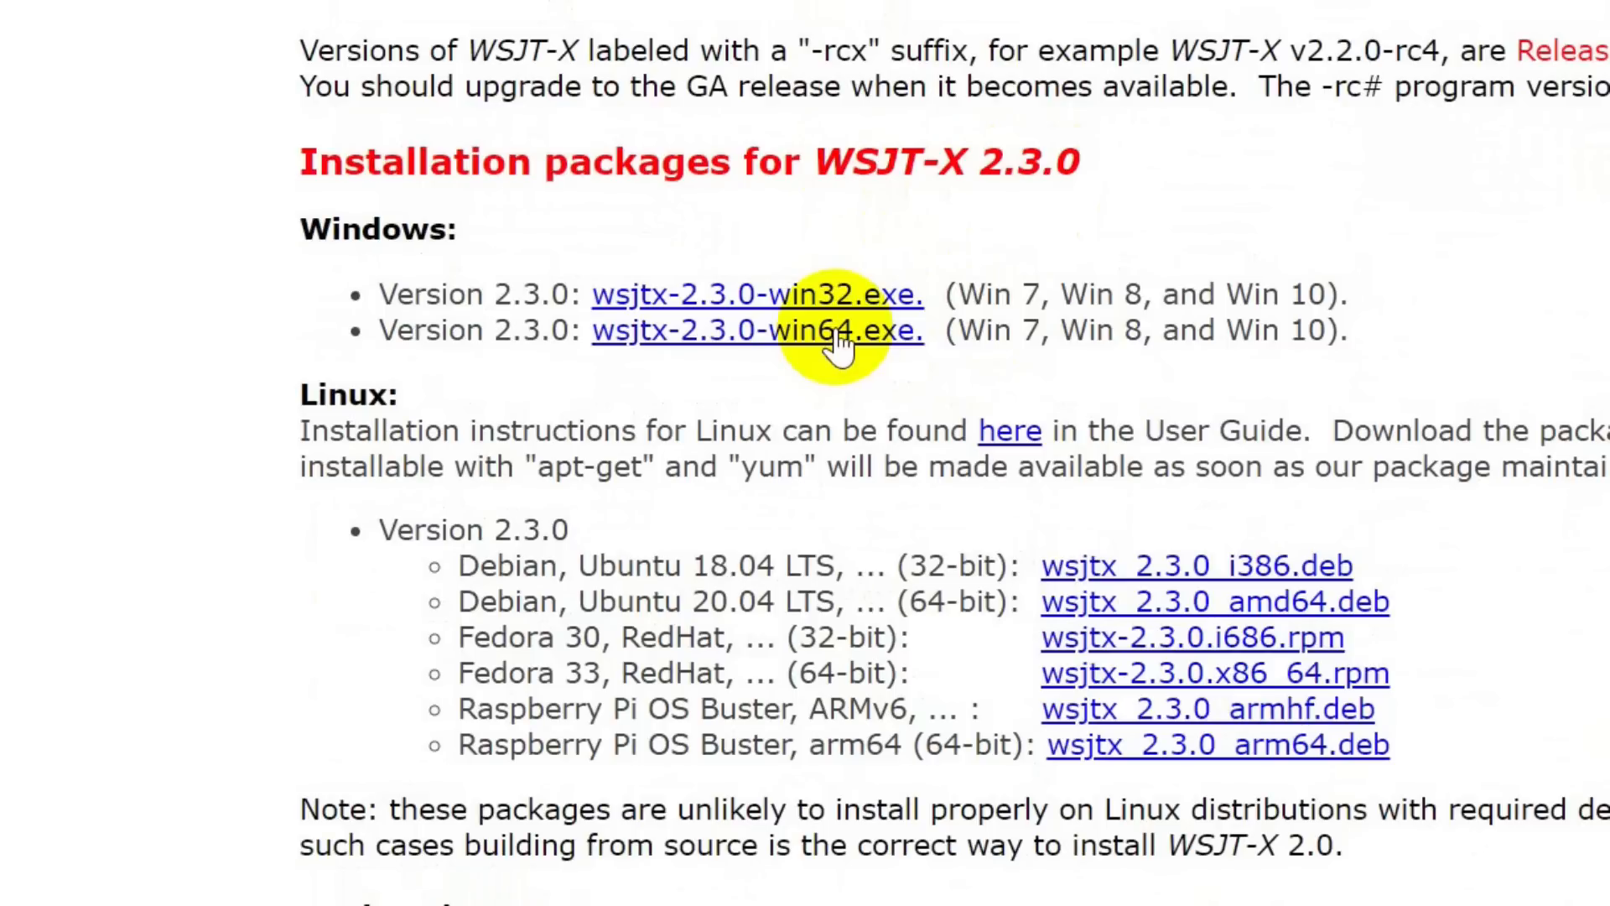
# Step: Select the wsjtx-2.3.0-win64.exe installer in the Downloads\WSJT-X folder
pyautogui.click(756, 330)
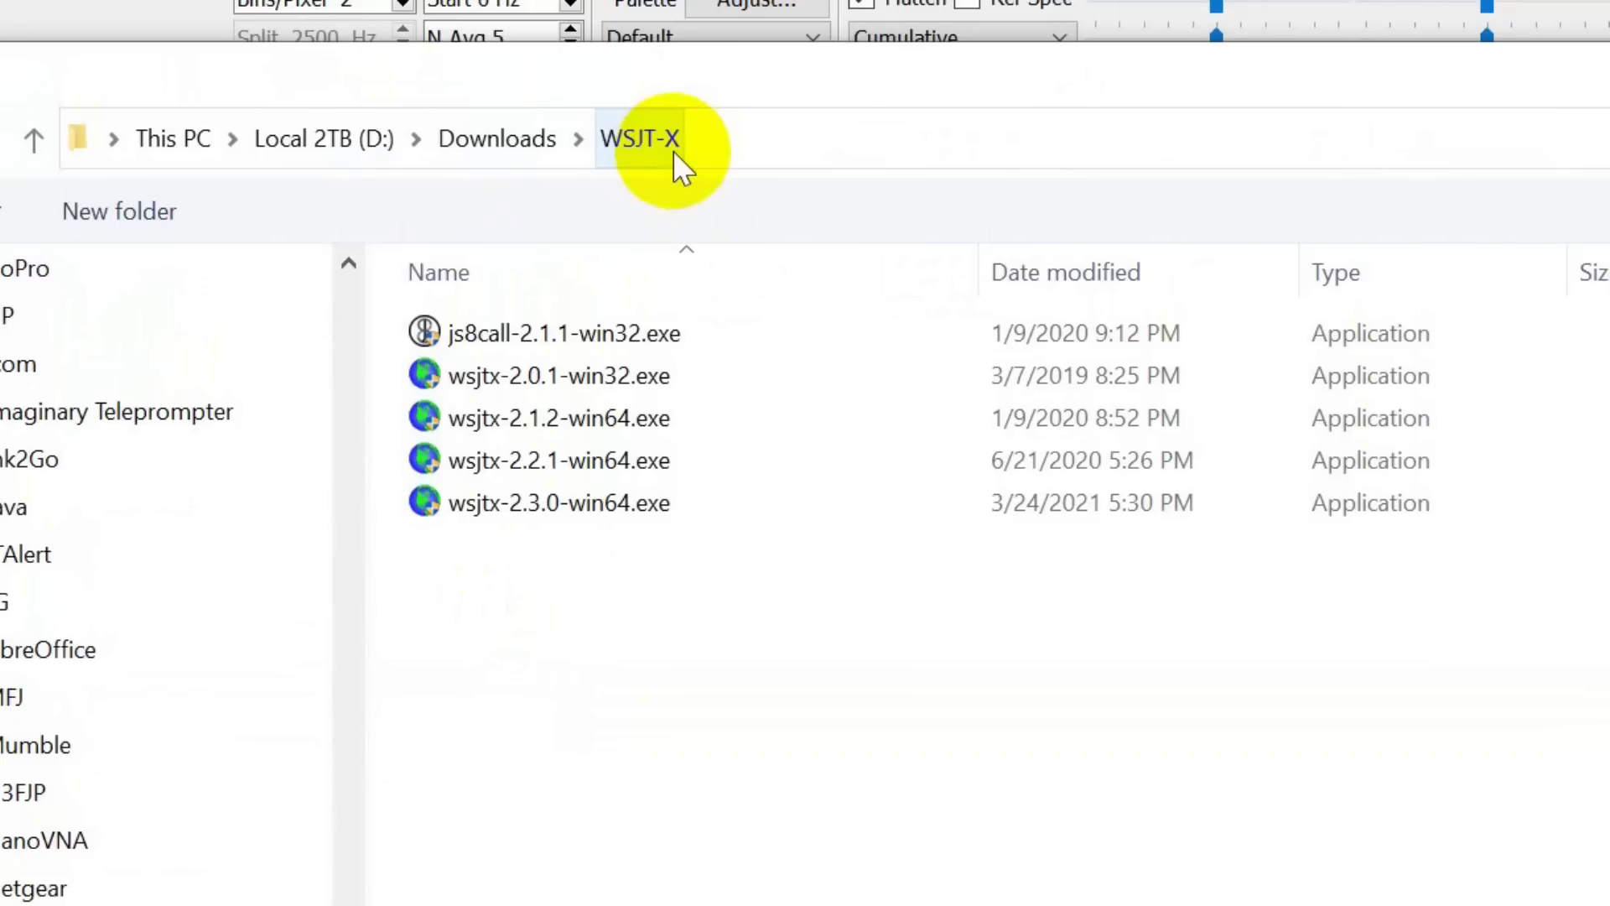
pyautogui.click(559, 502)
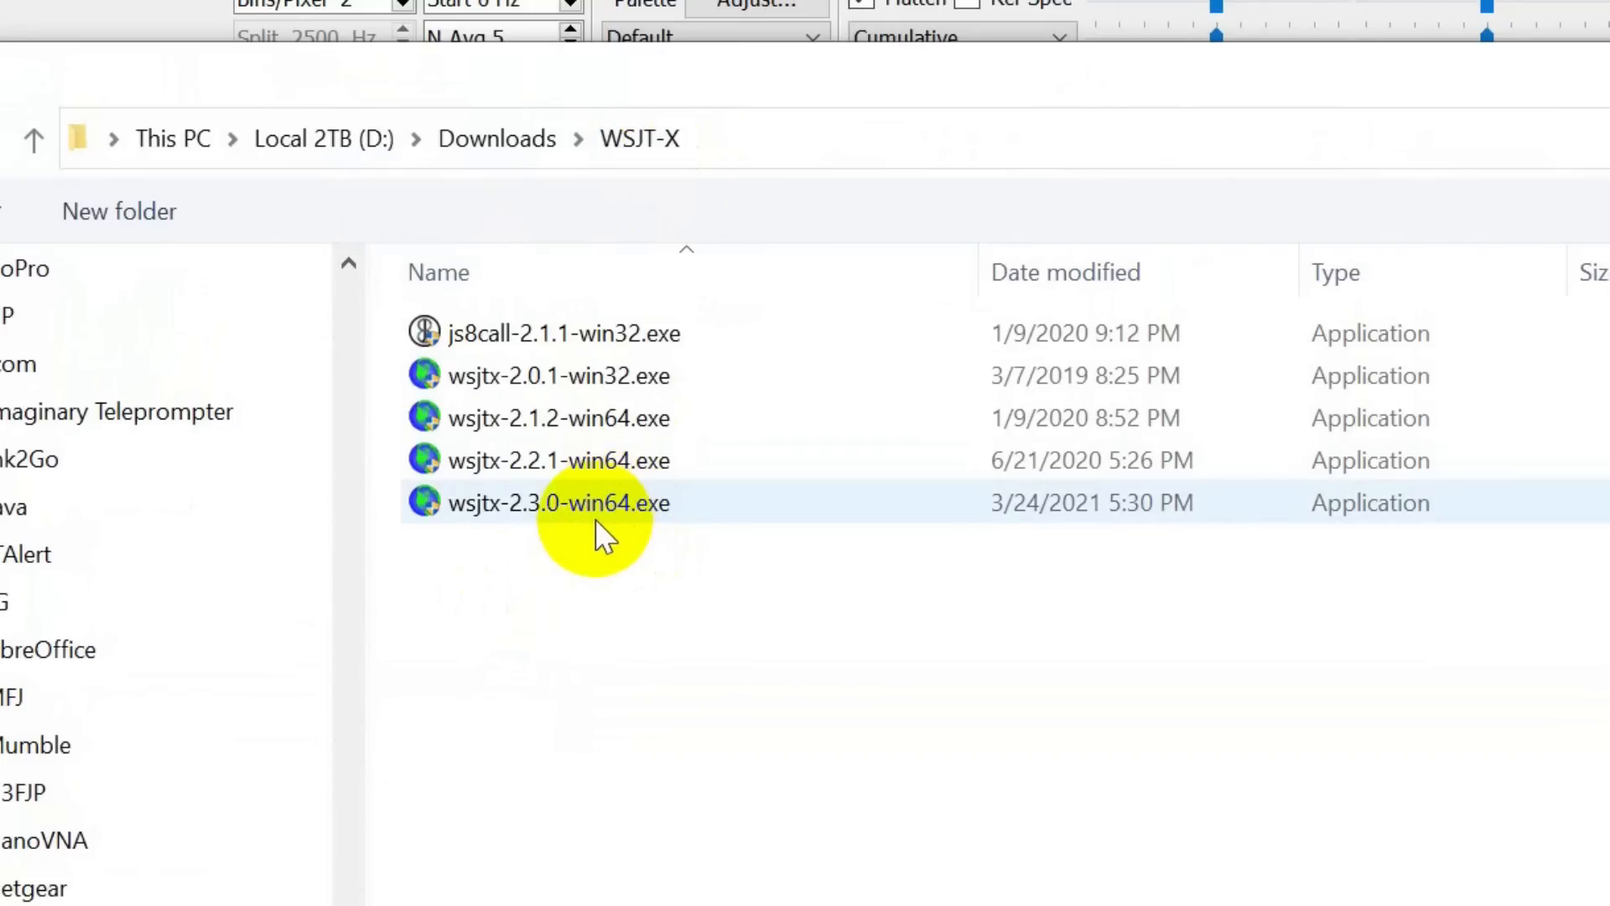
pyautogui.moveTo(513, 513)
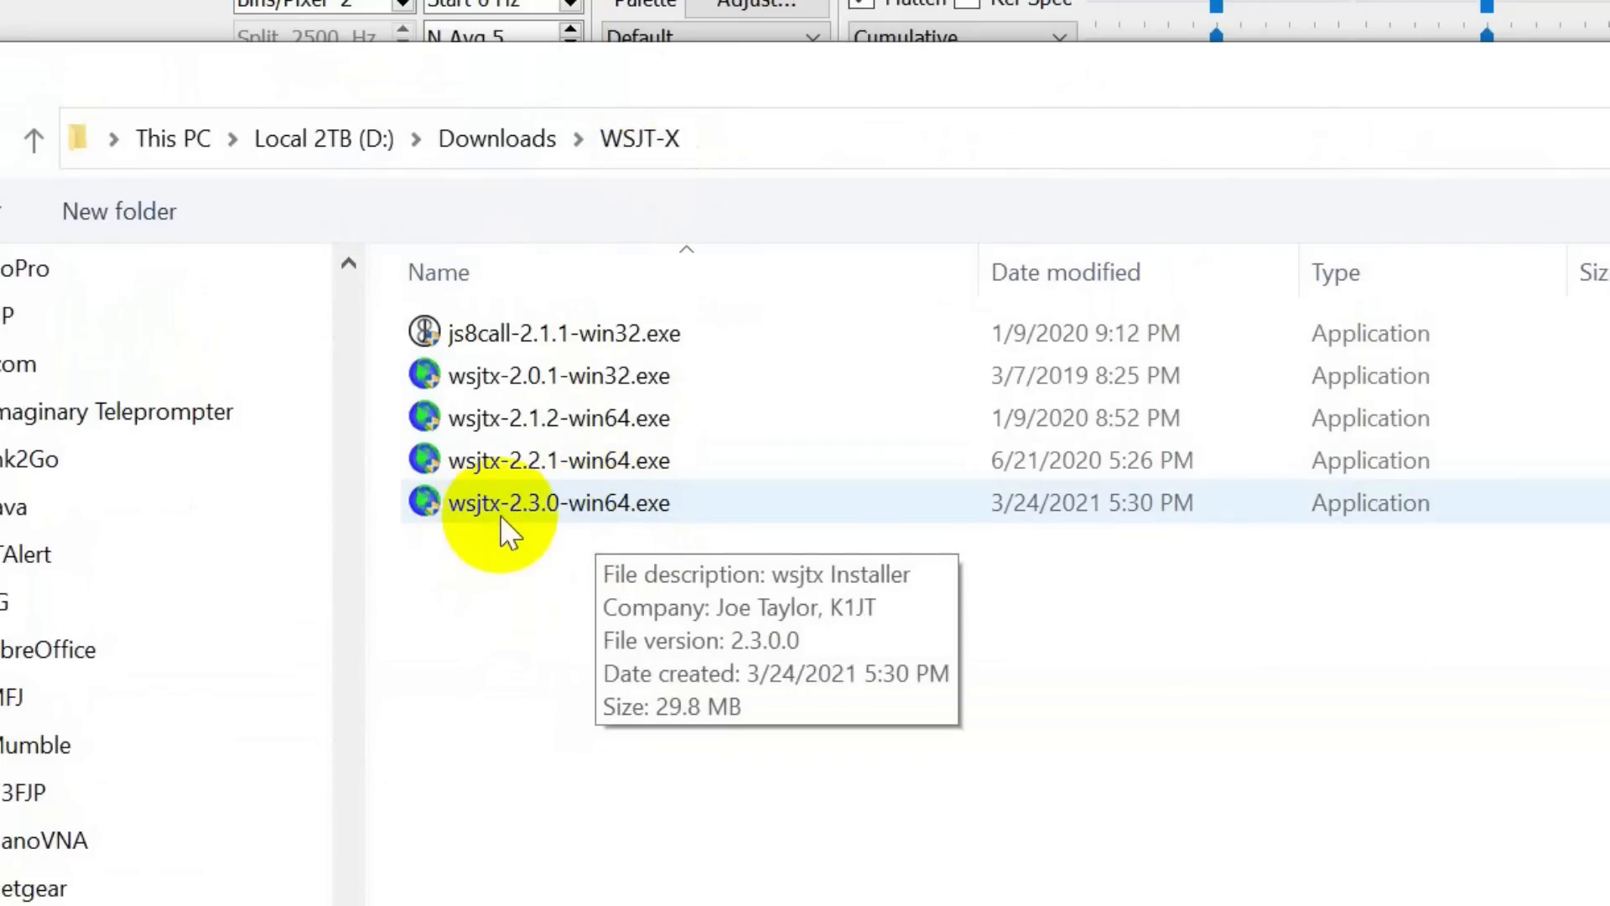
pyautogui.moveTo(655, 518)
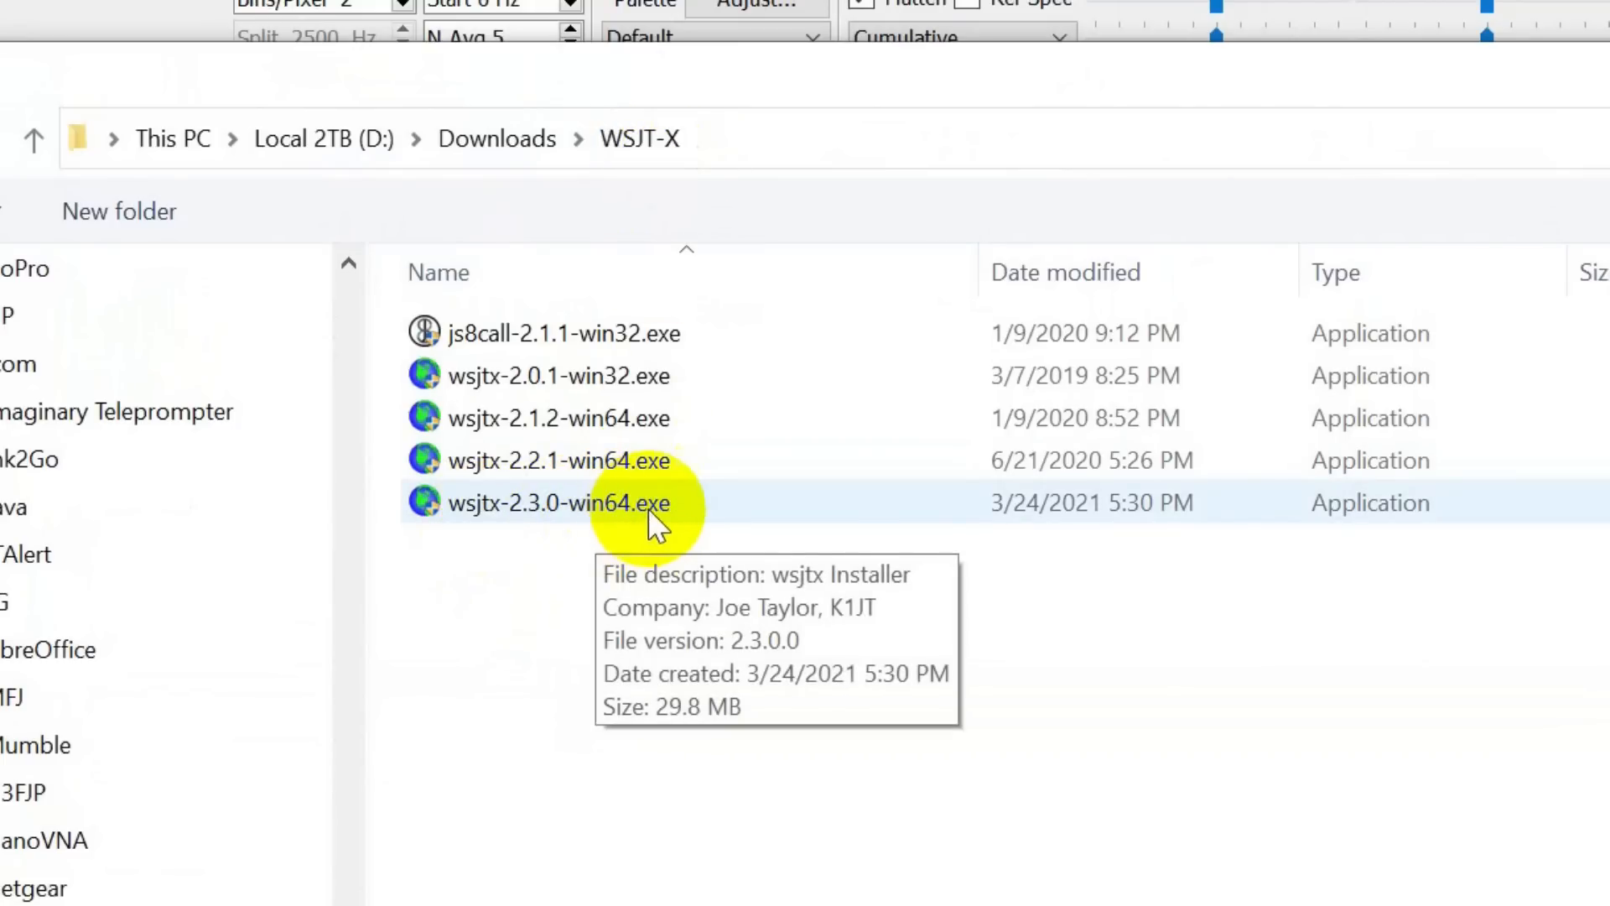
pyautogui.moveTo(483, 529)
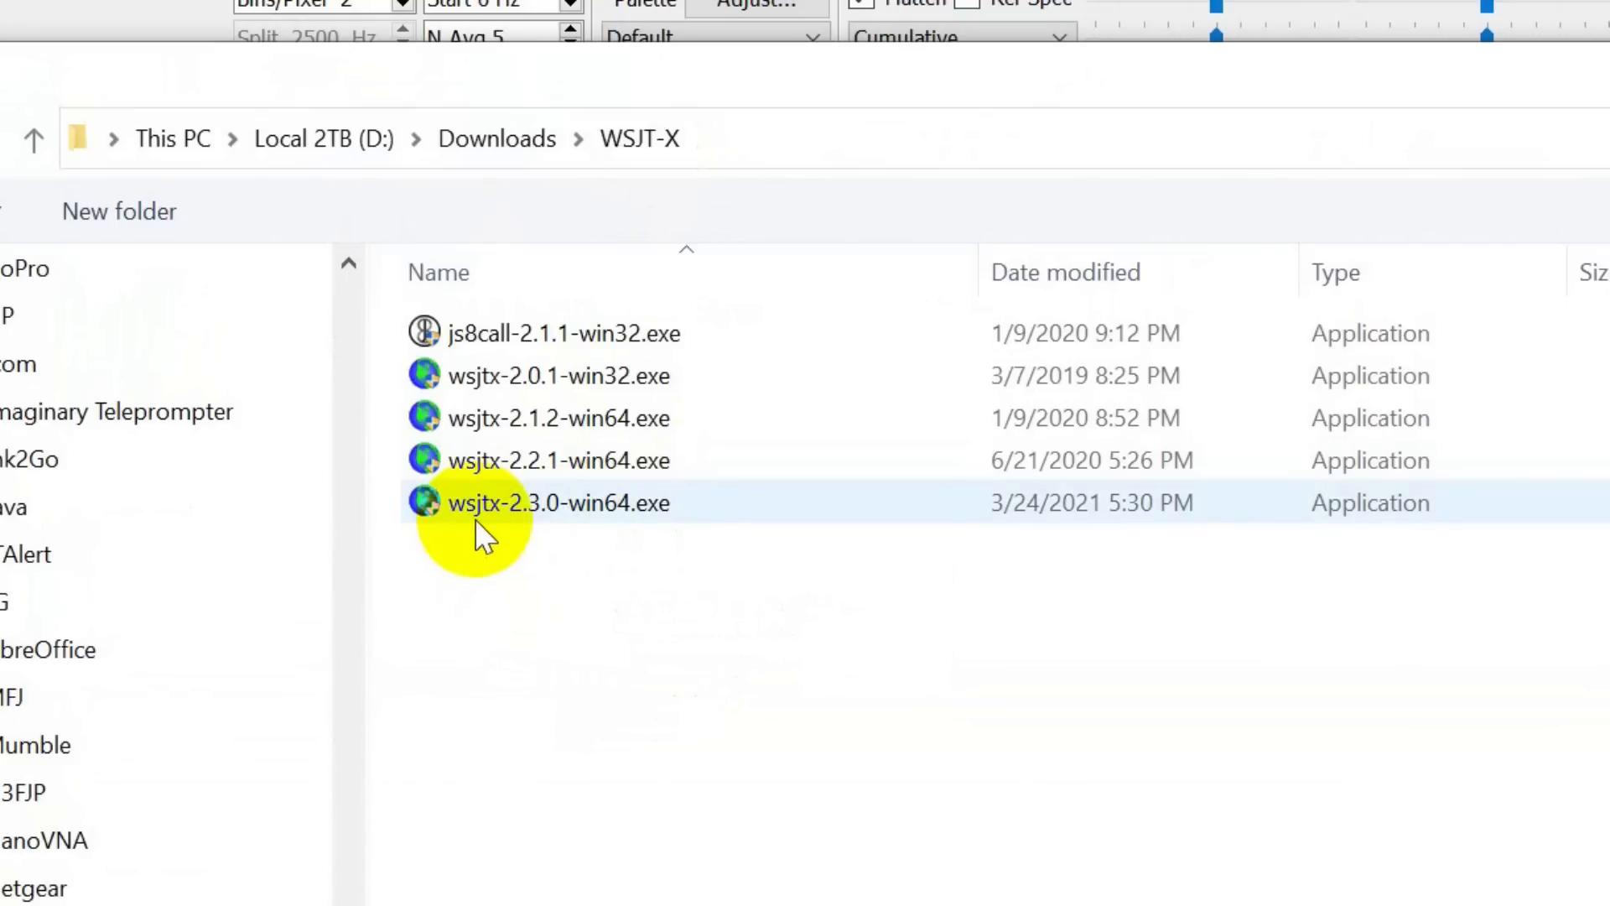
pyautogui.moveTo(554, 523)
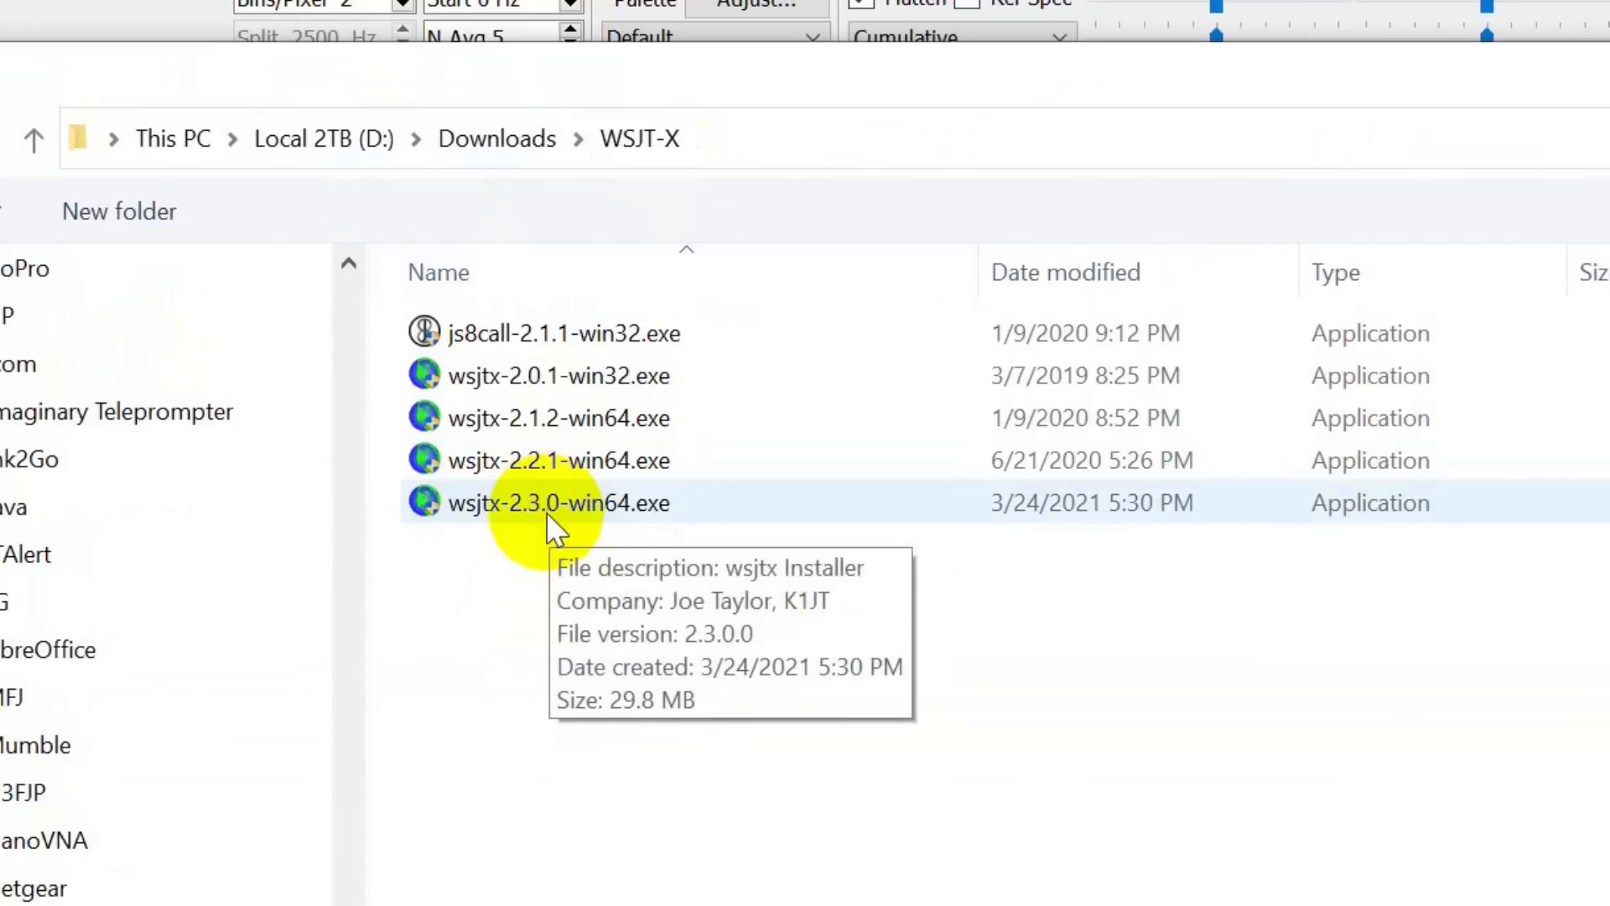
pyautogui.moveTo(657, 530)
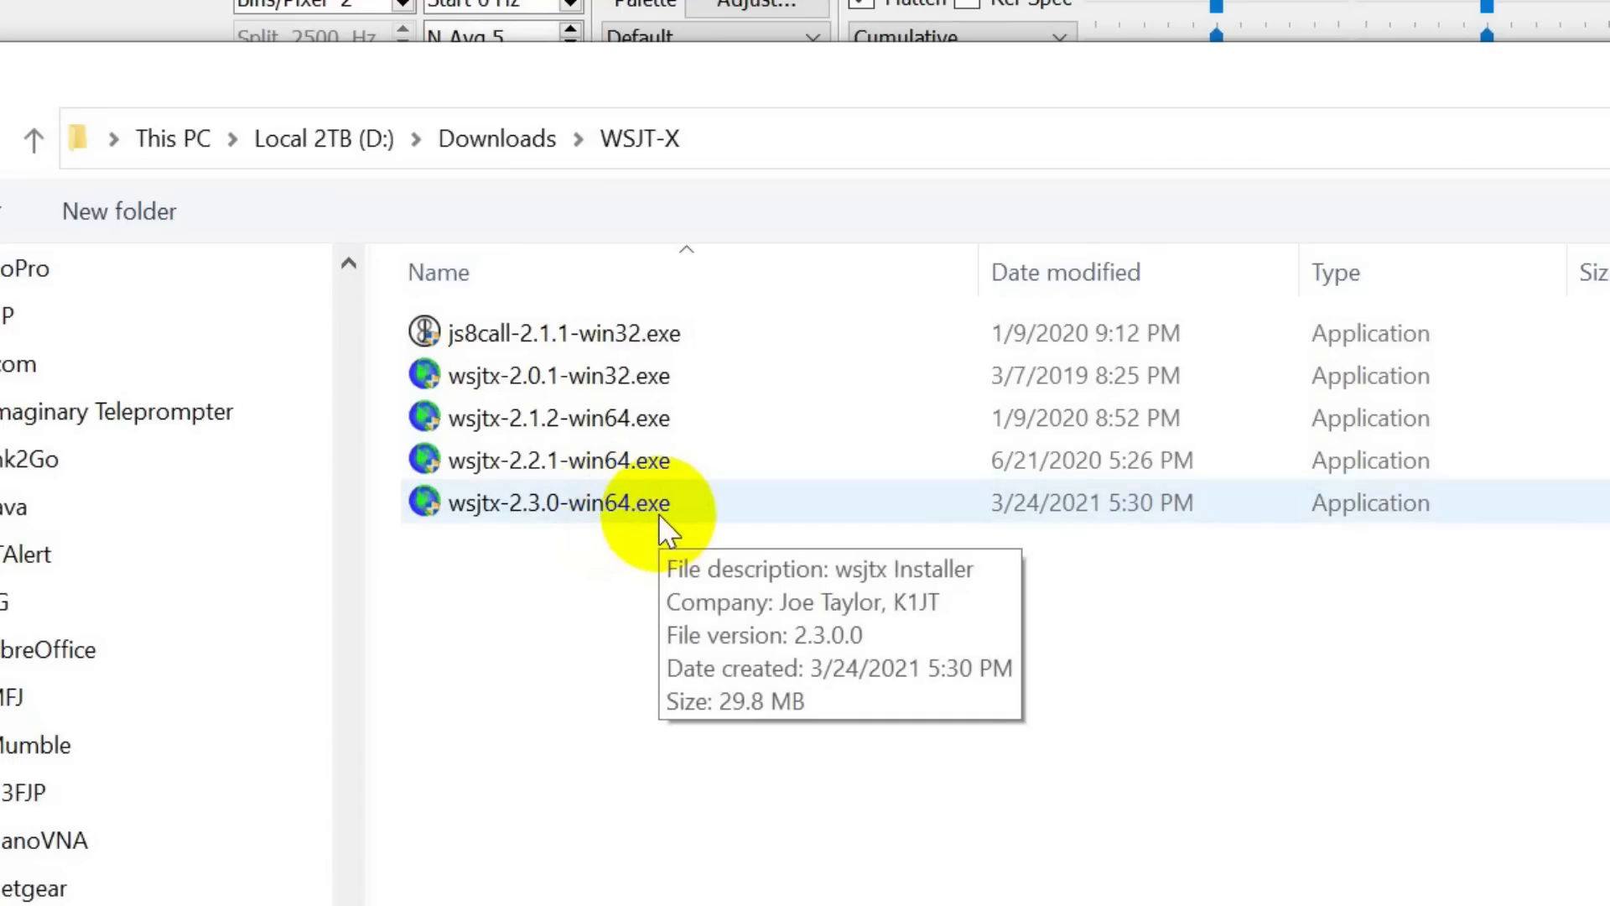
pyautogui.moveTo(801, 739)
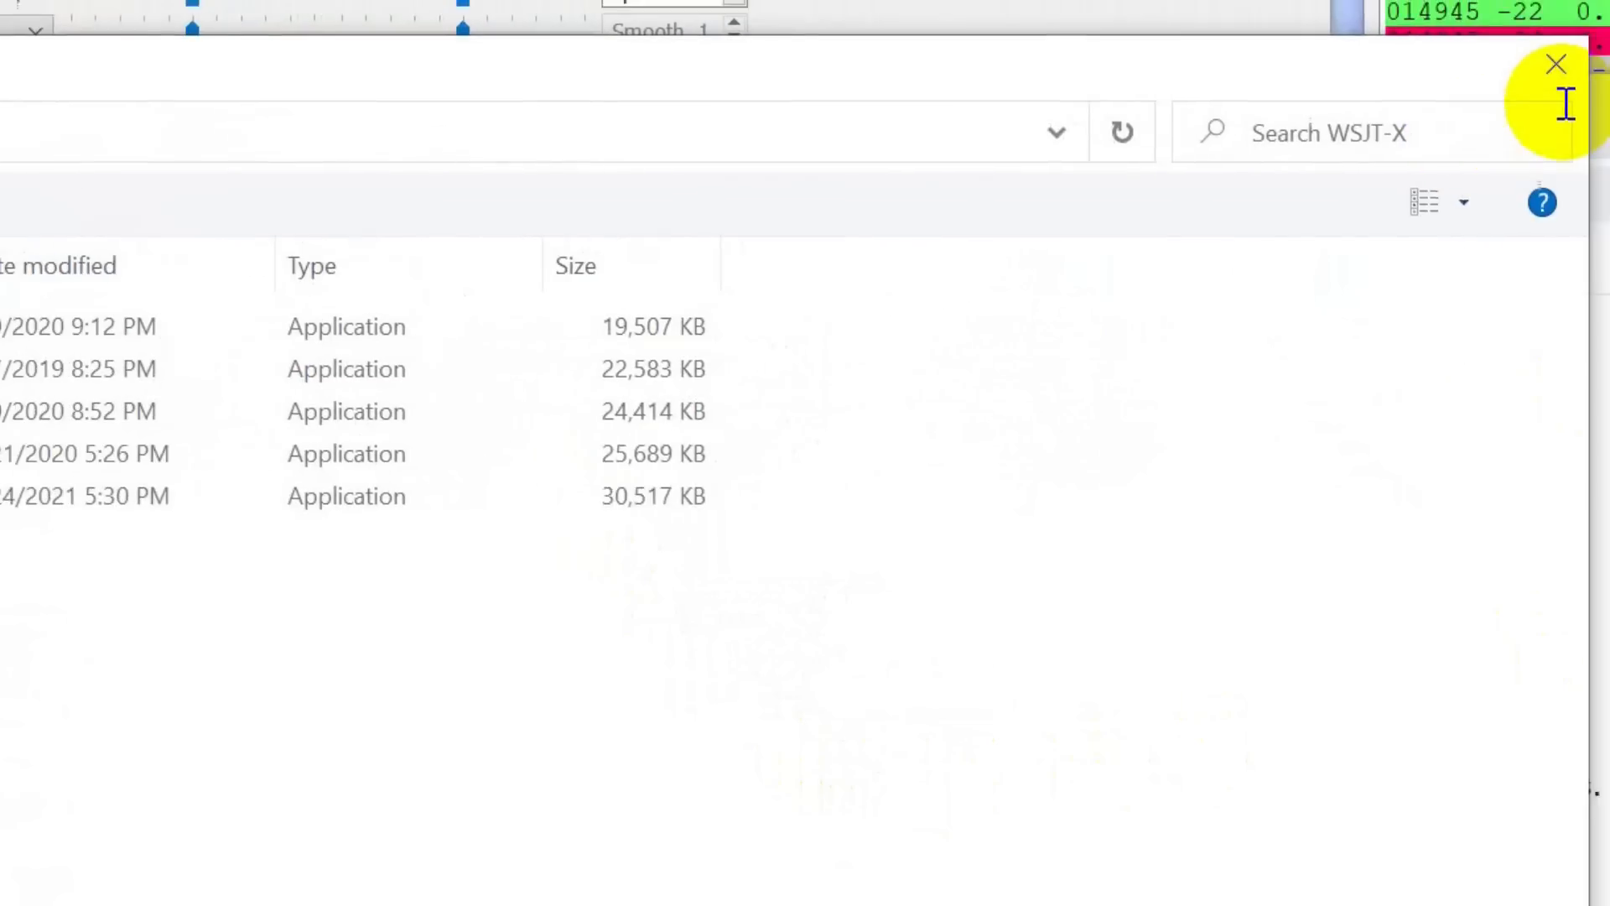
# Step: Close File Explorer and open WSJT-X Settings on the General tab
pyautogui.click(1554, 63)
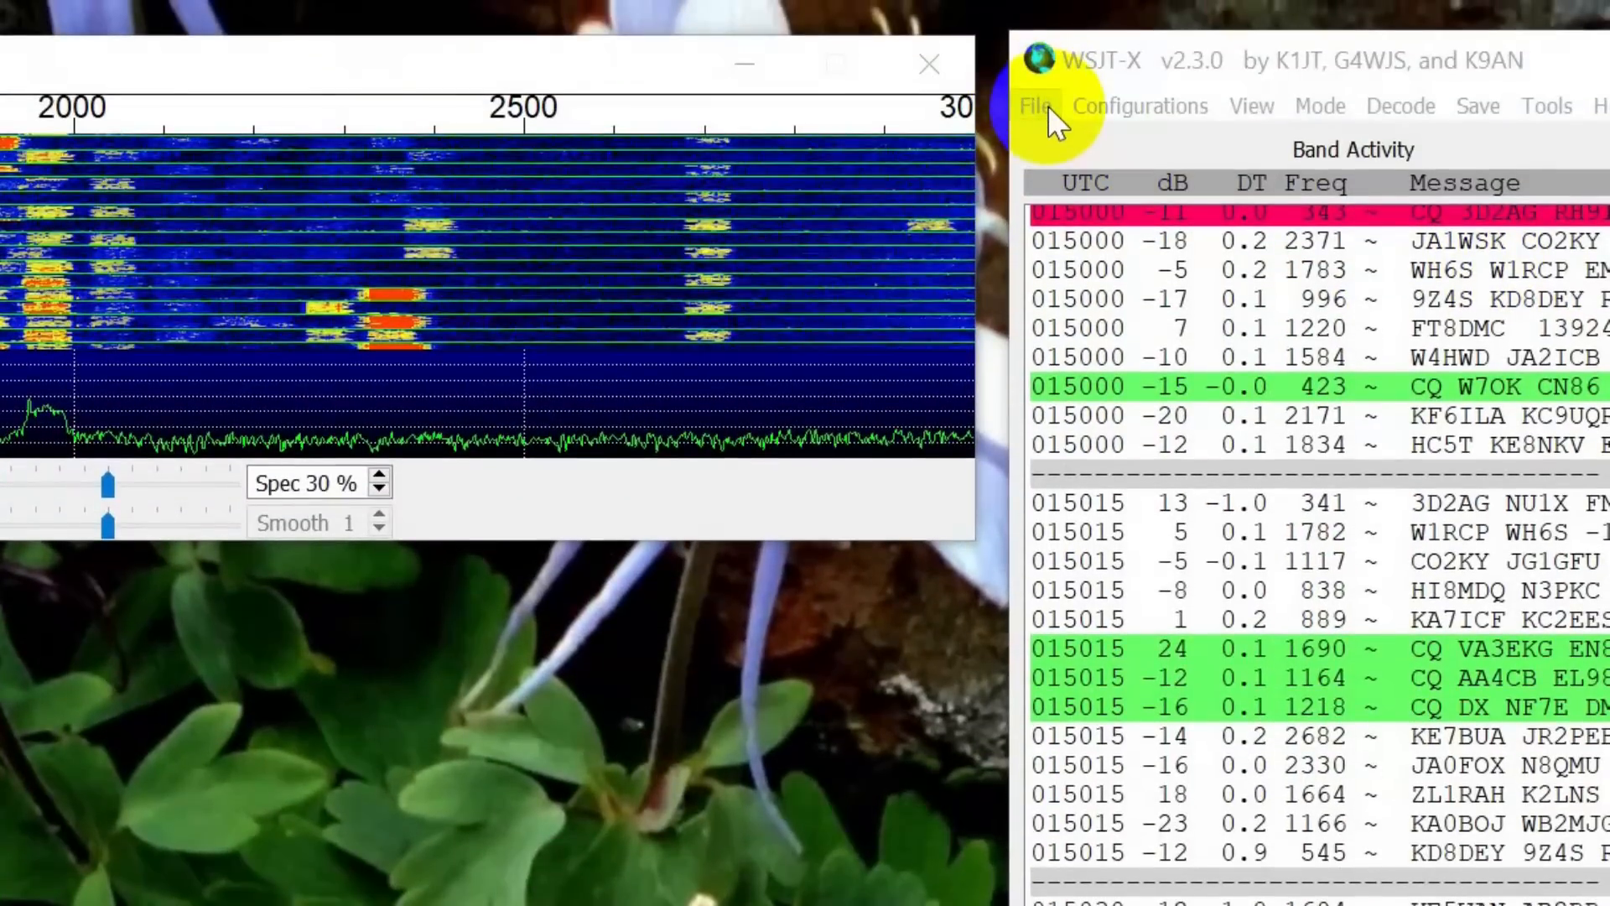
pyautogui.click(1036, 106)
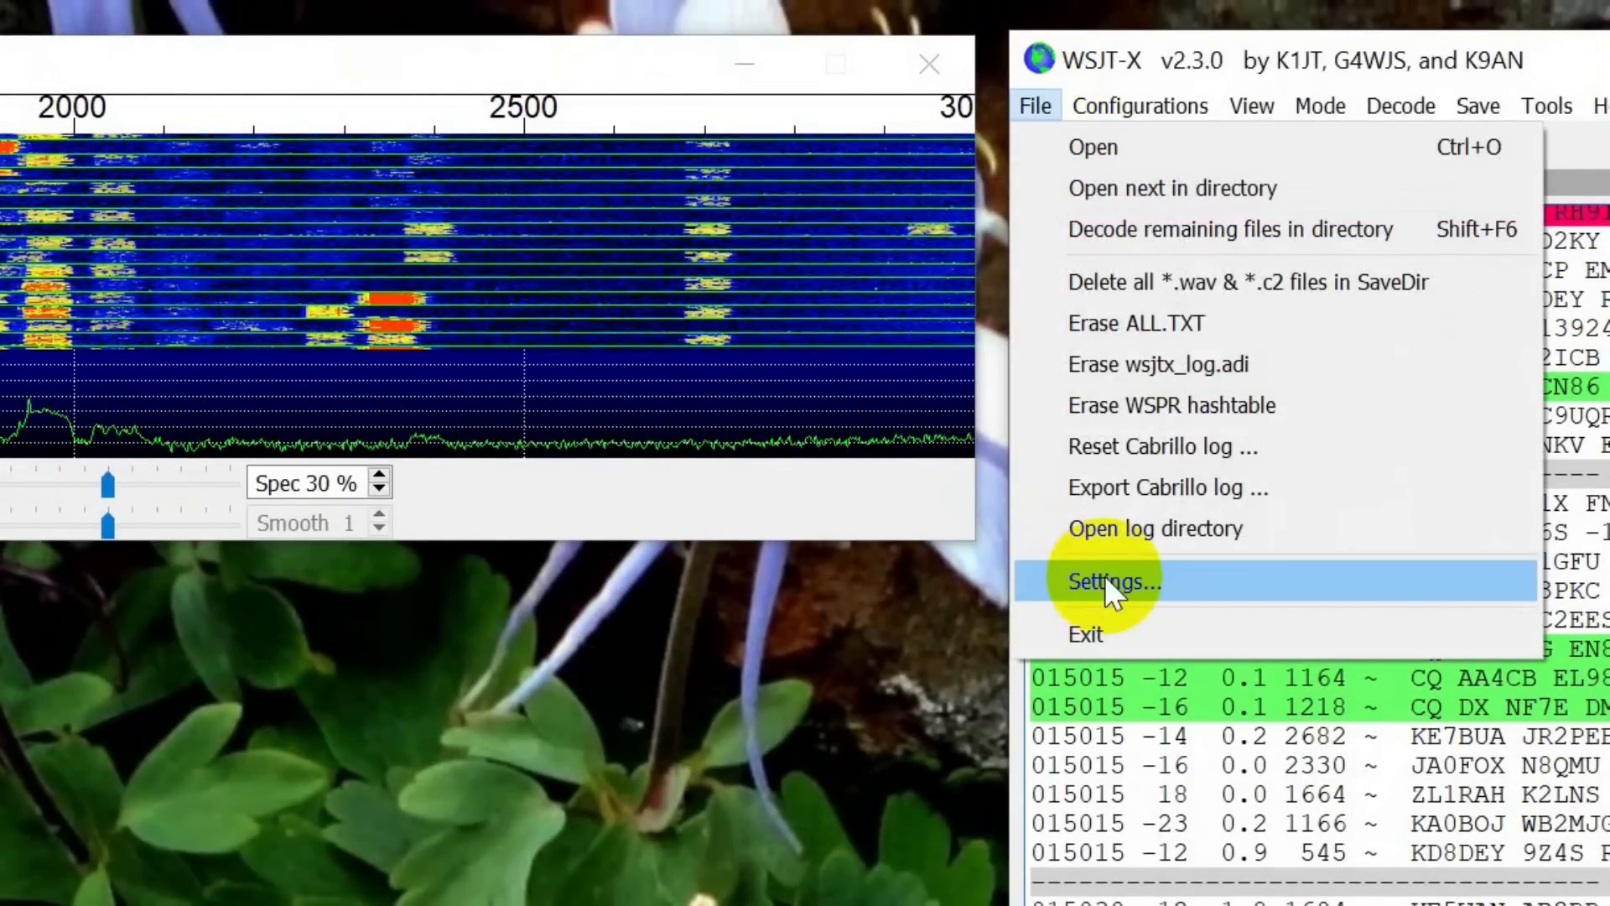
pyautogui.click(1112, 581)
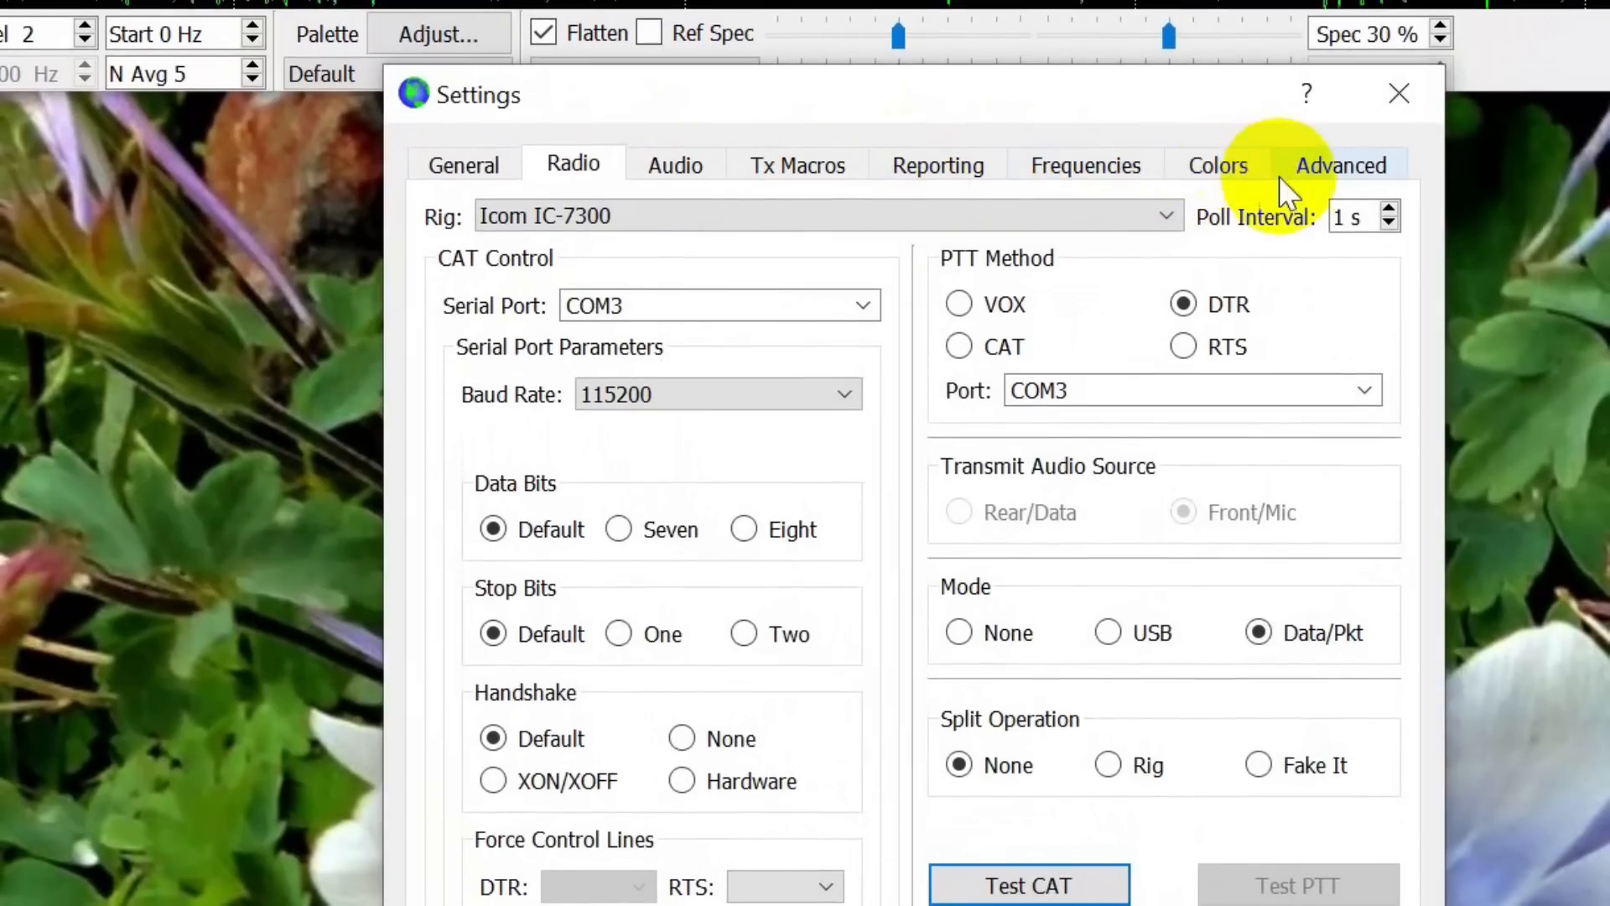
pyautogui.click(454, 165)
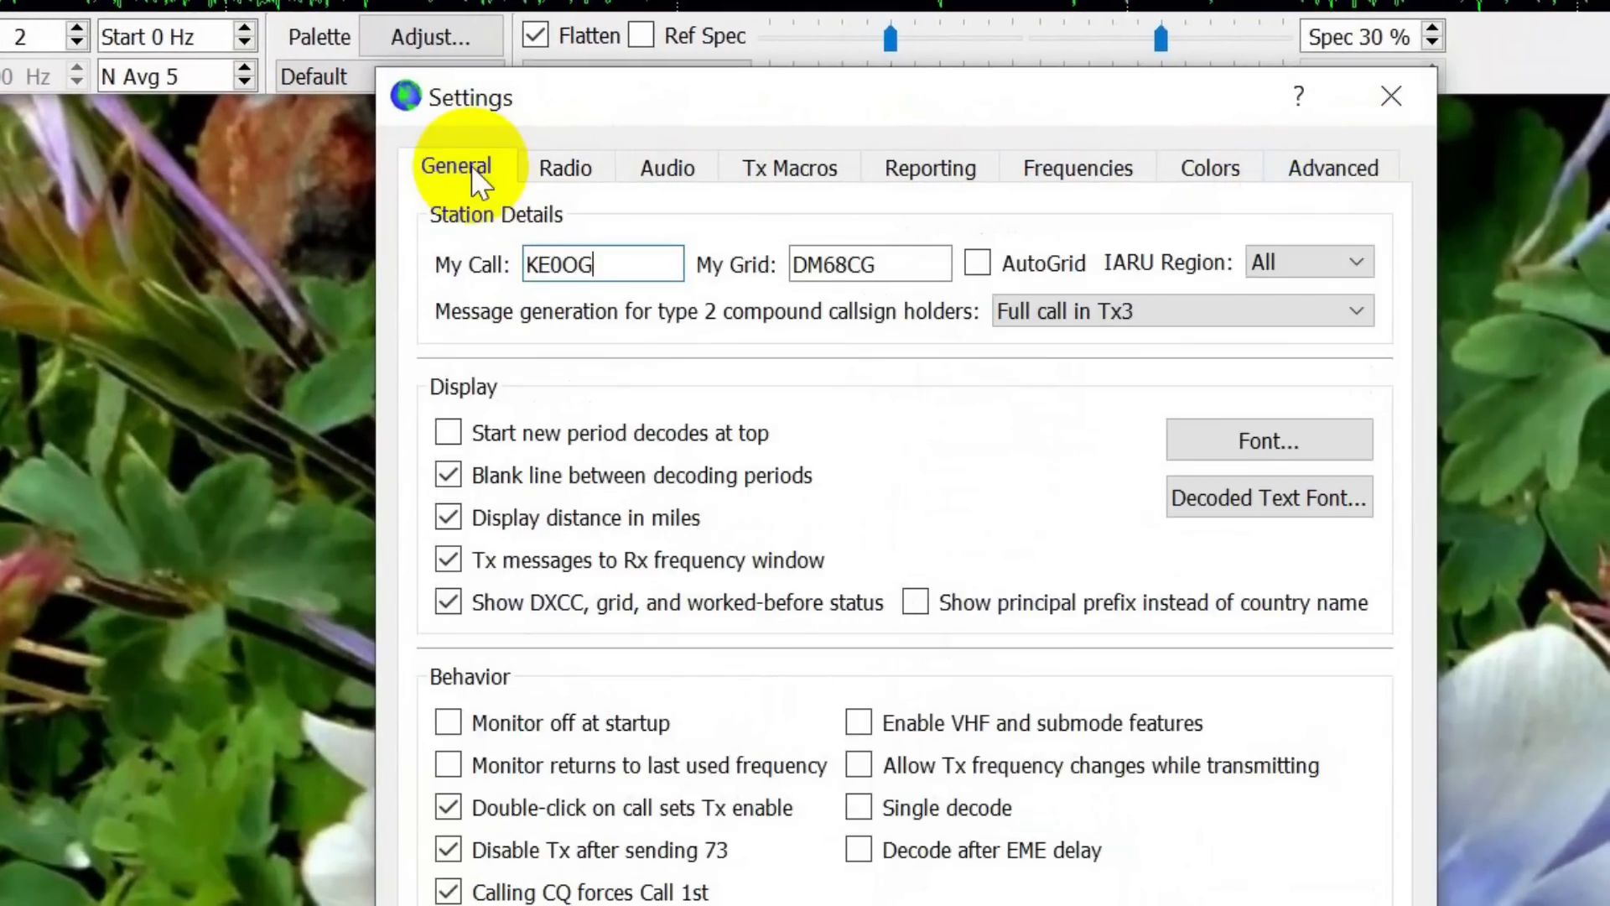
pyautogui.moveTo(603, 264)
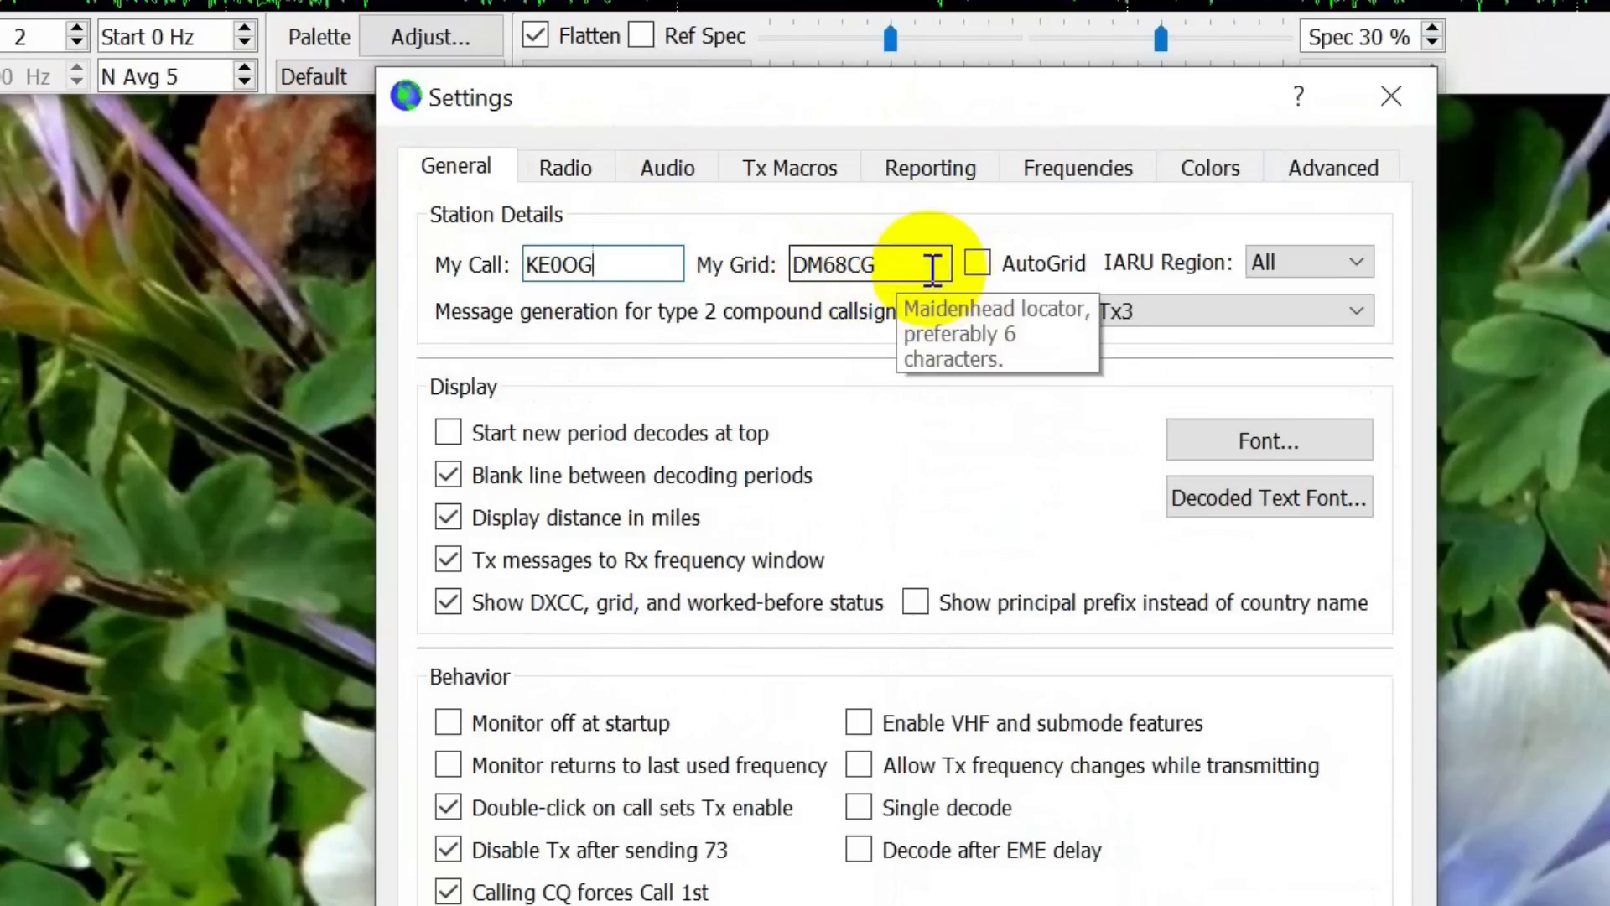
pyautogui.moveTo(1037, 401)
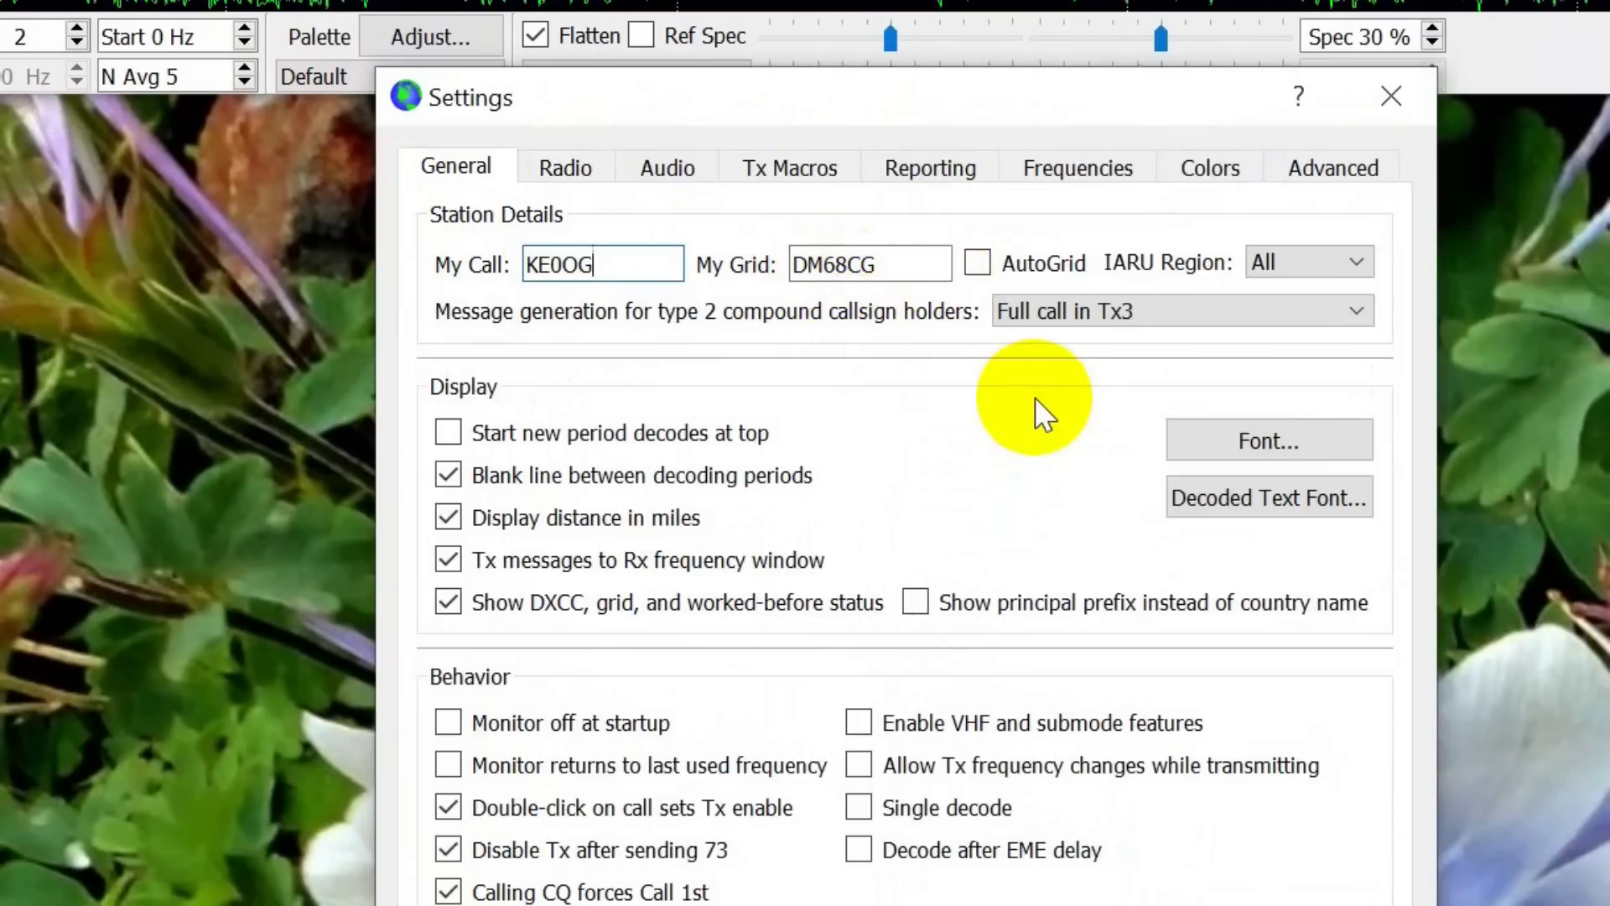
pyautogui.moveTo(529, 540)
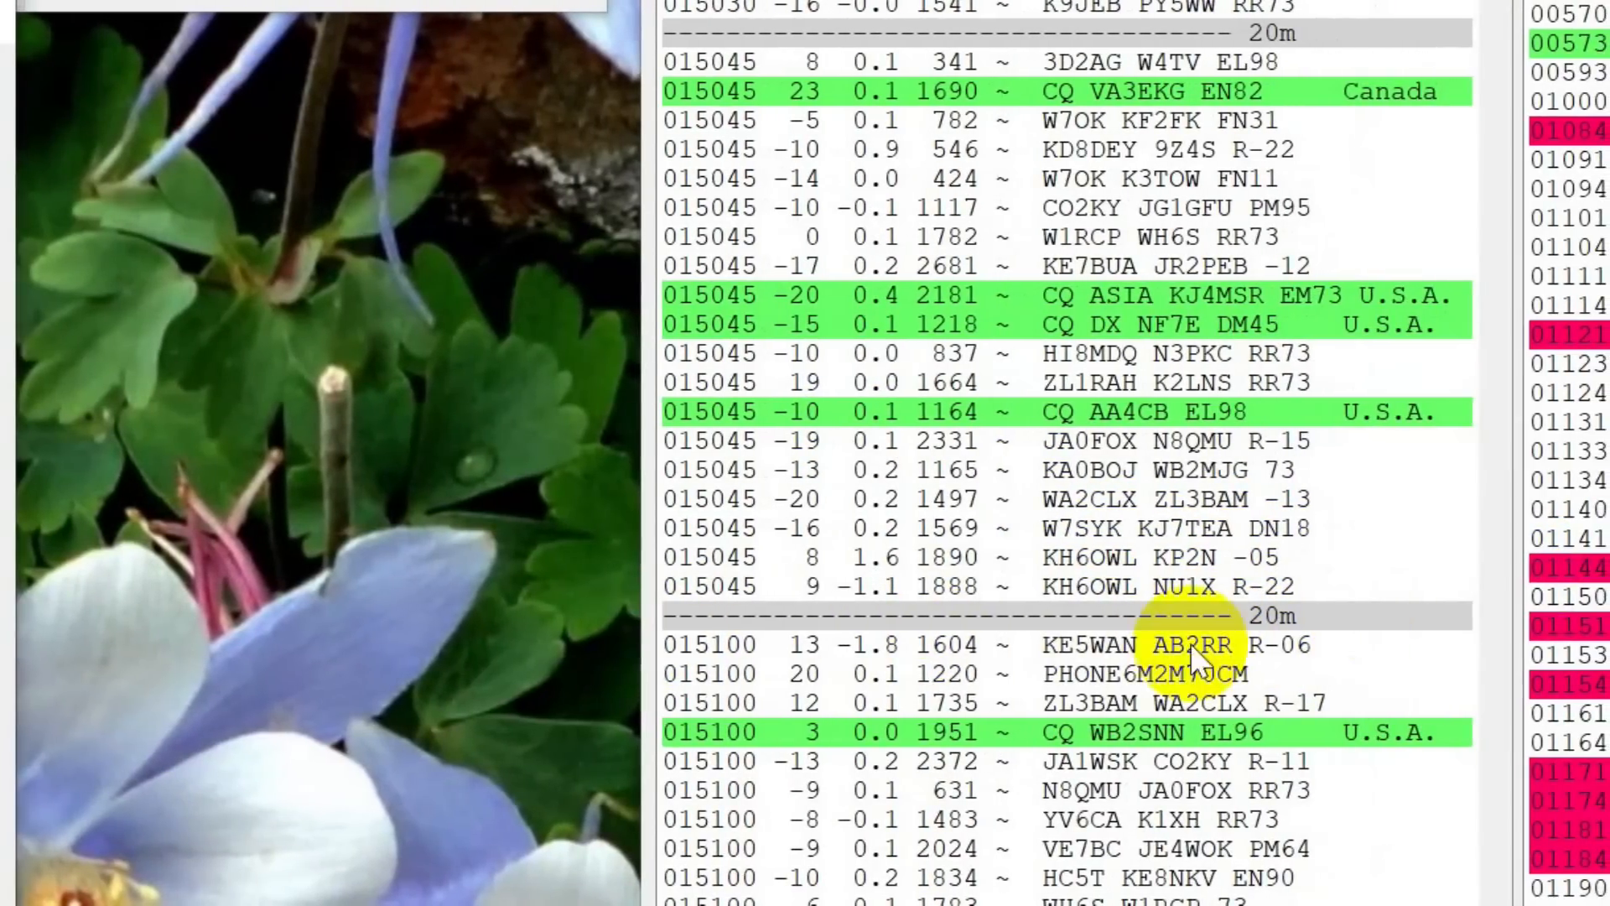
pyautogui.moveTo(796, 652)
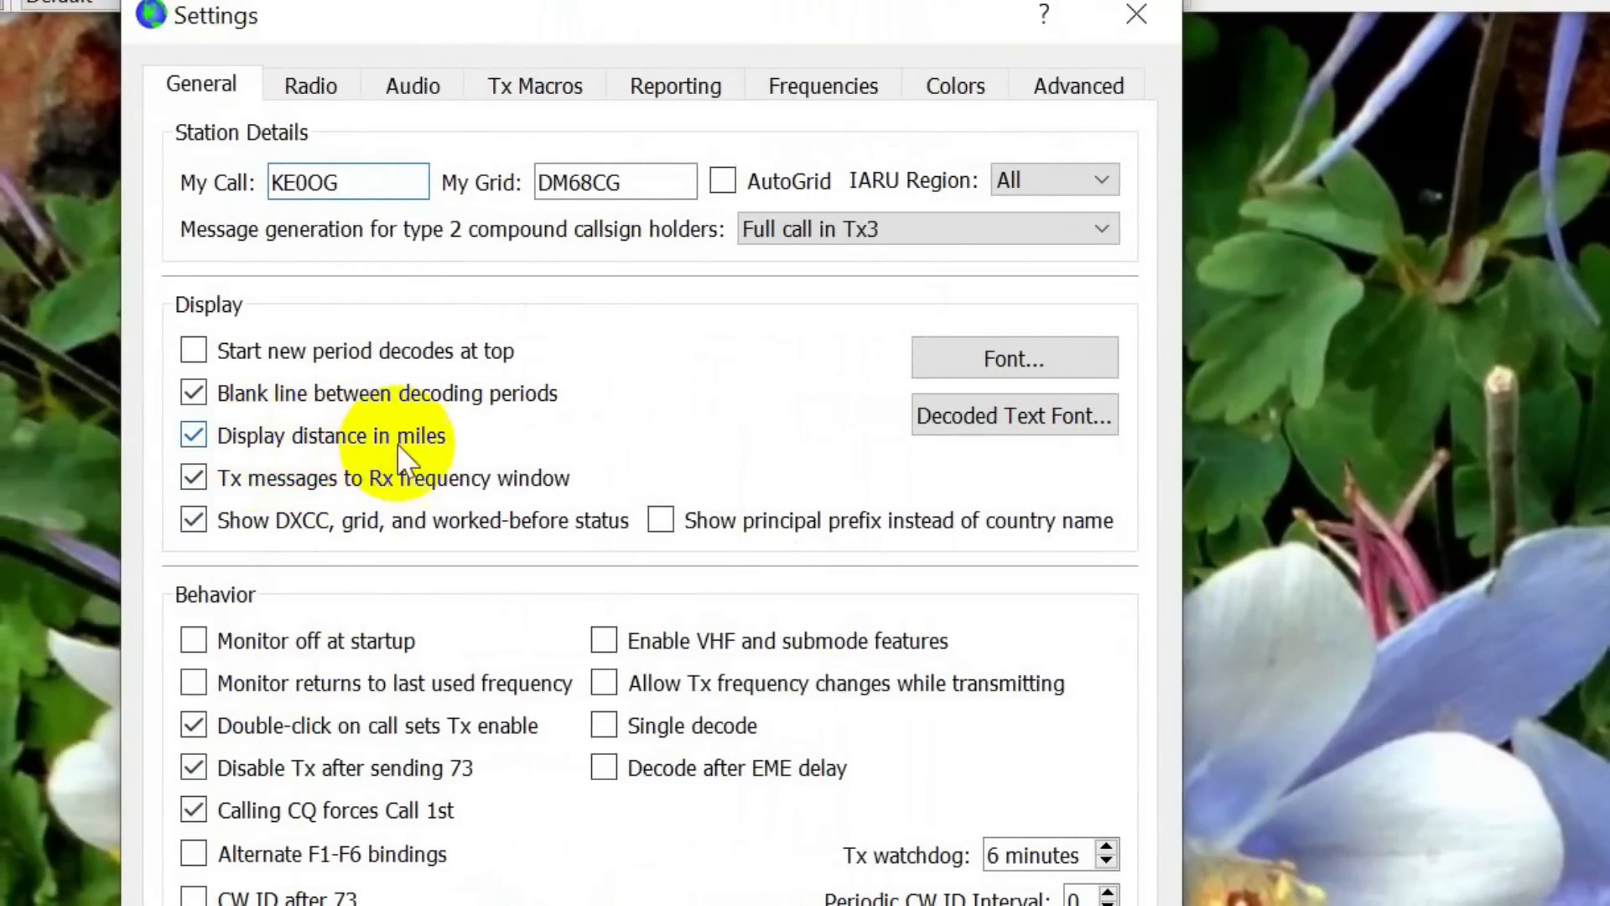
pyautogui.moveTo(272, 499)
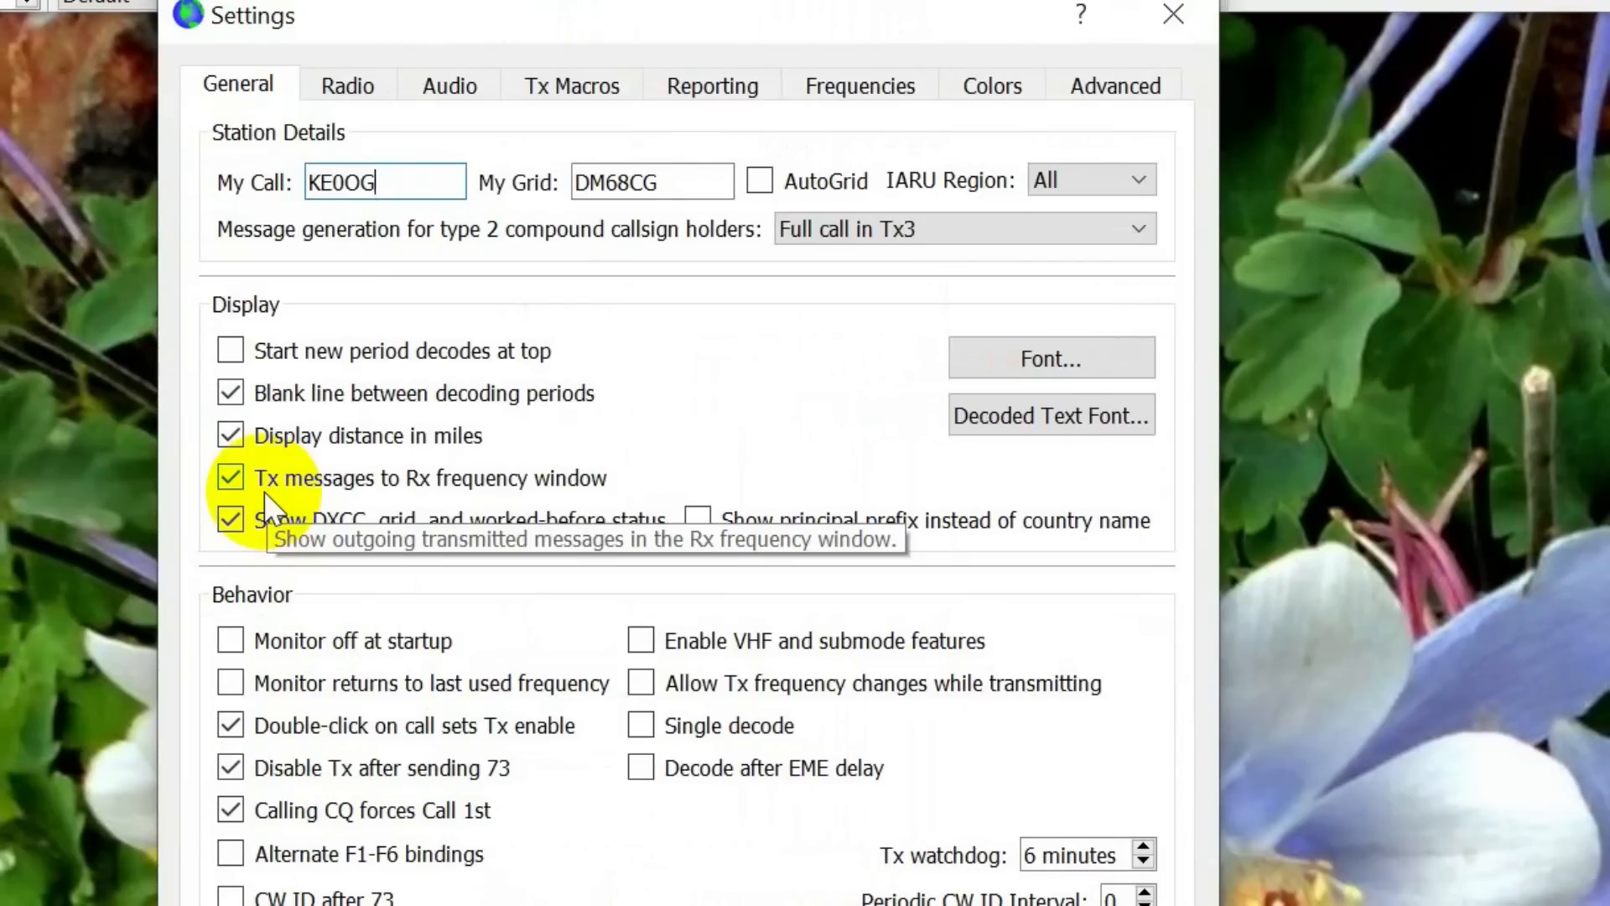
pyautogui.moveTo(565, 483)
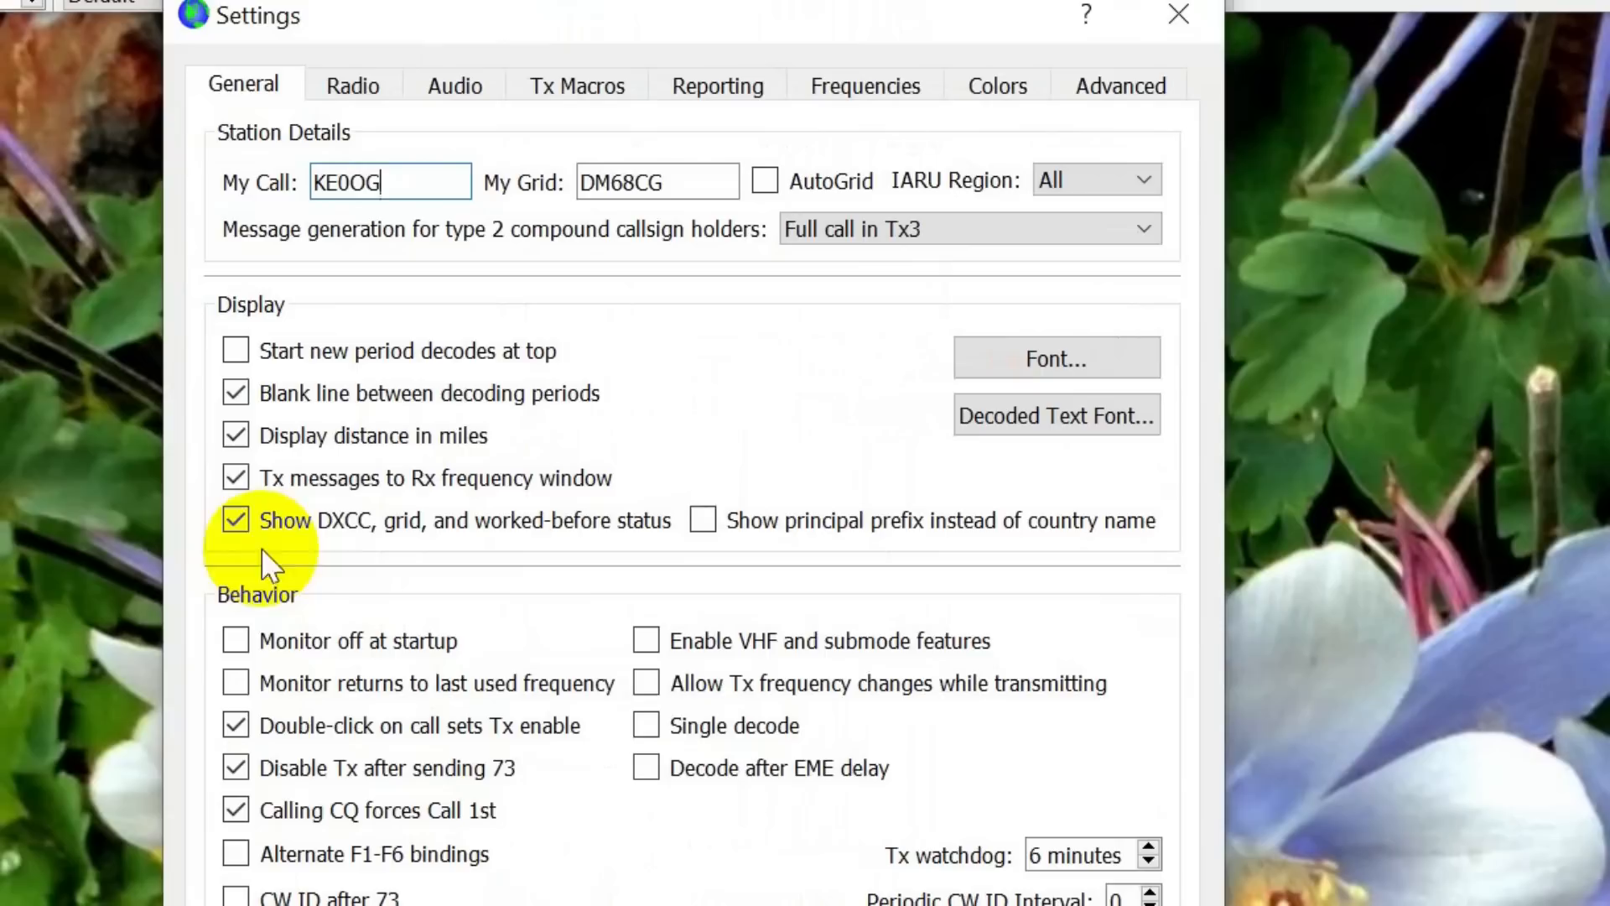
pyautogui.moveTo(696, 636)
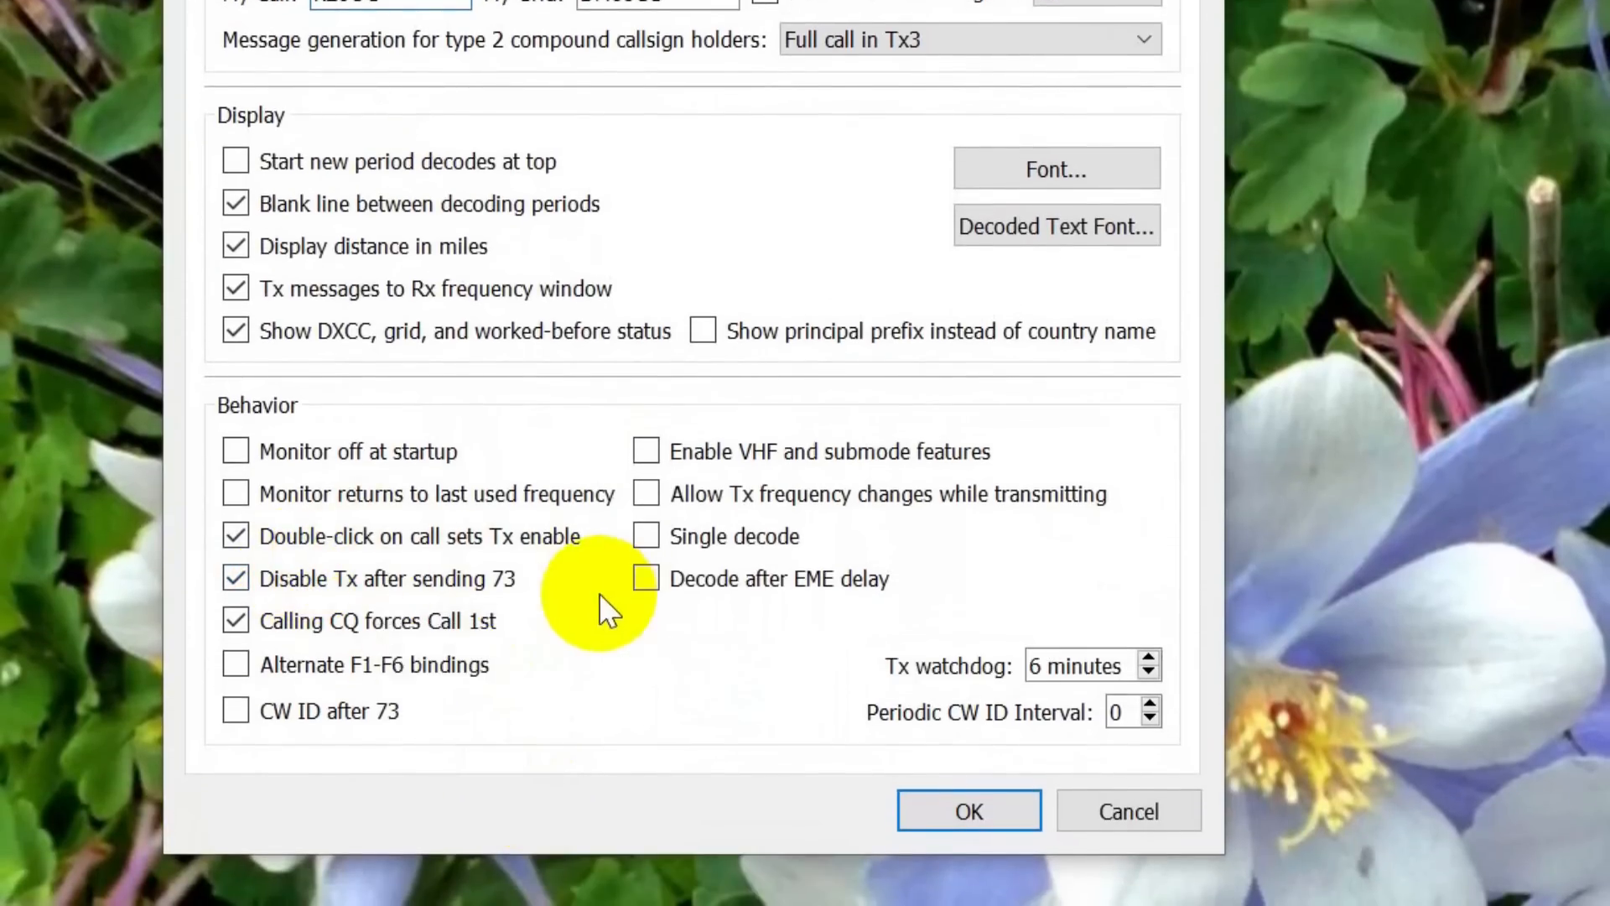
pyautogui.moveTo(535, 577)
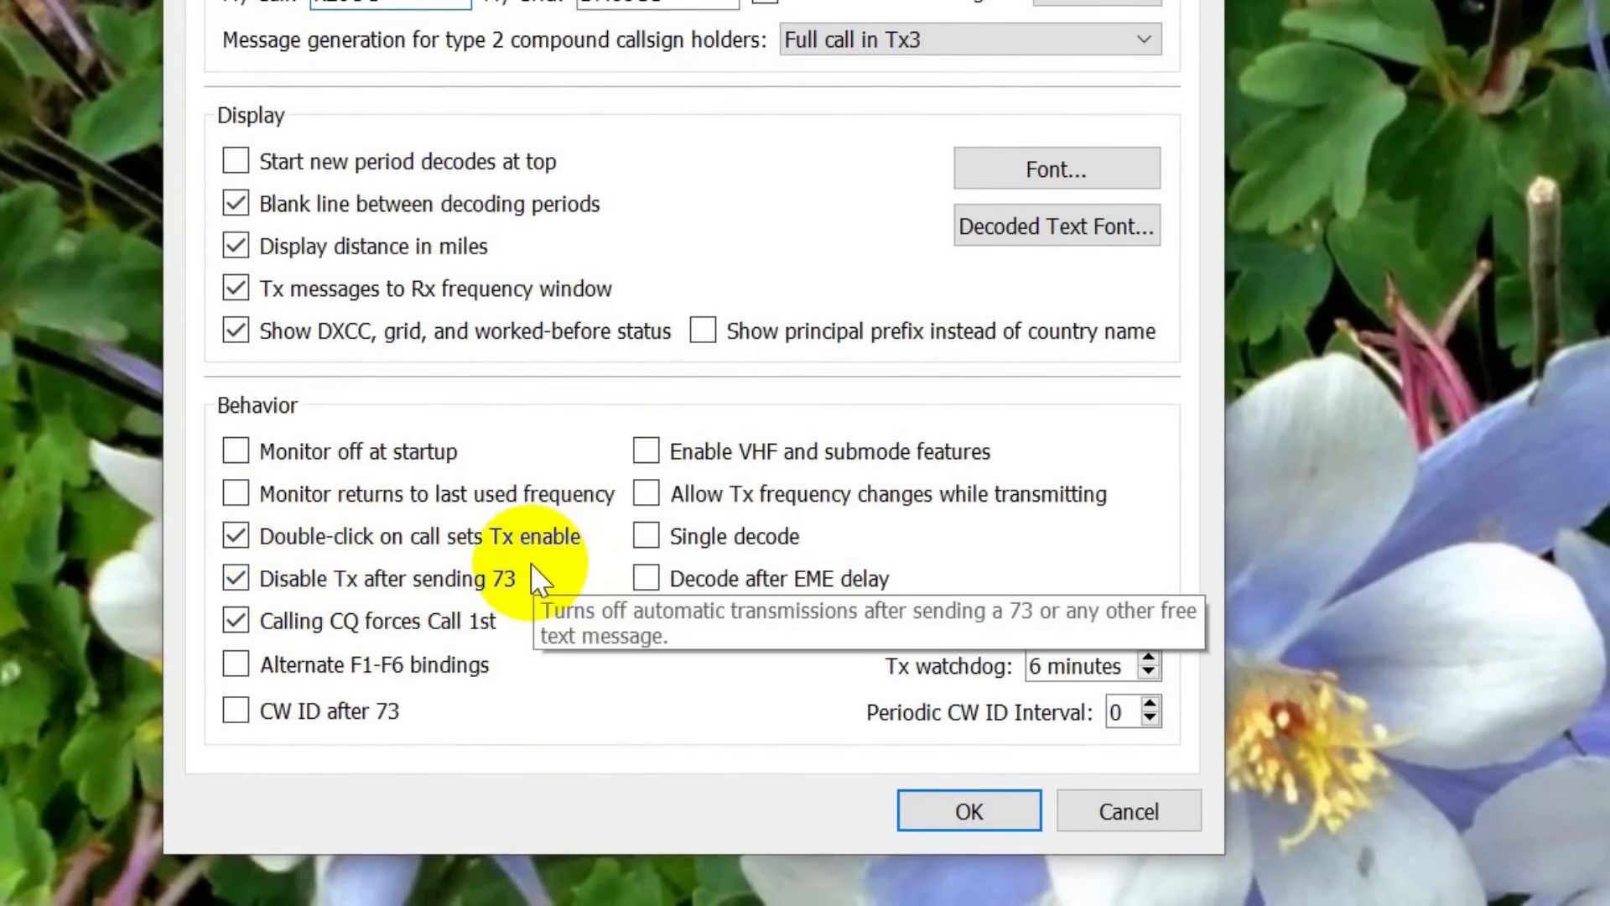
pyautogui.moveTo(585, 565)
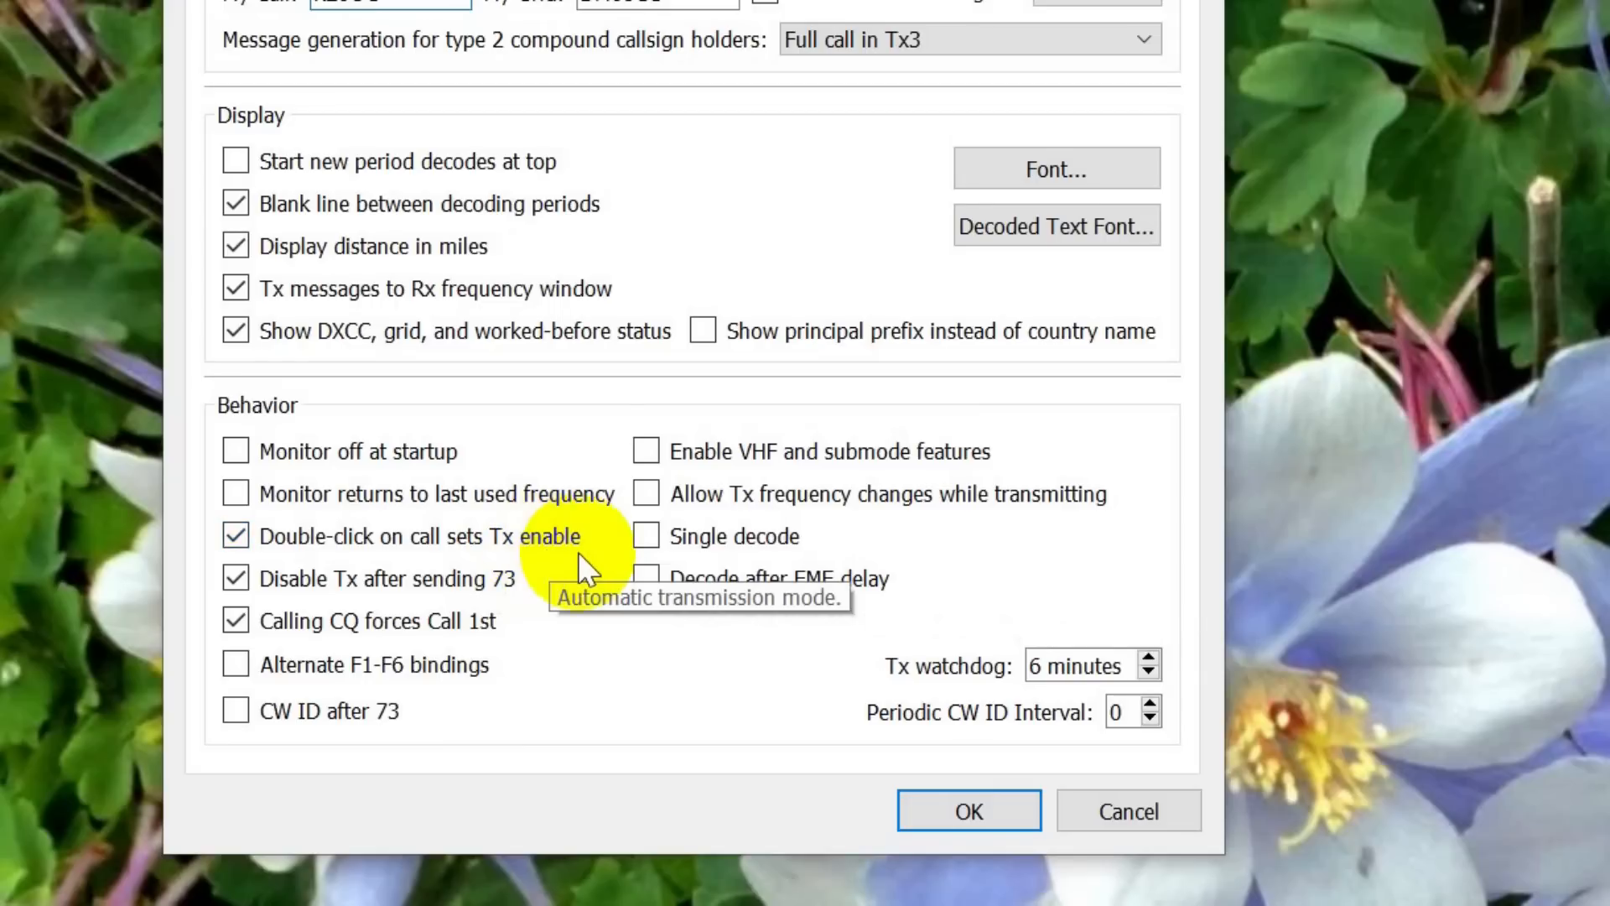
pyautogui.moveTo(559, 590)
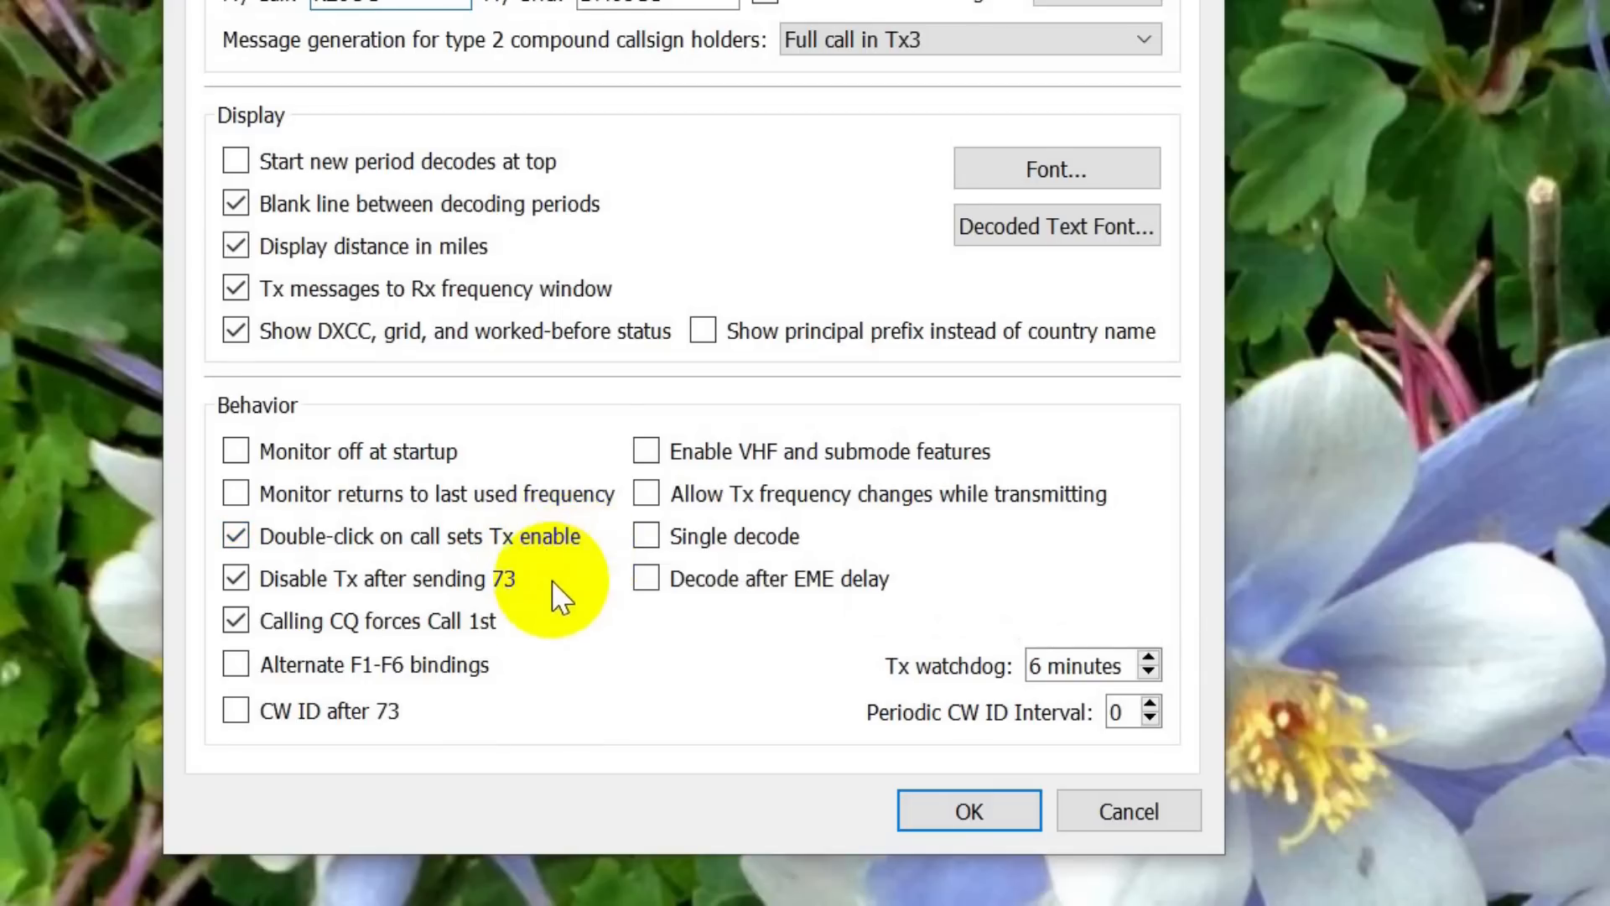
pyautogui.moveTo(513, 601)
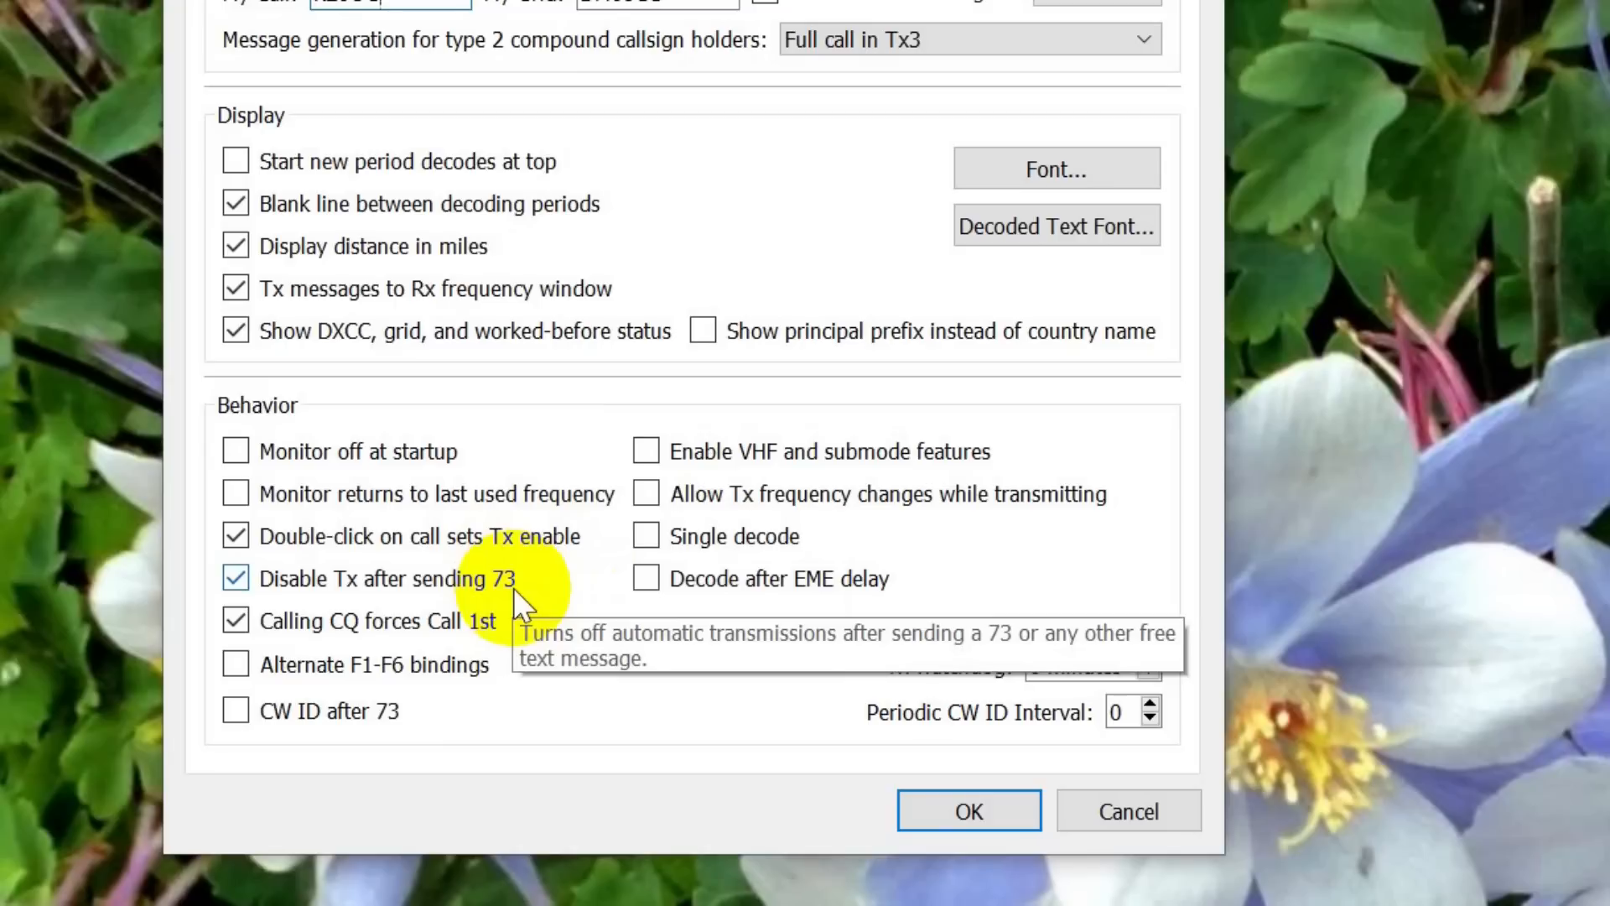
pyautogui.moveTo(513, 627)
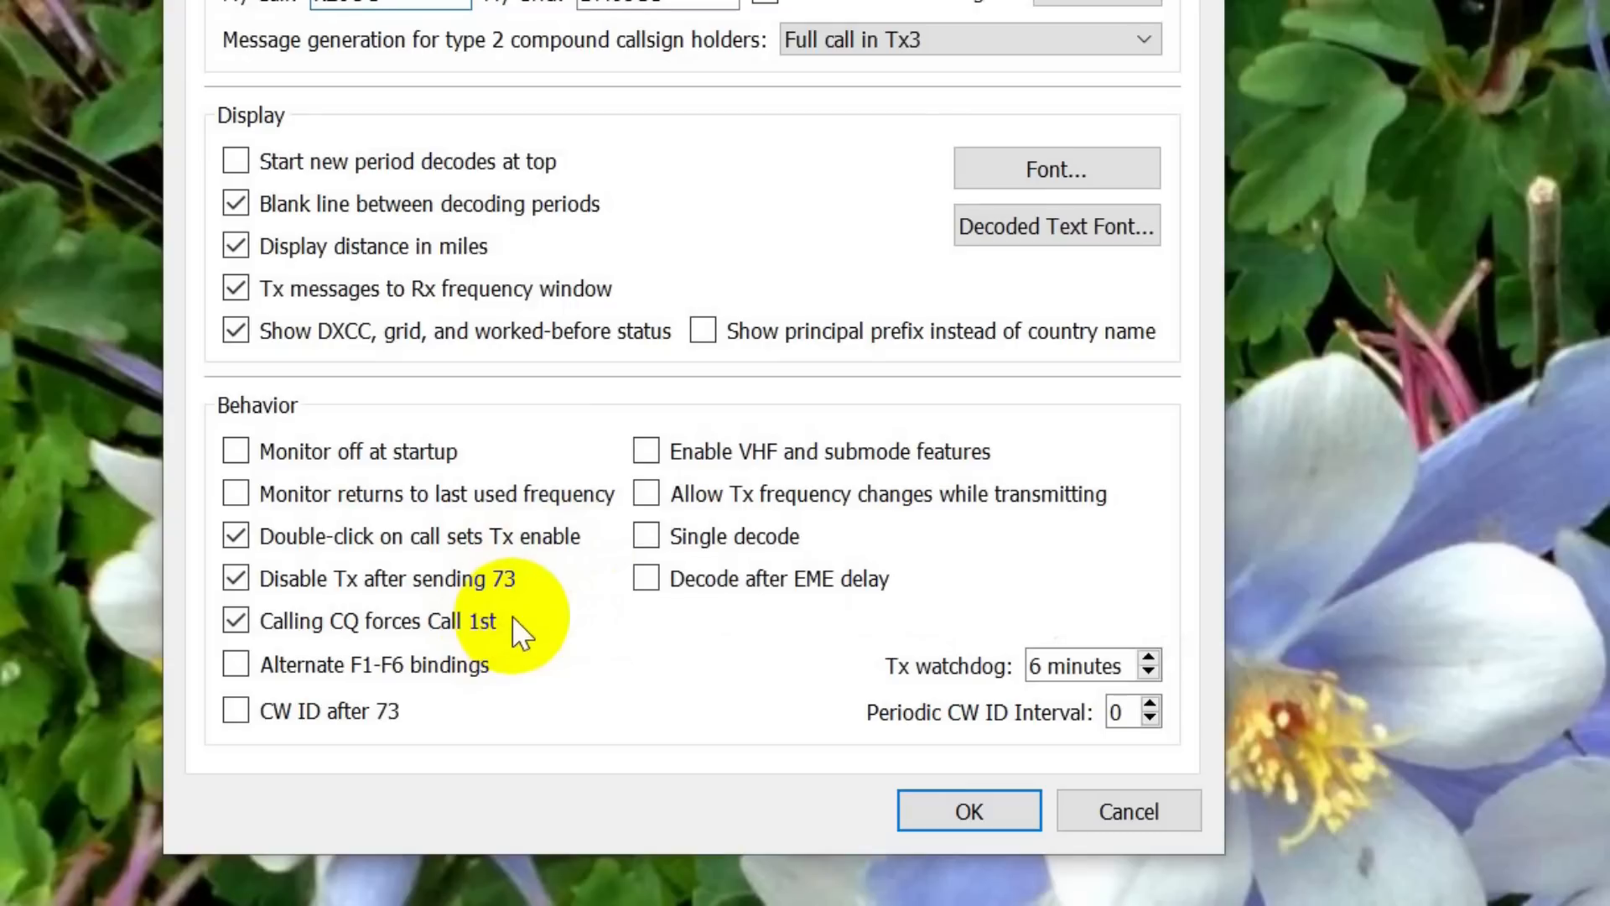
pyautogui.moveTo(488, 653)
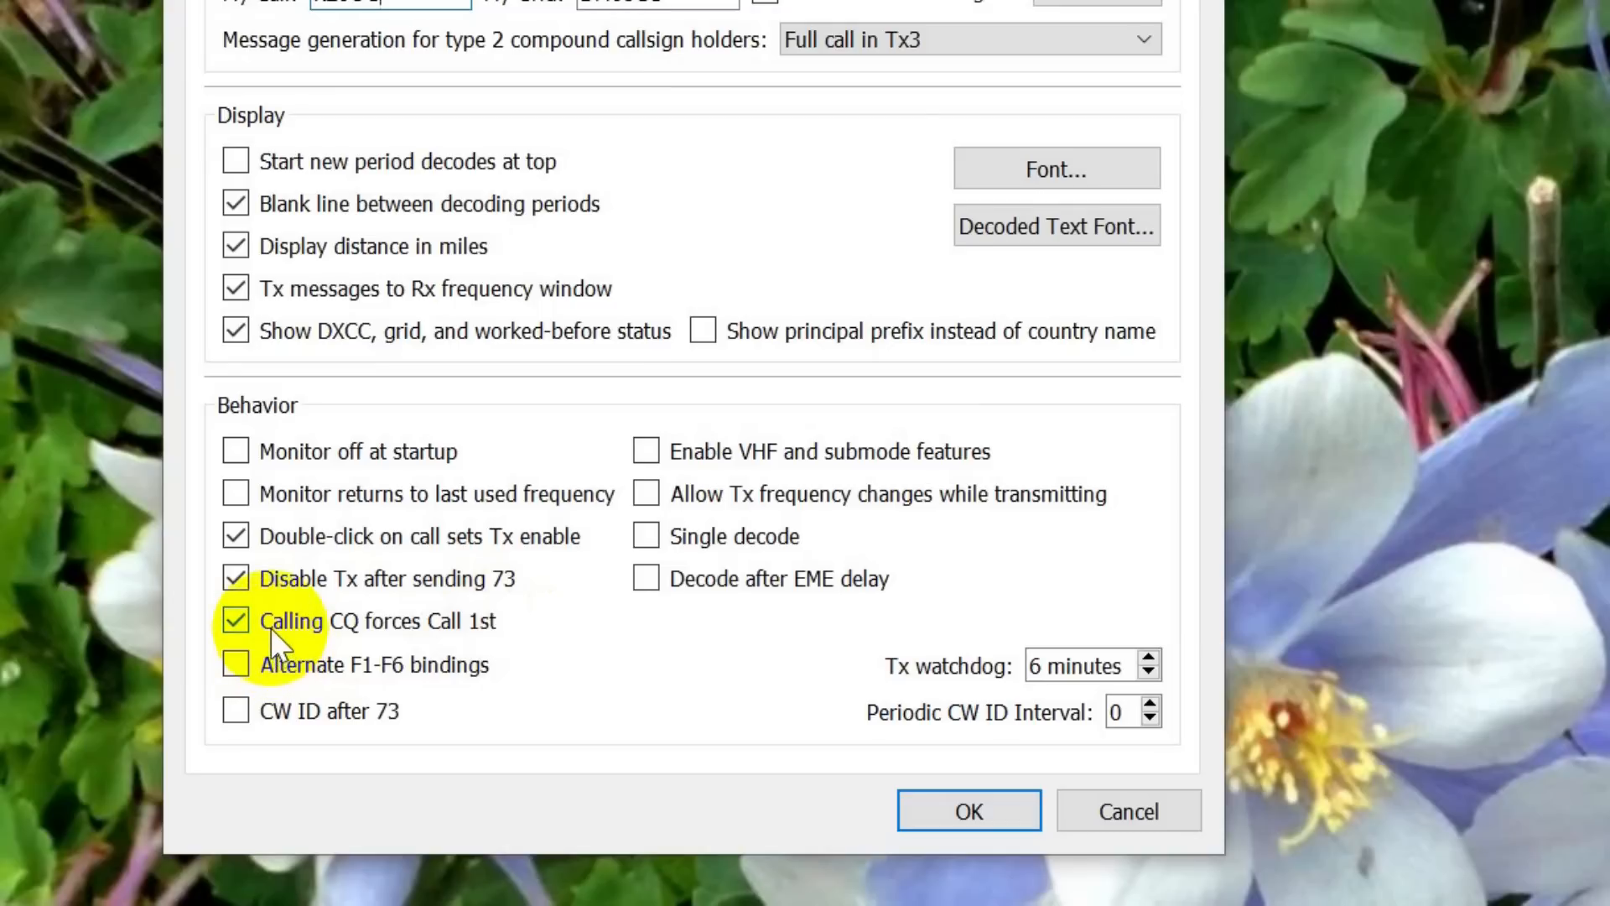
pyautogui.moveTo(401, 647)
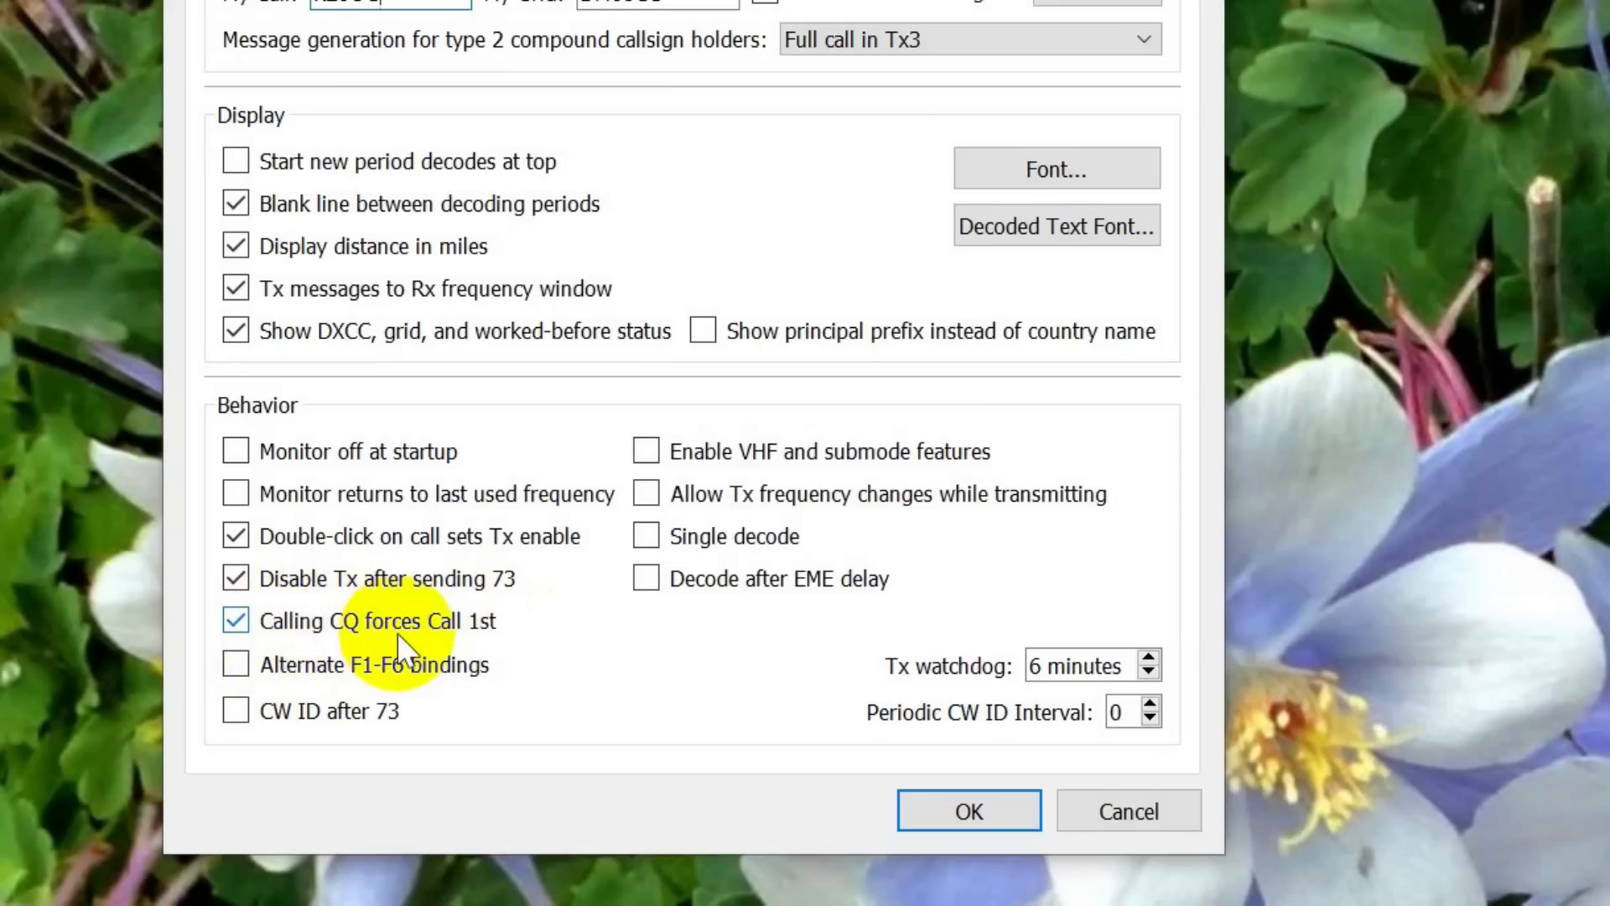
pyautogui.moveTo(585, 653)
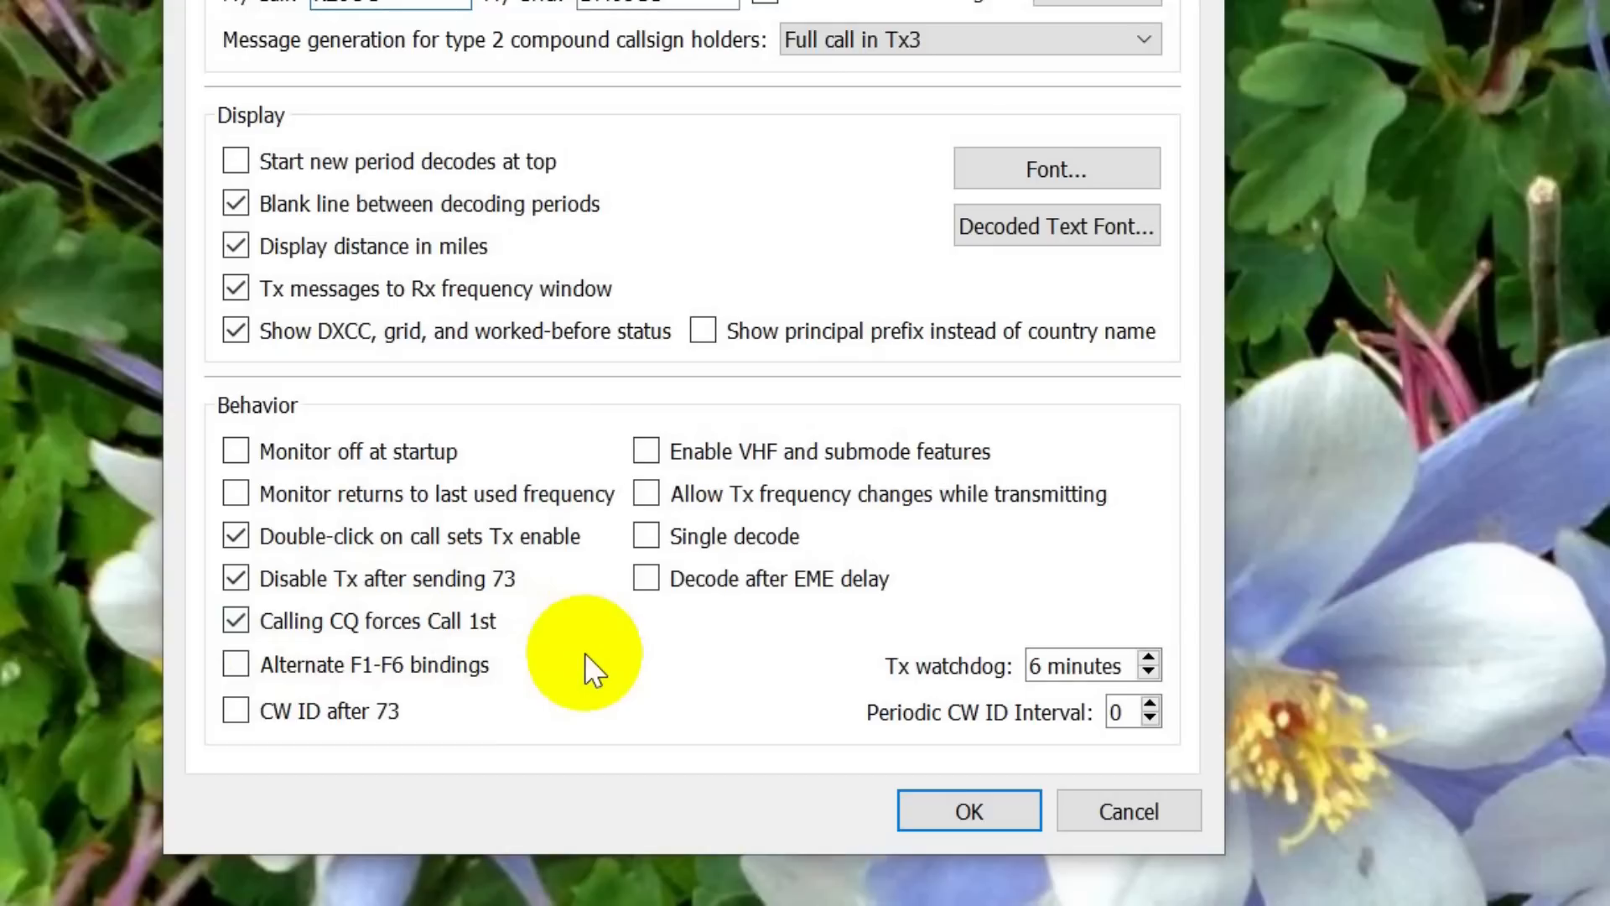
pyautogui.moveTo(523, 657)
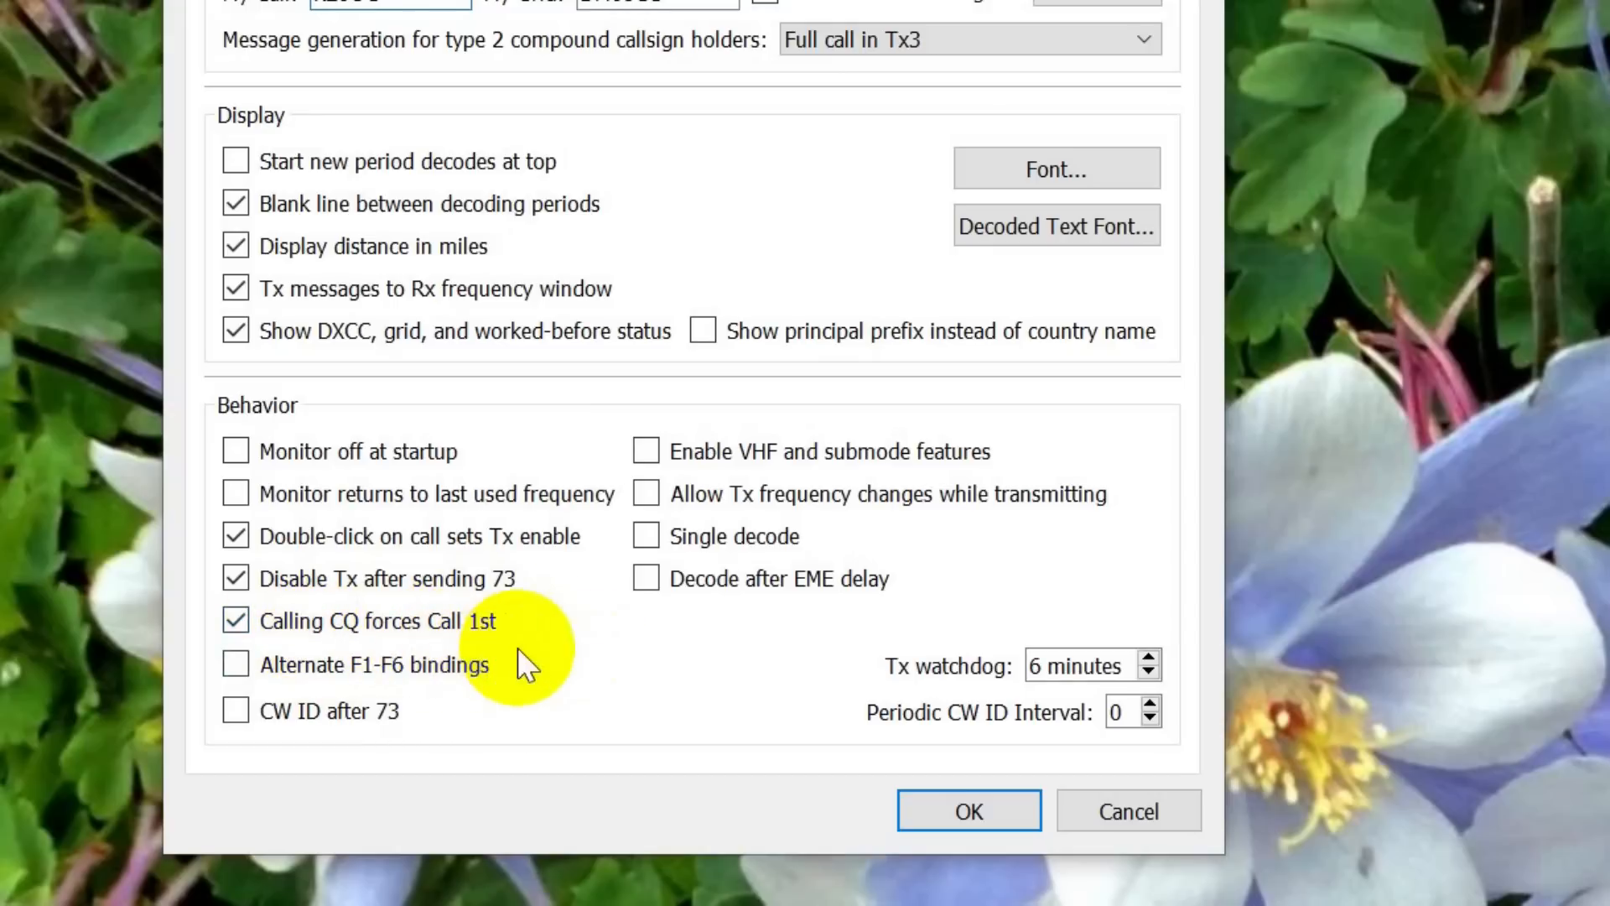
pyautogui.moveTo(678, 657)
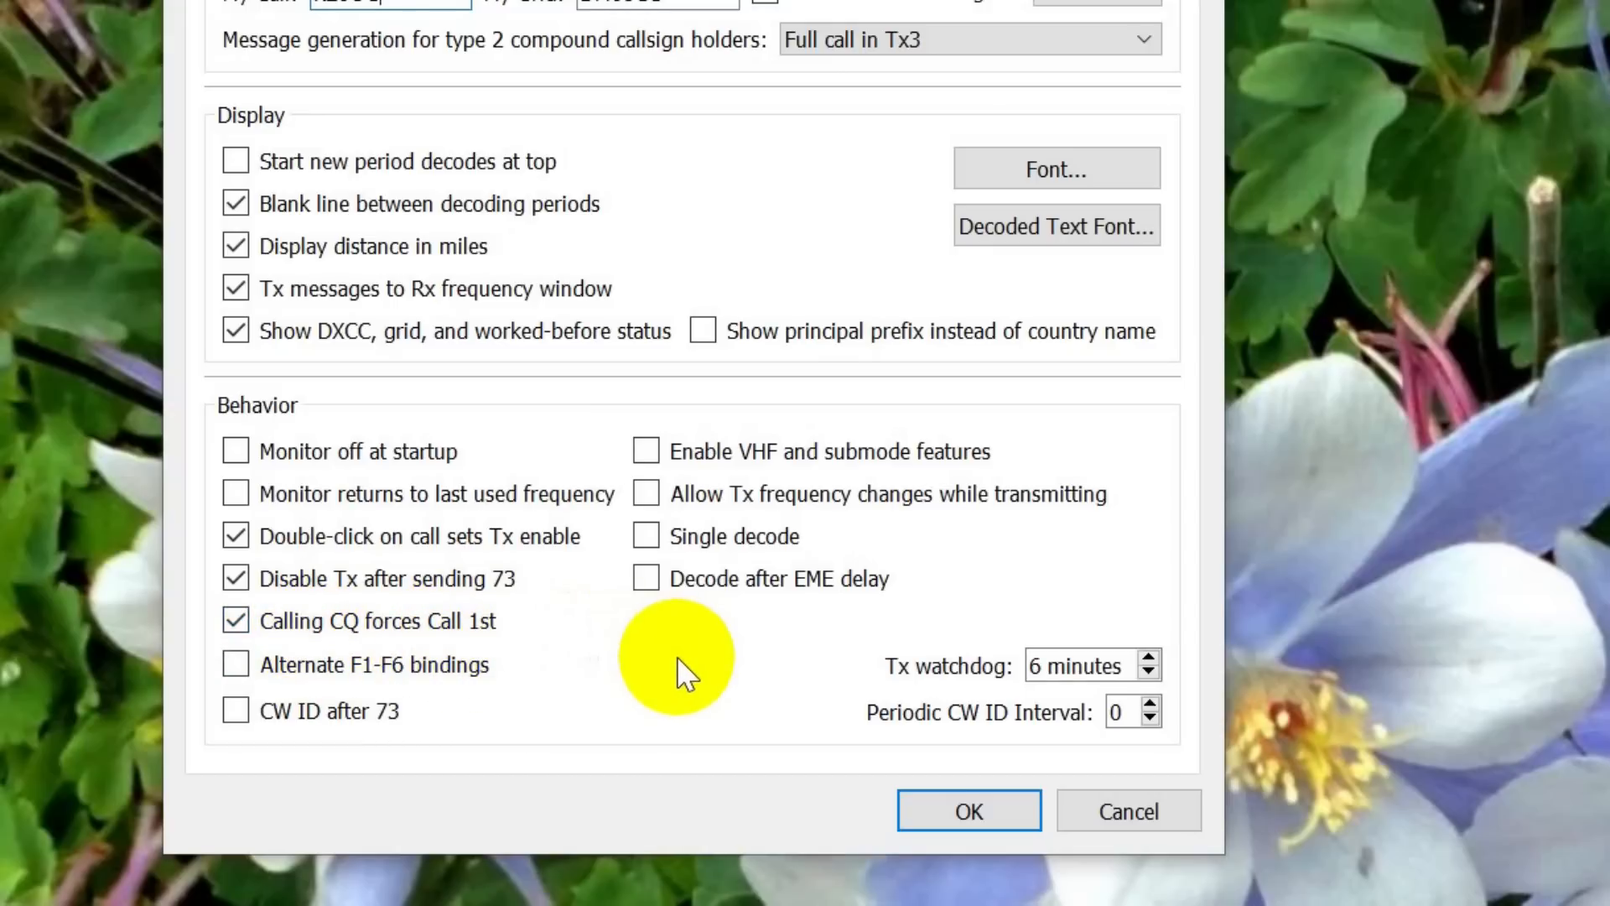
pyautogui.moveTo(611, 662)
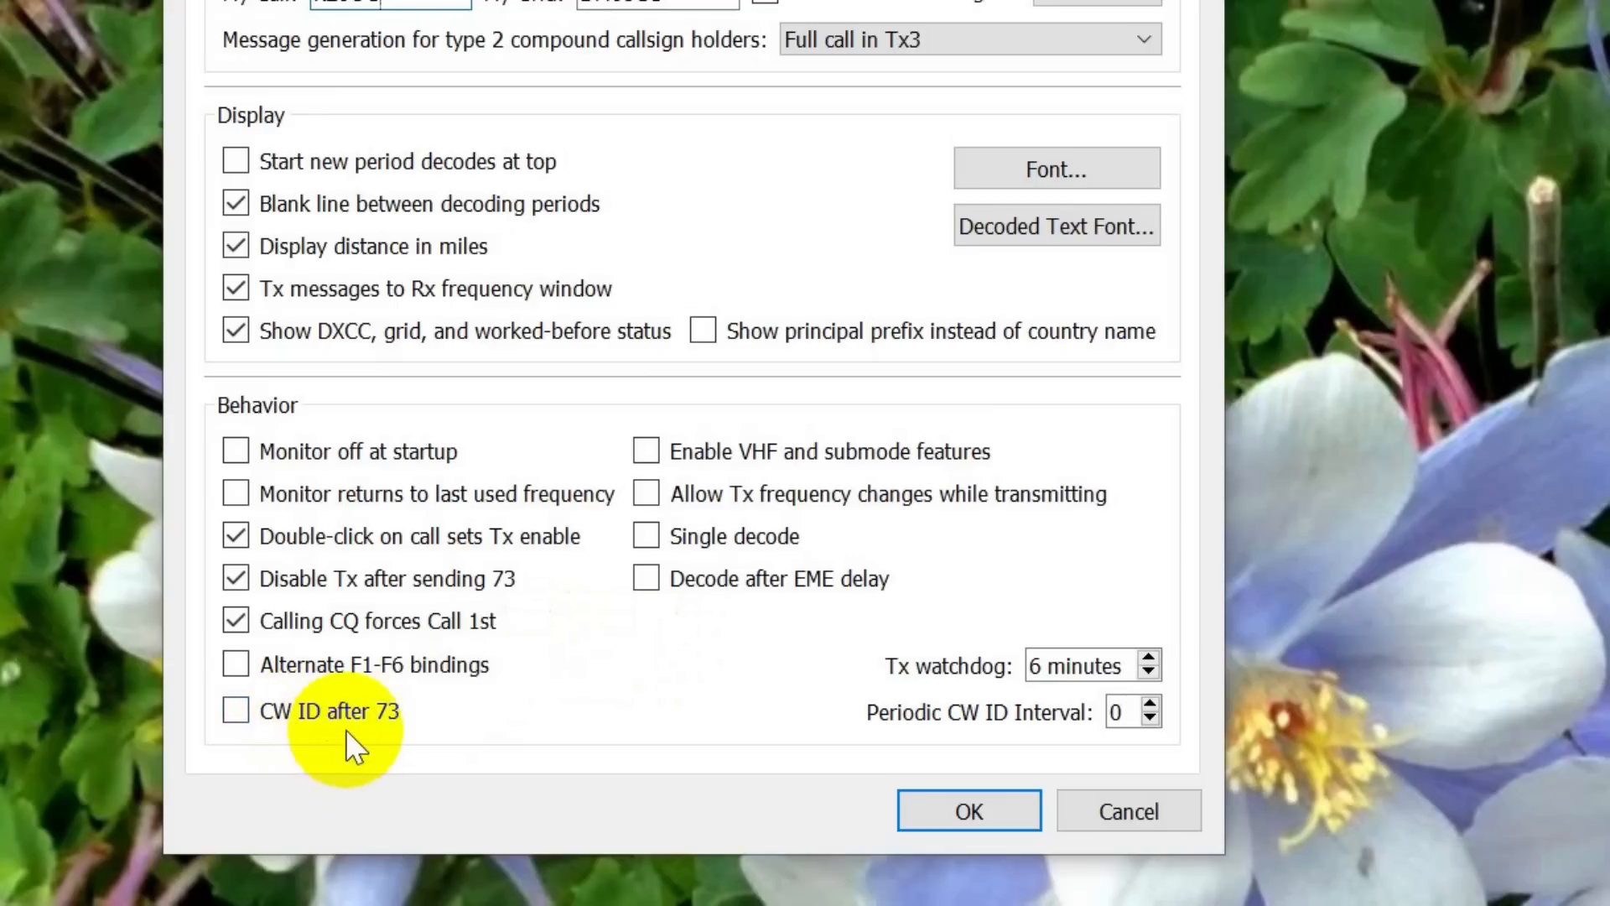
pyautogui.moveTo(719, 477)
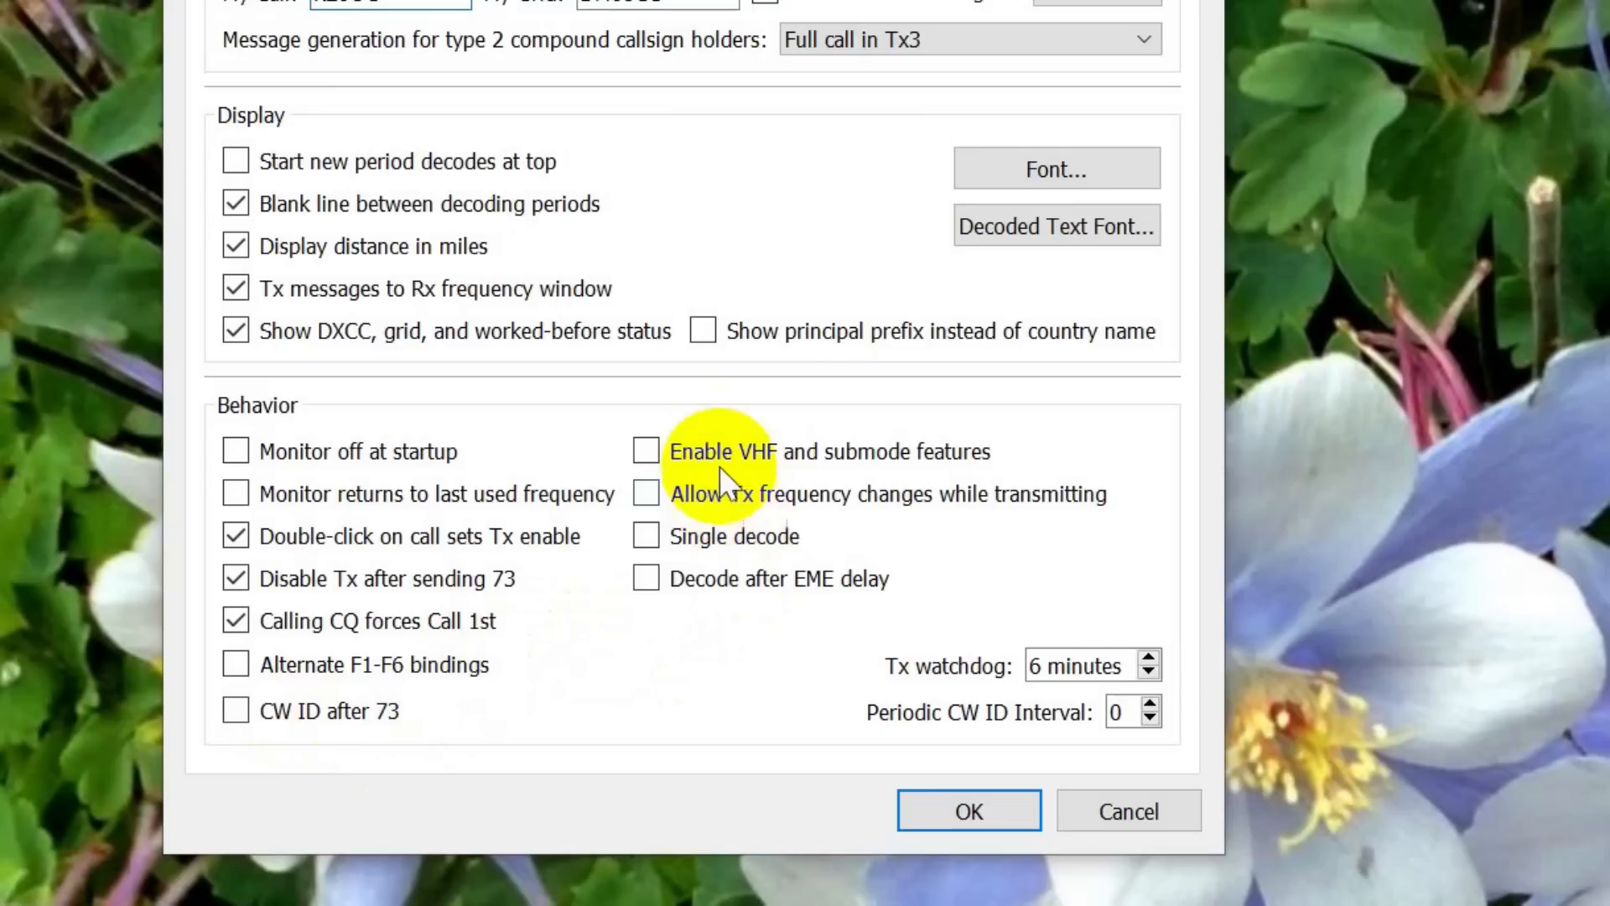
pyautogui.moveTo(827, 523)
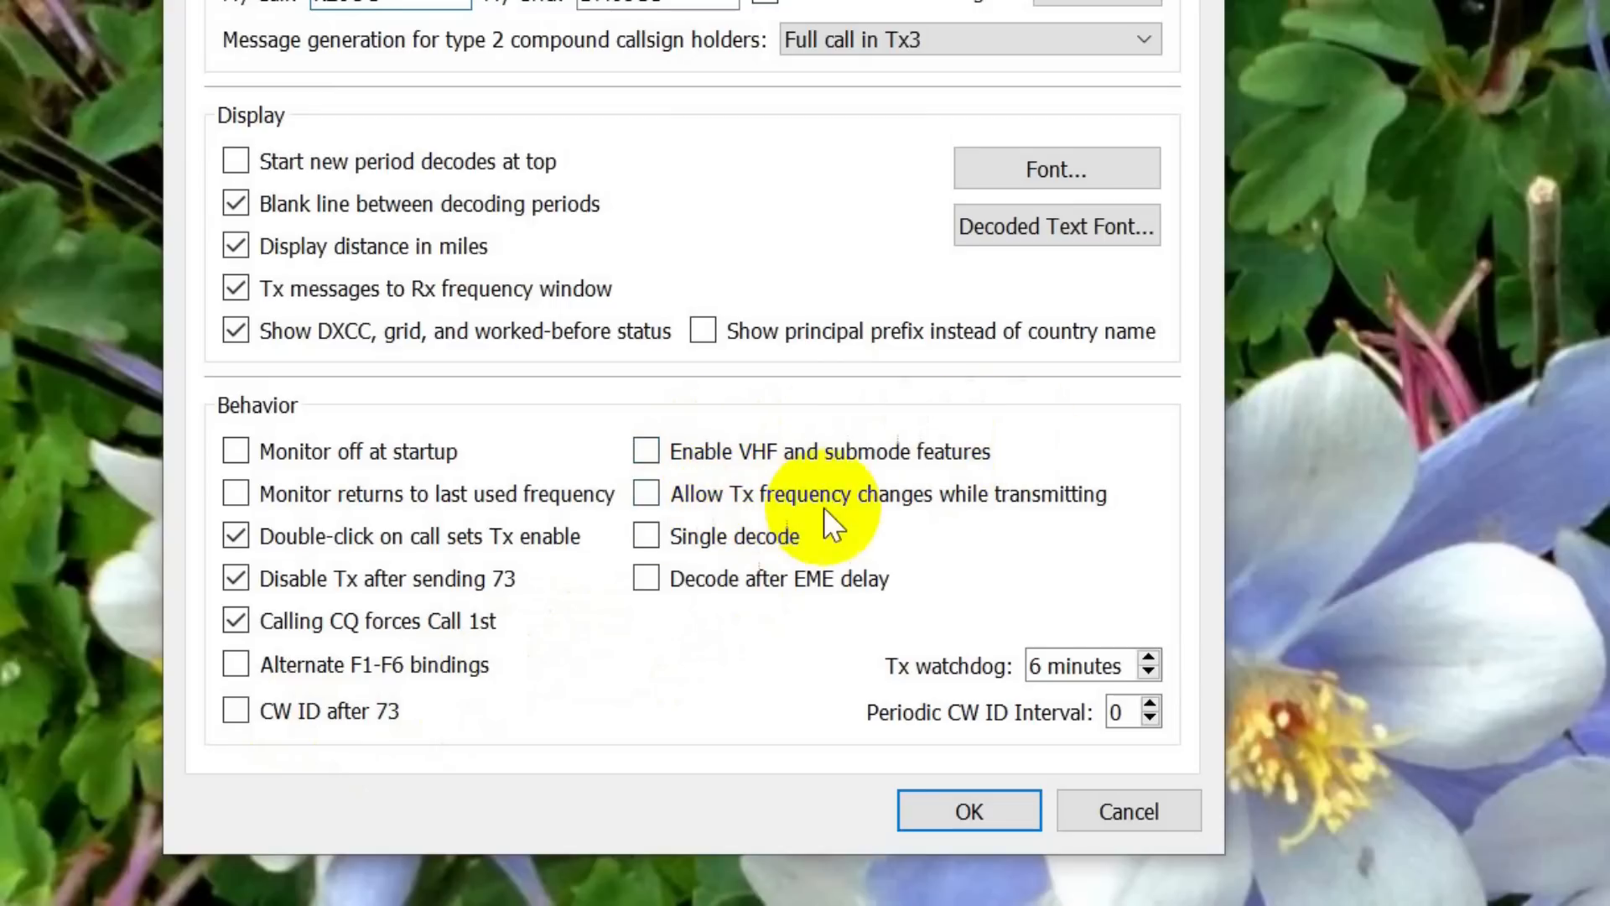
pyautogui.moveTo(709, 567)
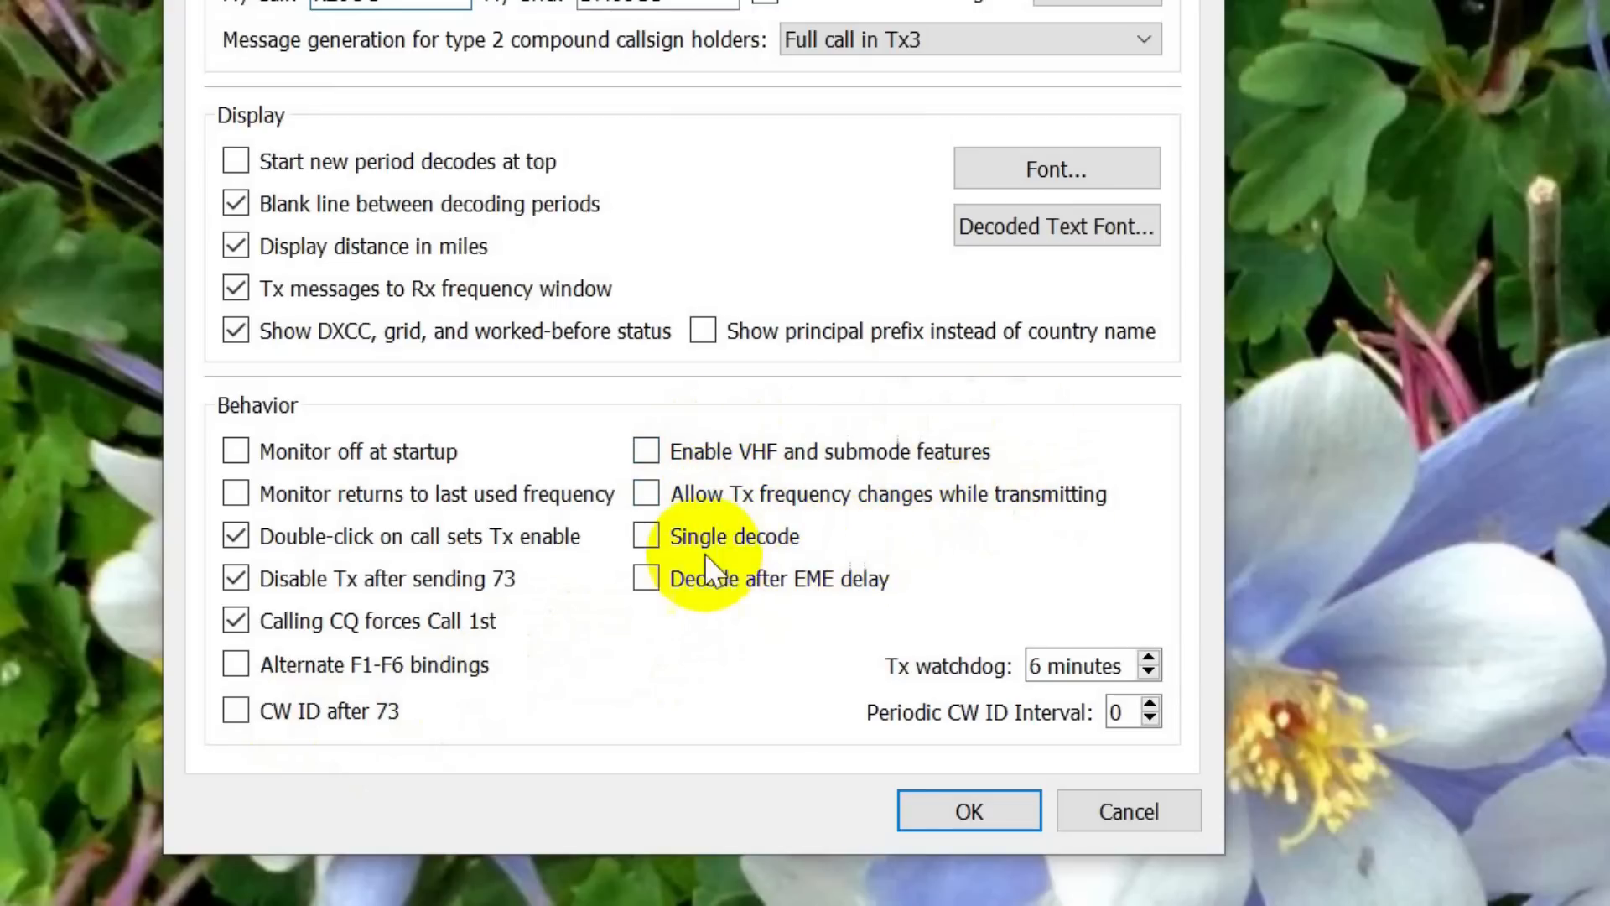
pyautogui.moveTo(929, 612)
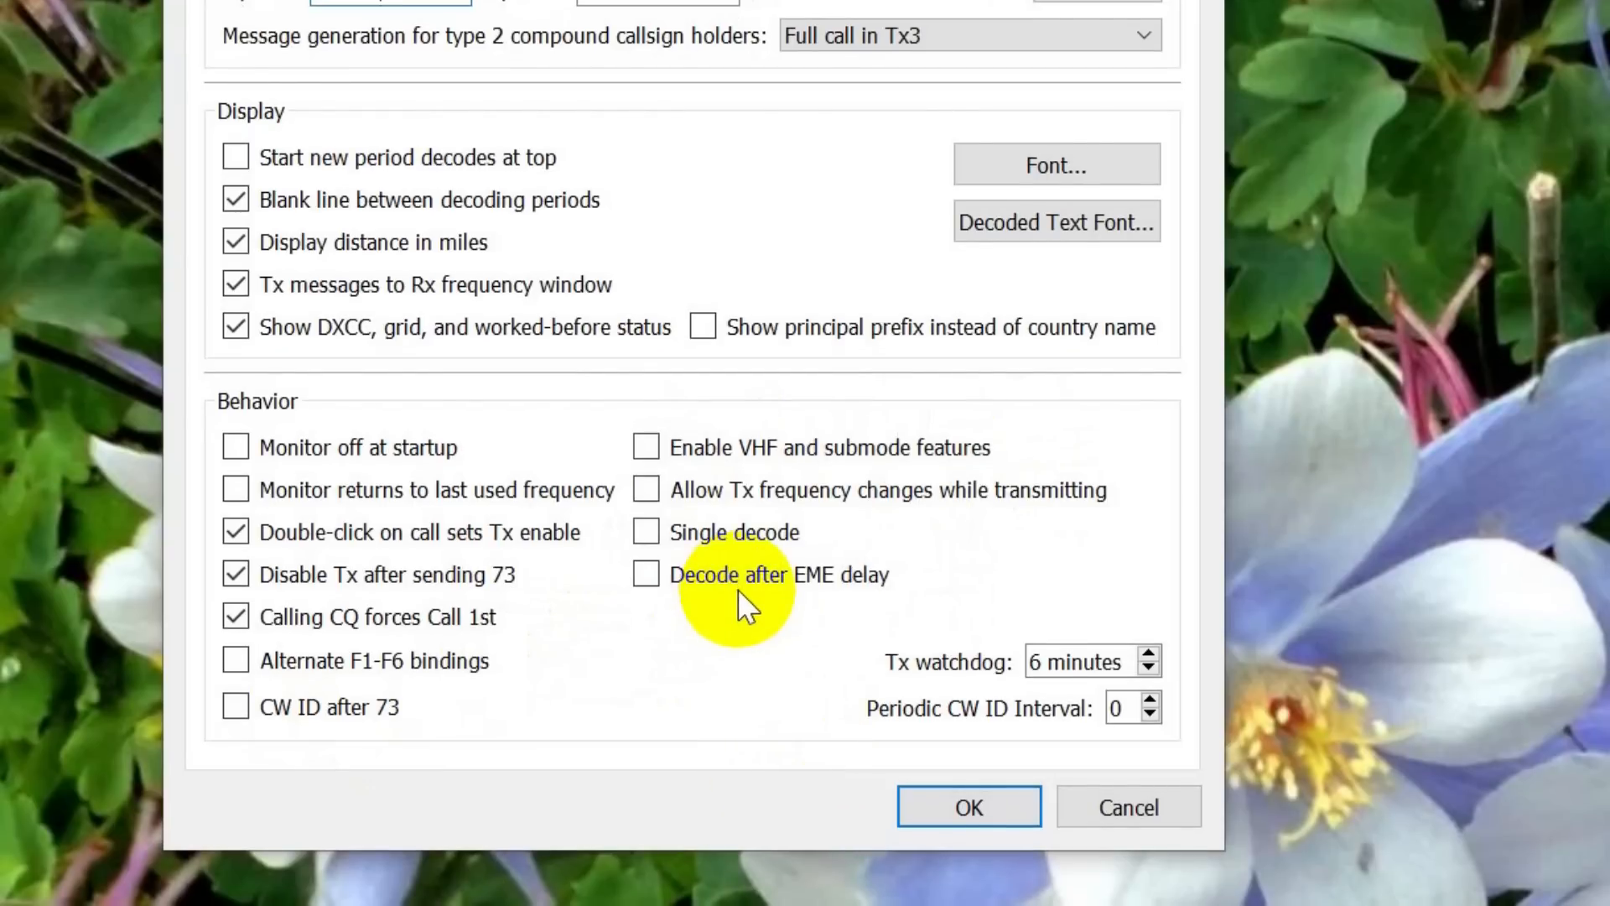
pyautogui.moveTo(796, 662)
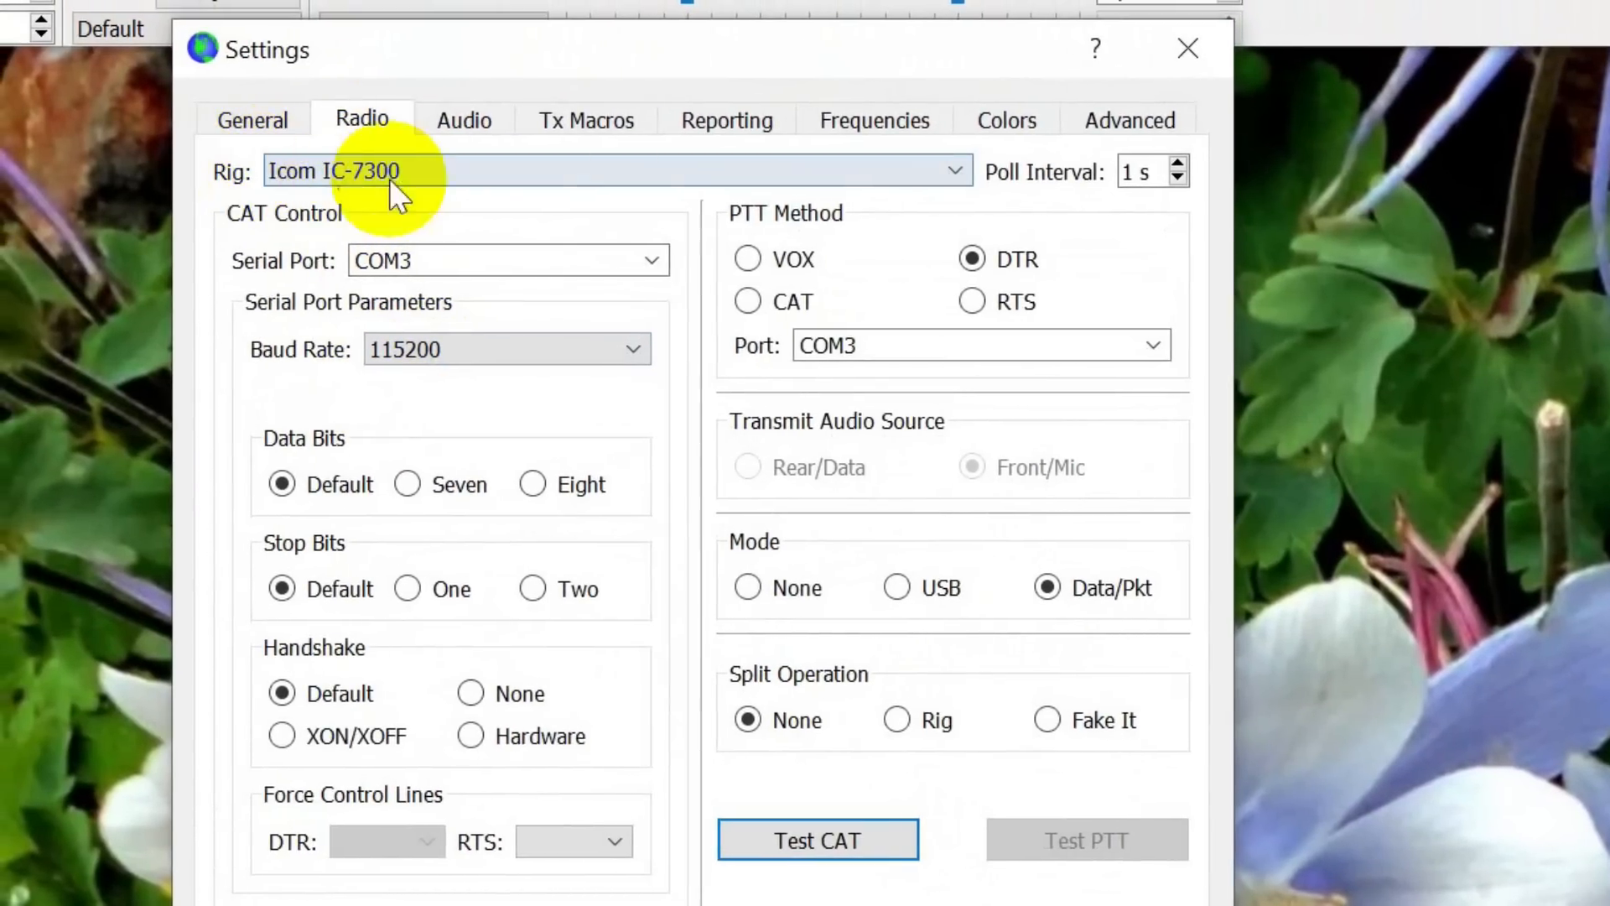
# Step: Browse the Rig dropdown list, keeping Icom IC-7300 selected
pyautogui.click(951, 170)
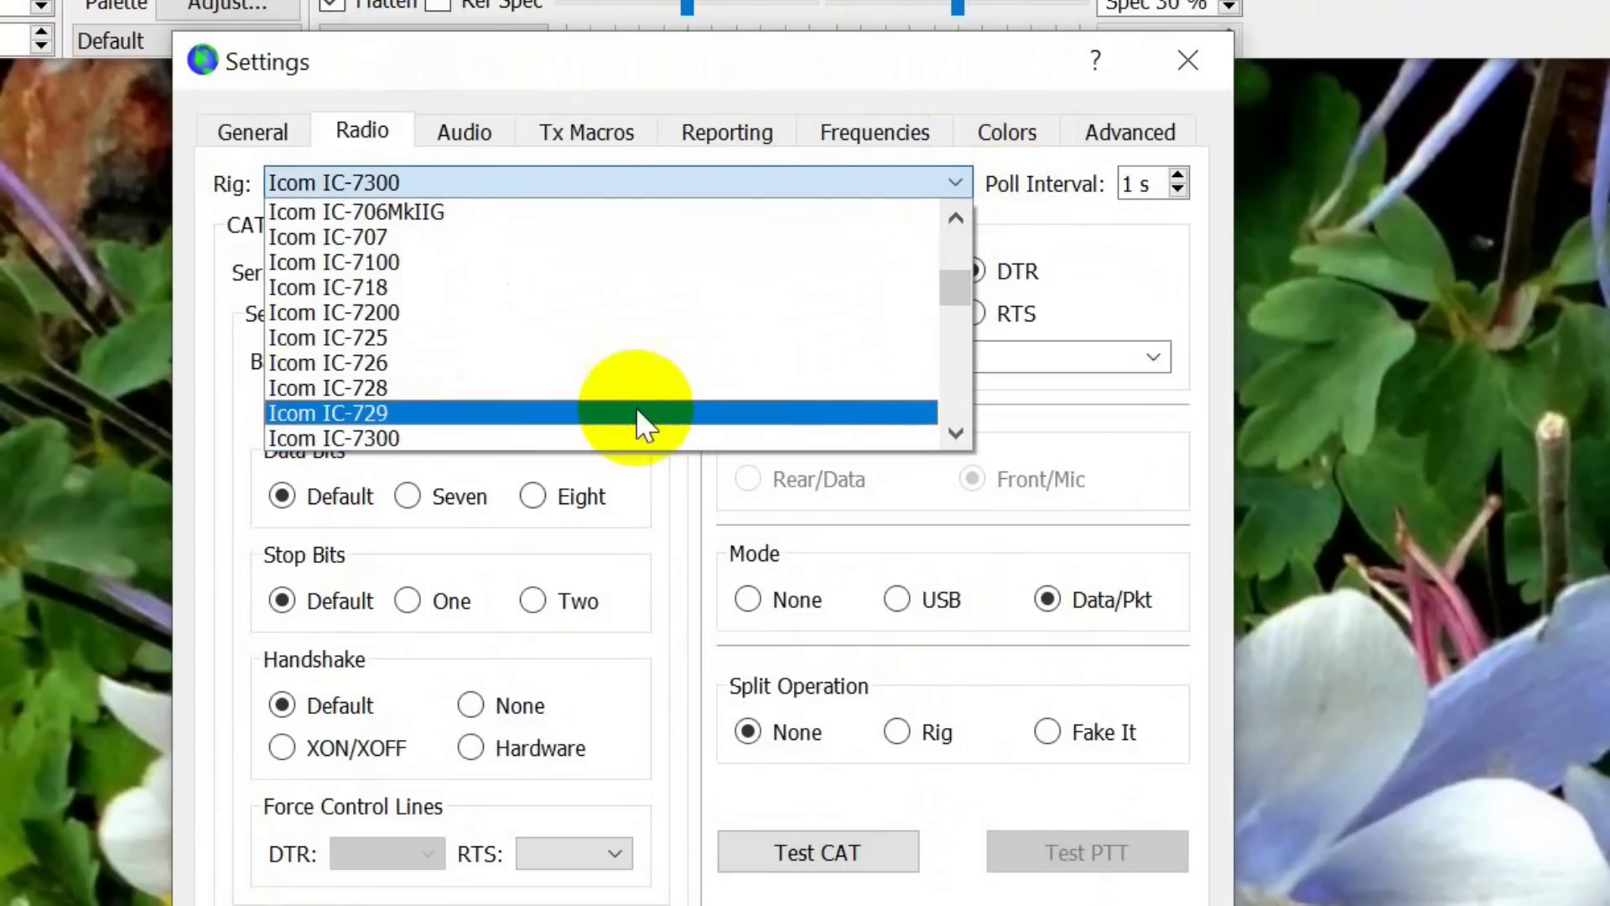
pyautogui.scroll(-3)
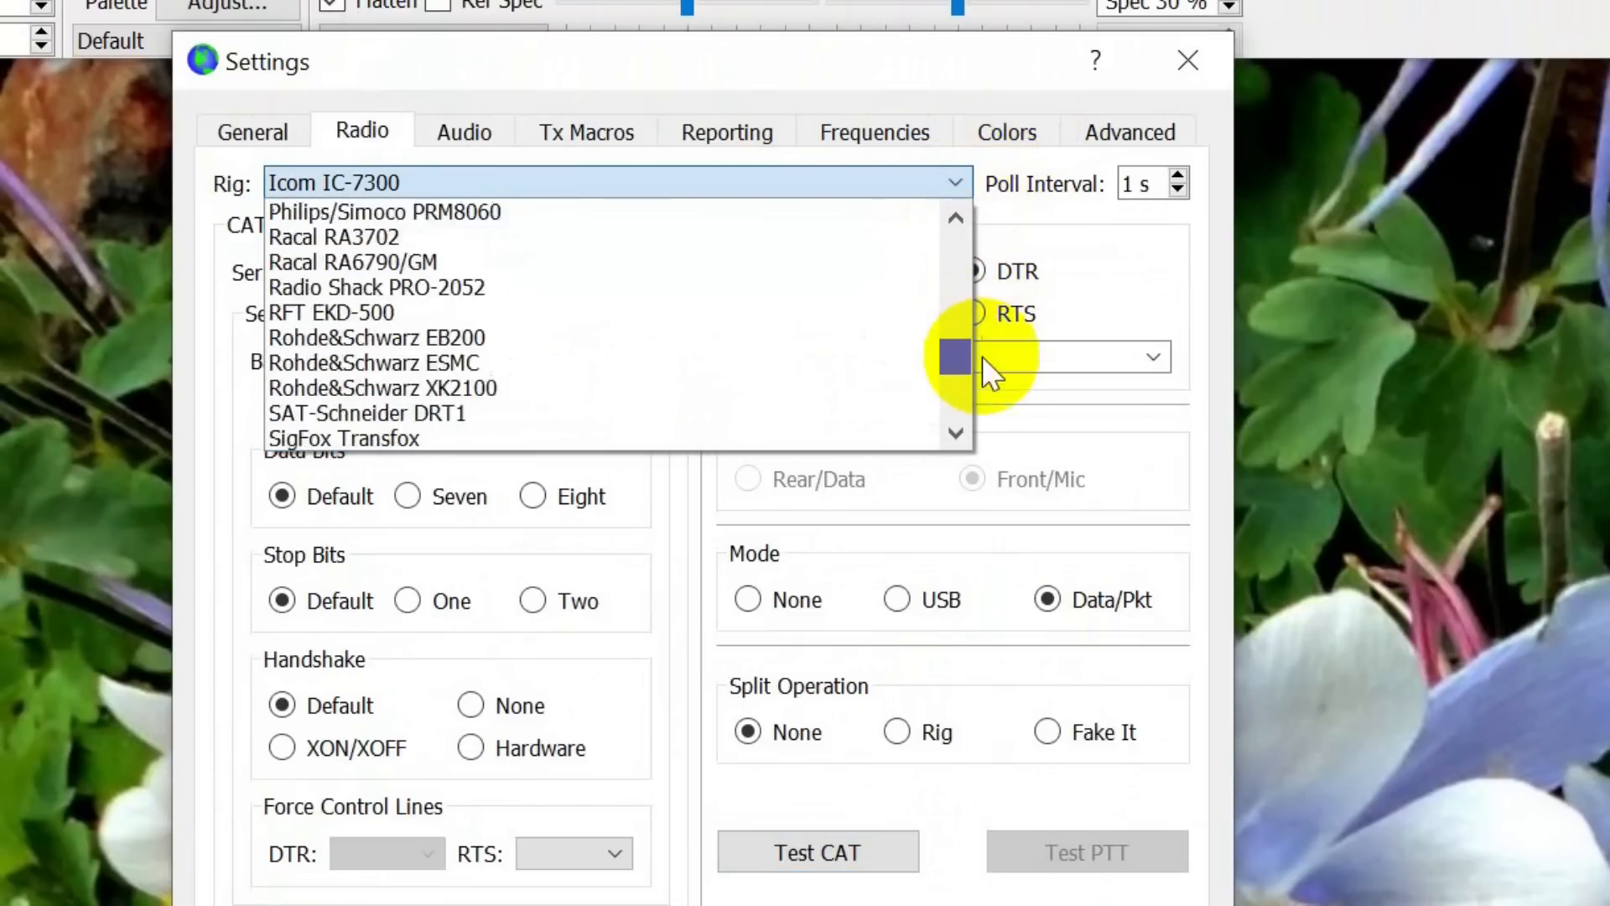
pyautogui.scroll(3)
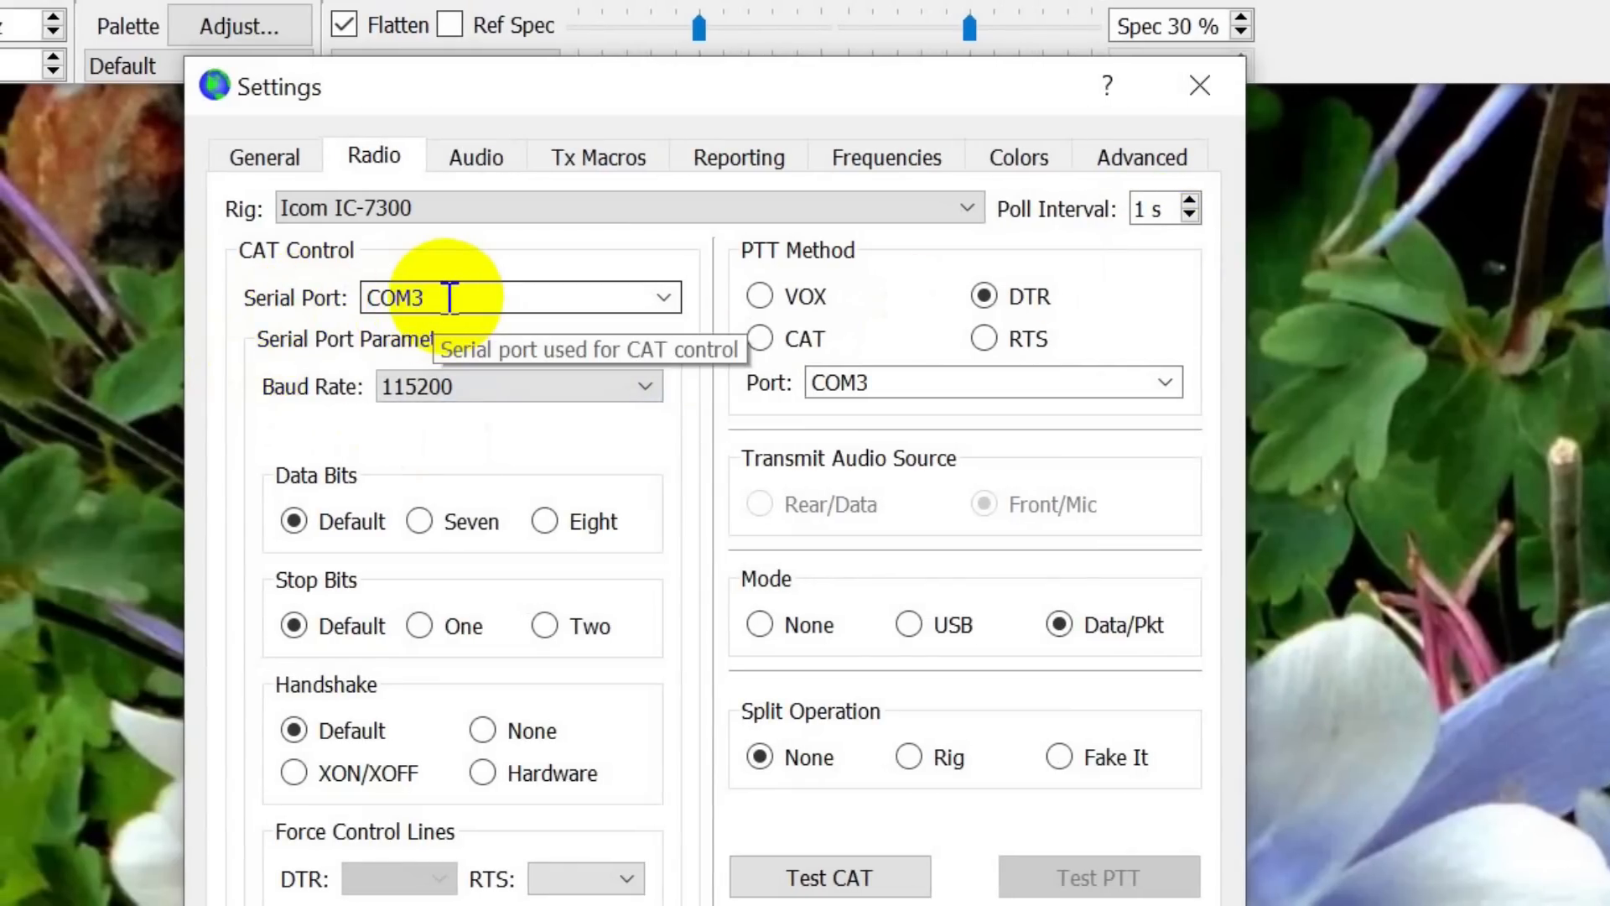
pyautogui.click(663, 297)
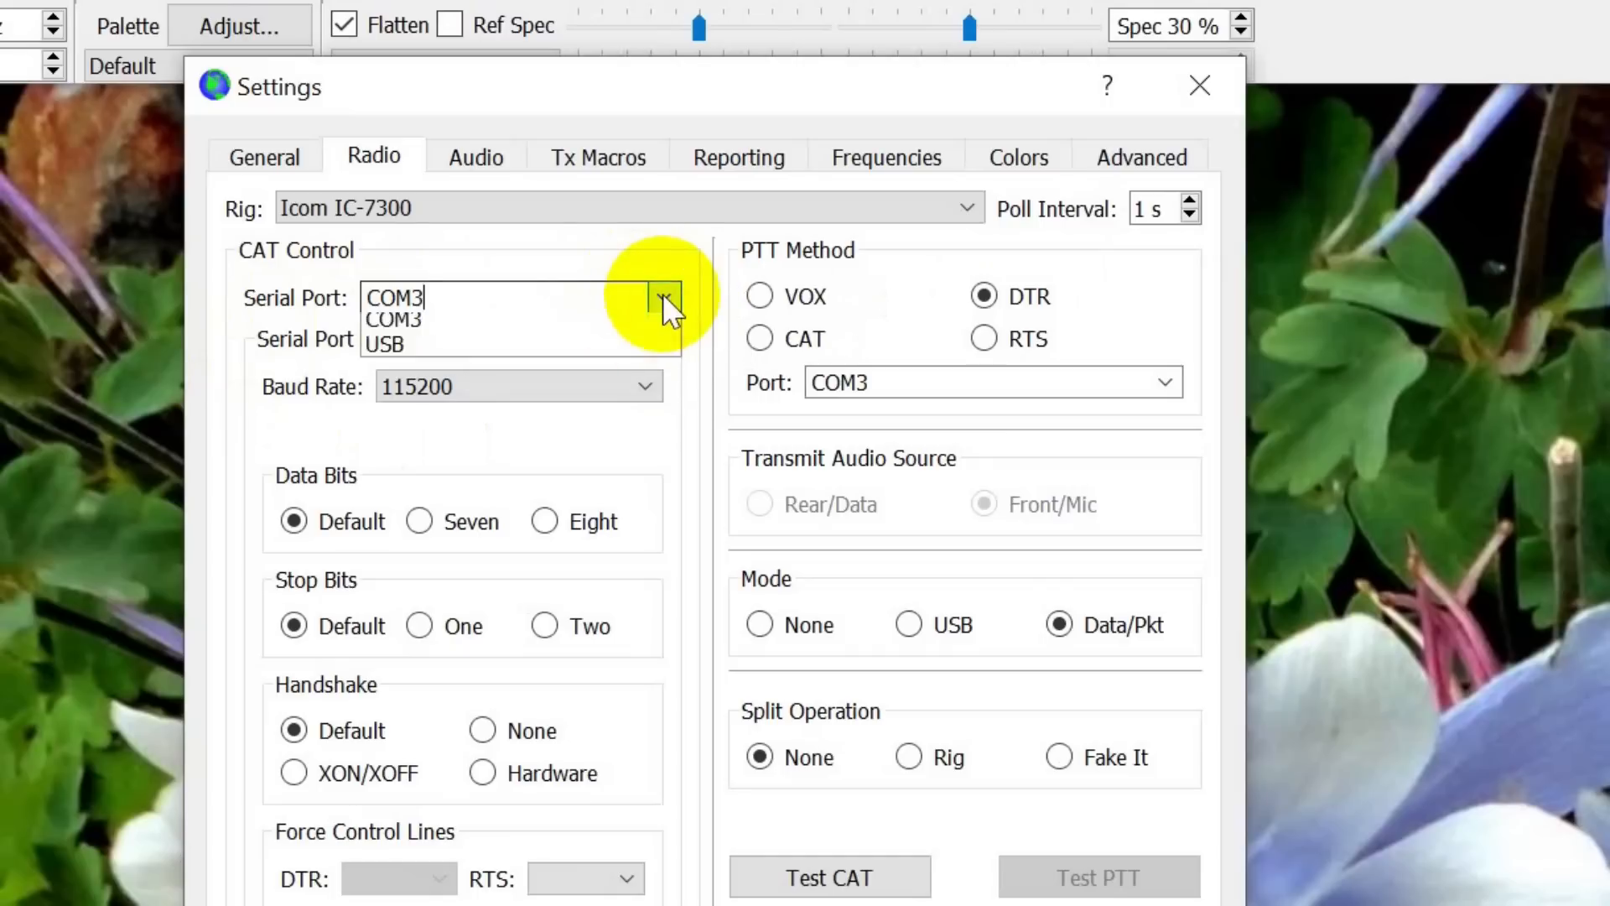
pyautogui.click(662, 297)
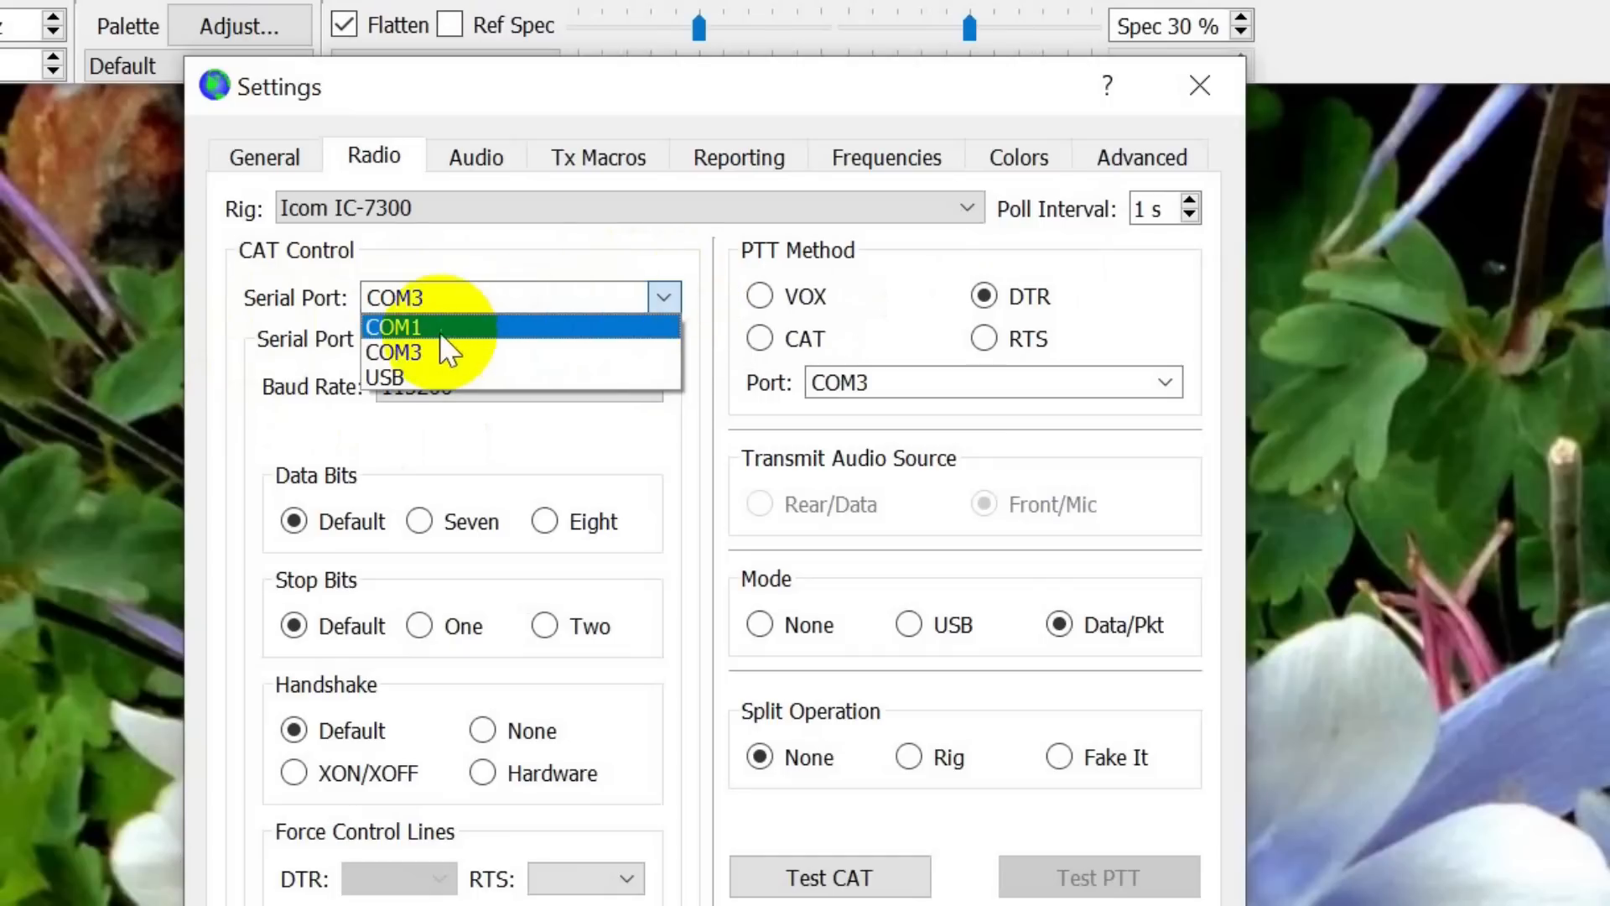
pyautogui.moveTo(420, 326)
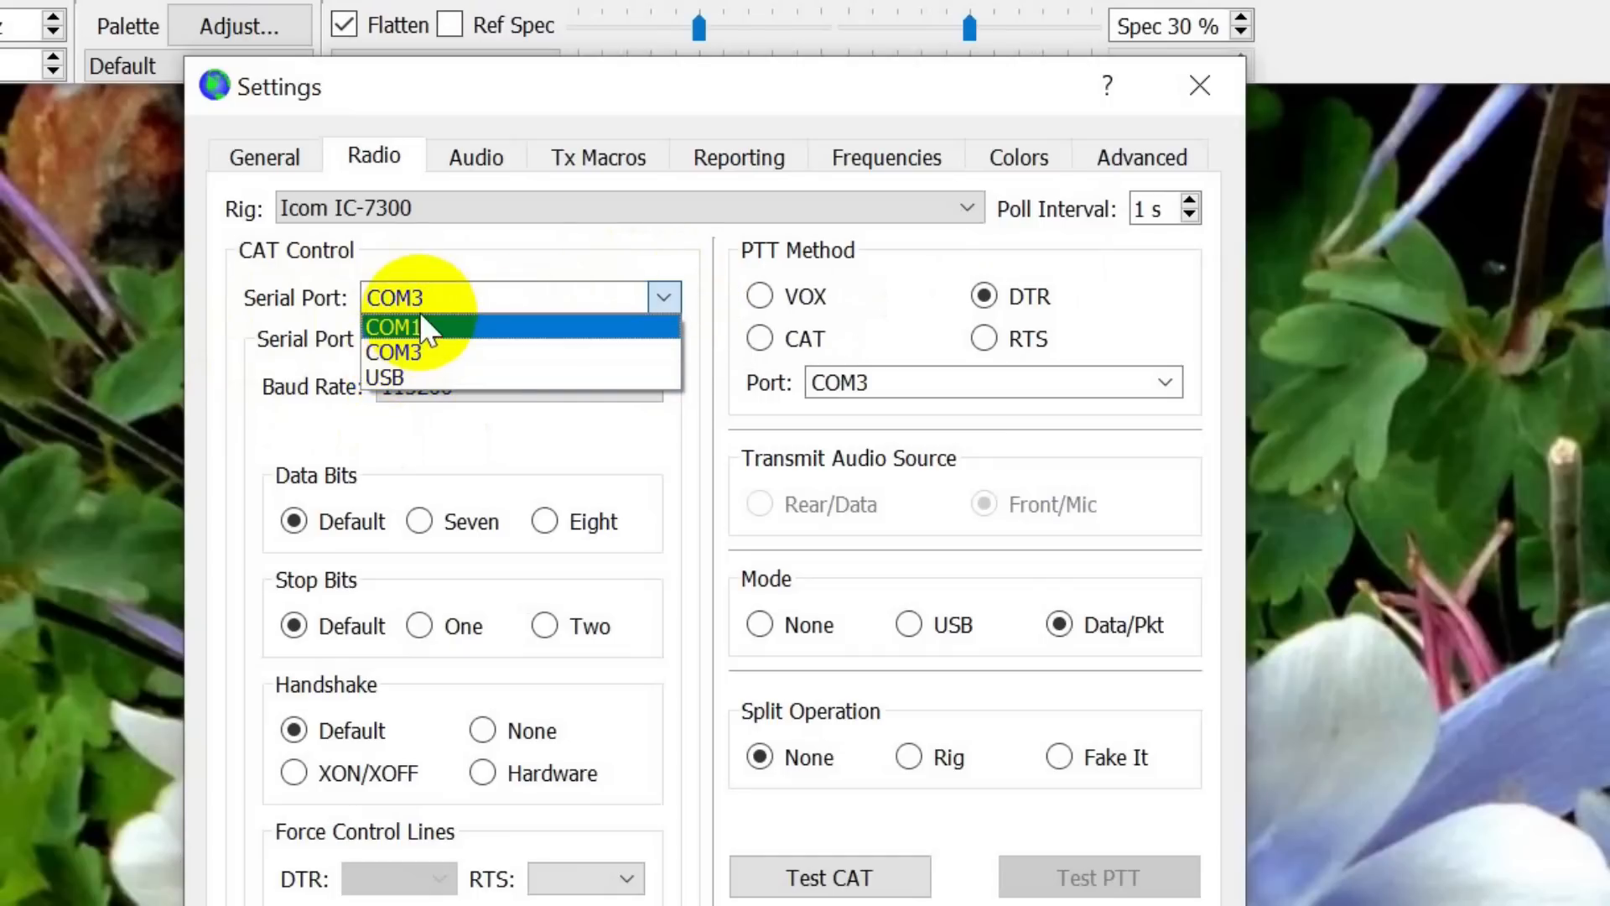
pyautogui.moveTo(452, 262)
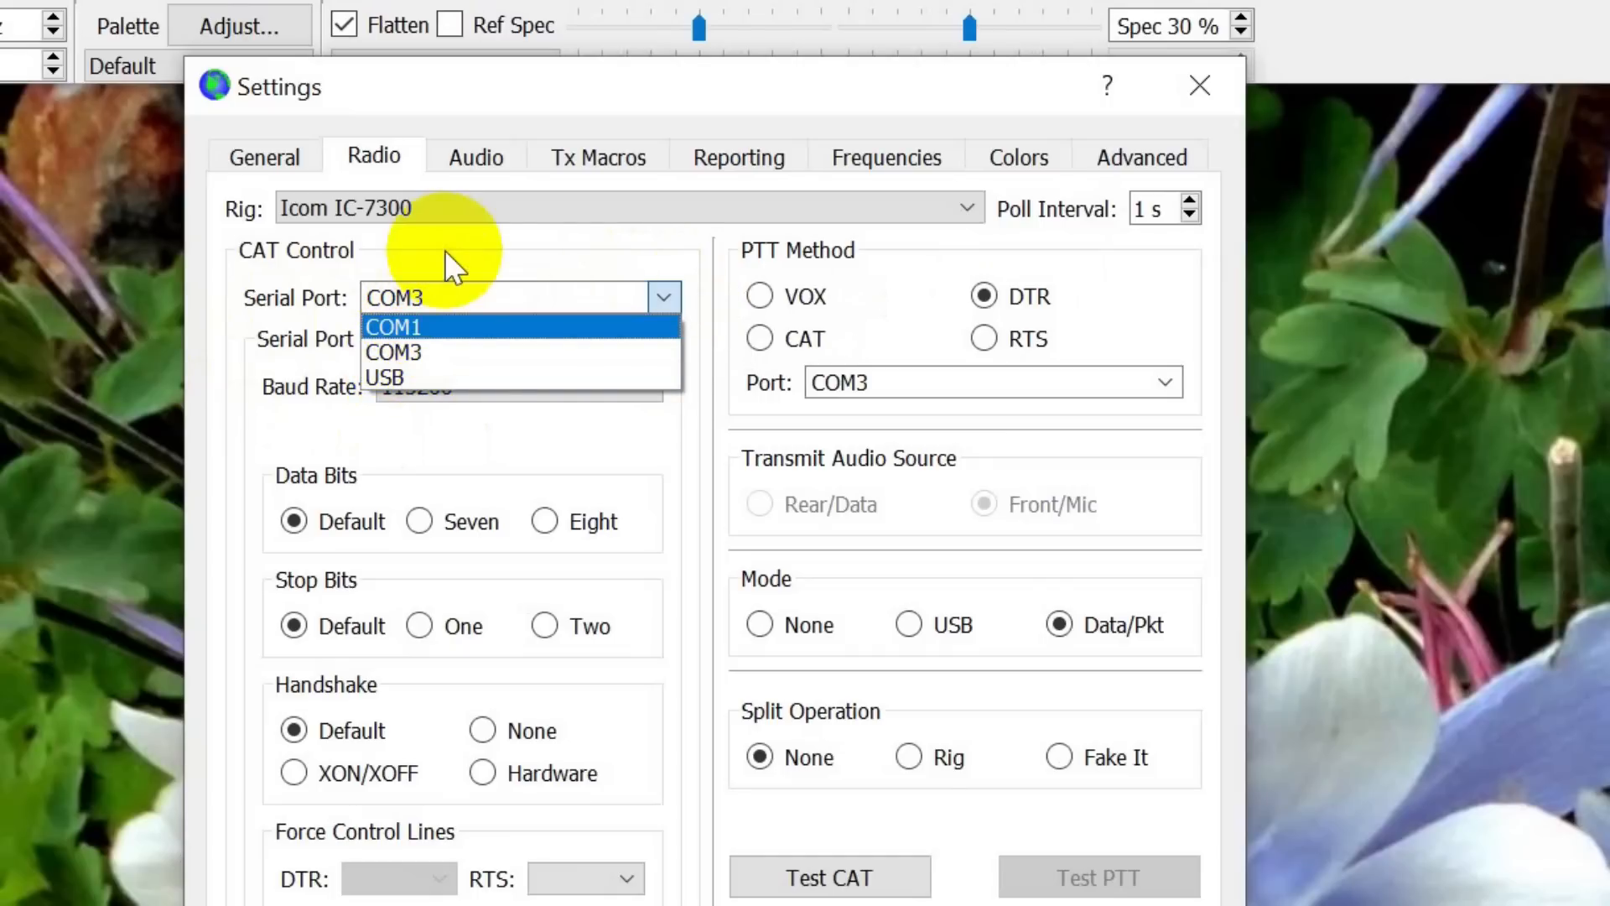
pyautogui.click(394, 352)
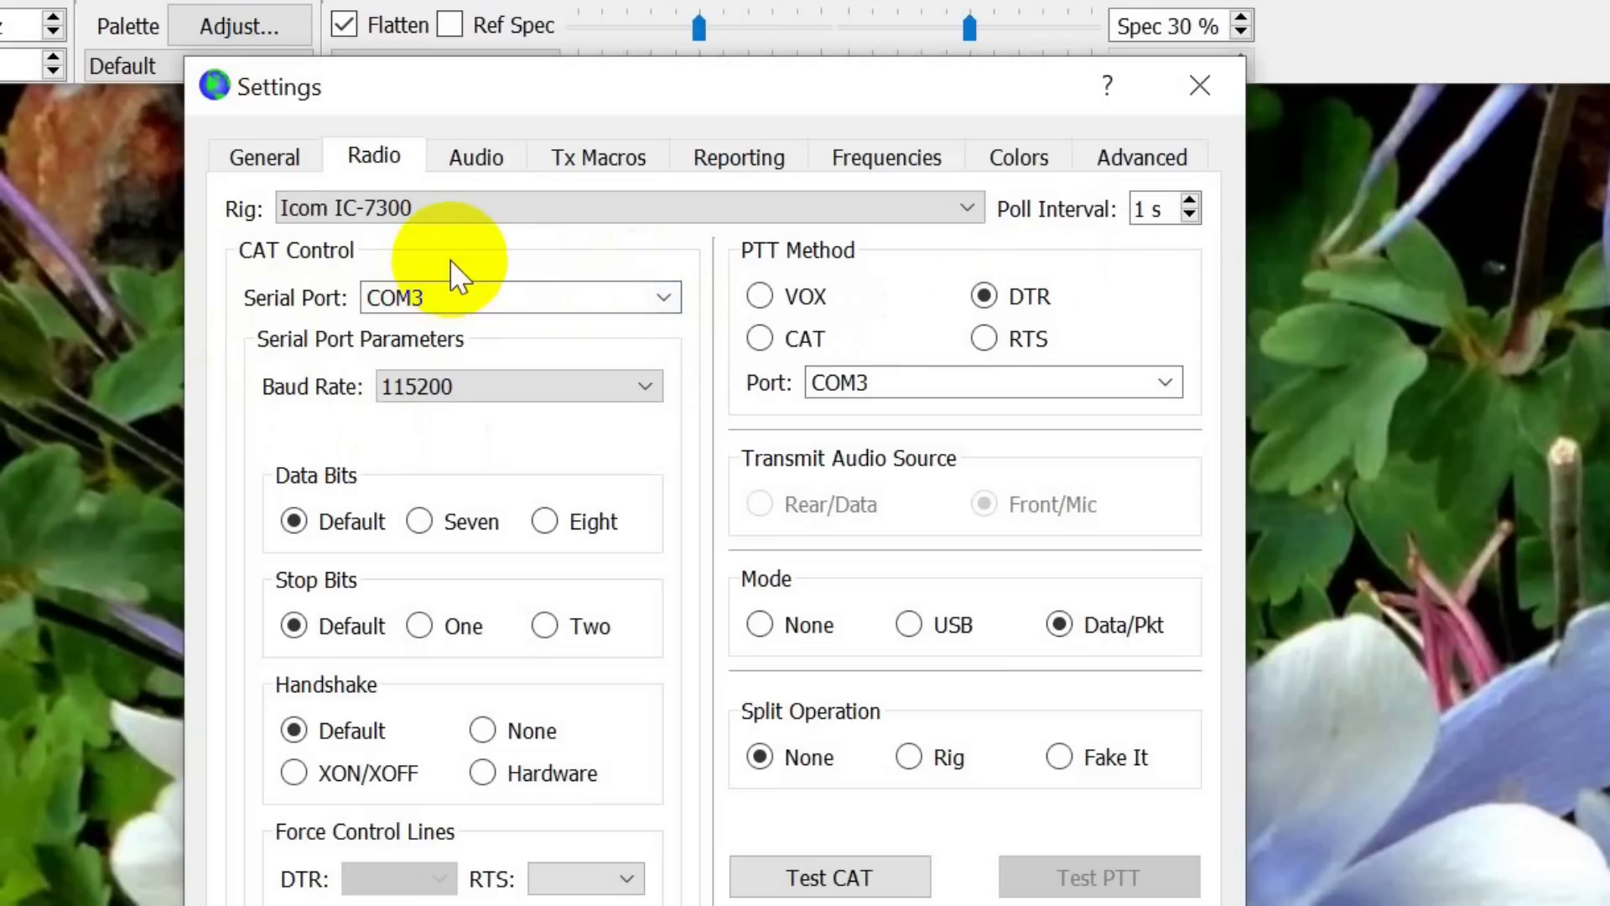
pyautogui.moveTo(459, 278)
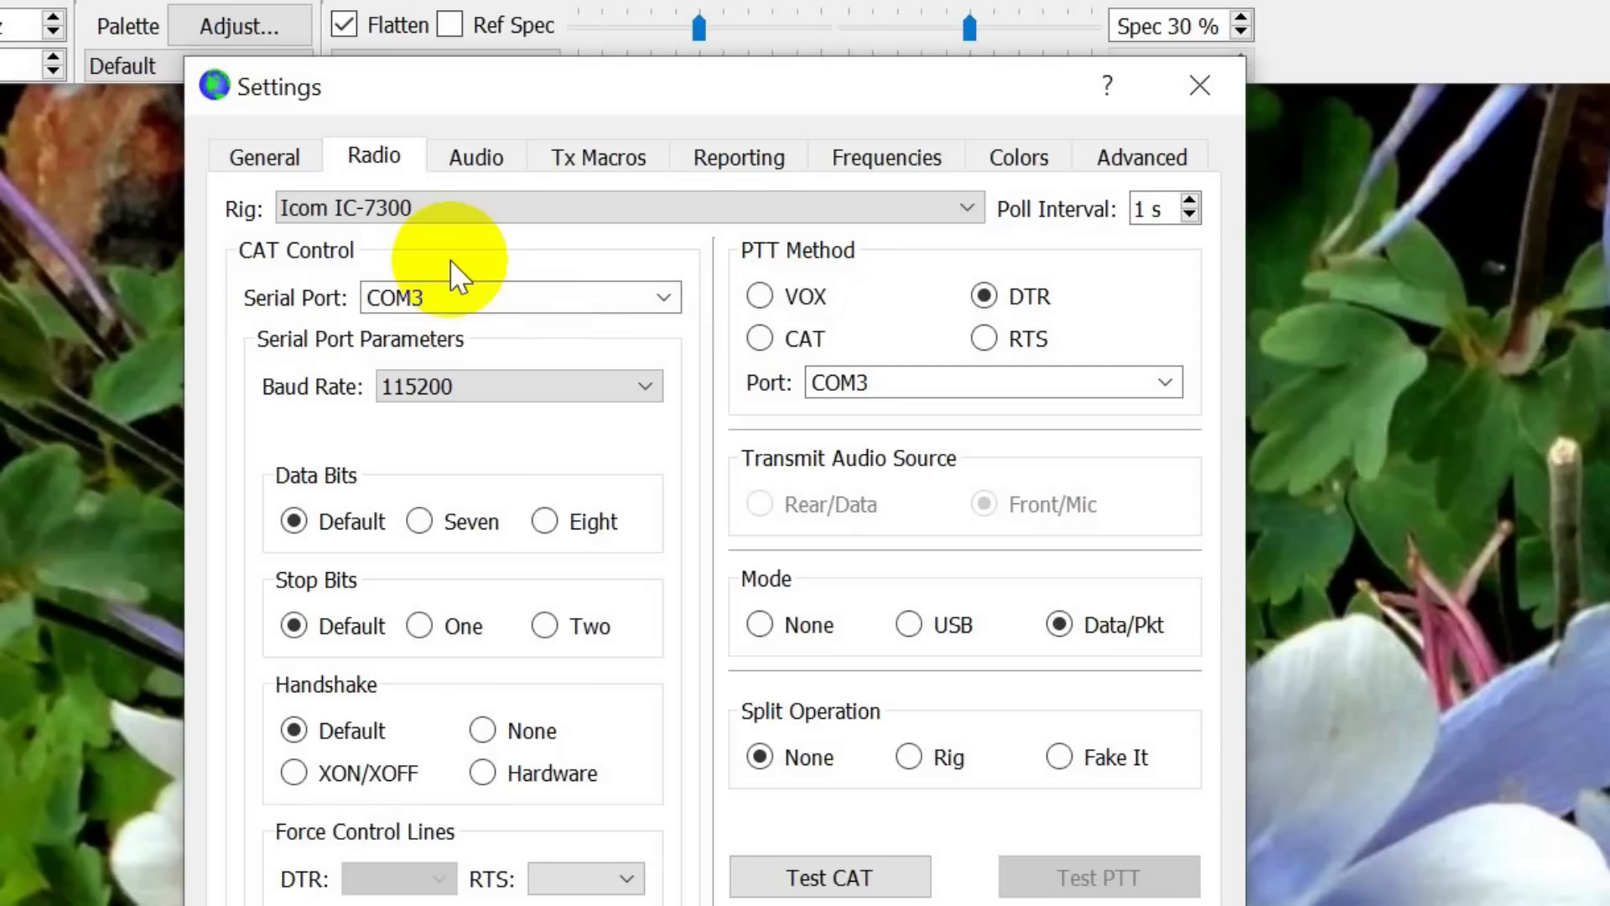
pyautogui.moveTo(477, 347)
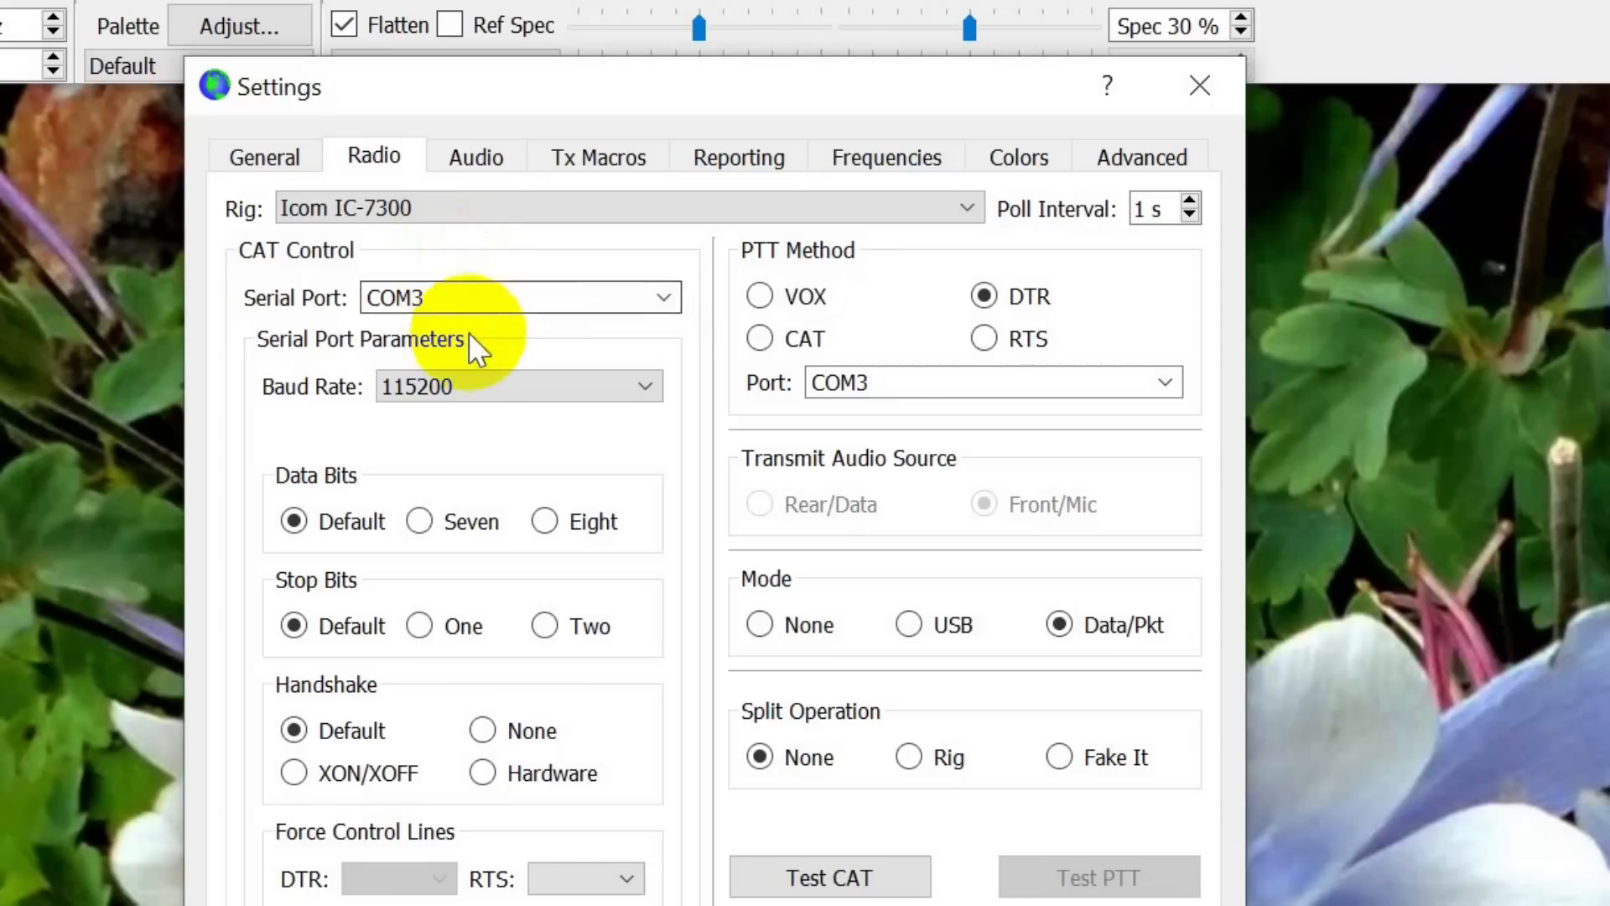
pyautogui.moveTo(246, 421)
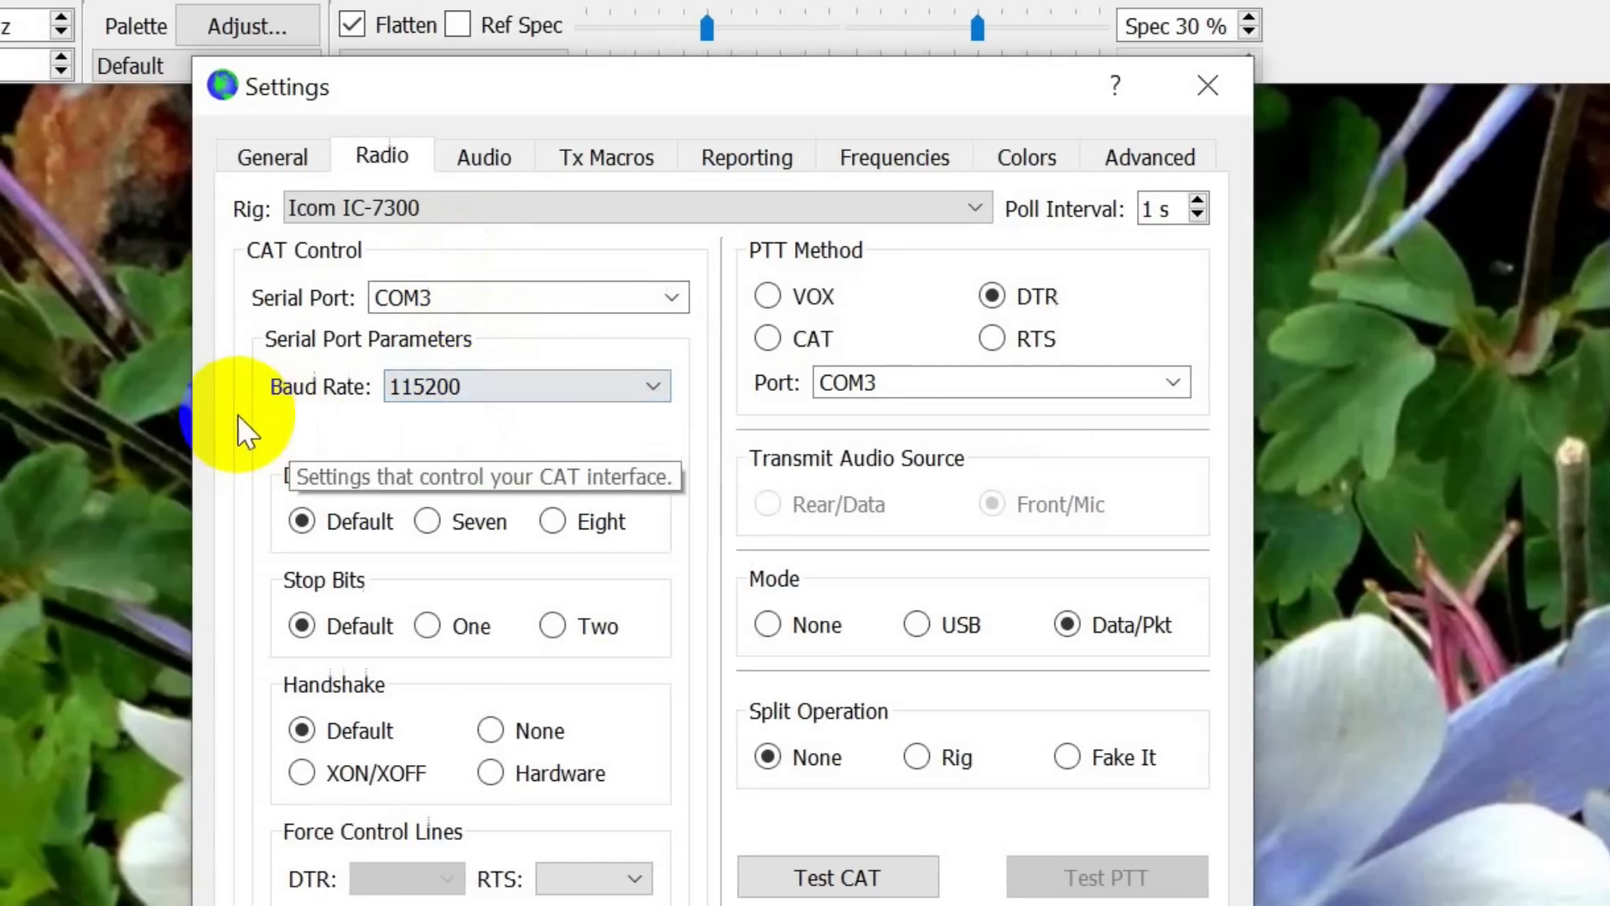
pyautogui.moveTo(518, 395)
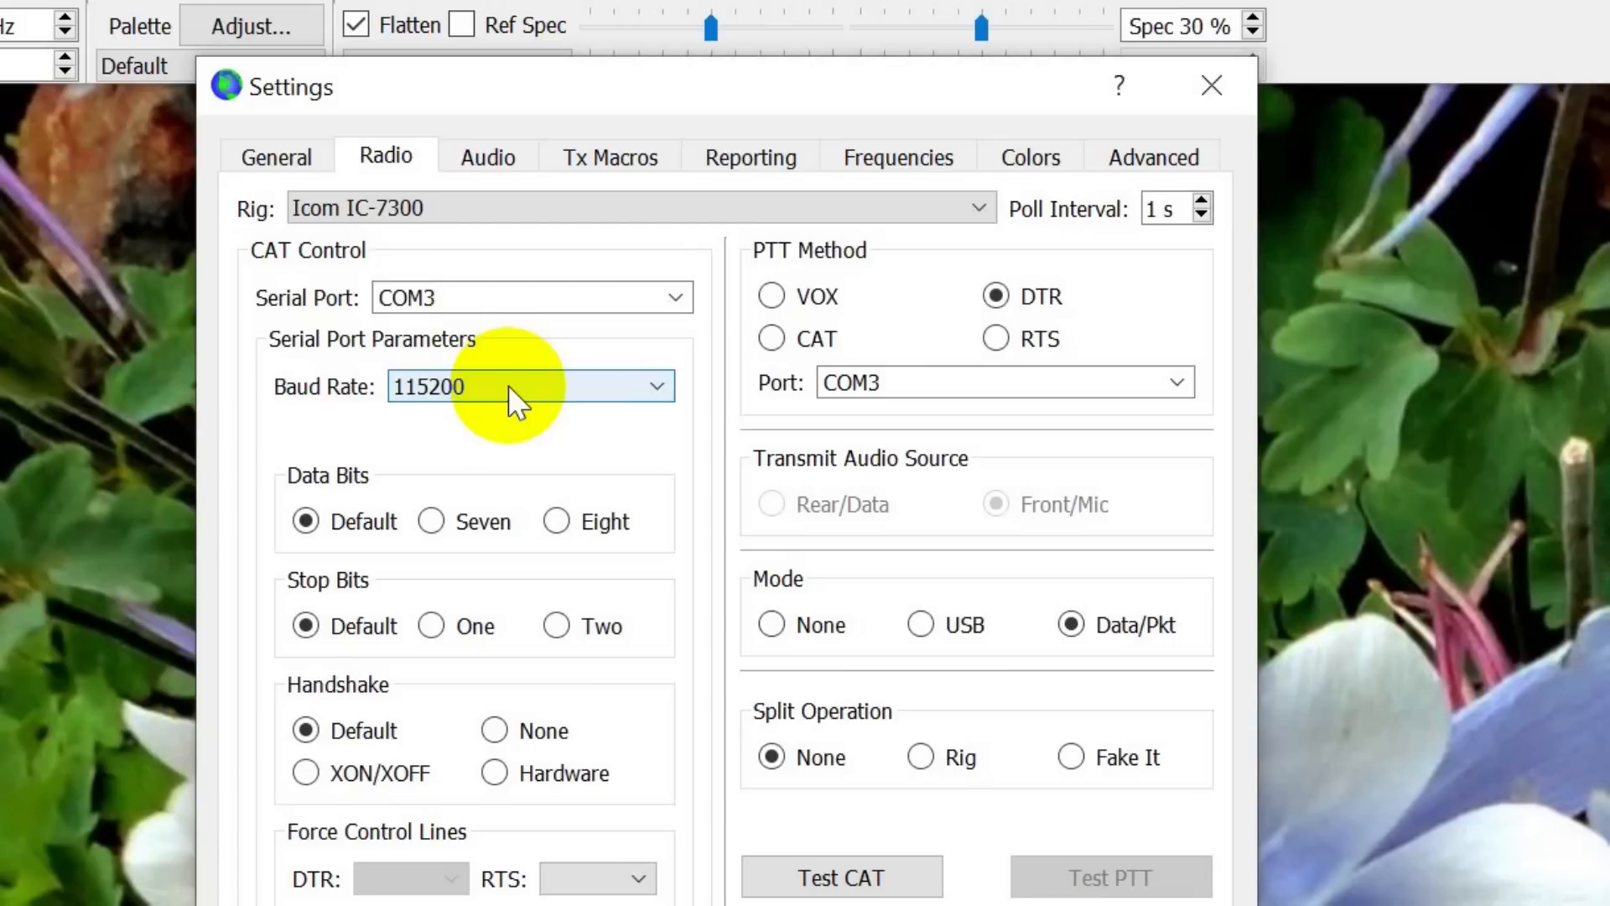
pyautogui.moveTo(483, 431)
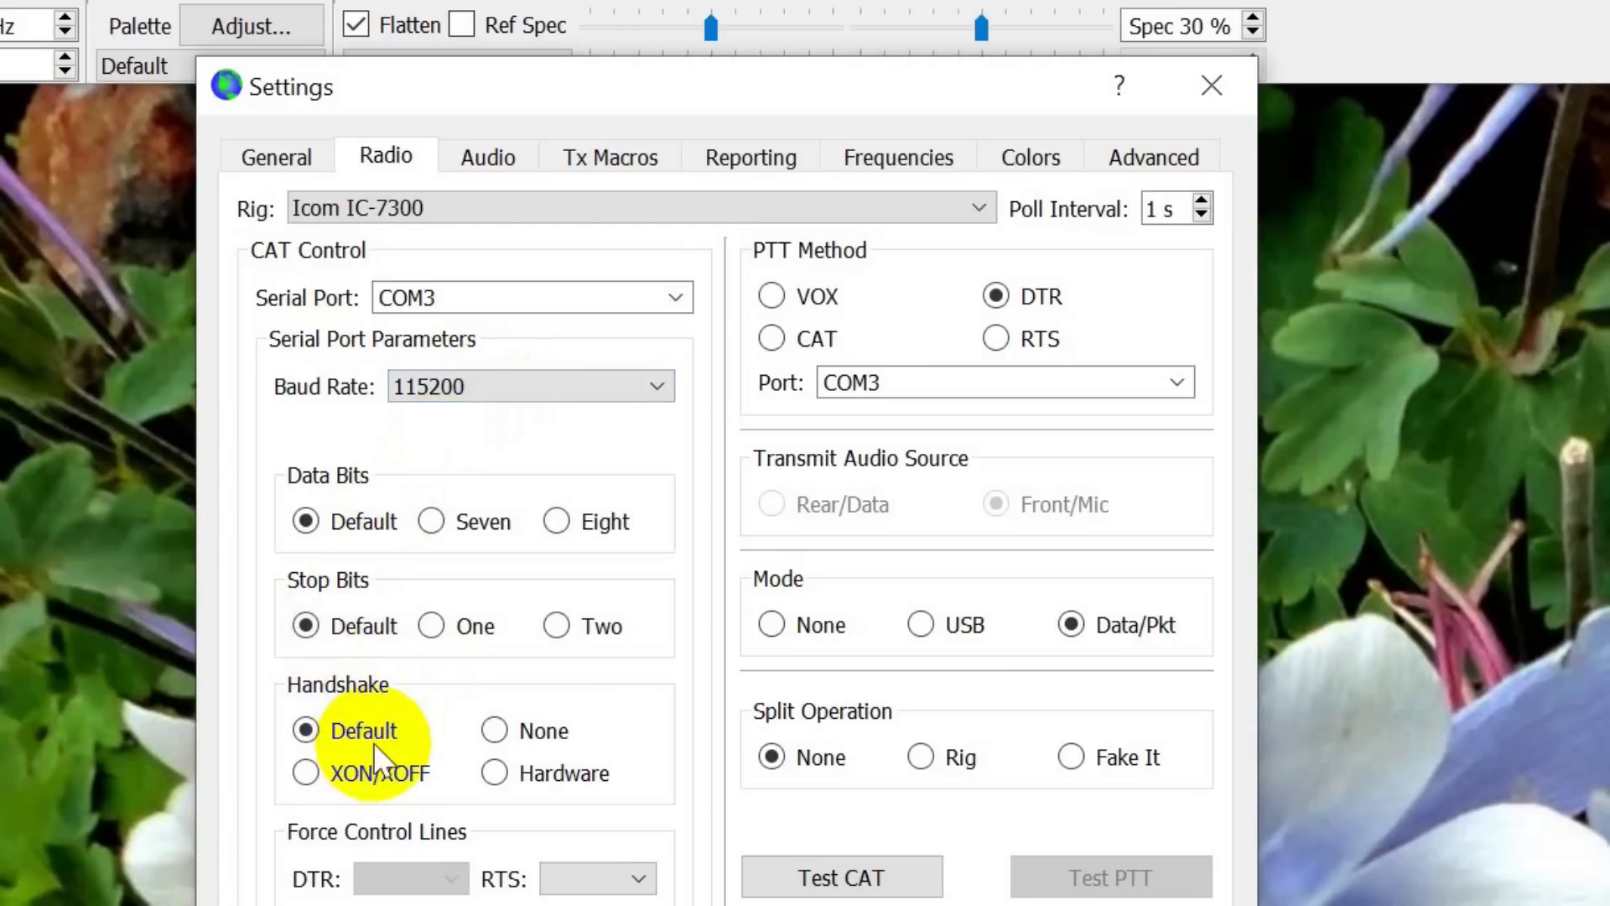
pyautogui.moveTo(1040, 296)
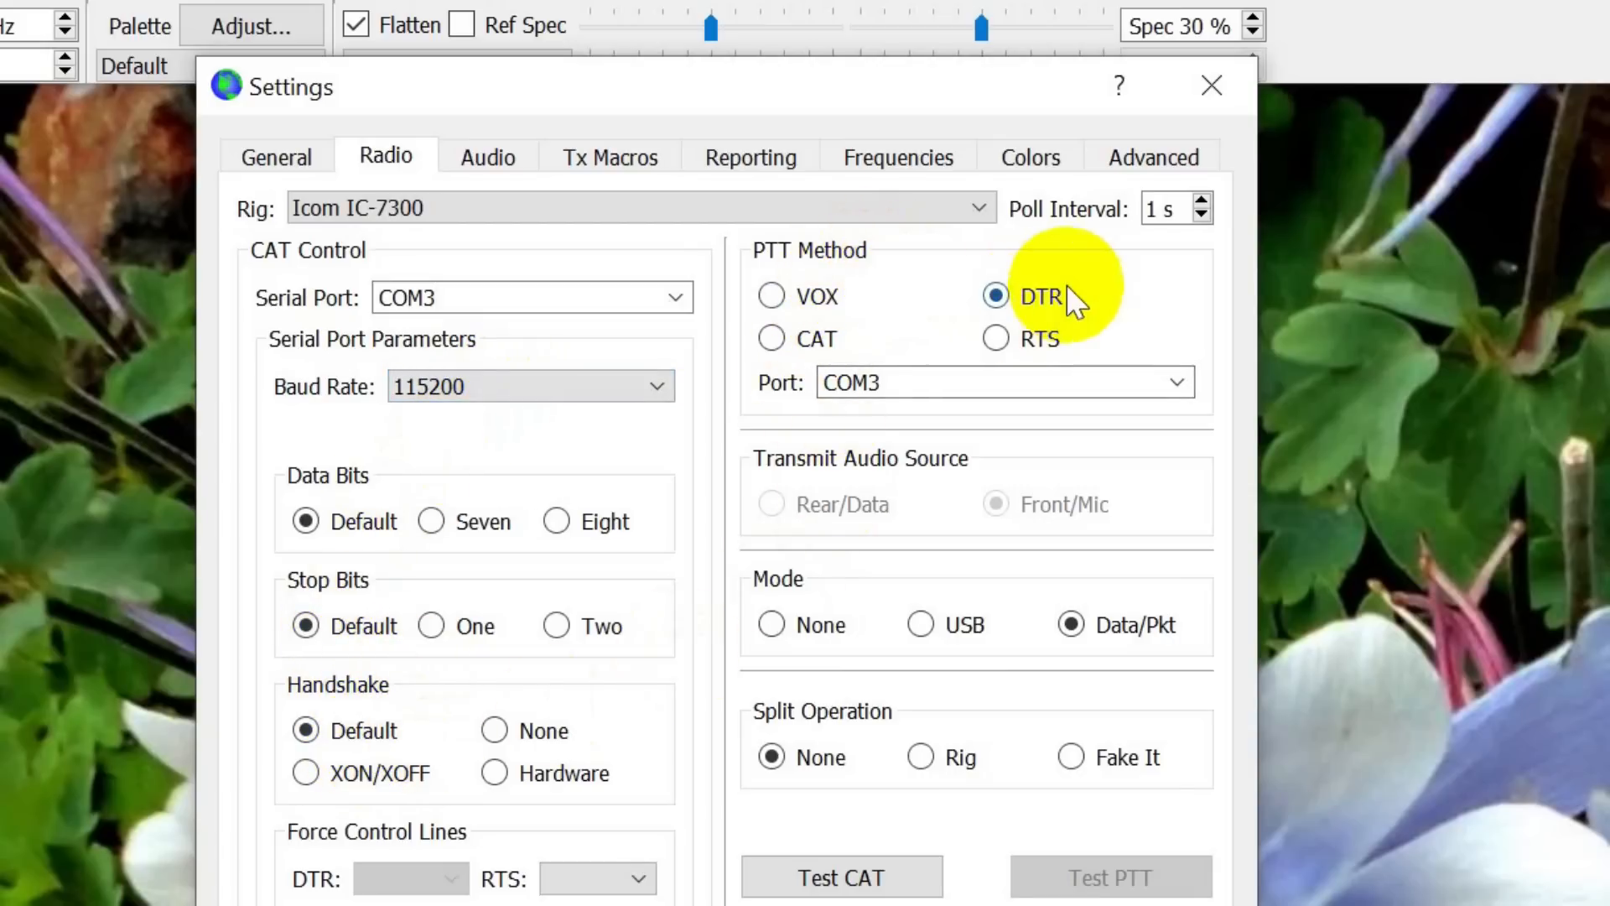
pyautogui.moveTo(1043, 297)
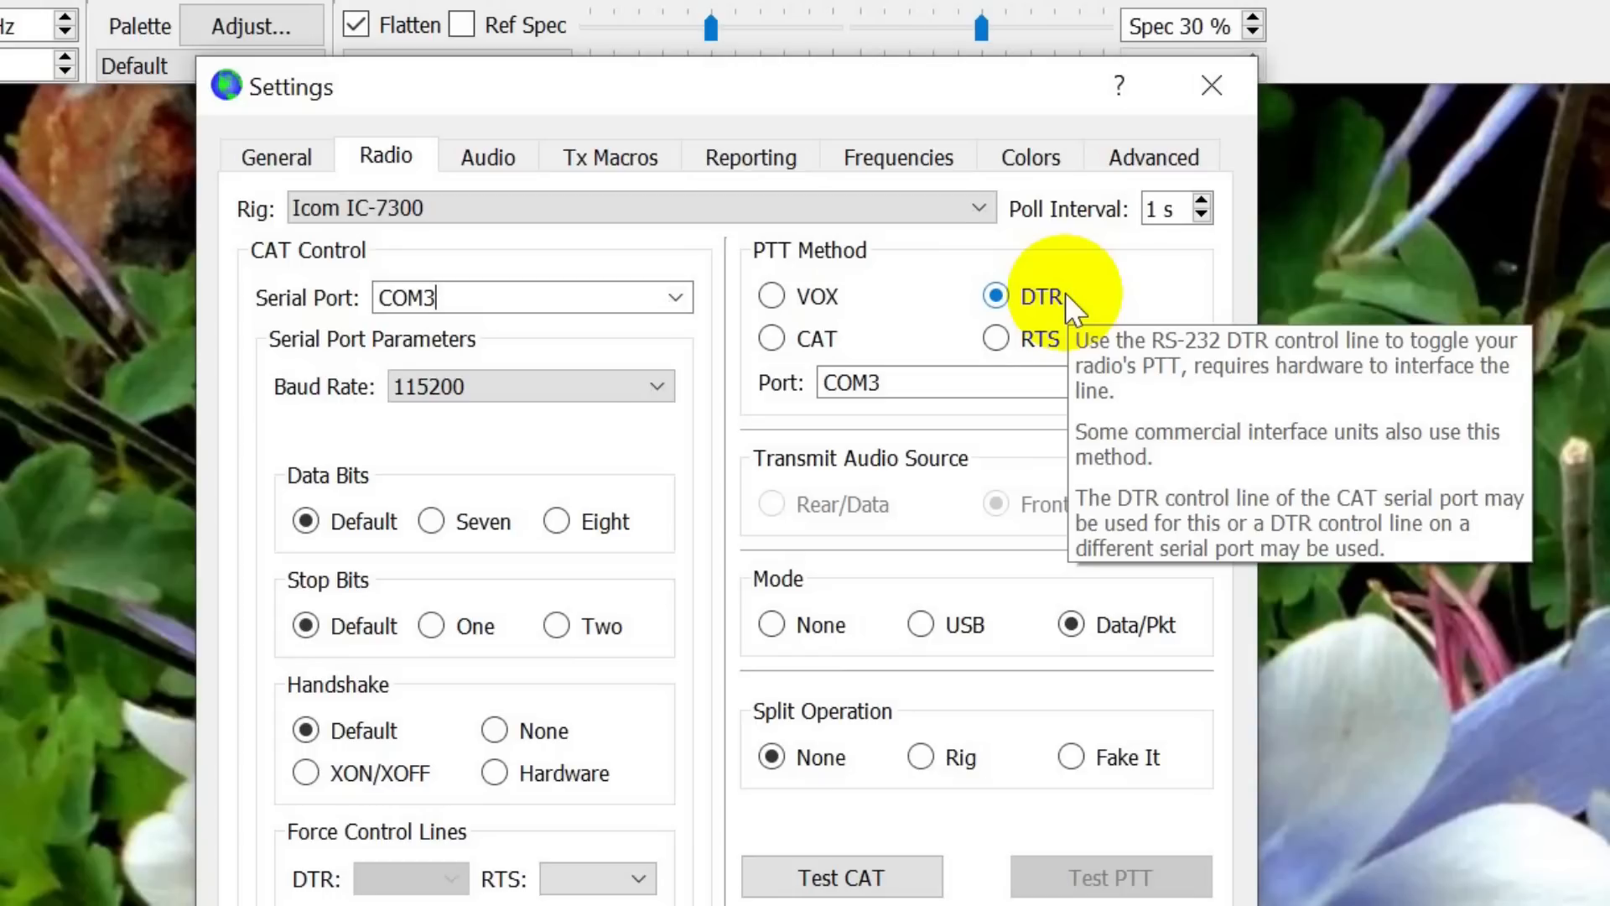
pyautogui.moveTo(1109, 349)
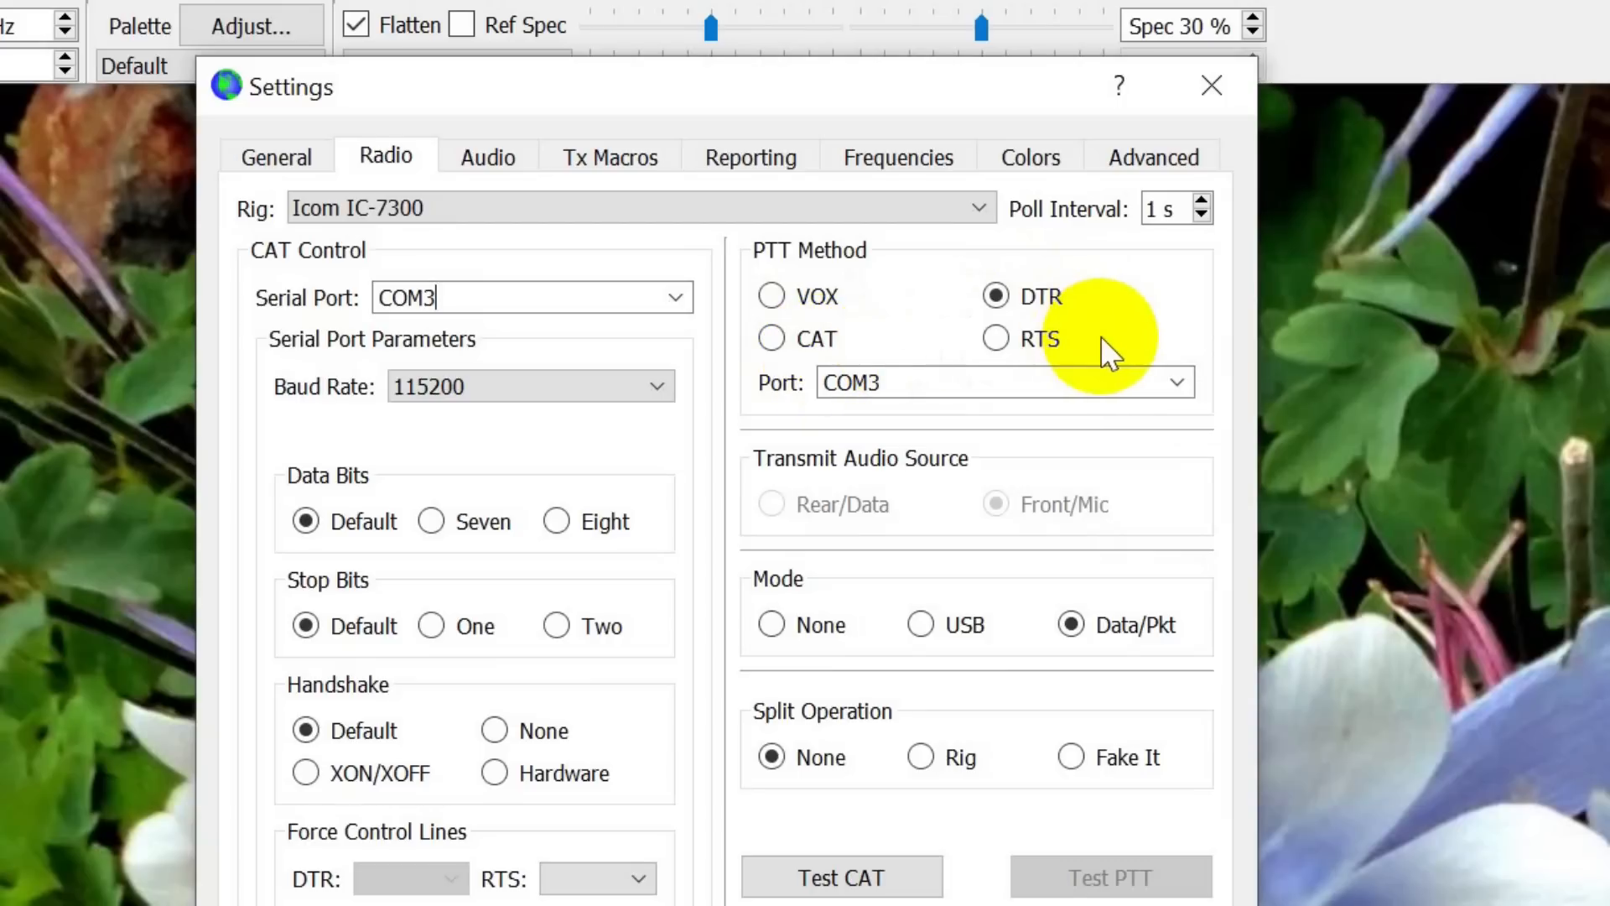
pyautogui.moveTo(790, 339)
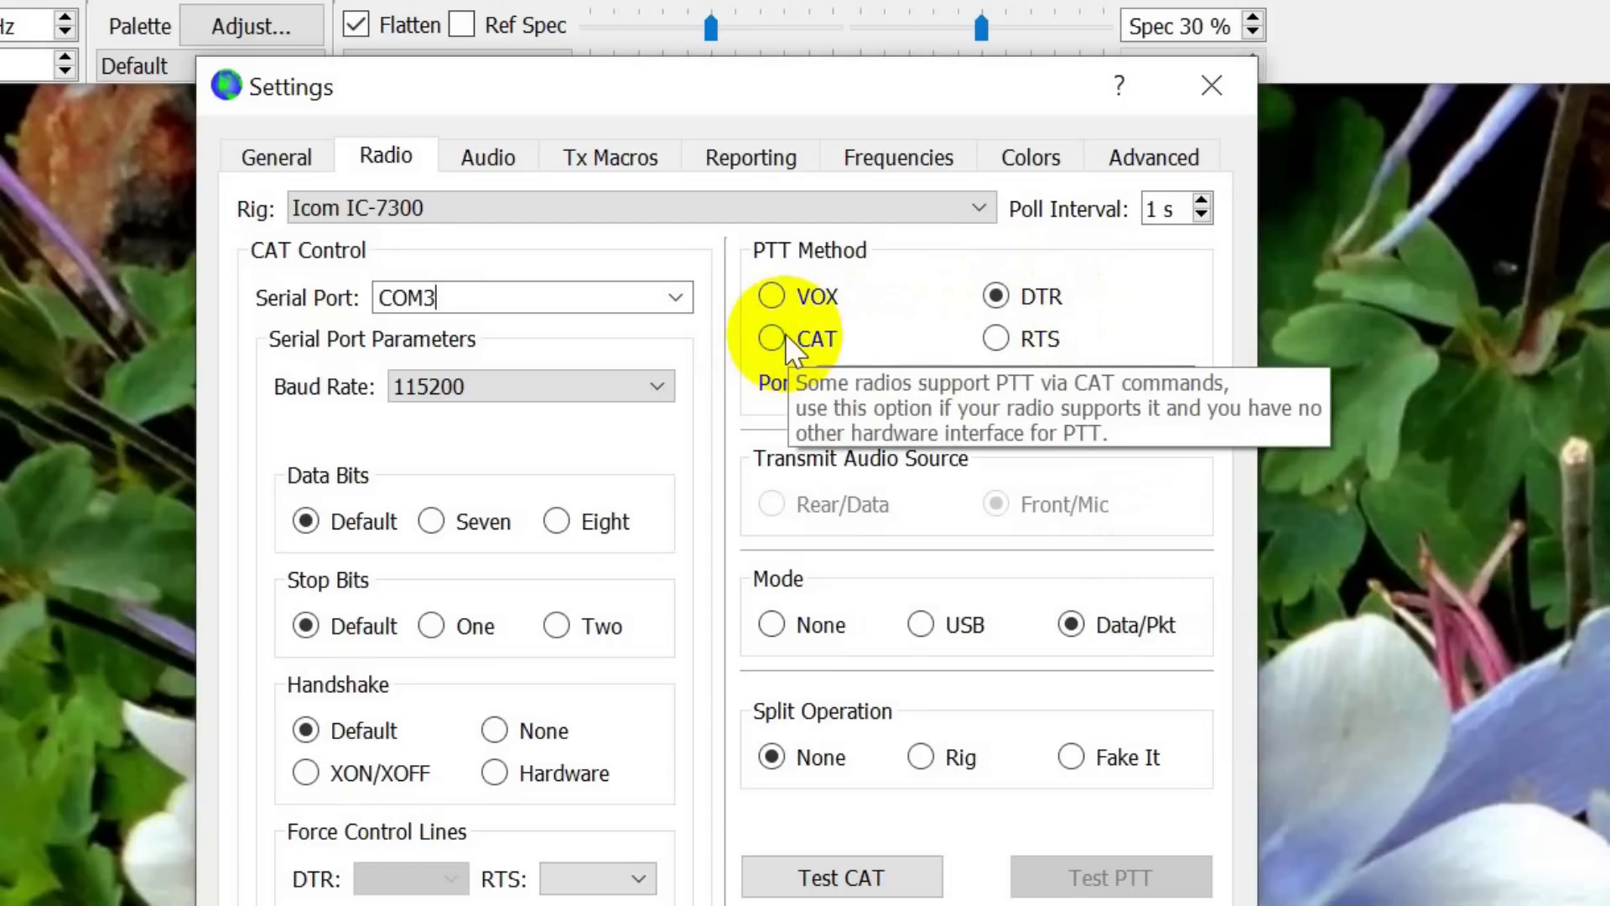
pyautogui.moveTo(1037, 313)
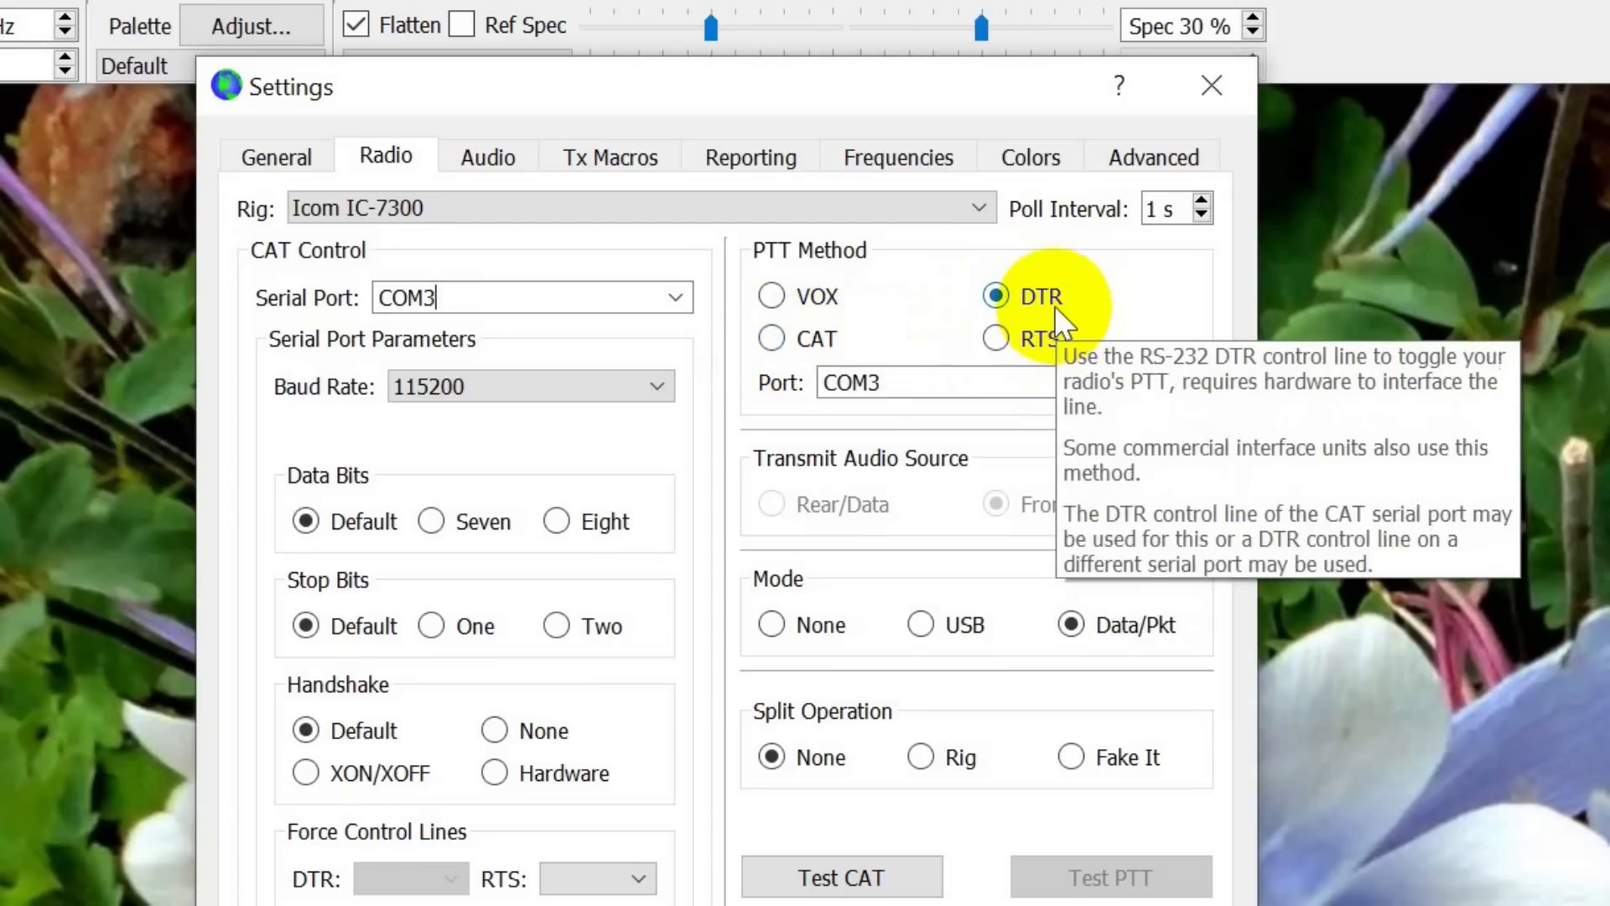
pyautogui.moveTo(1038, 338)
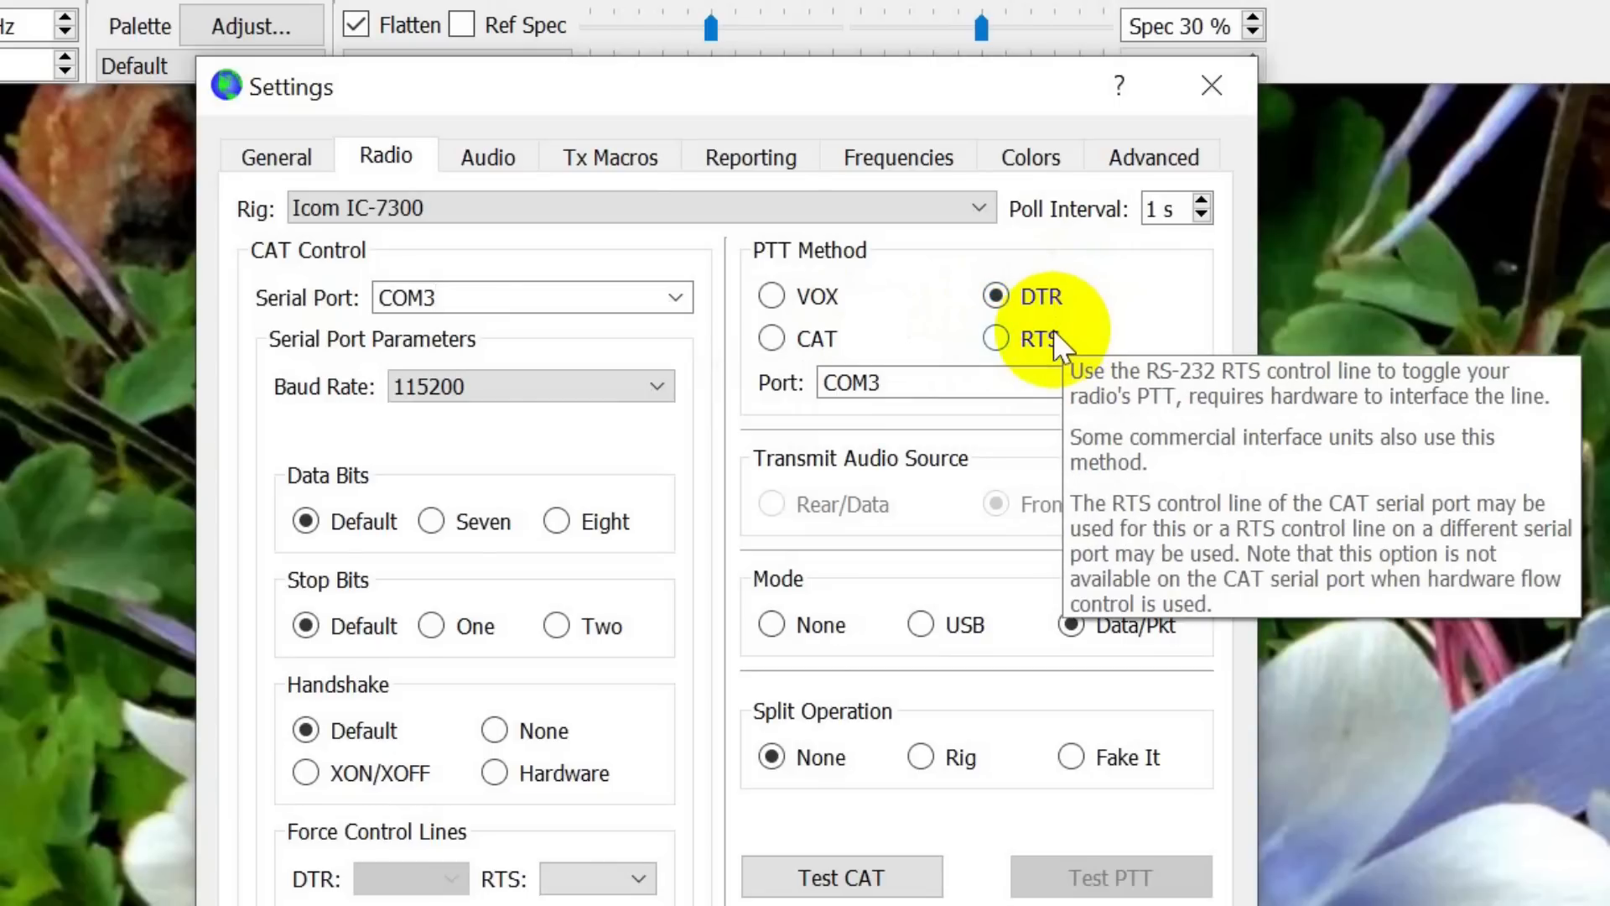
pyautogui.moveTo(888, 382)
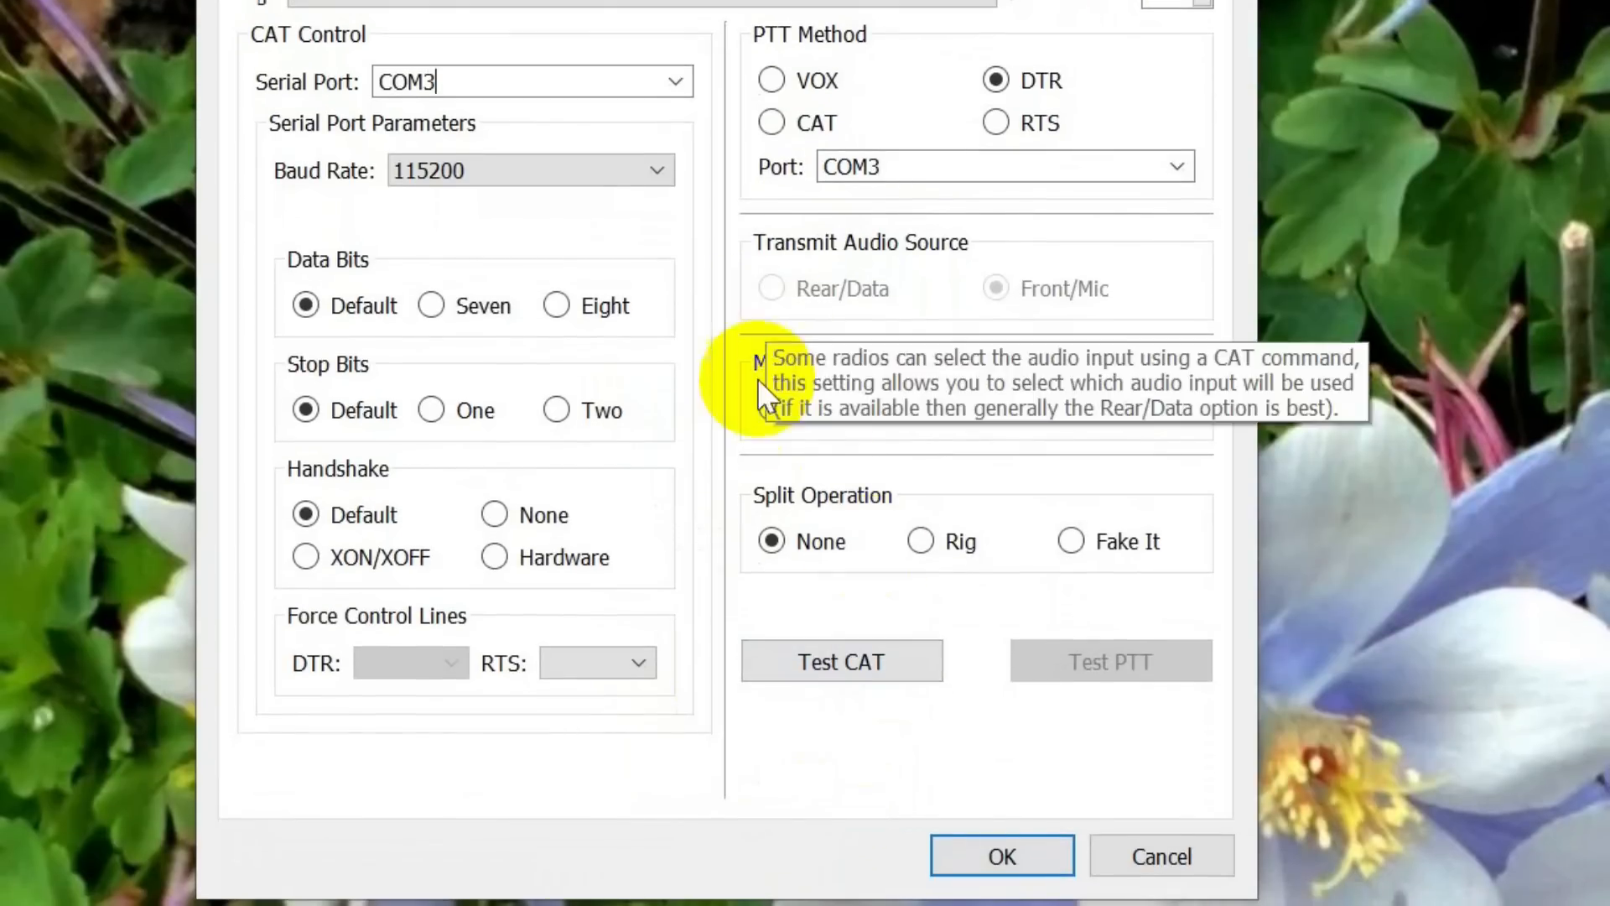
pyautogui.moveTo(842, 660)
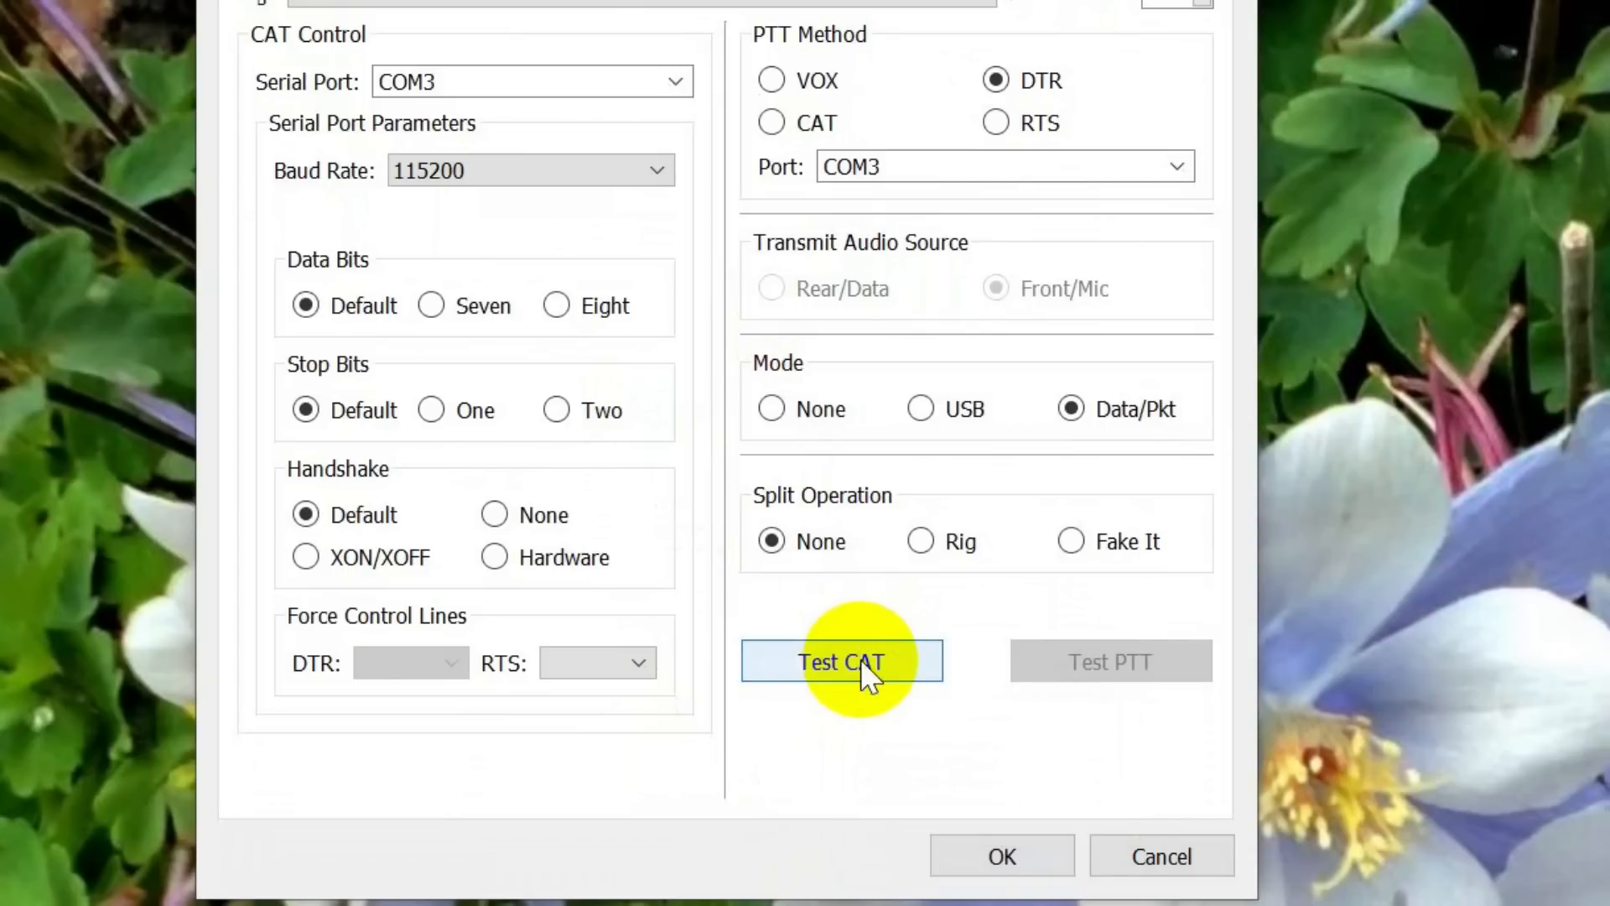
# Step: Run Test CAT successfully, then key and unkey the transmitter with Test PTT
pyautogui.click(840, 660)
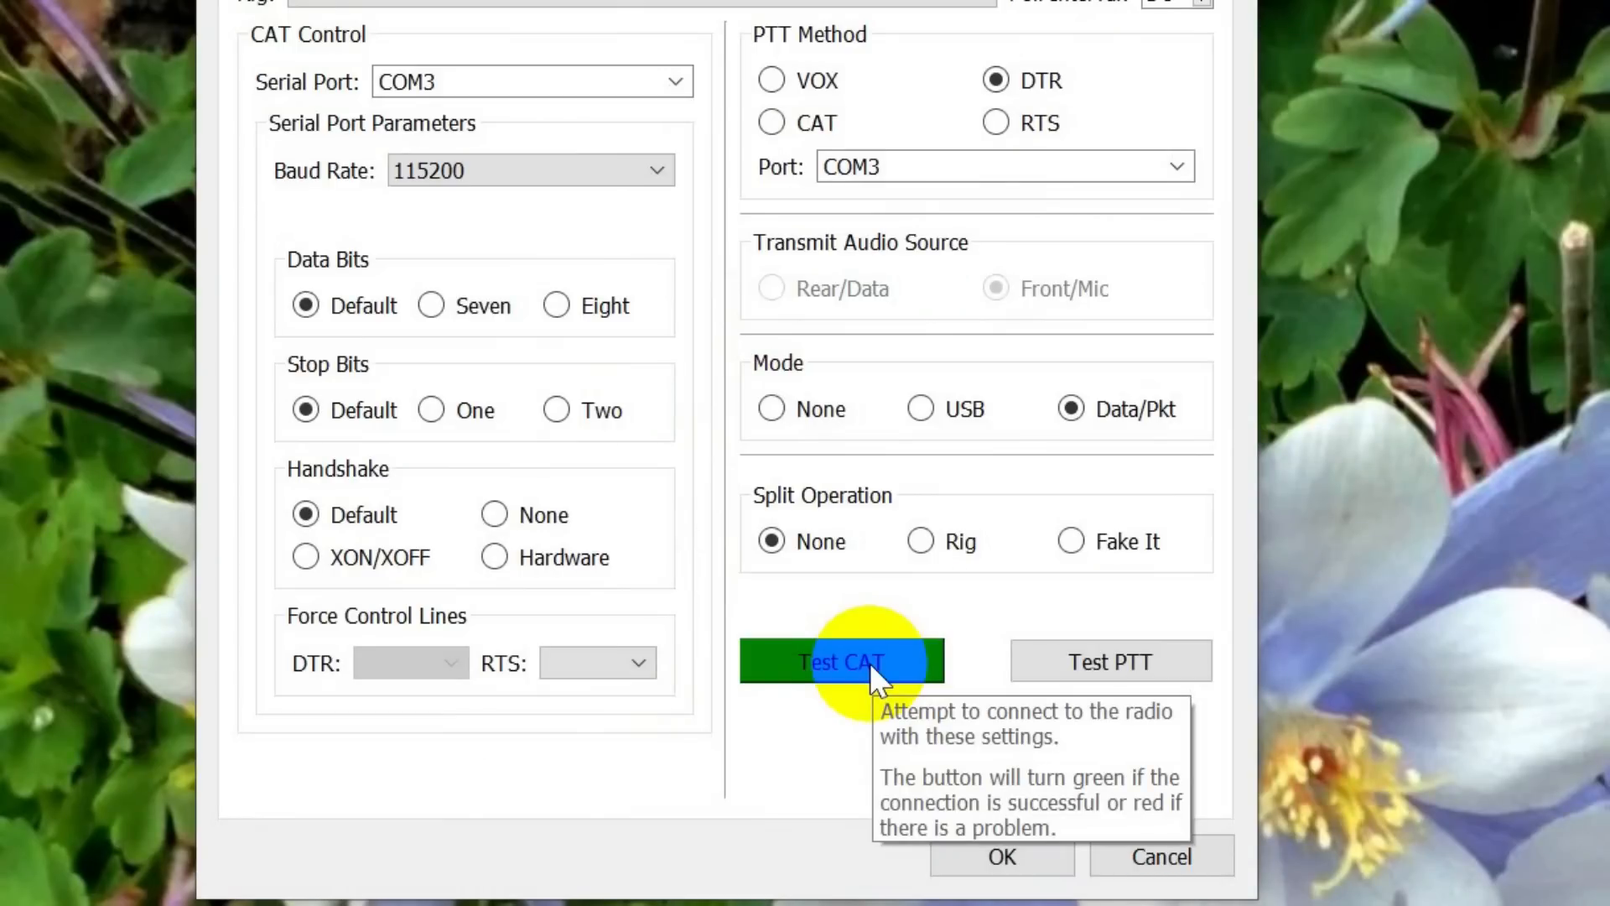
pyautogui.moveTo(827, 739)
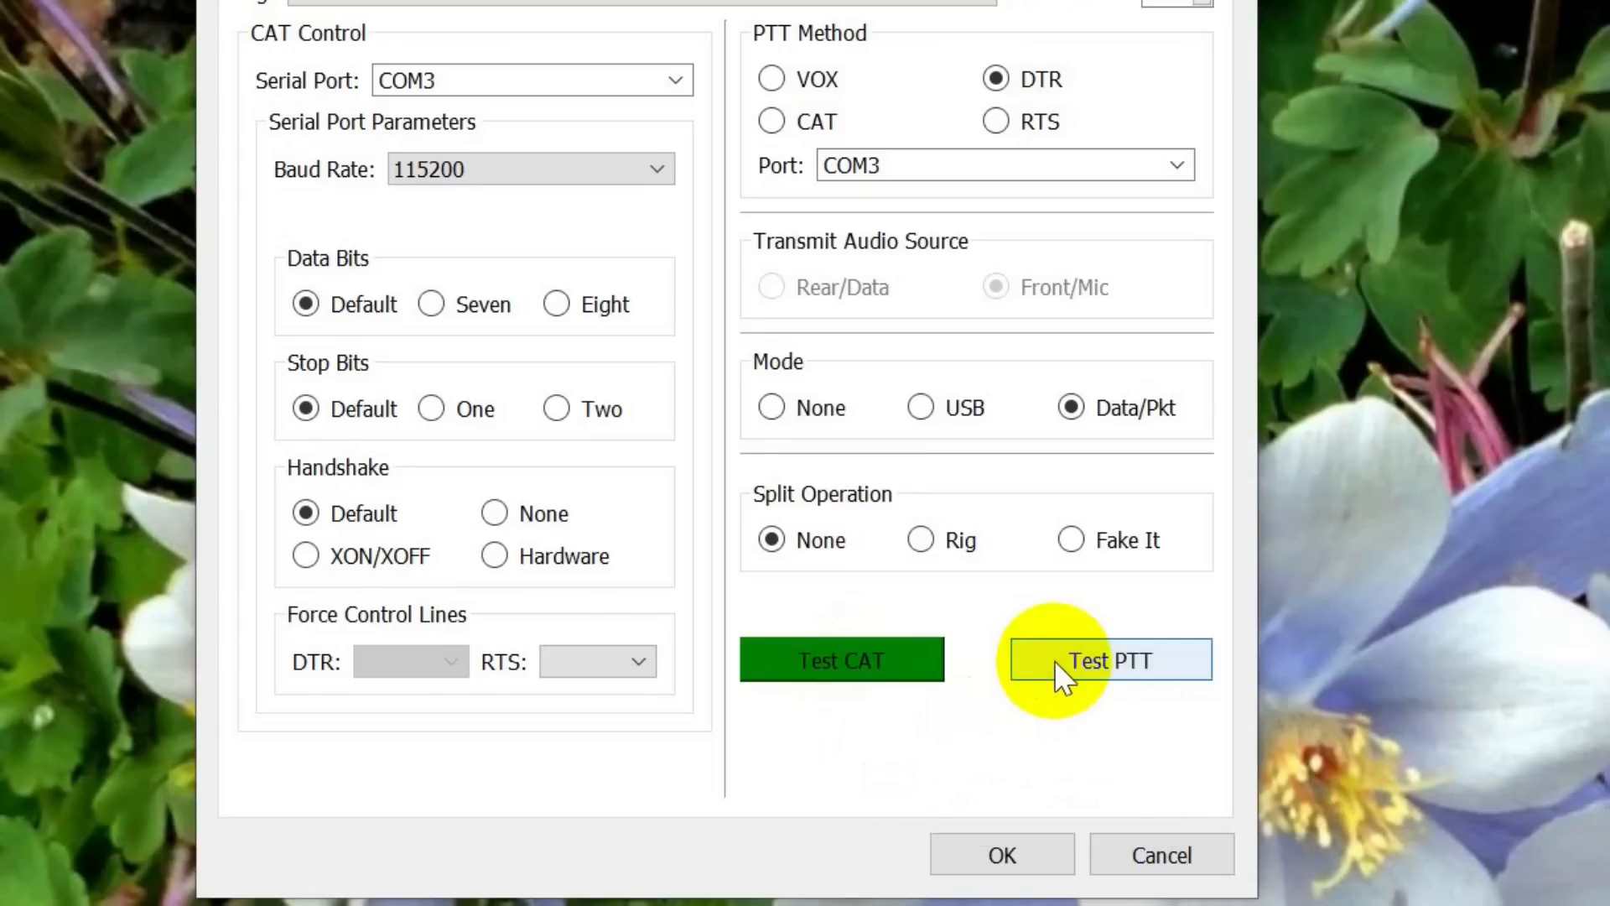
pyautogui.click(1108, 660)
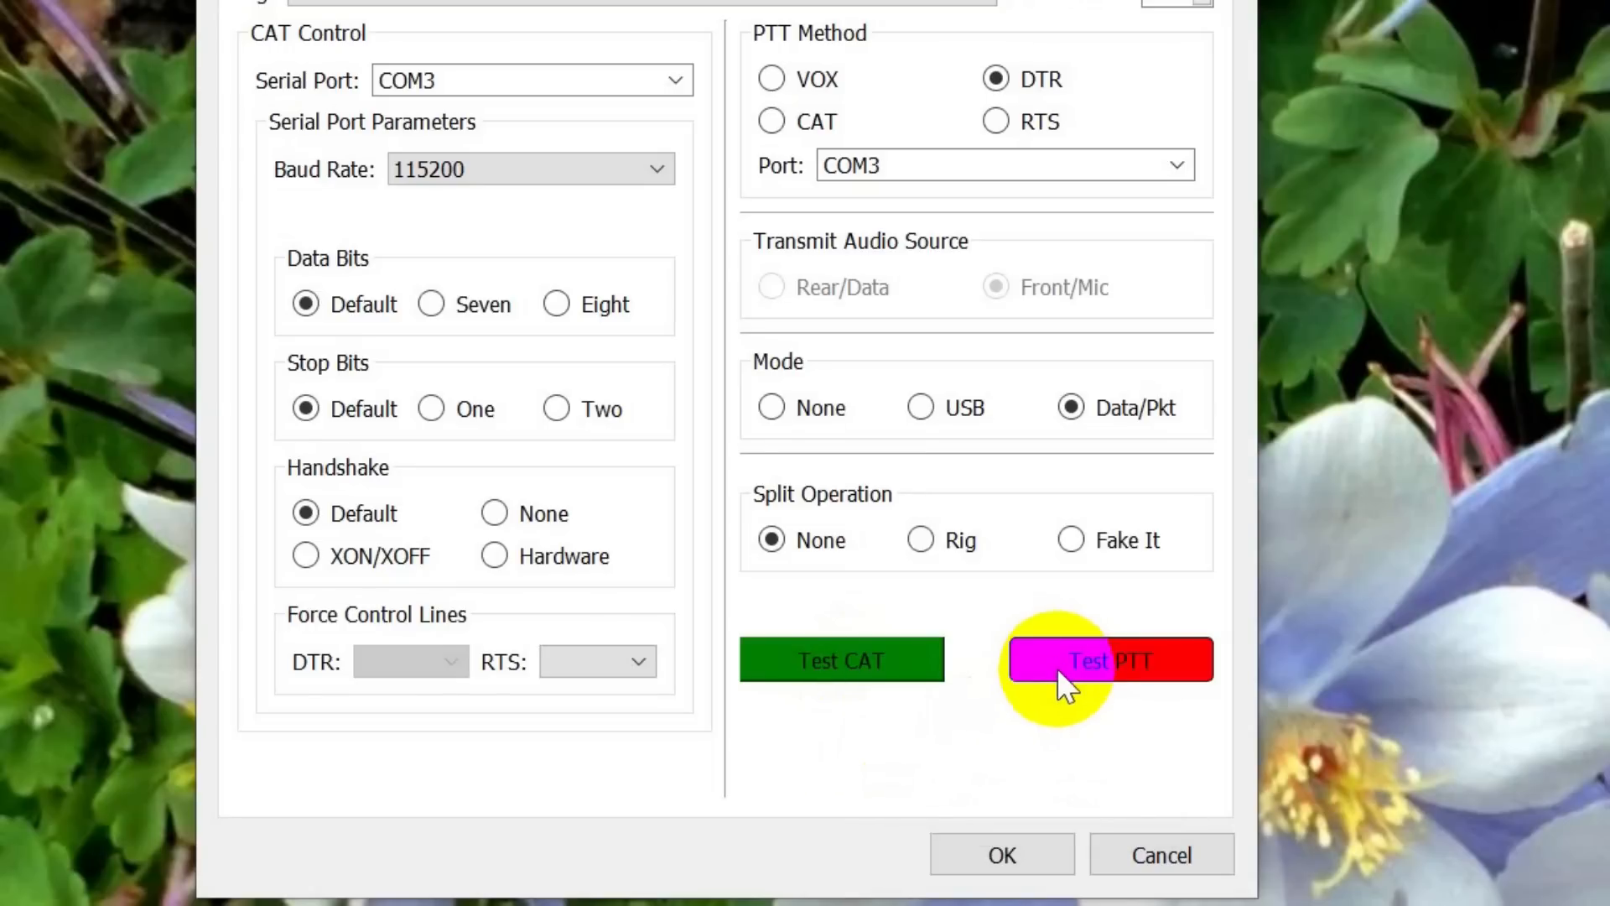
pyautogui.moveTo(1107, 659)
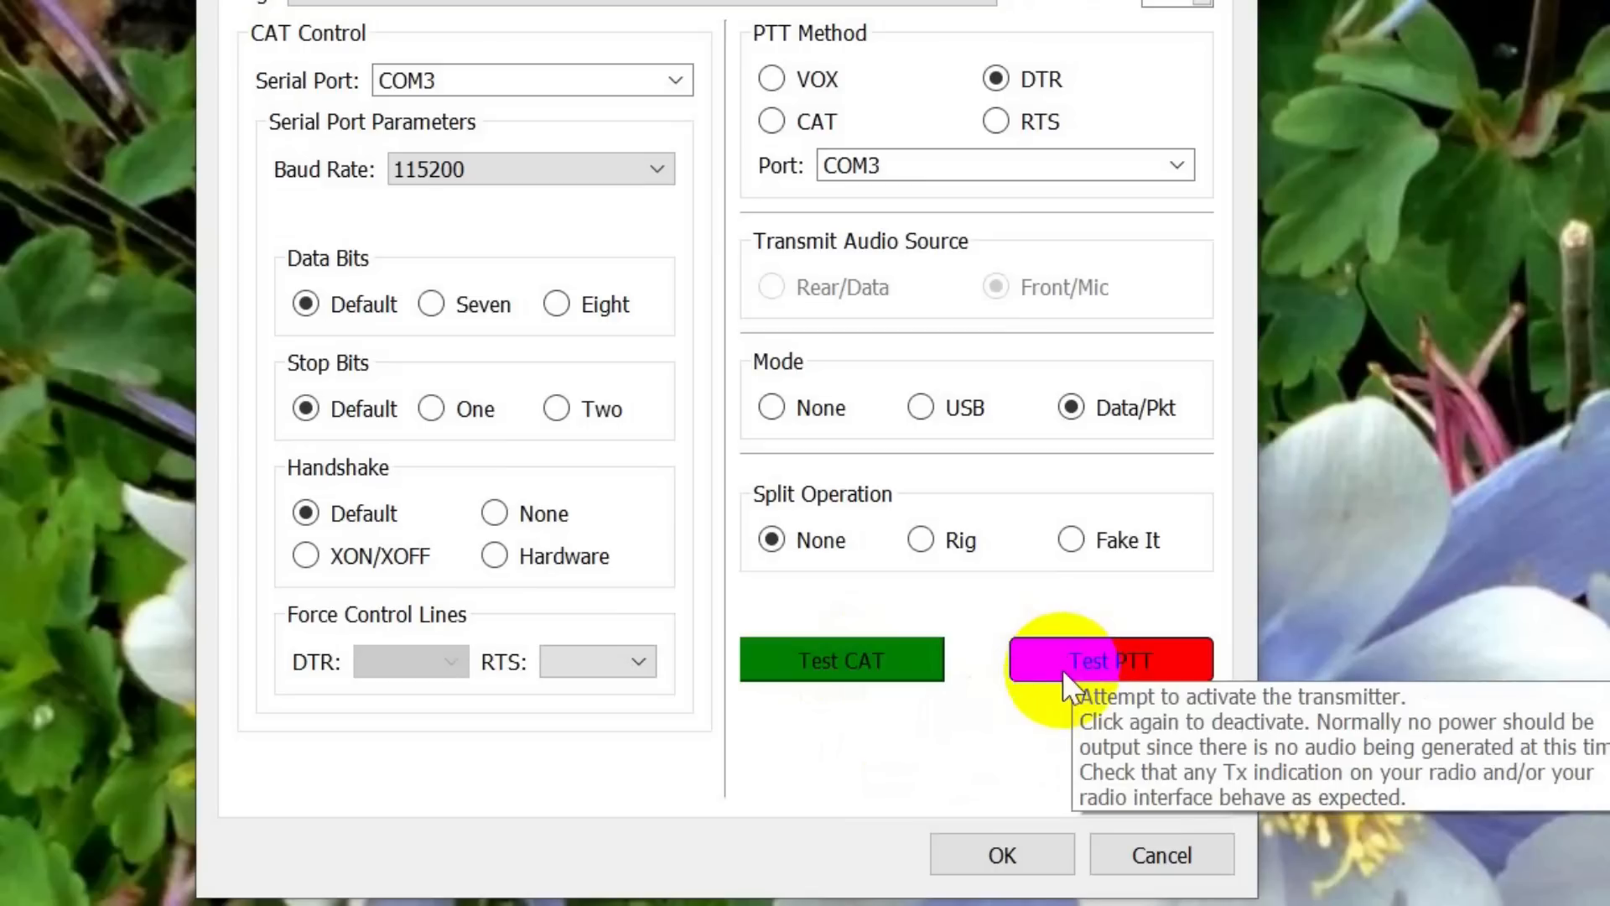
pyautogui.moveTo(1011, 682)
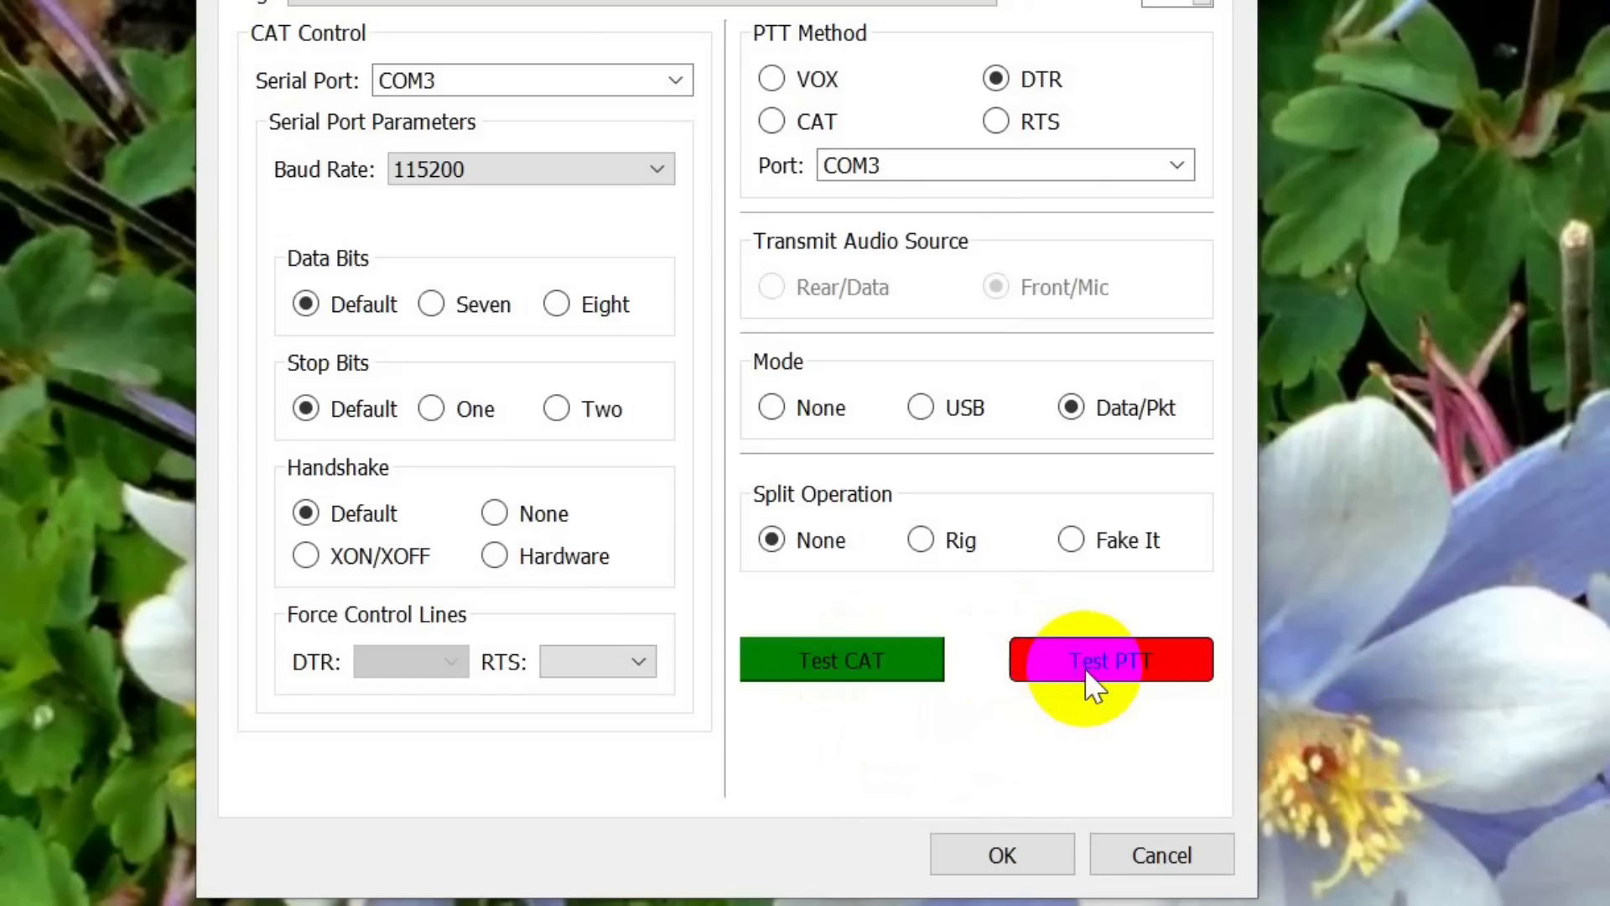
pyautogui.click(1109, 659)
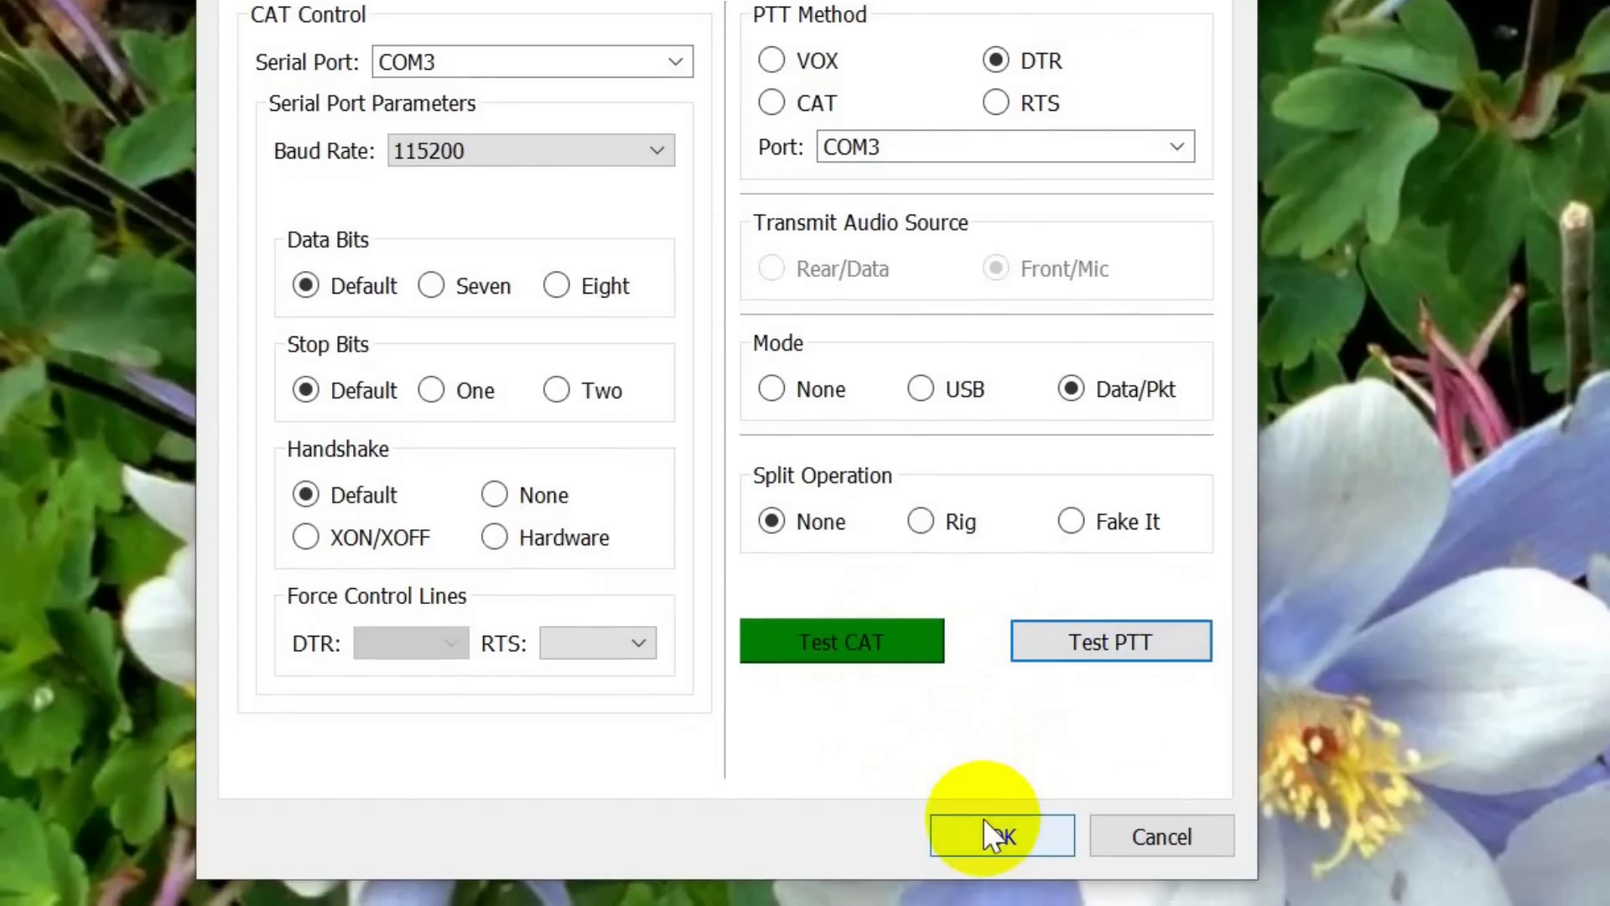
# Step: Save the Settings dialog with OK and return to 20m FT8 monitoring
pyautogui.click(1001, 836)
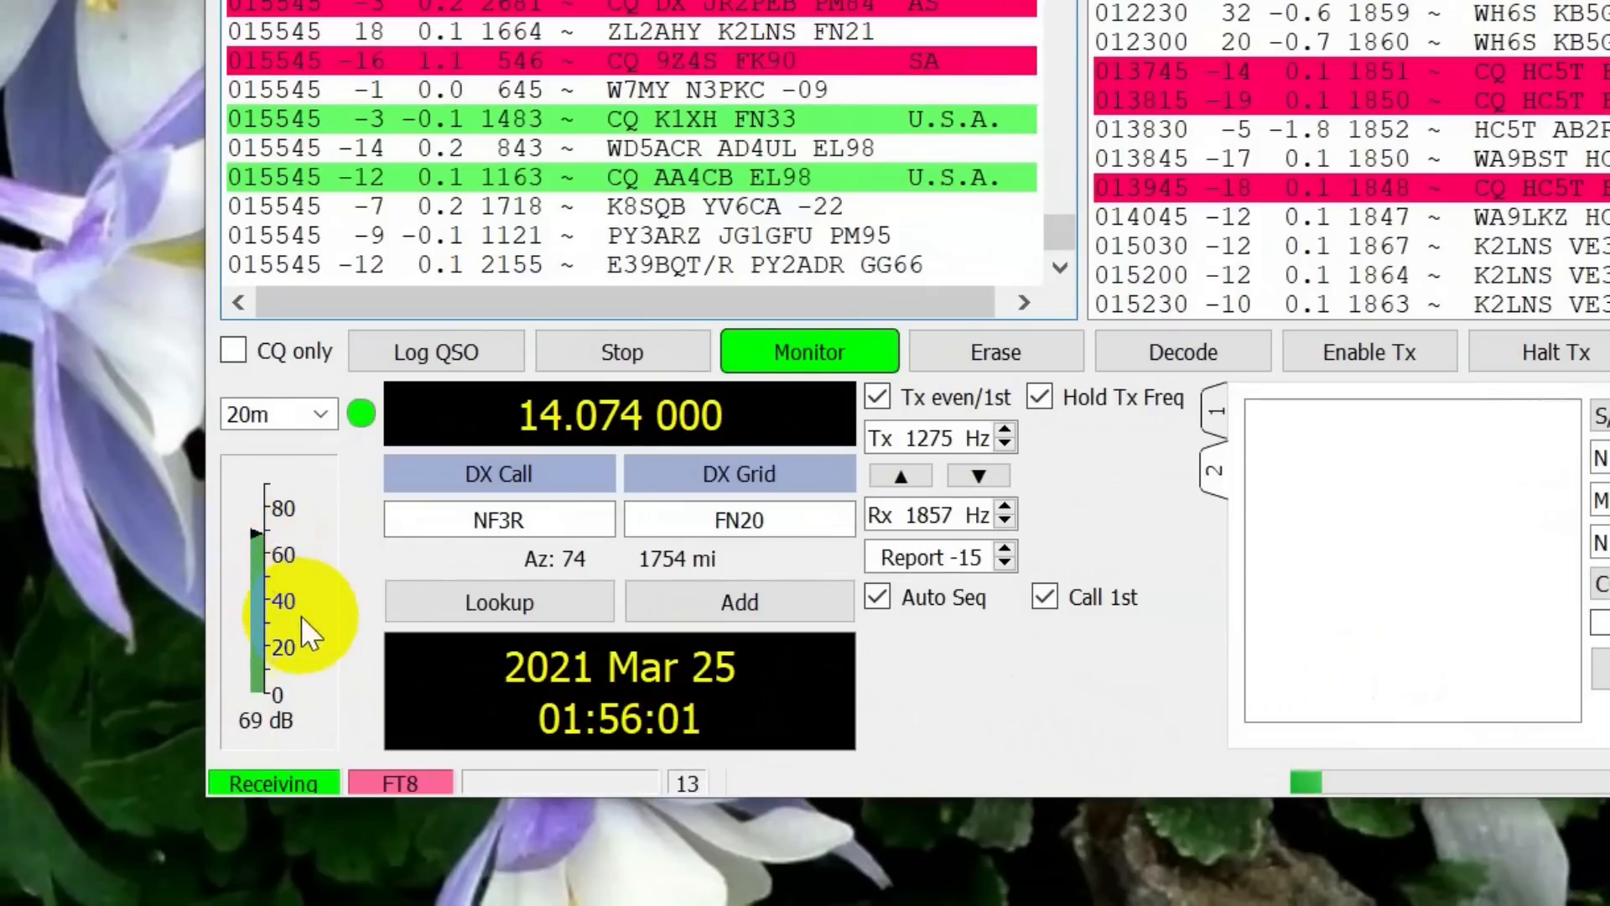
pyautogui.moveTo(329, 668)
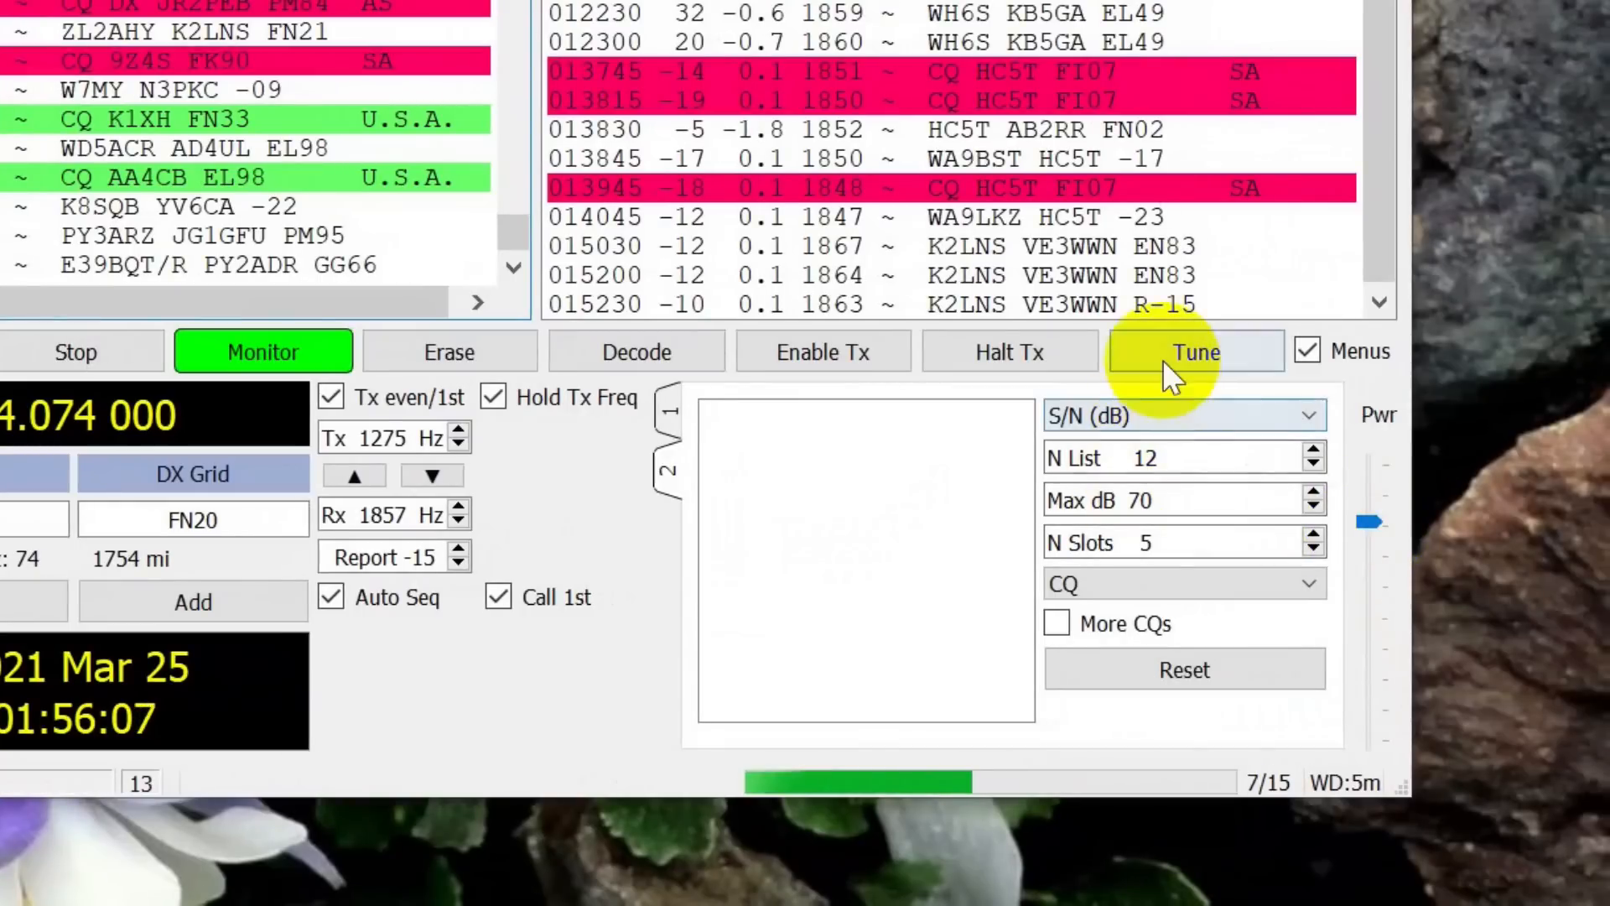
# Step: Turn on Tune to transmit a steady tuning carrier
pyautogui.click(1195, 351)
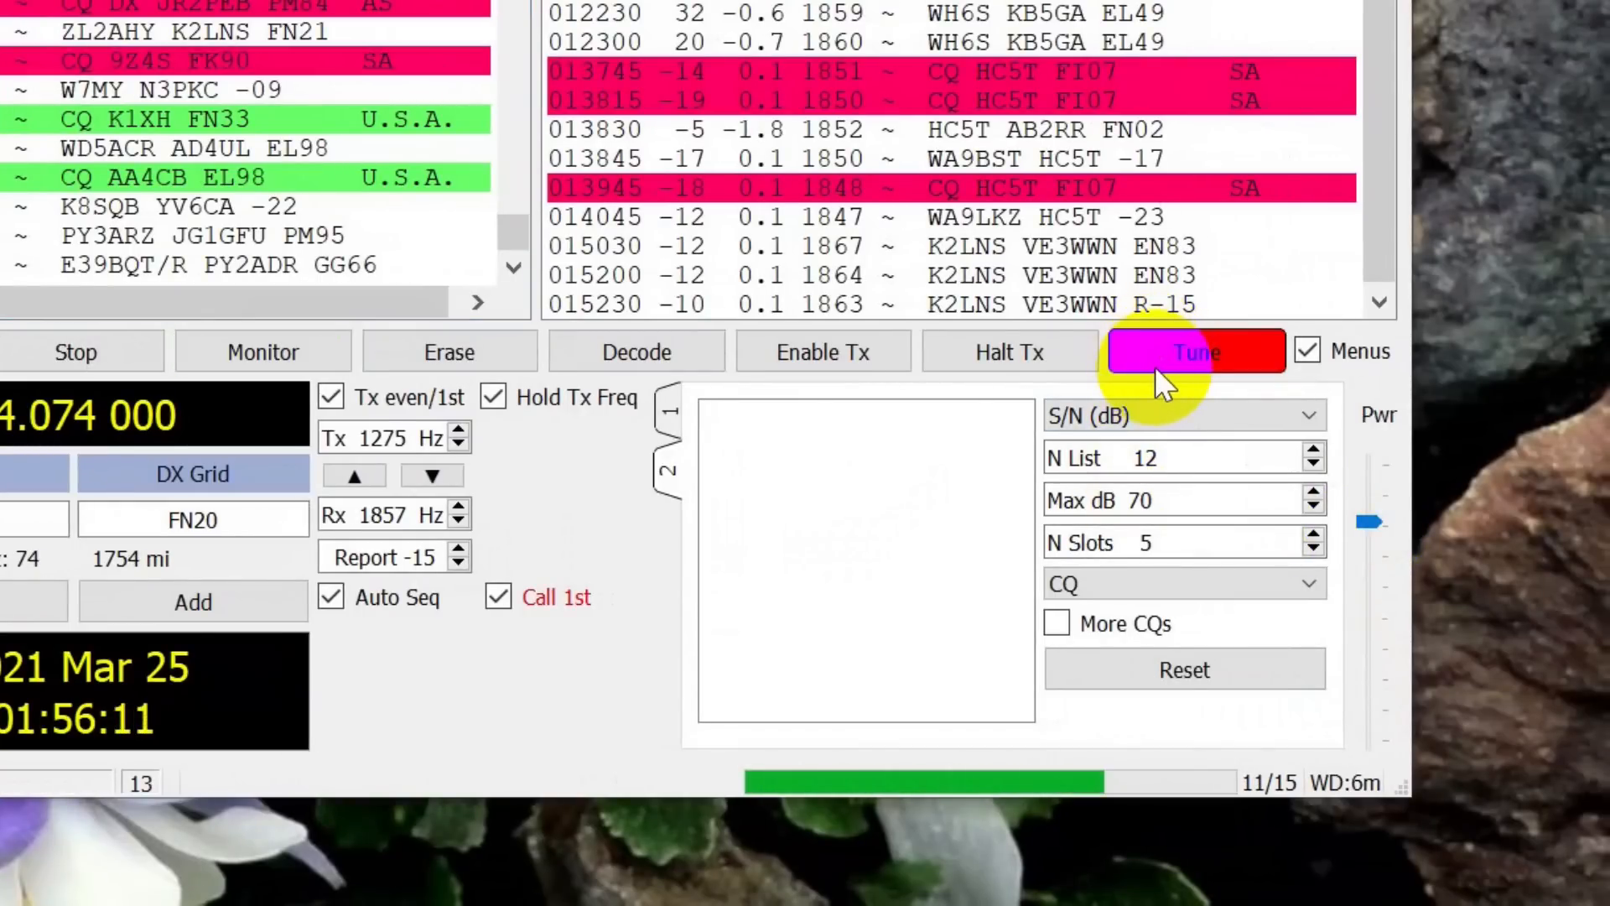
pyautogui.moveTo(1171, 375)
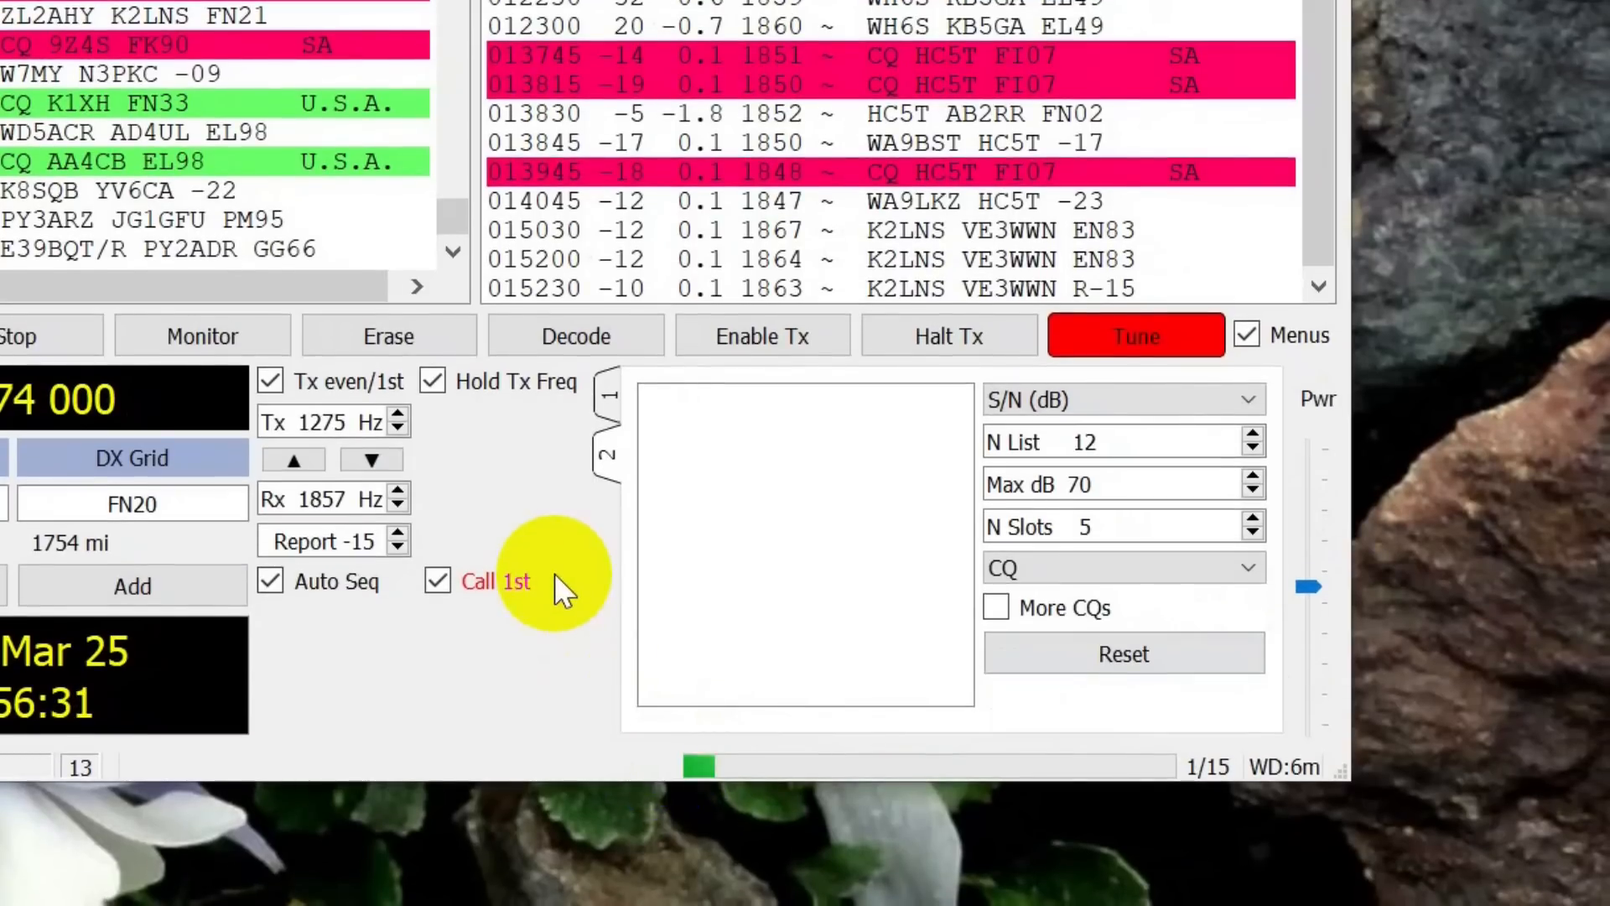
pyautogui.moveTo(668, 242)
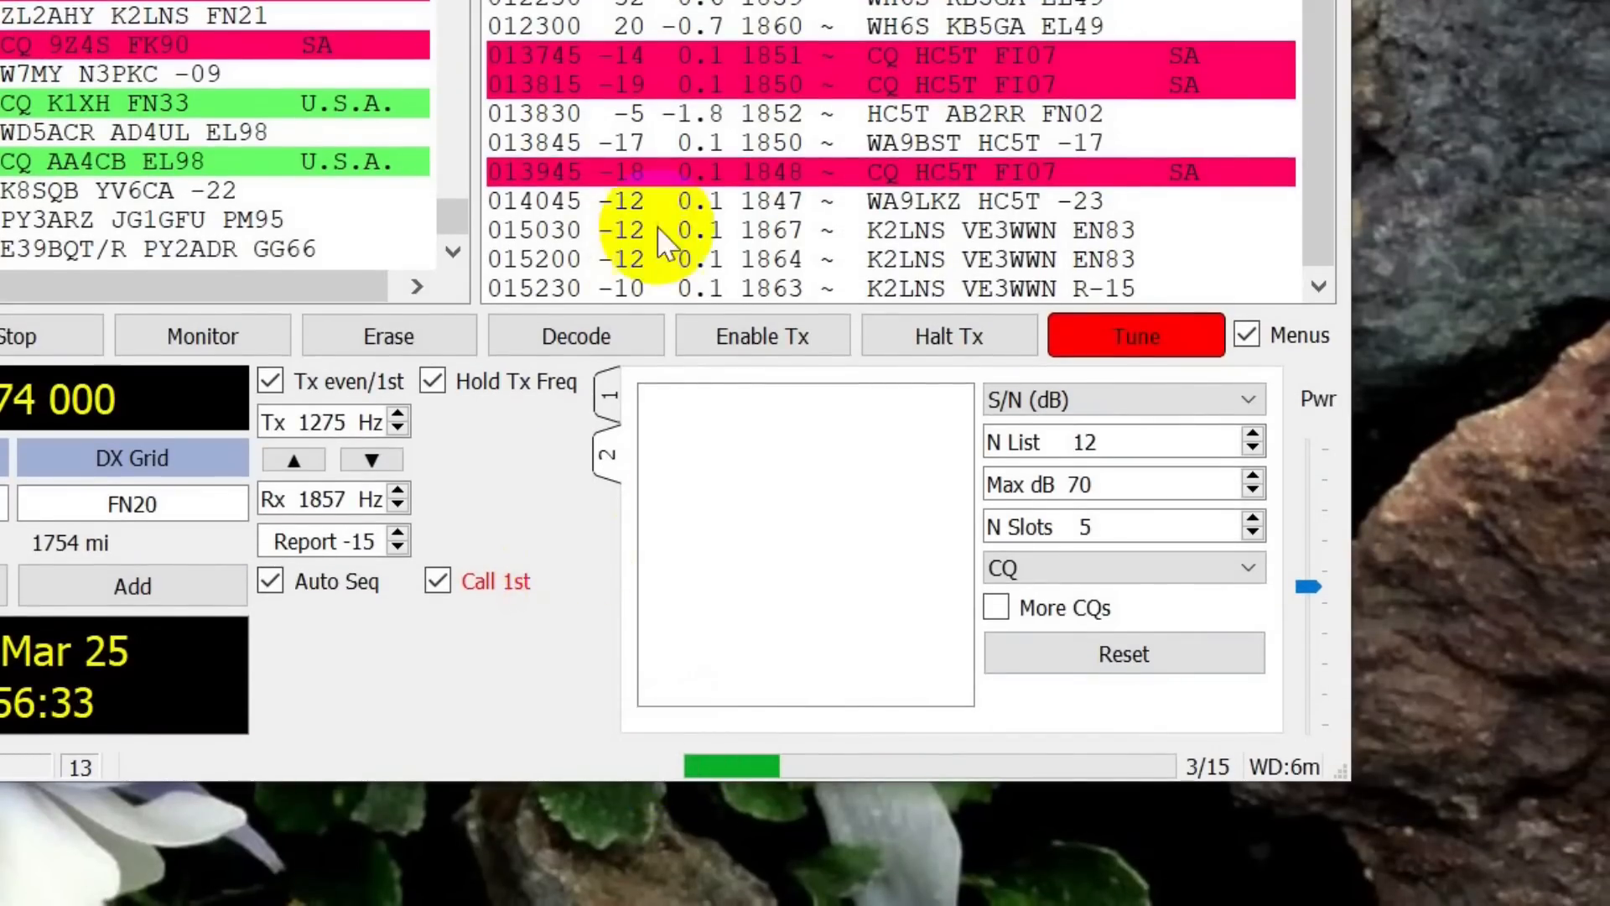